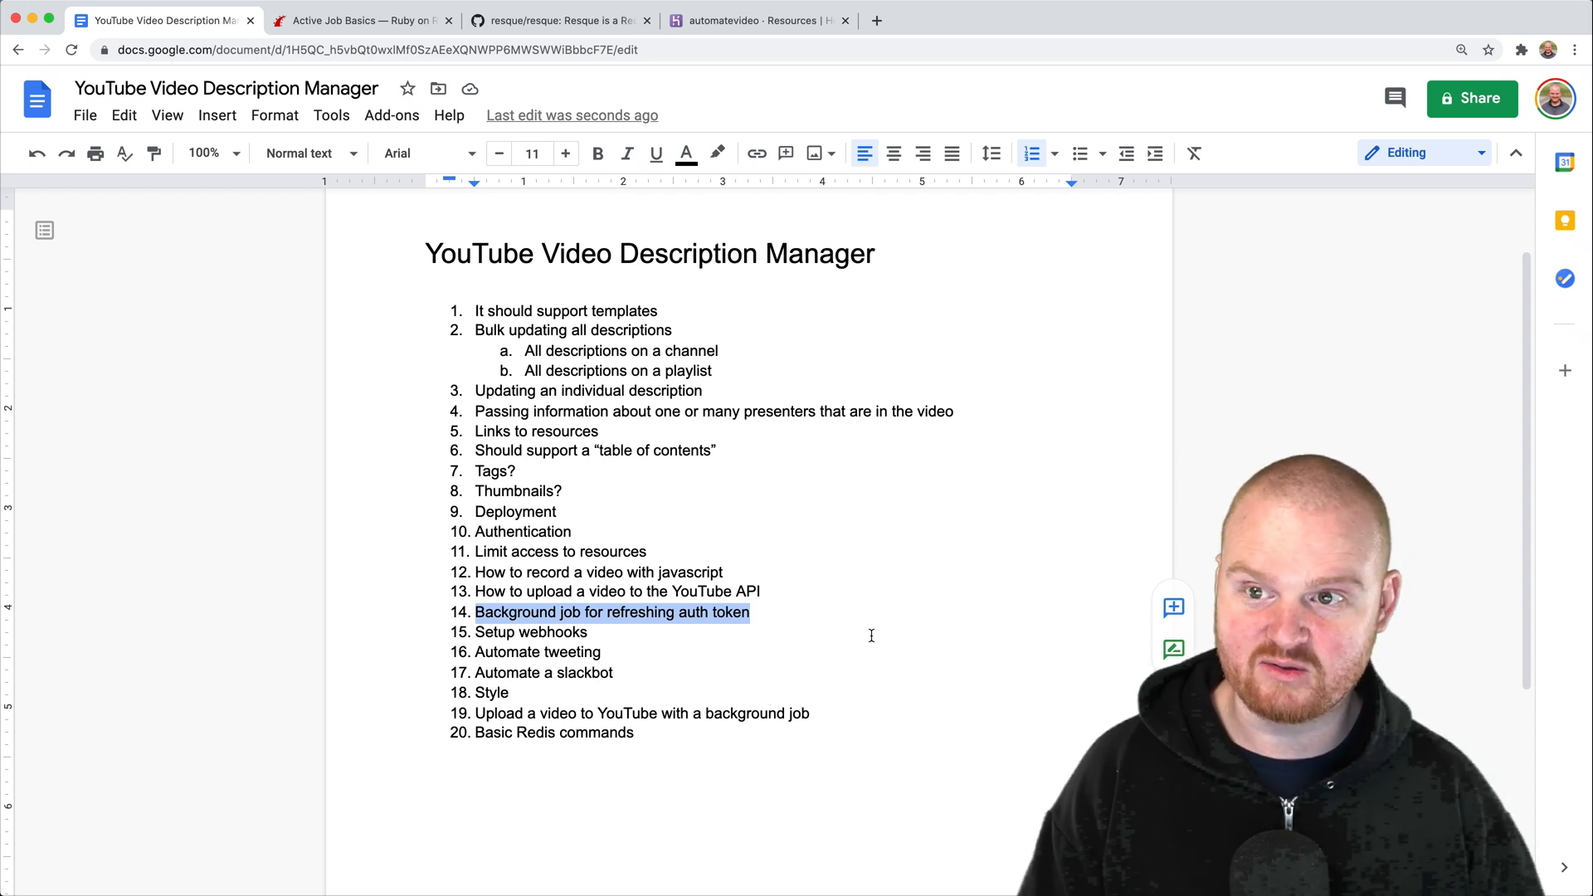
# - Switch to the Active Job Basics guide and read down through creating jobs and setting the queuing backend
pyautogui.click(355, 20)
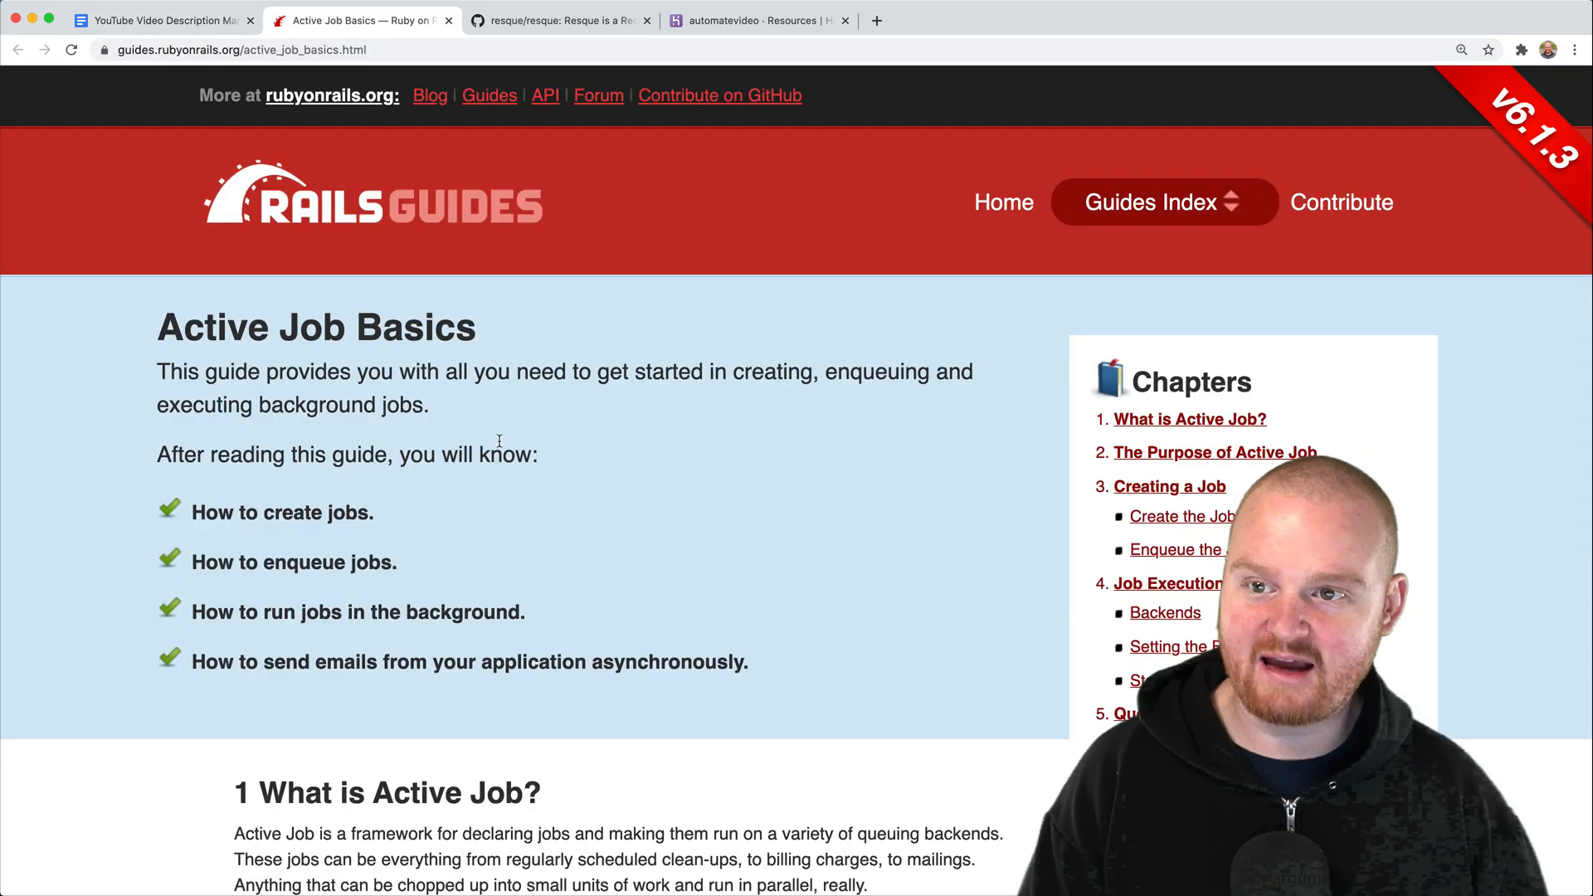
pyautogui.doubleClick(316, 327)
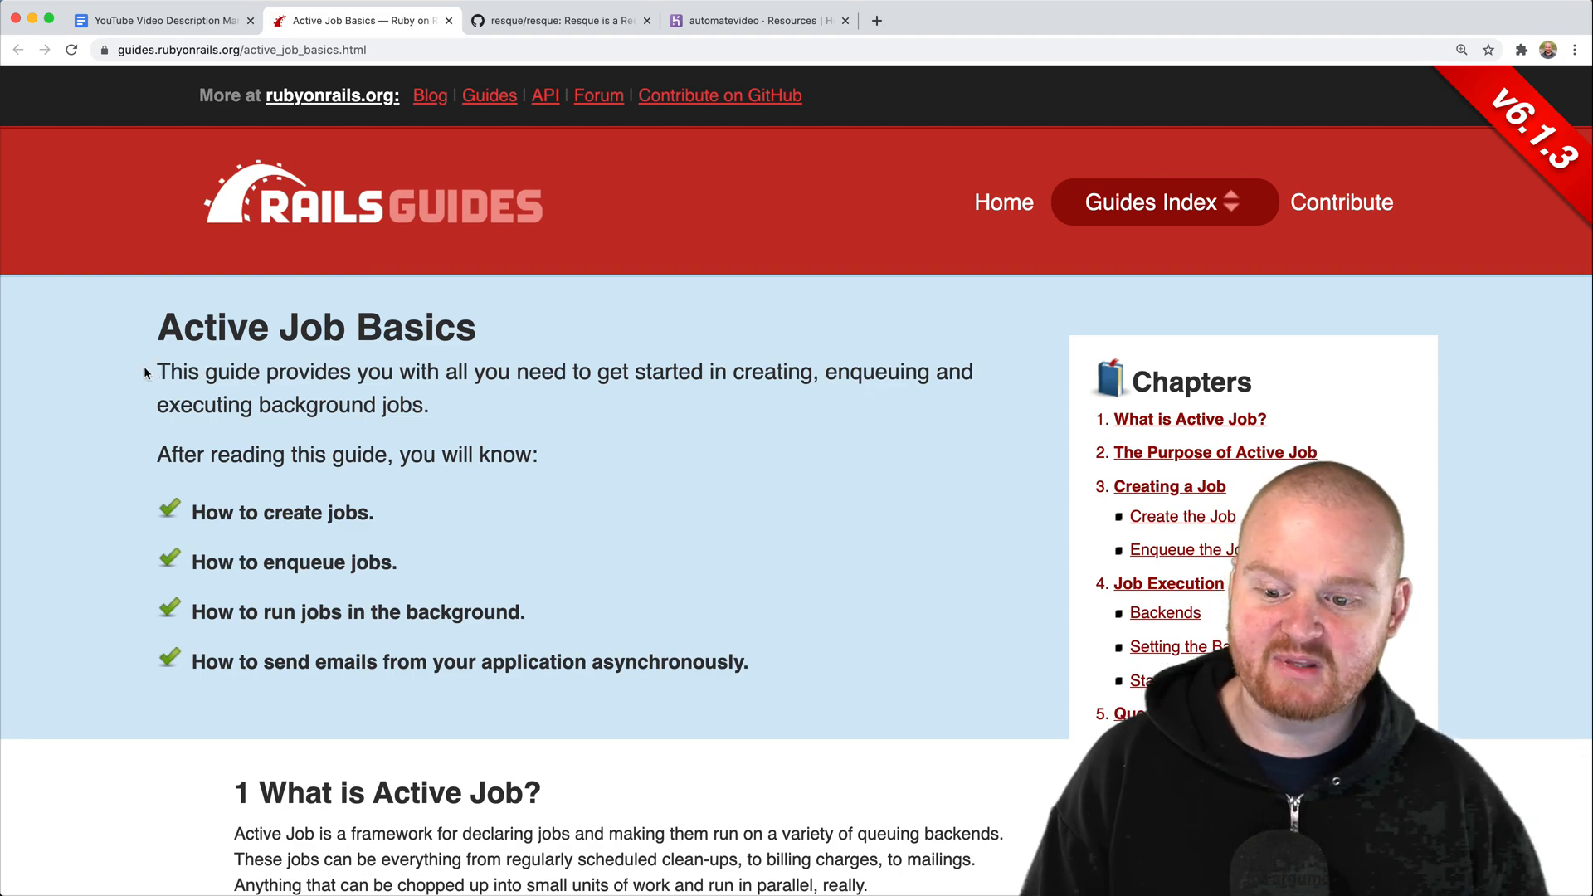
pyautogui.scroll(-3)
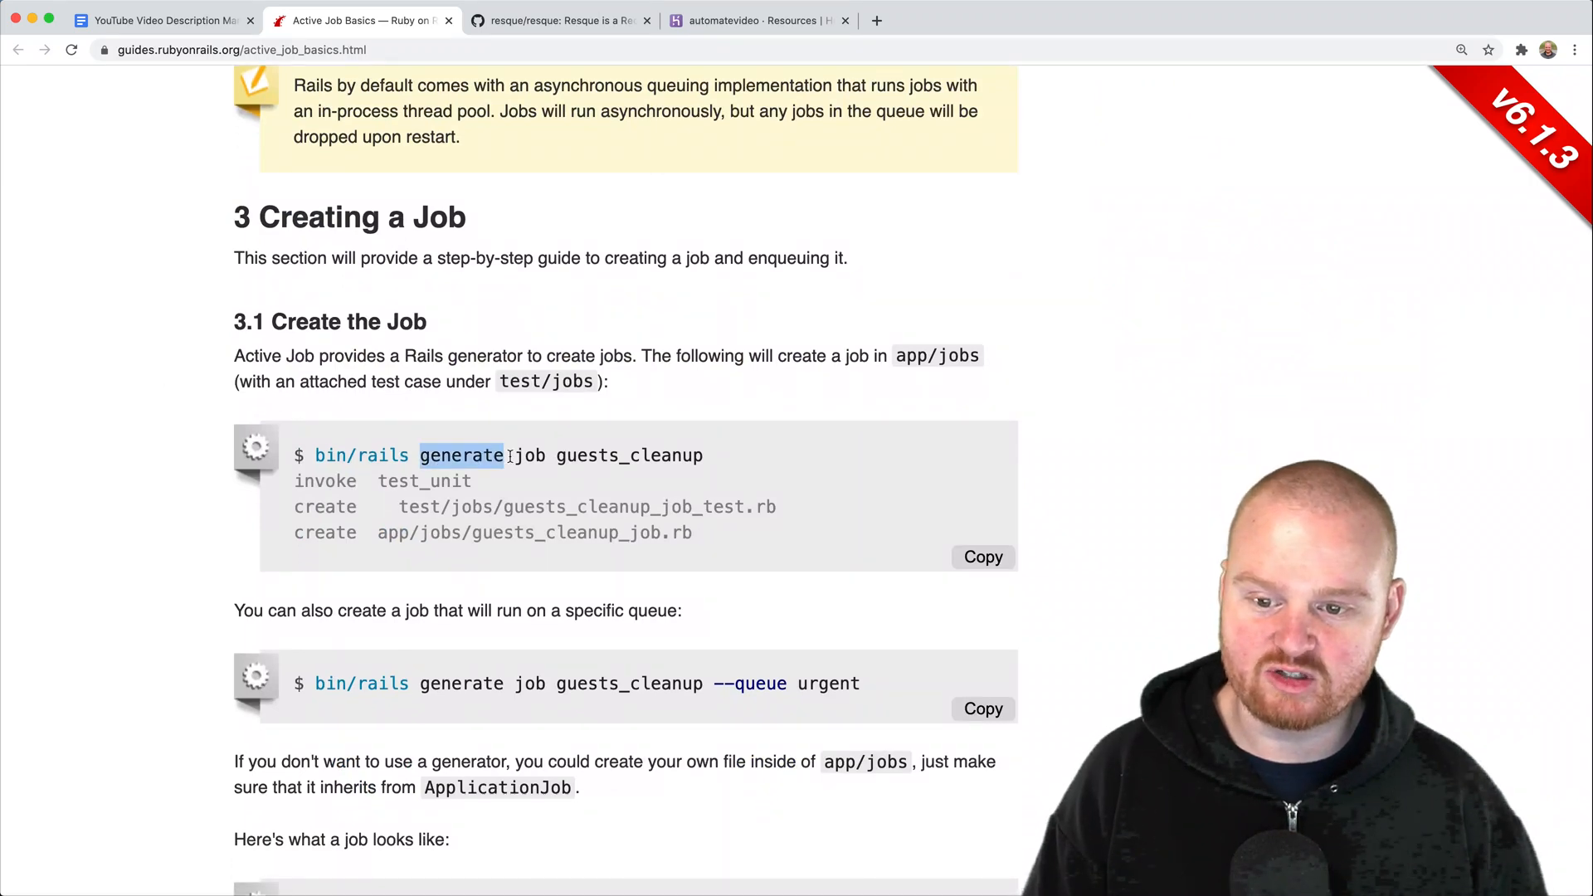
pyautogui.scroll(-3)
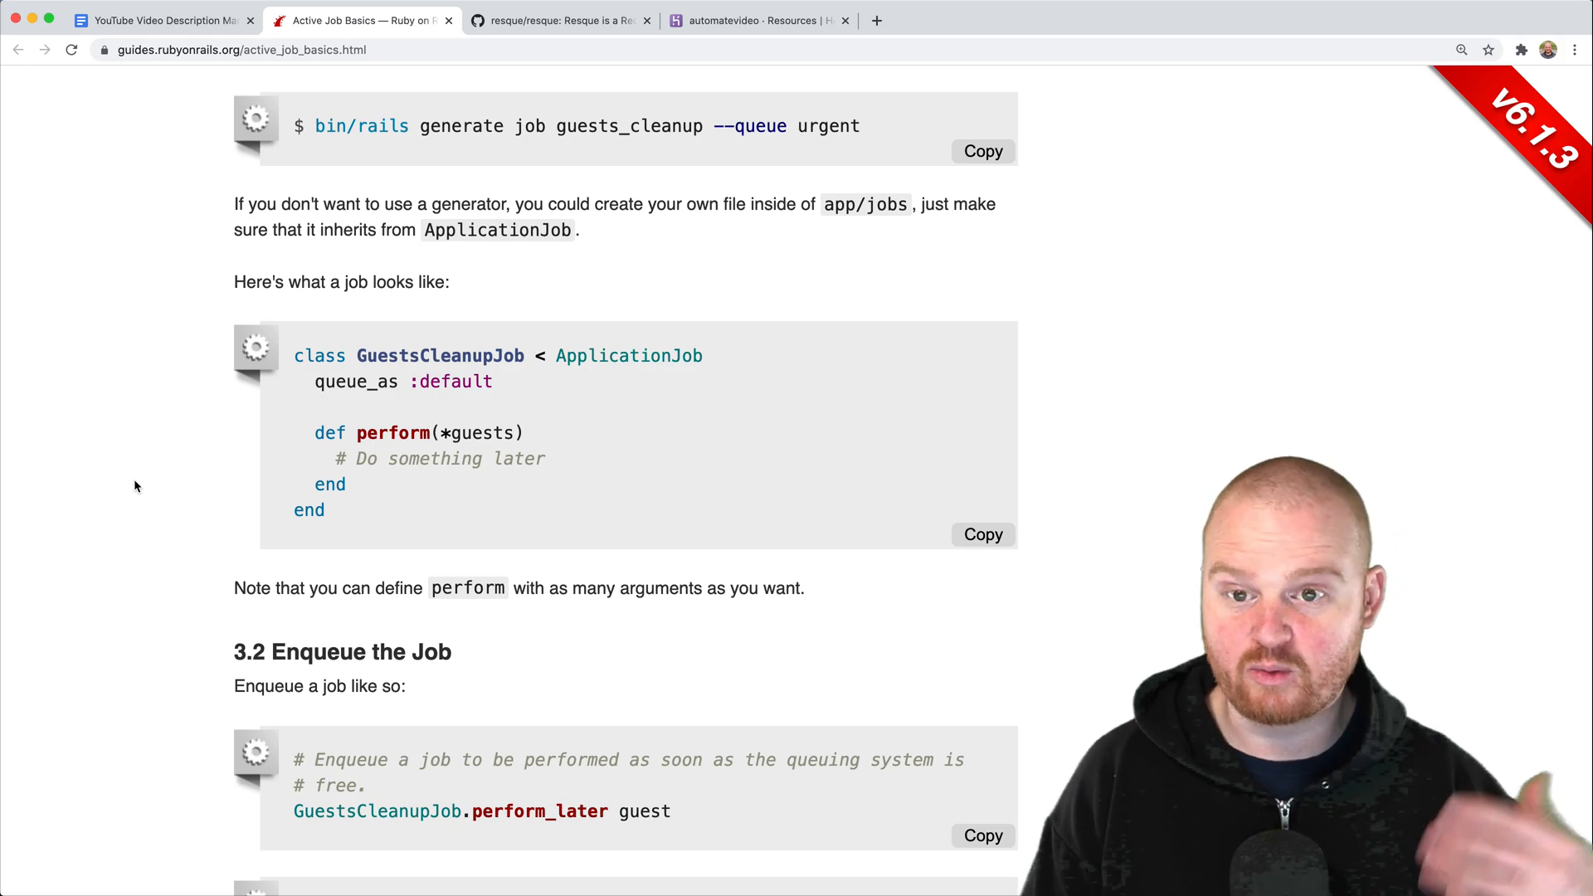
pyautogui.scroll(-3)
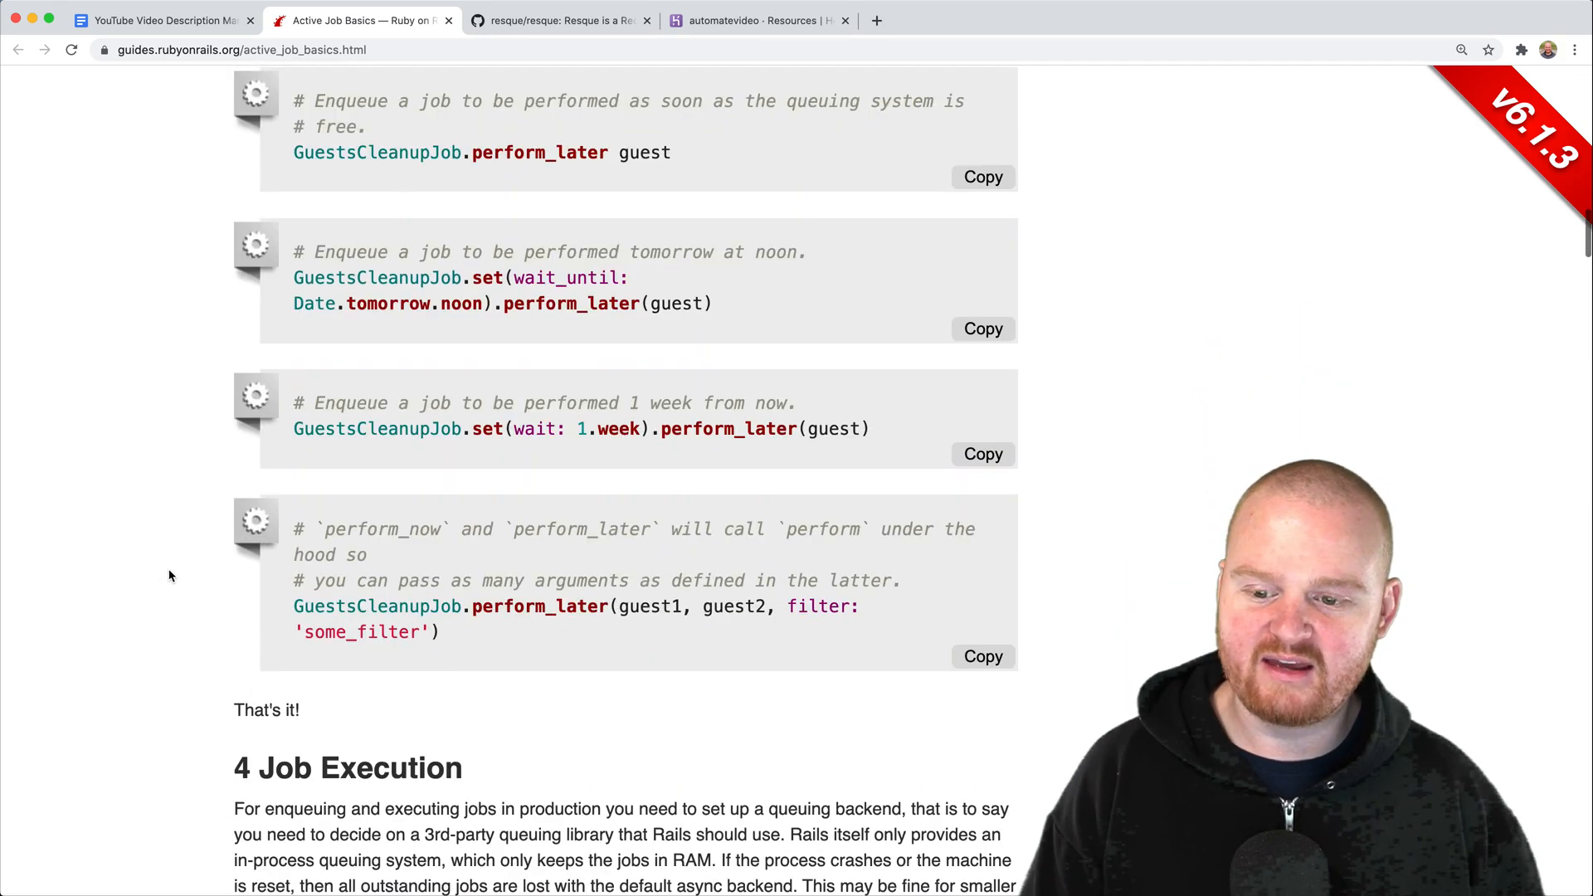
pyautogui.scroll(-3)
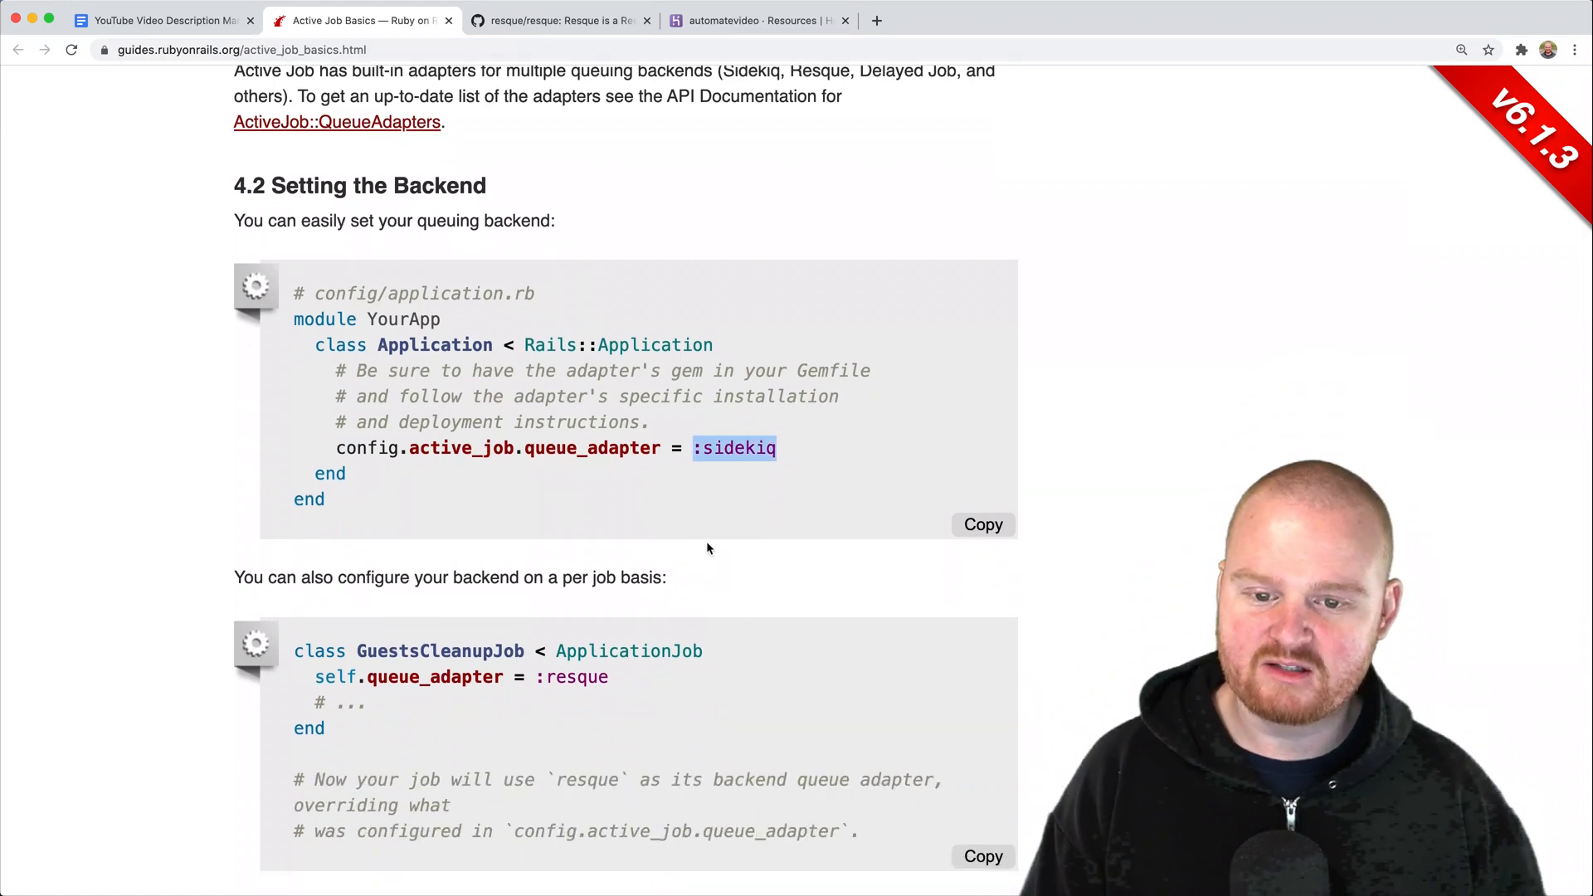
pyautogui.scroll(-3)
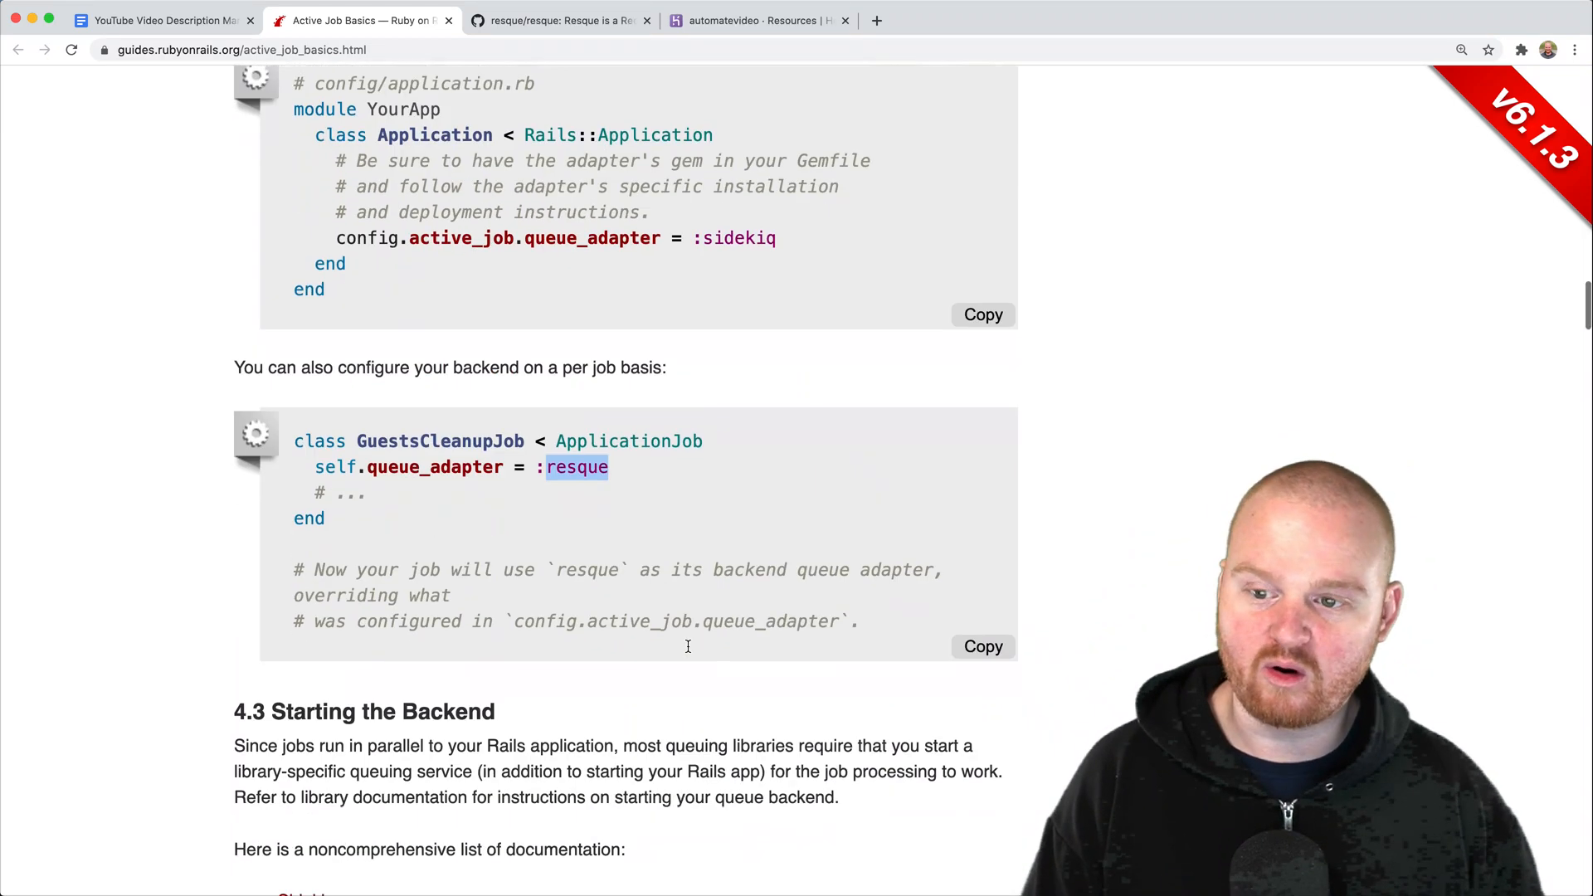
pyautogui.scroll(-3)
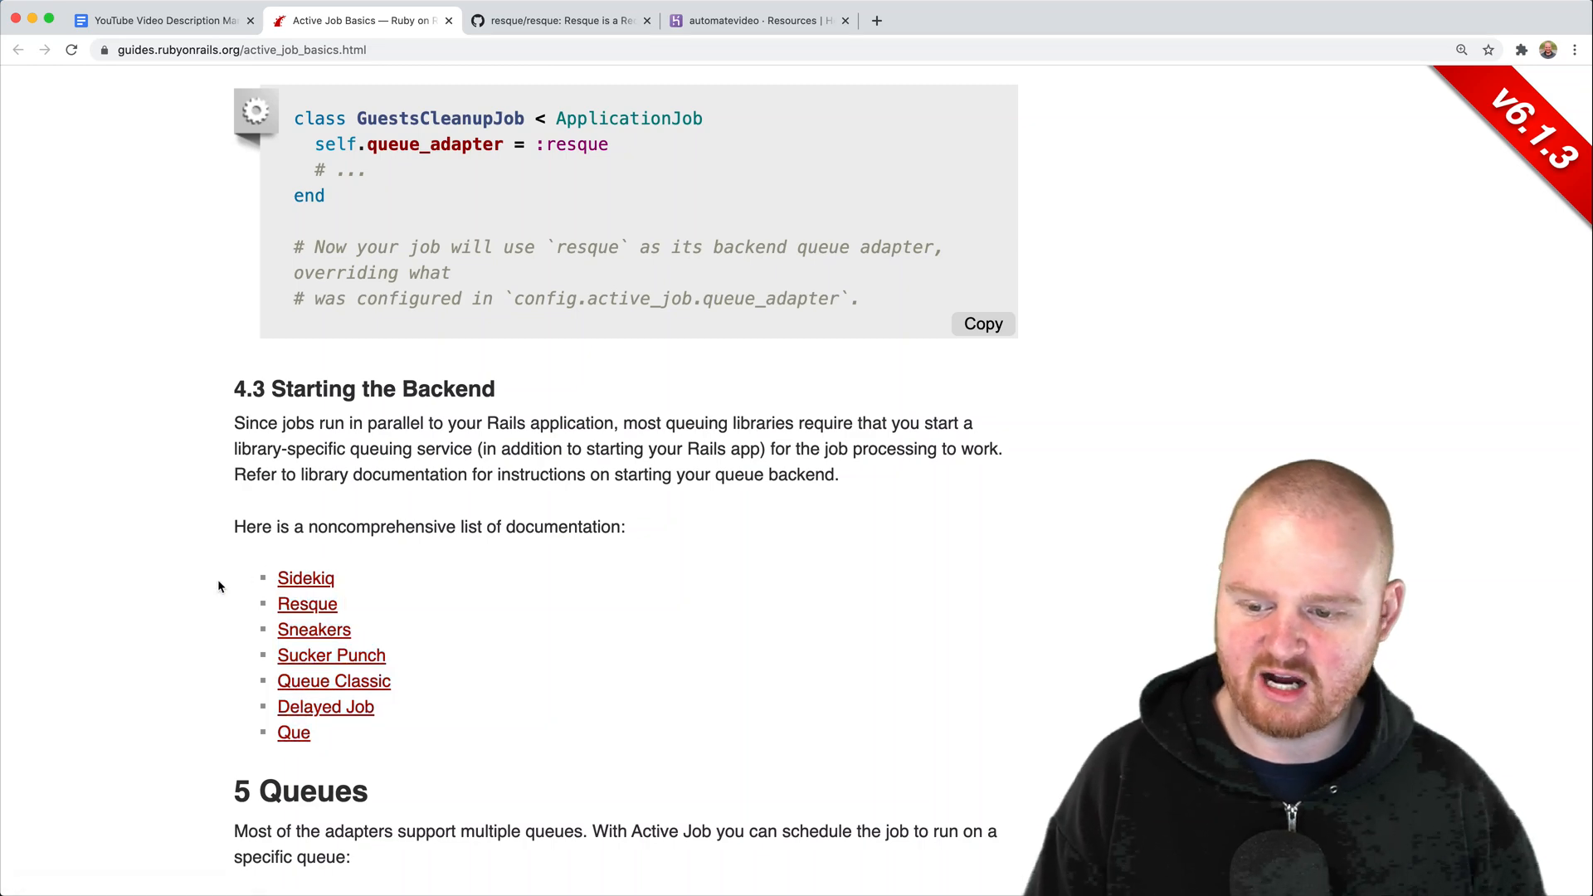
pyautogui.scroll(-3)
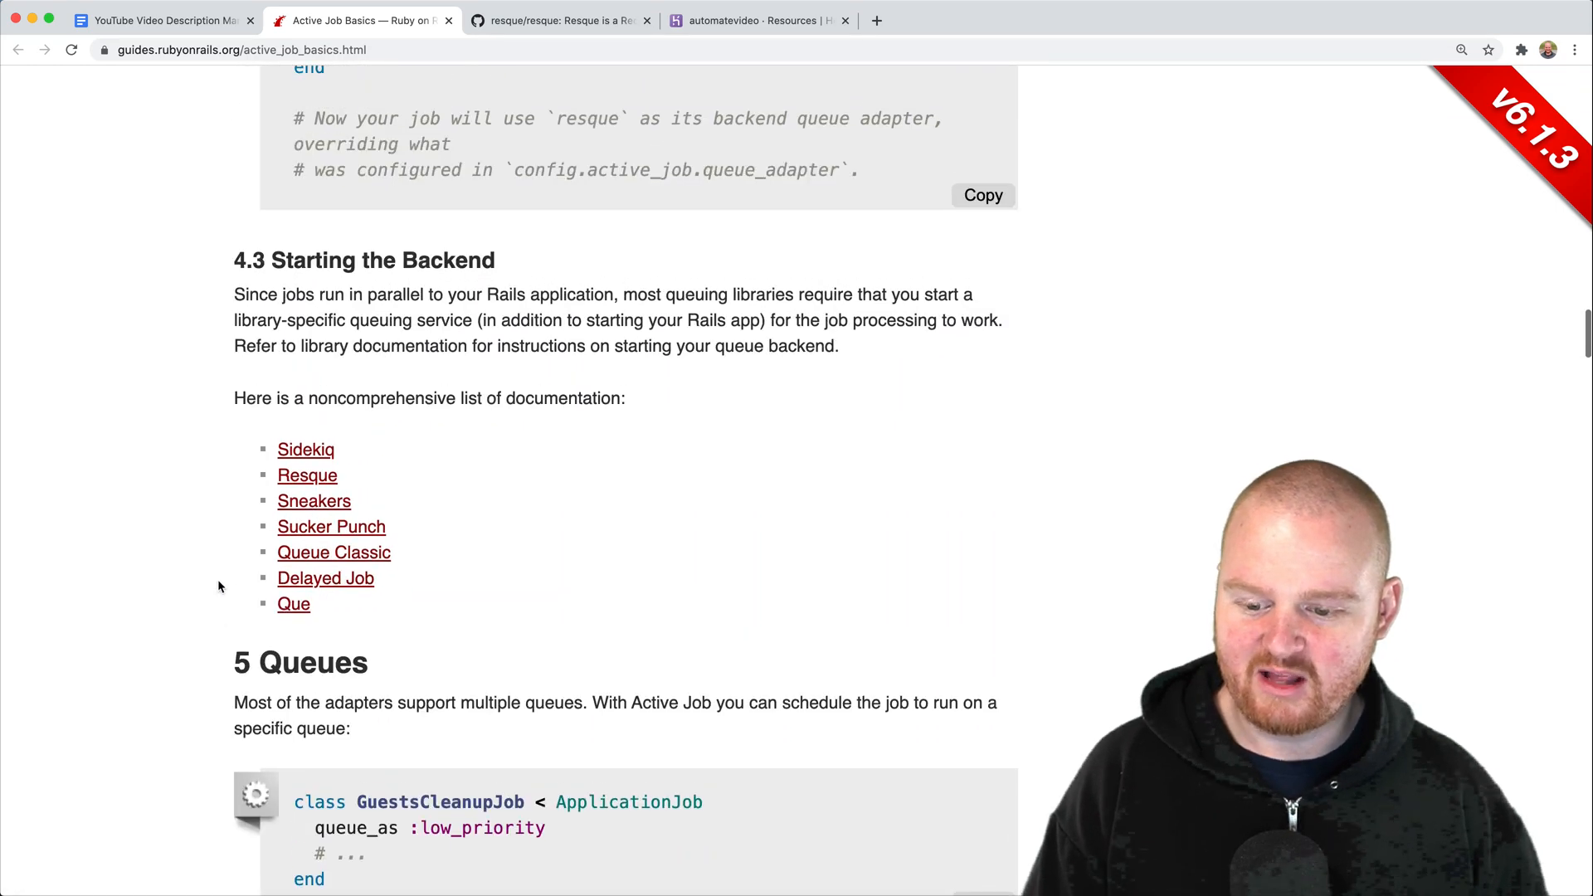
# - Scroll back up the Active Job guide to review the backend section
pyautogui.scroll(3)
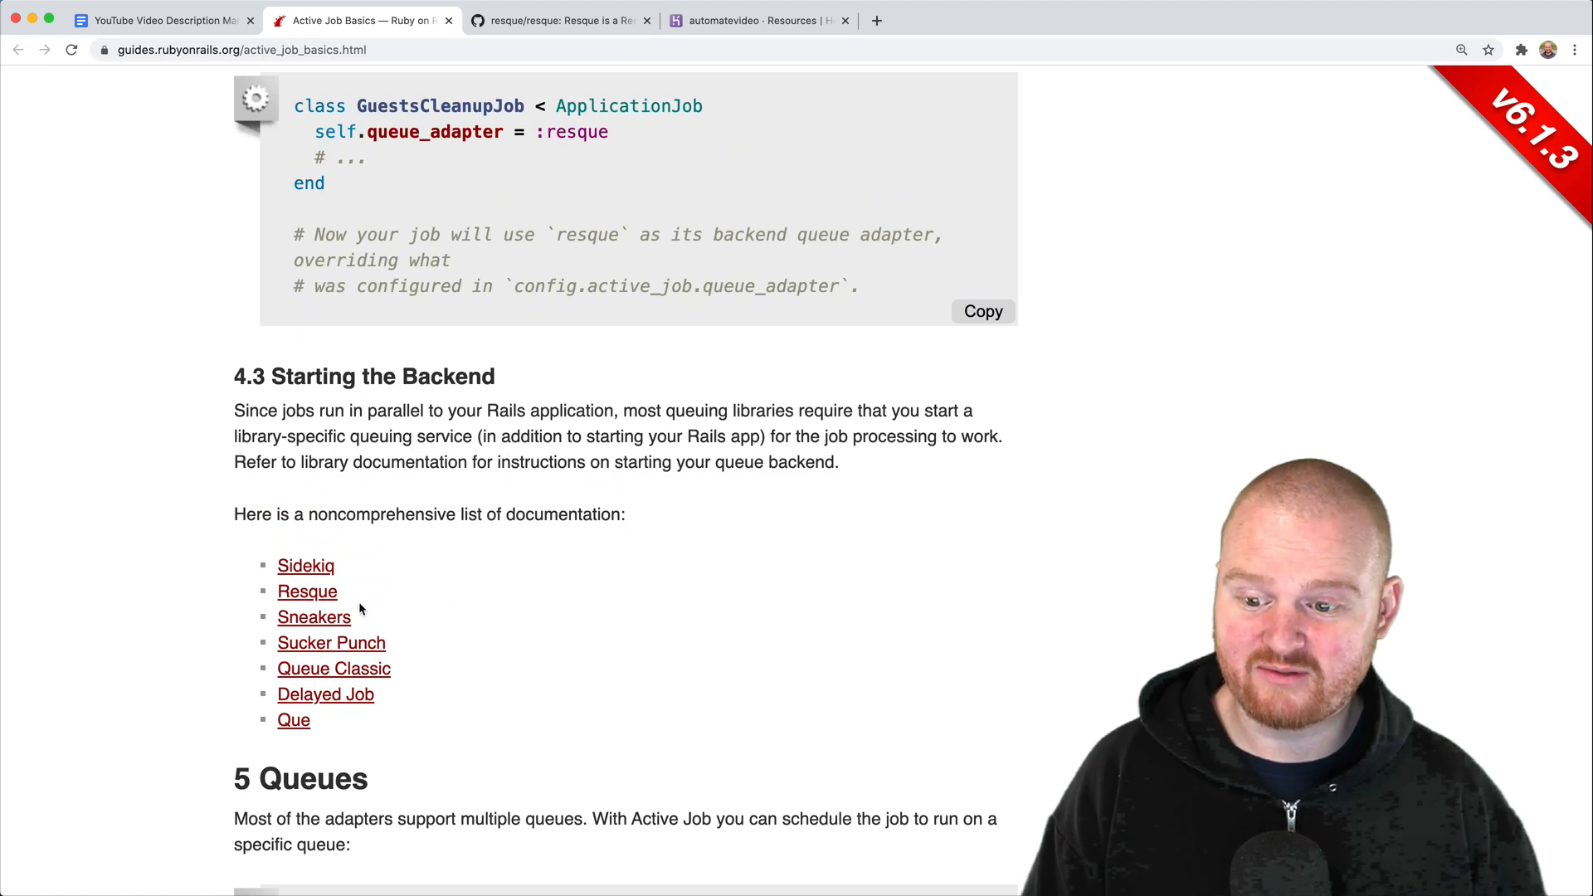
pyautogui.moveTo(196, 590)
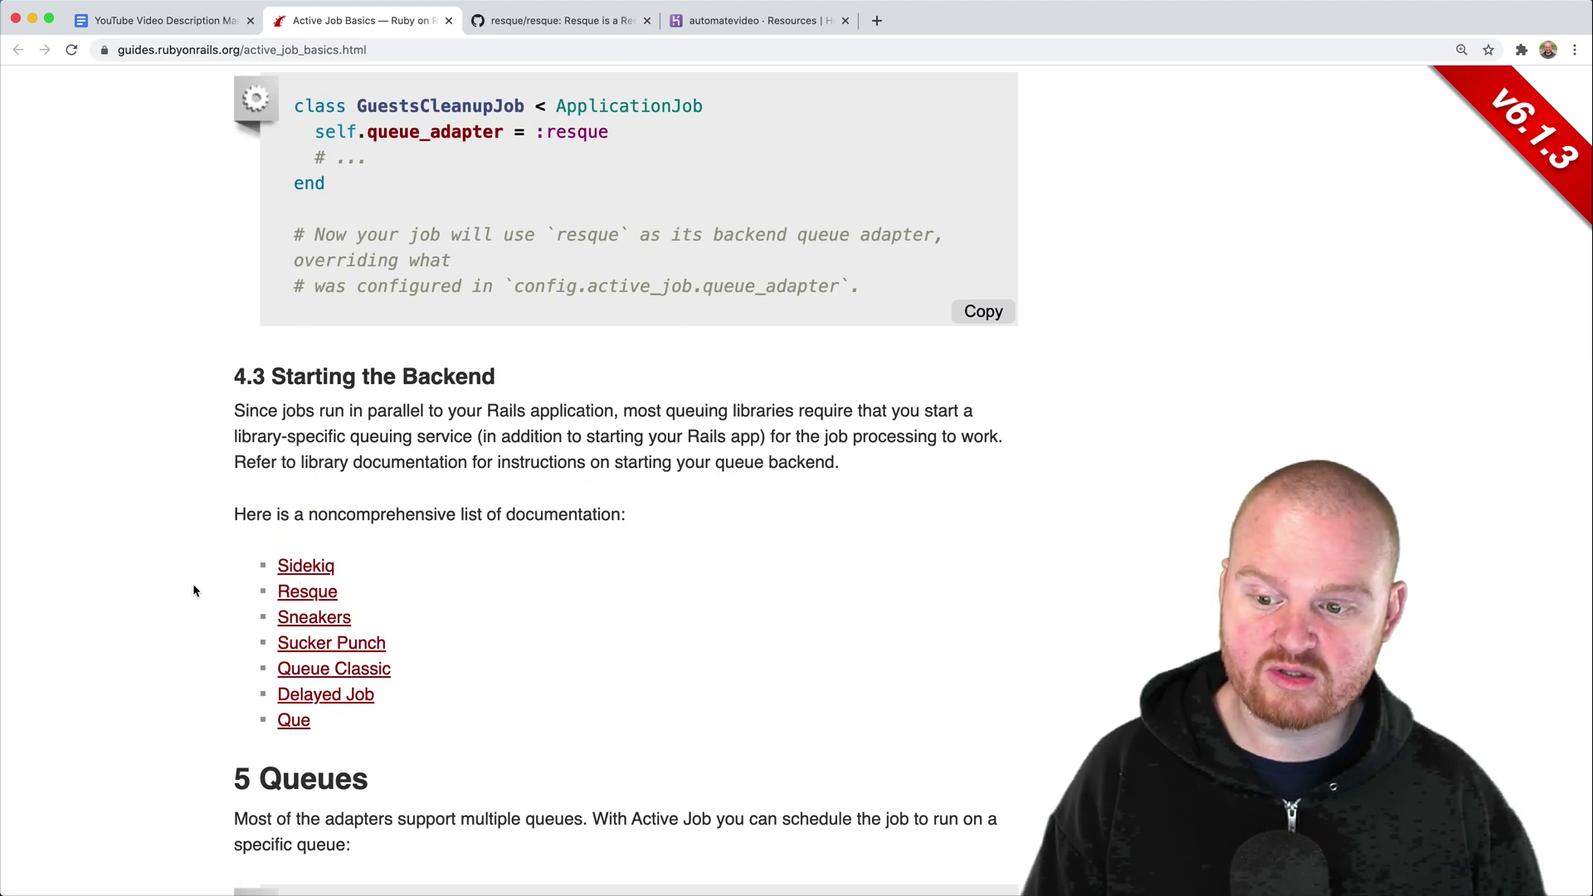
pyautogui.moveTo(307, 591)
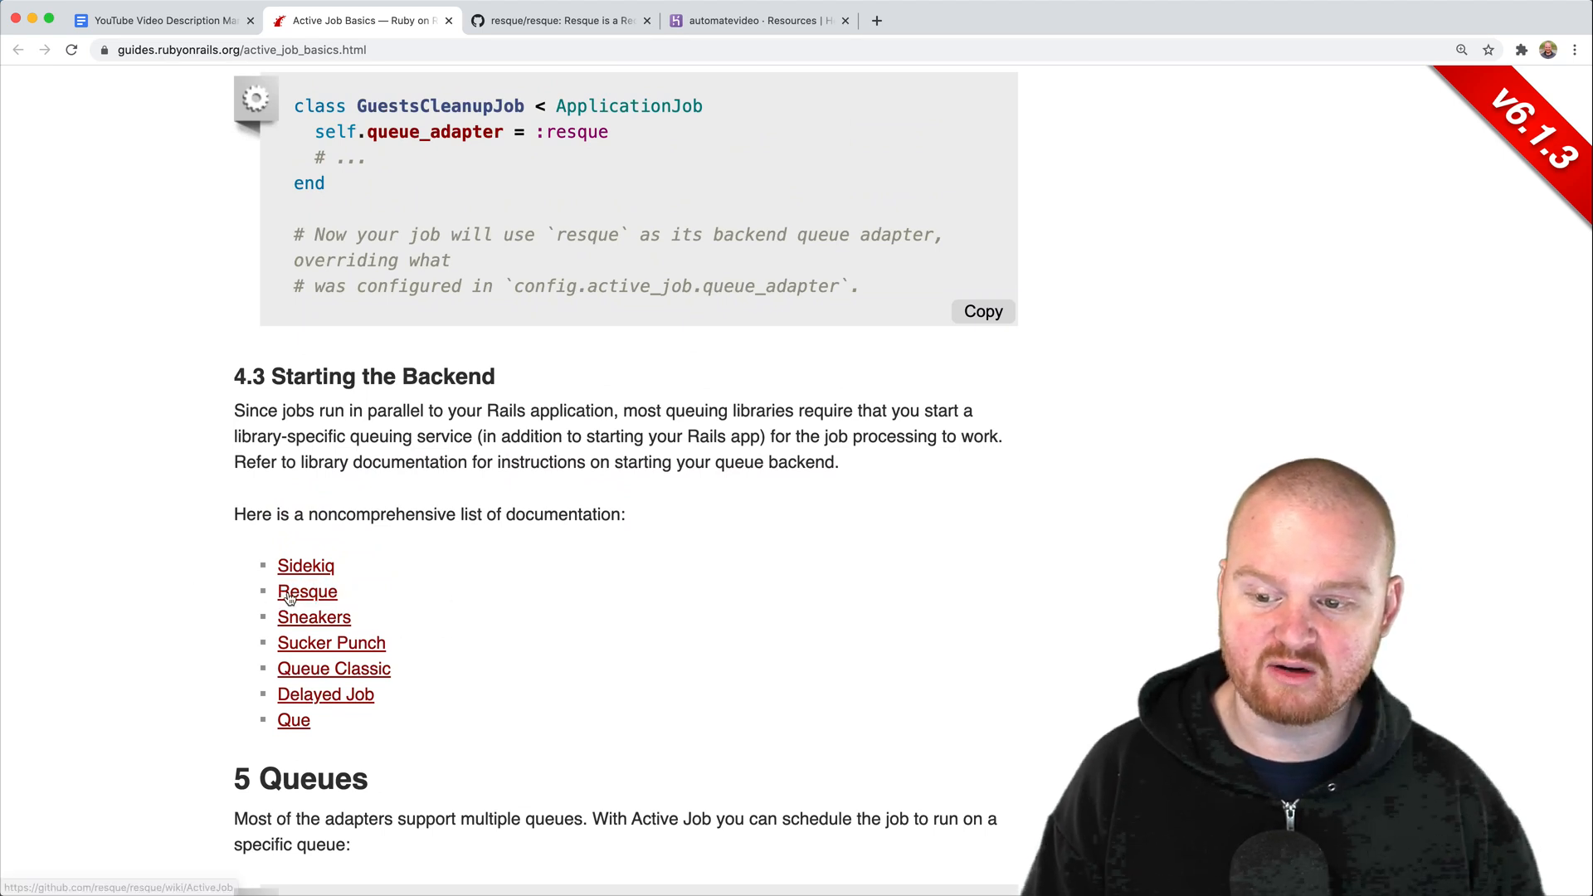
pyautogui.moveTo(455, 567)
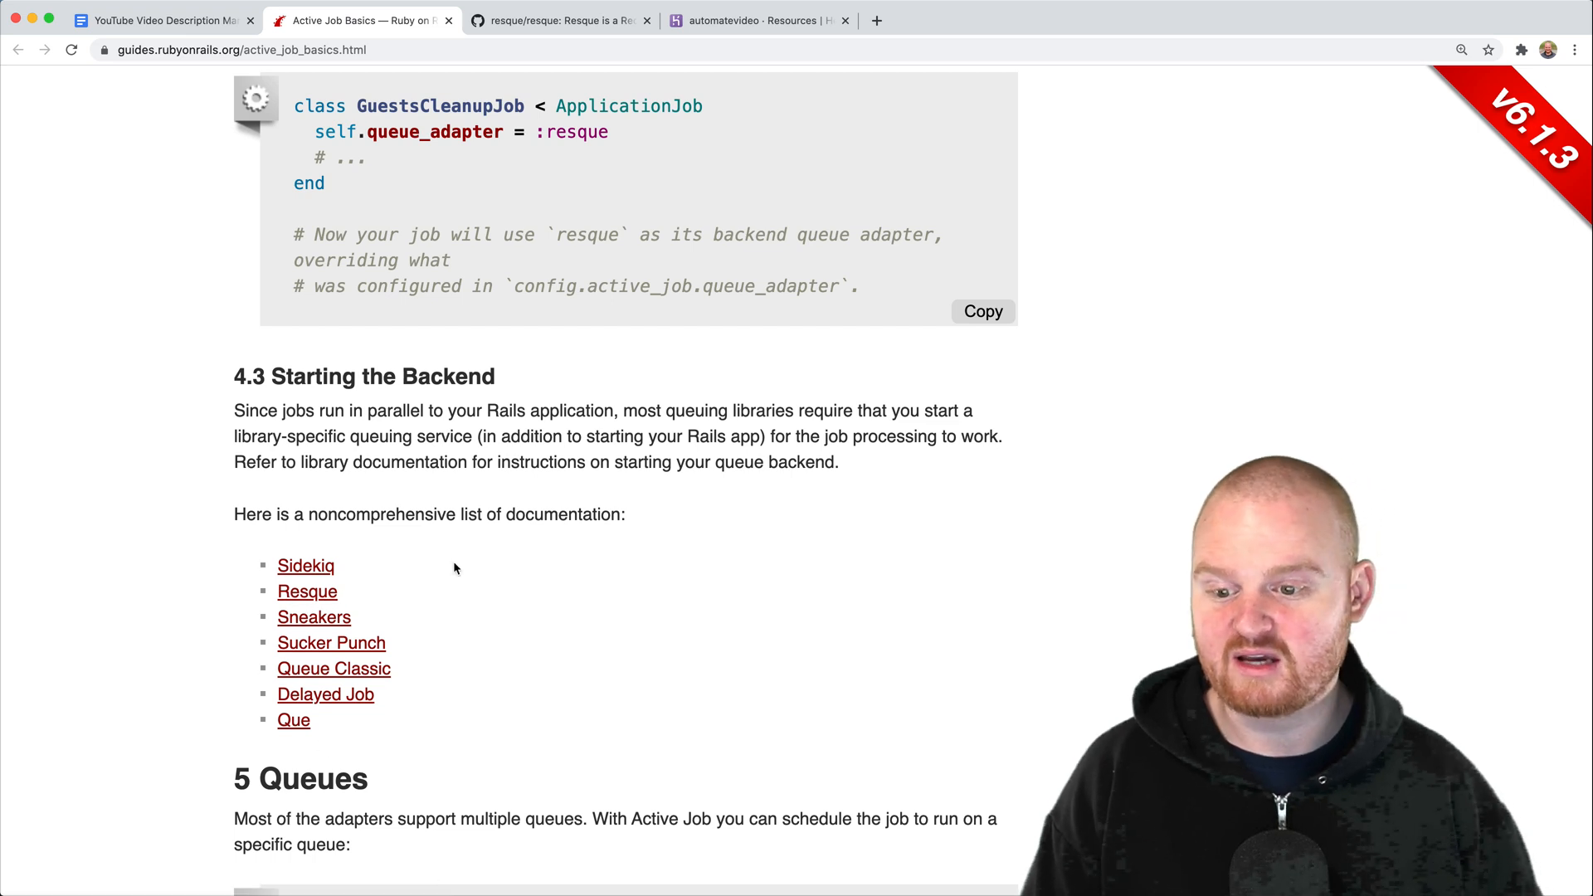
pyautogui.moveTo(307, 591)
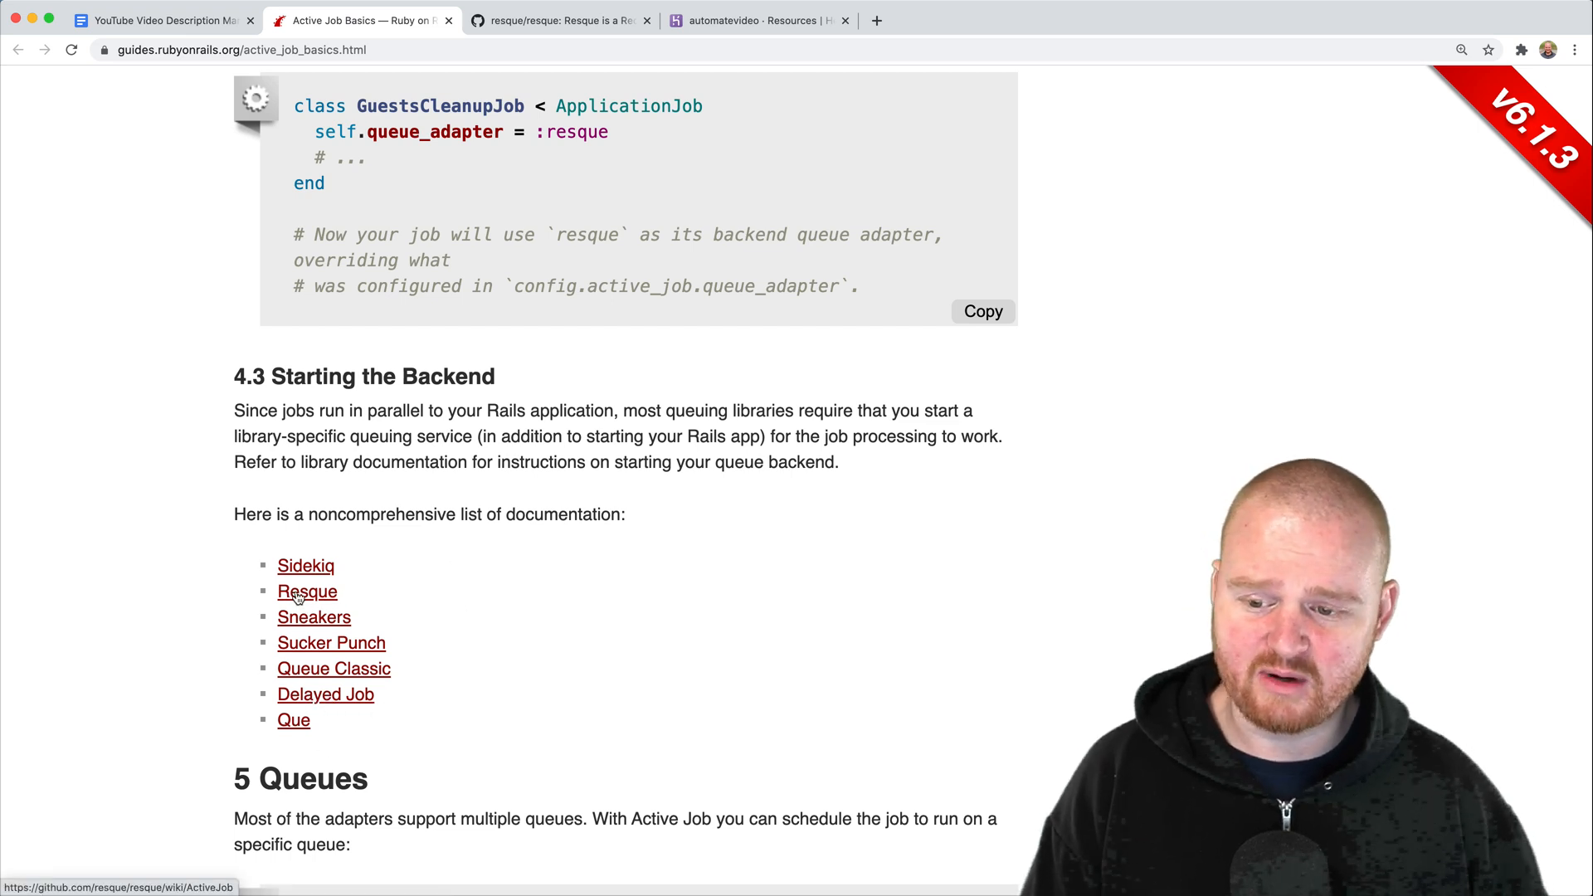
pyautogui.moveTo(376, 597)
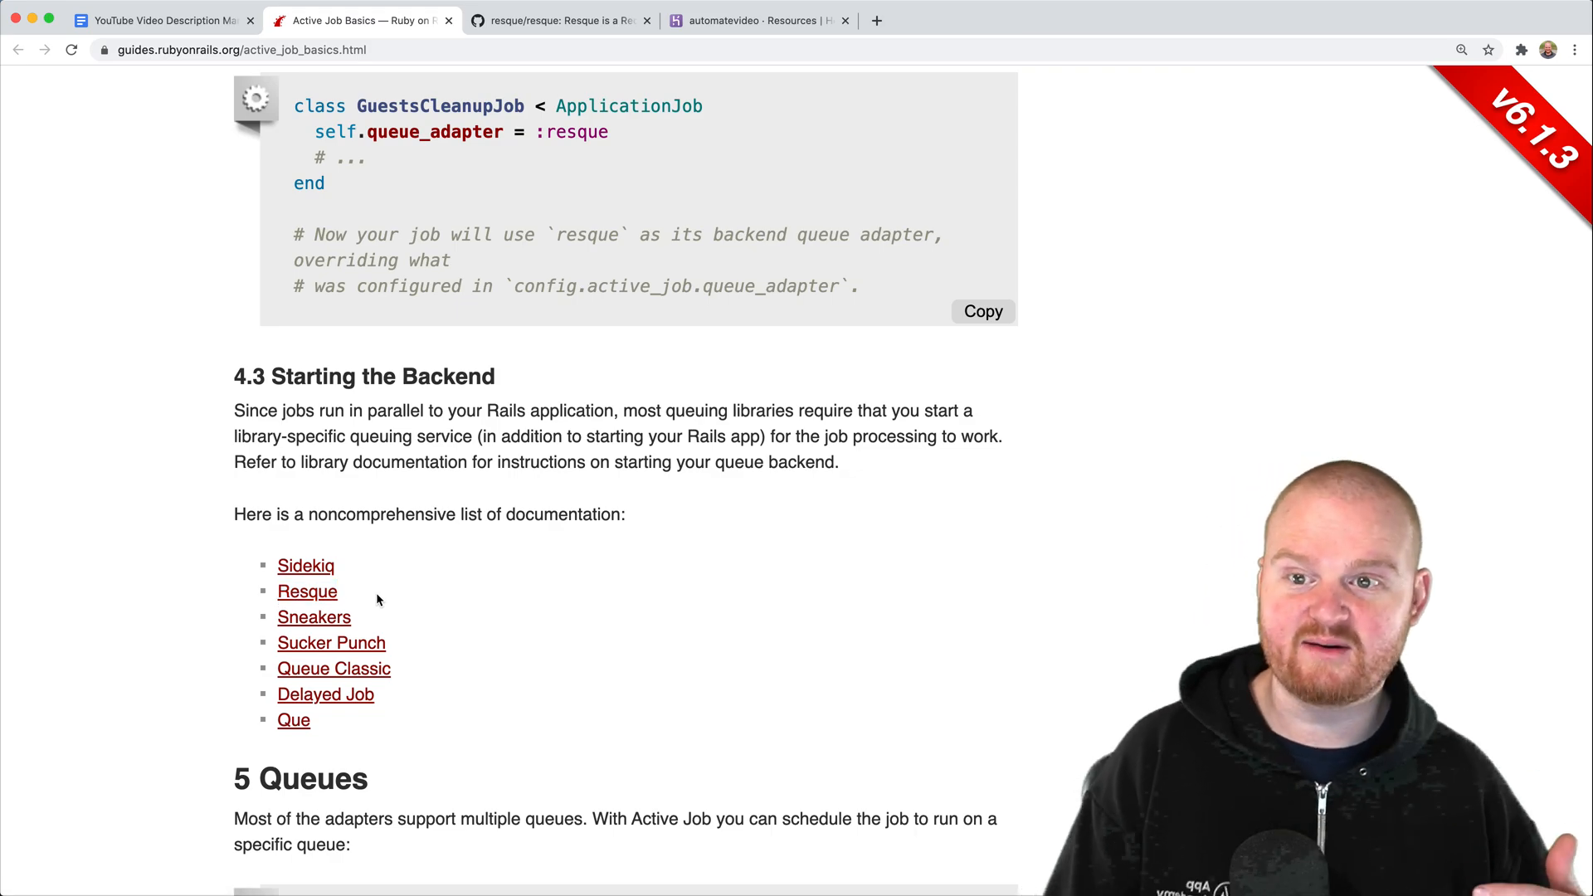
pyautogui.scroll(3)
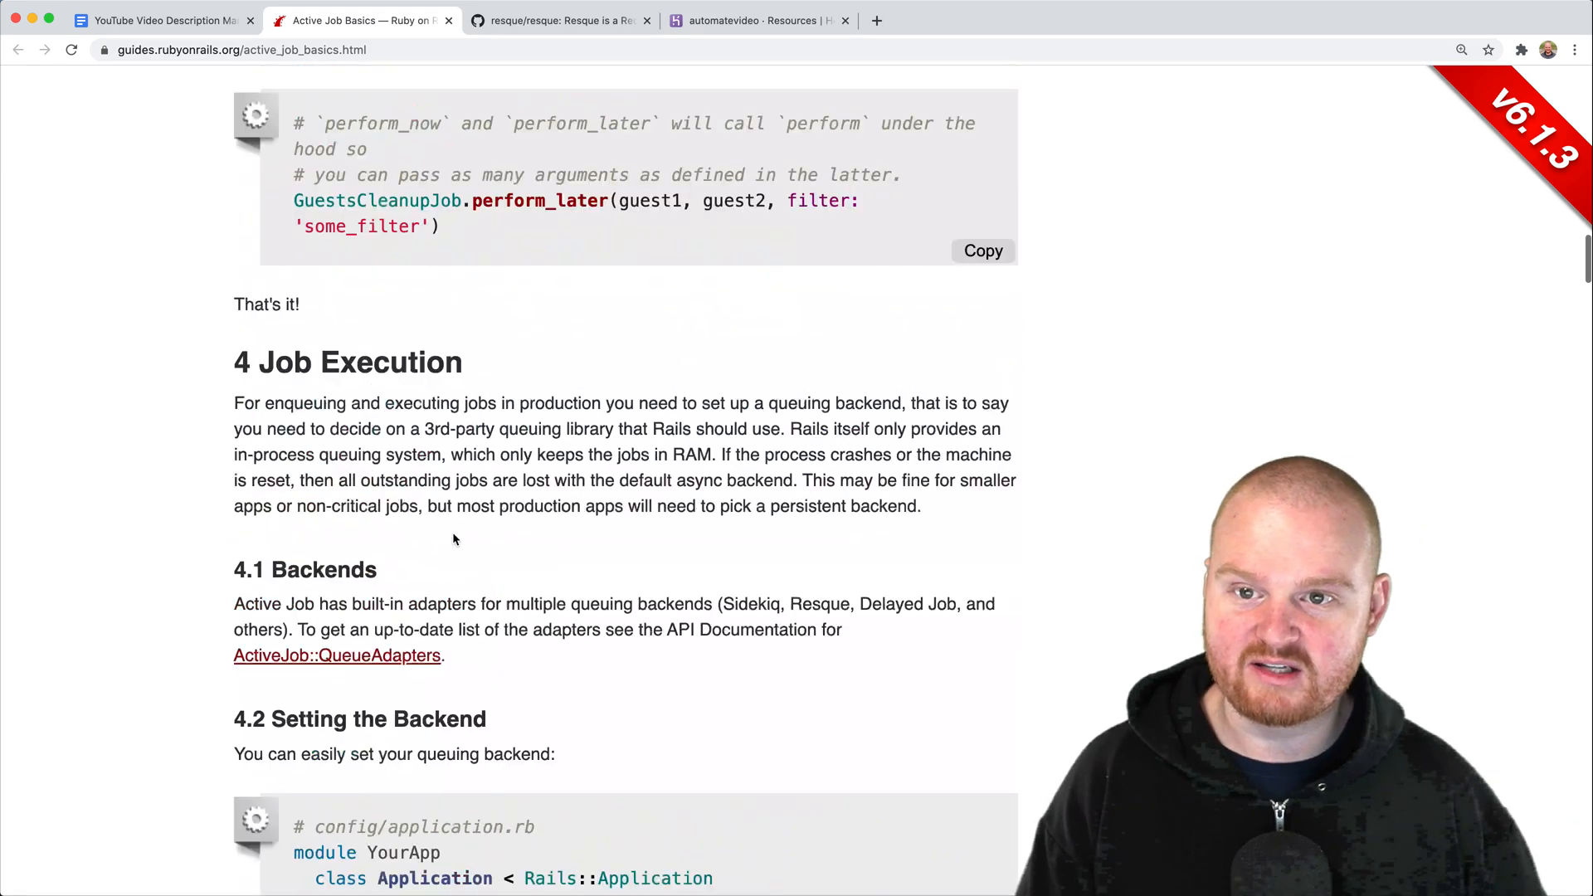
pyautogui.scroll(3)
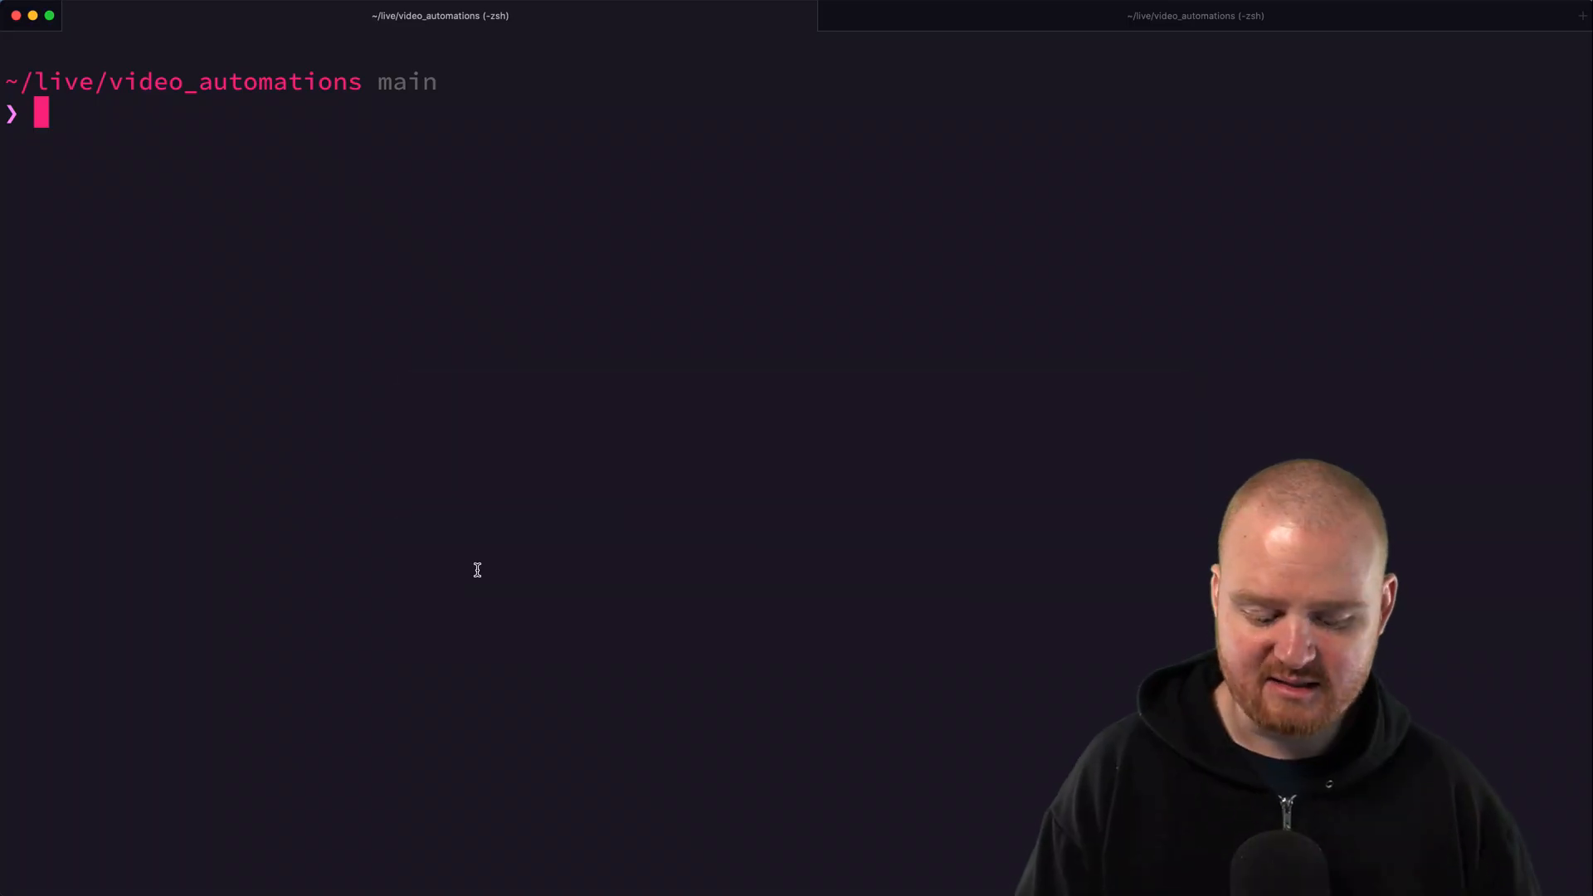
# - Enter the rails g job refresh_youtube_token generator command in the video_automations shell
pyautogui.write('rails')
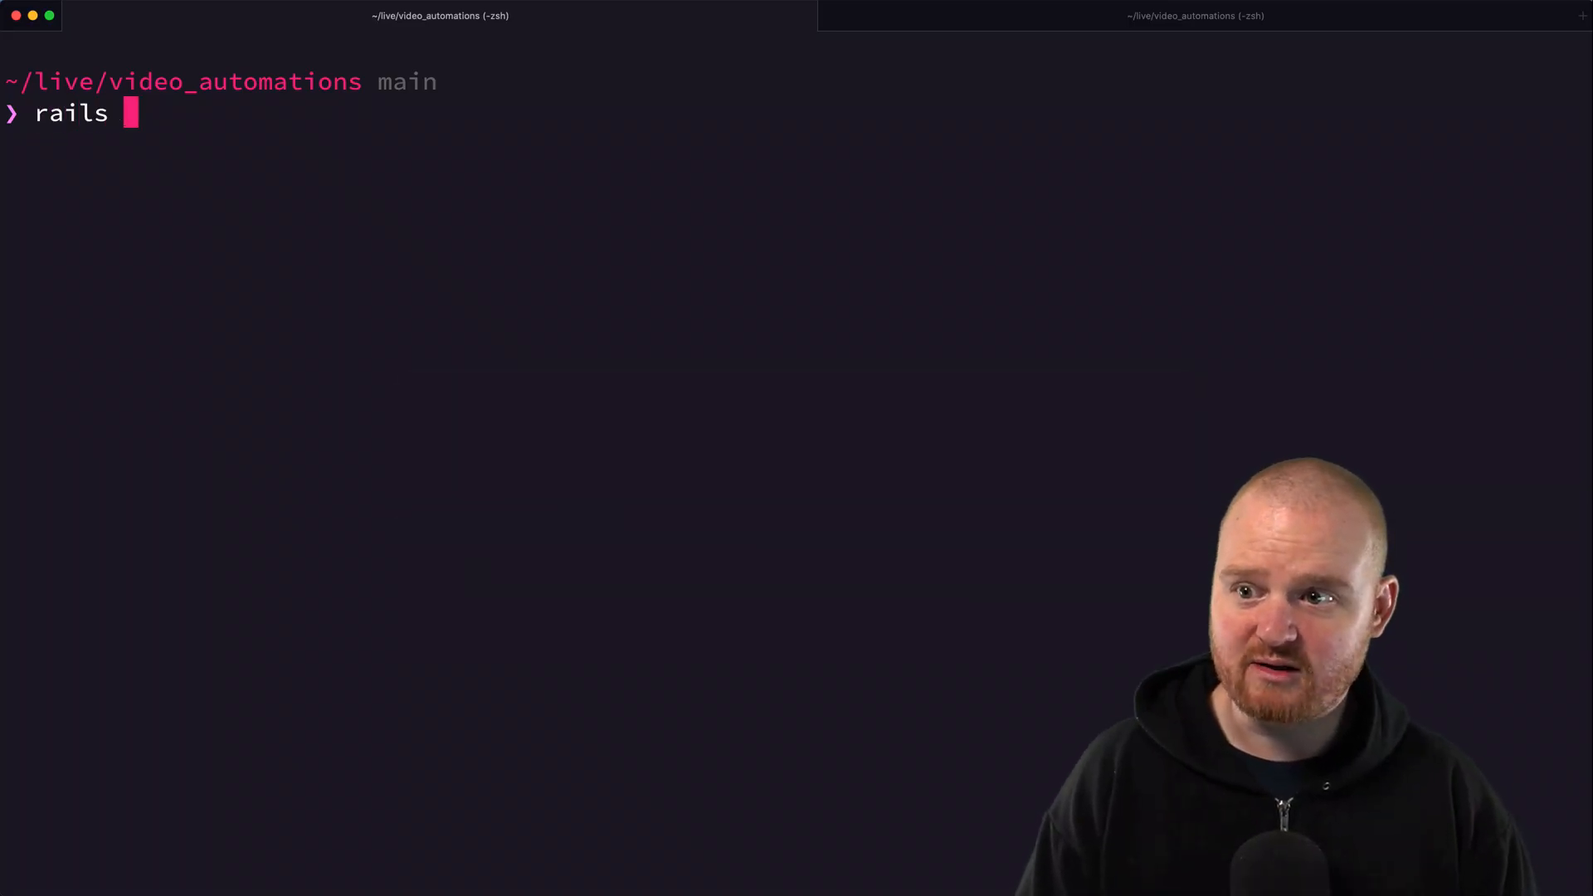
pyautogui.write('g job')
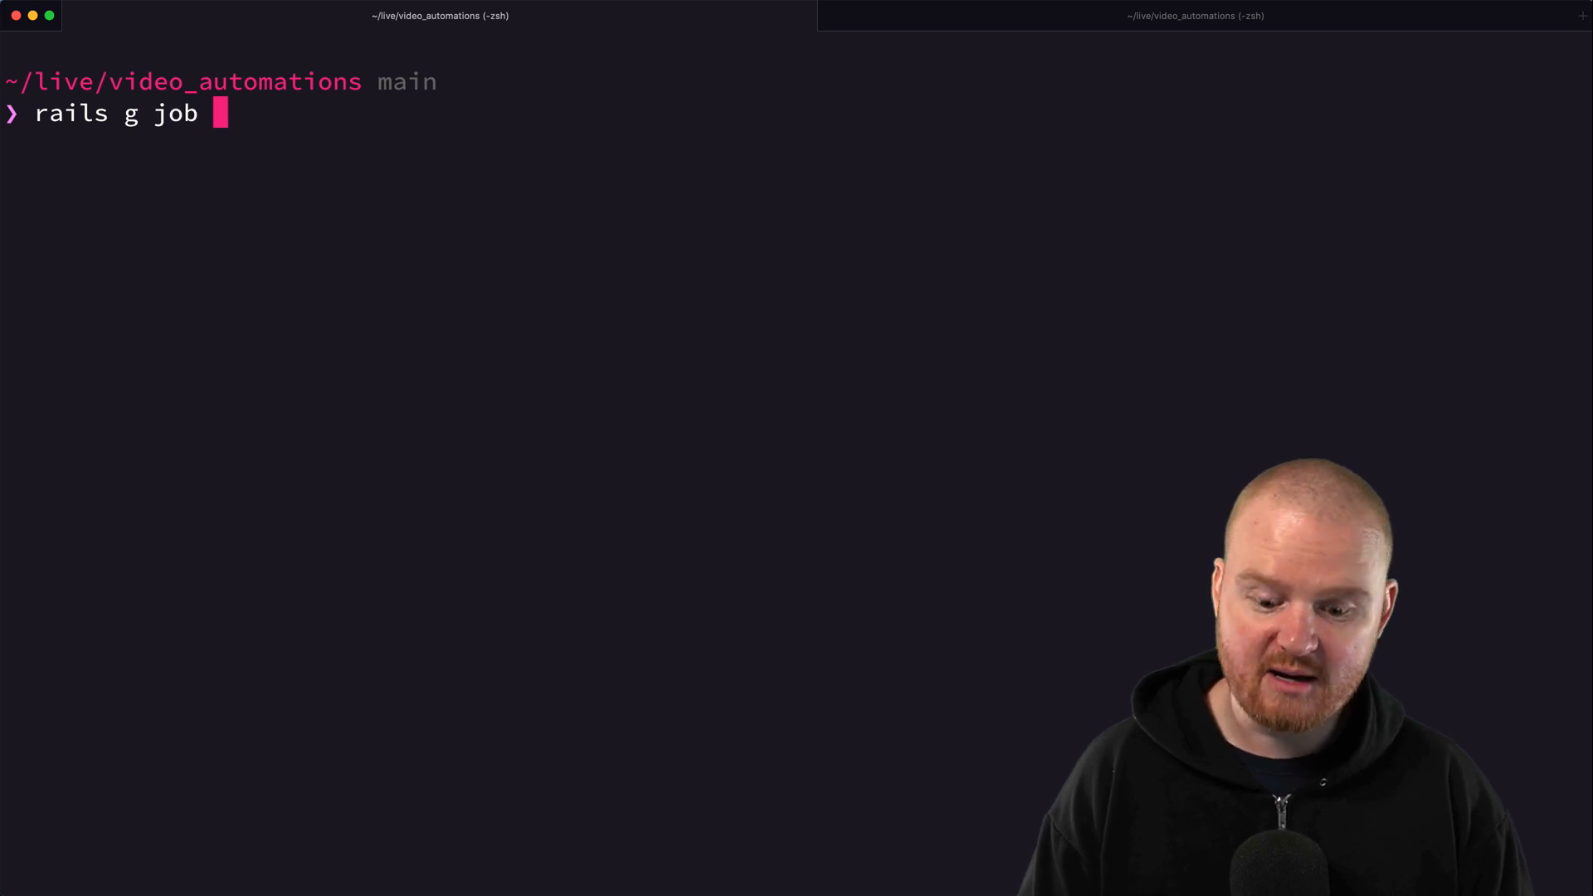
pyautogui.write('refr')
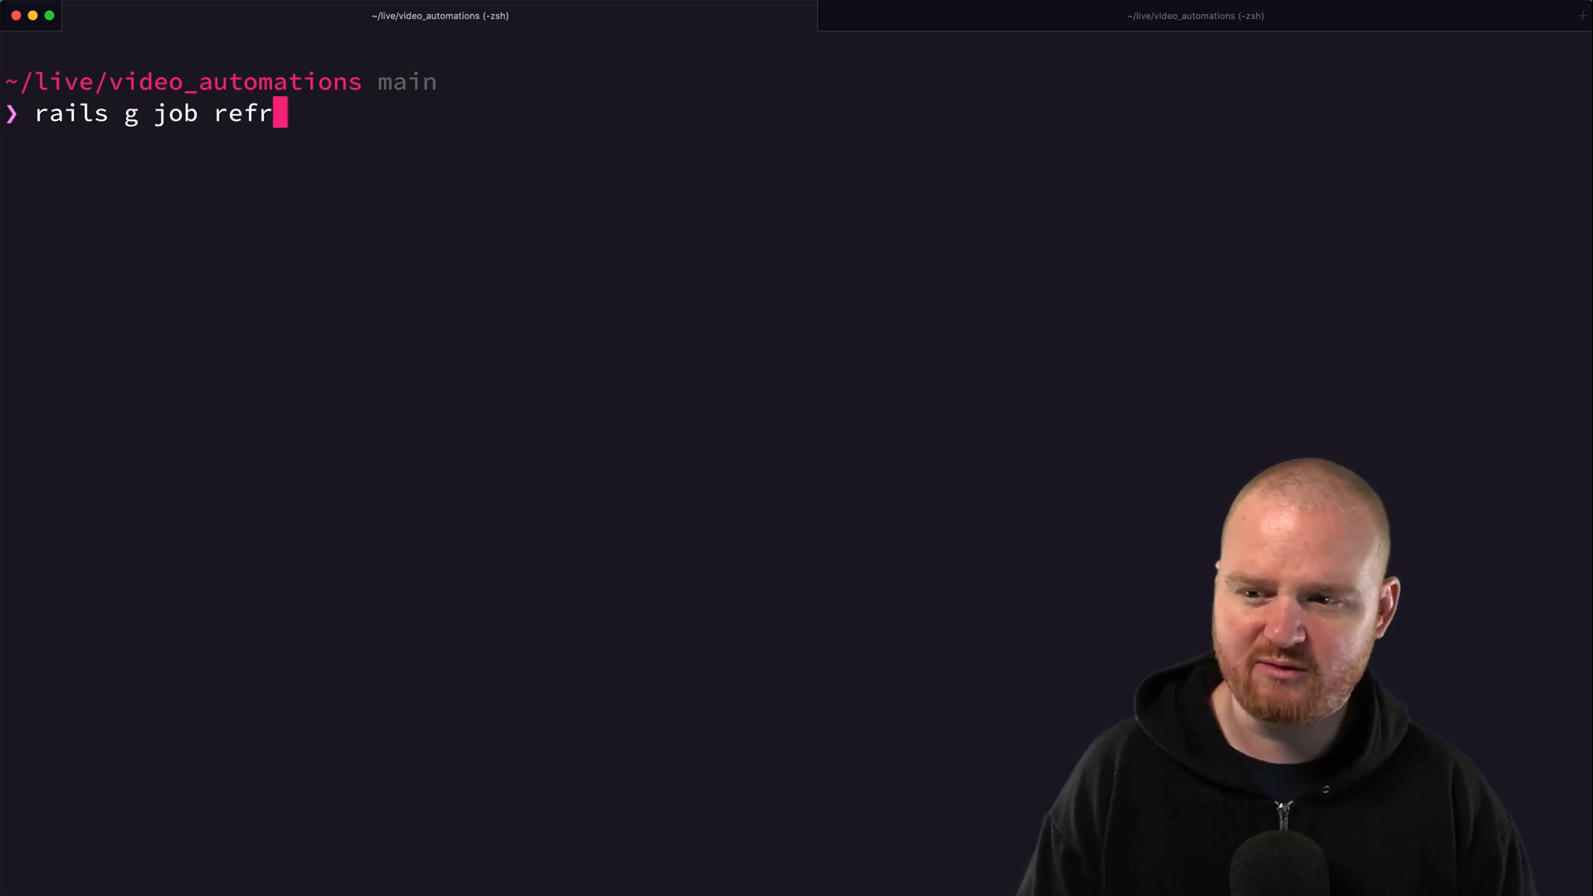
pyautogui.write('esh_youtuy')
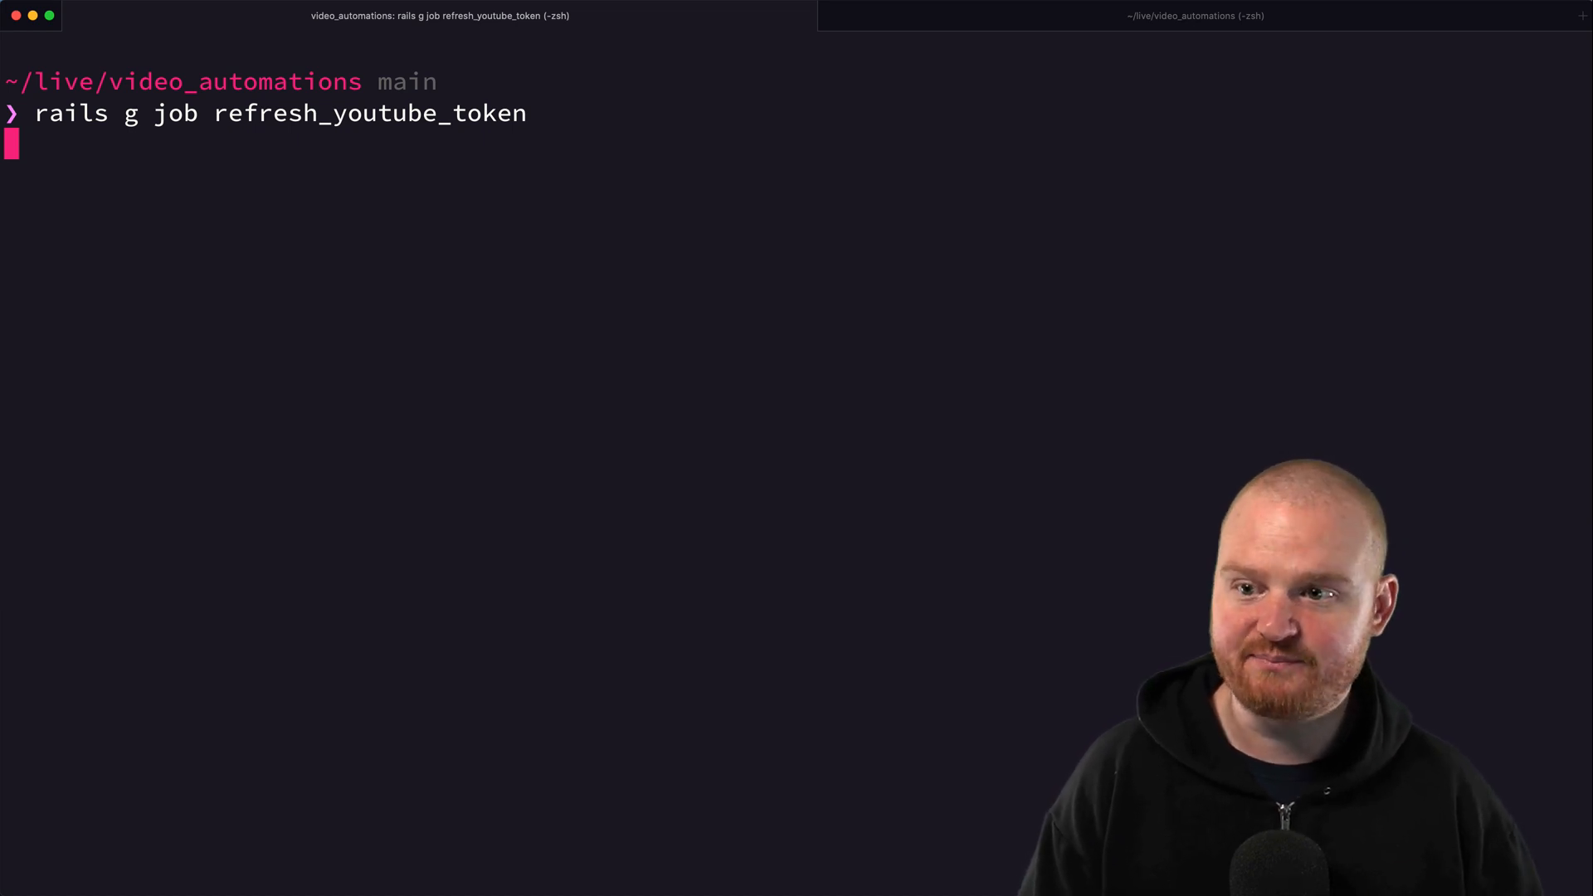
pyautogui.moveTo(985, 29)
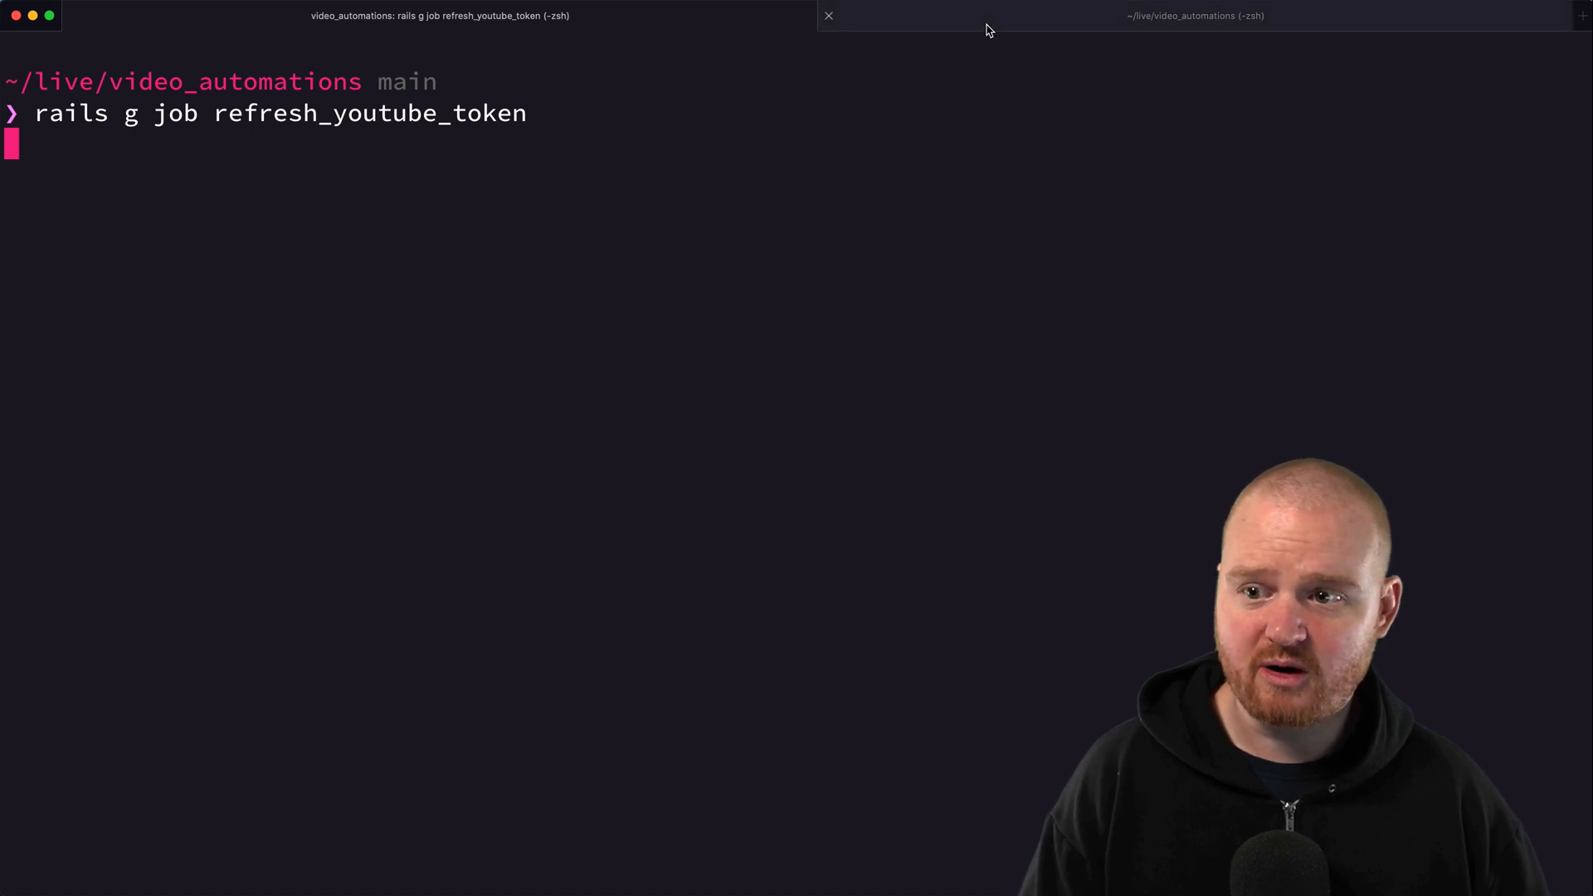
pyautogui.moveTo(1193, 15)
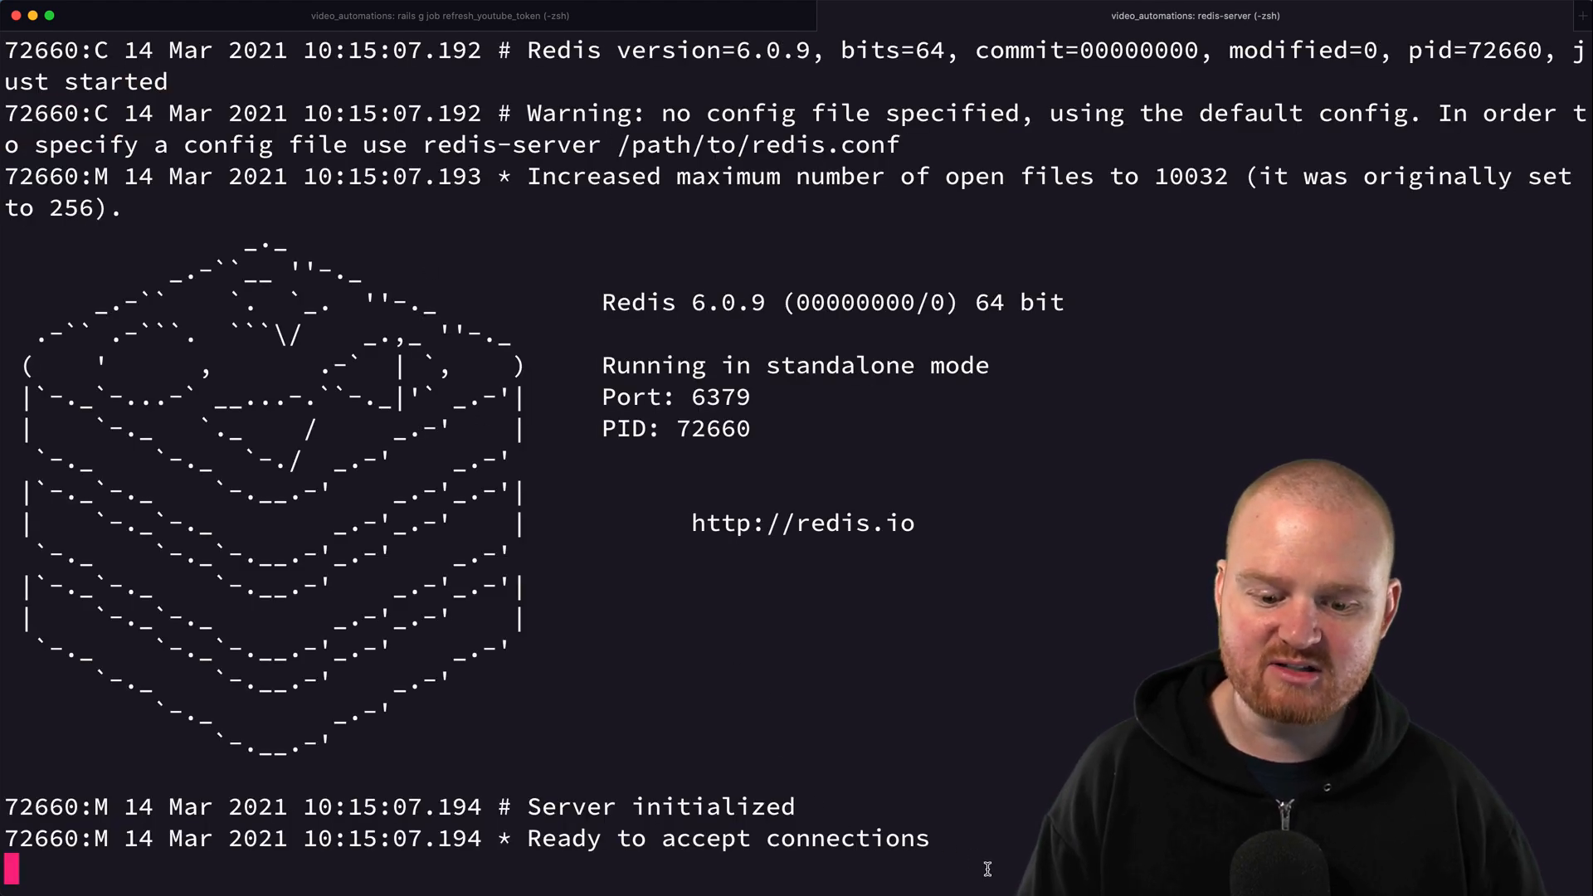
pyautogui.moveTo(813, 768)
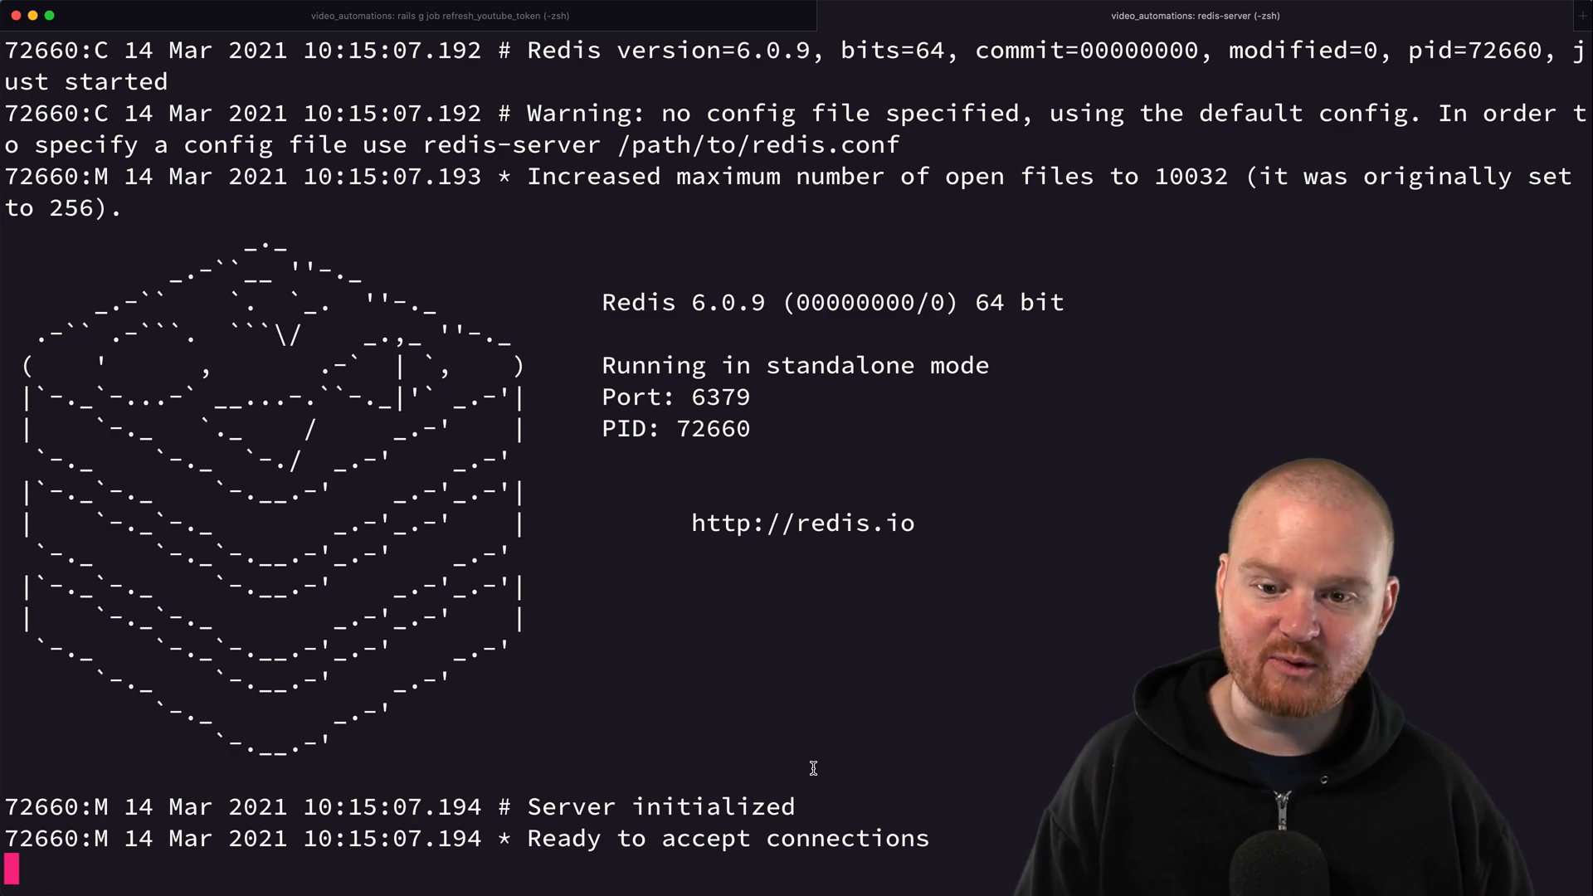
pyautogui.moveTo(795, 763)
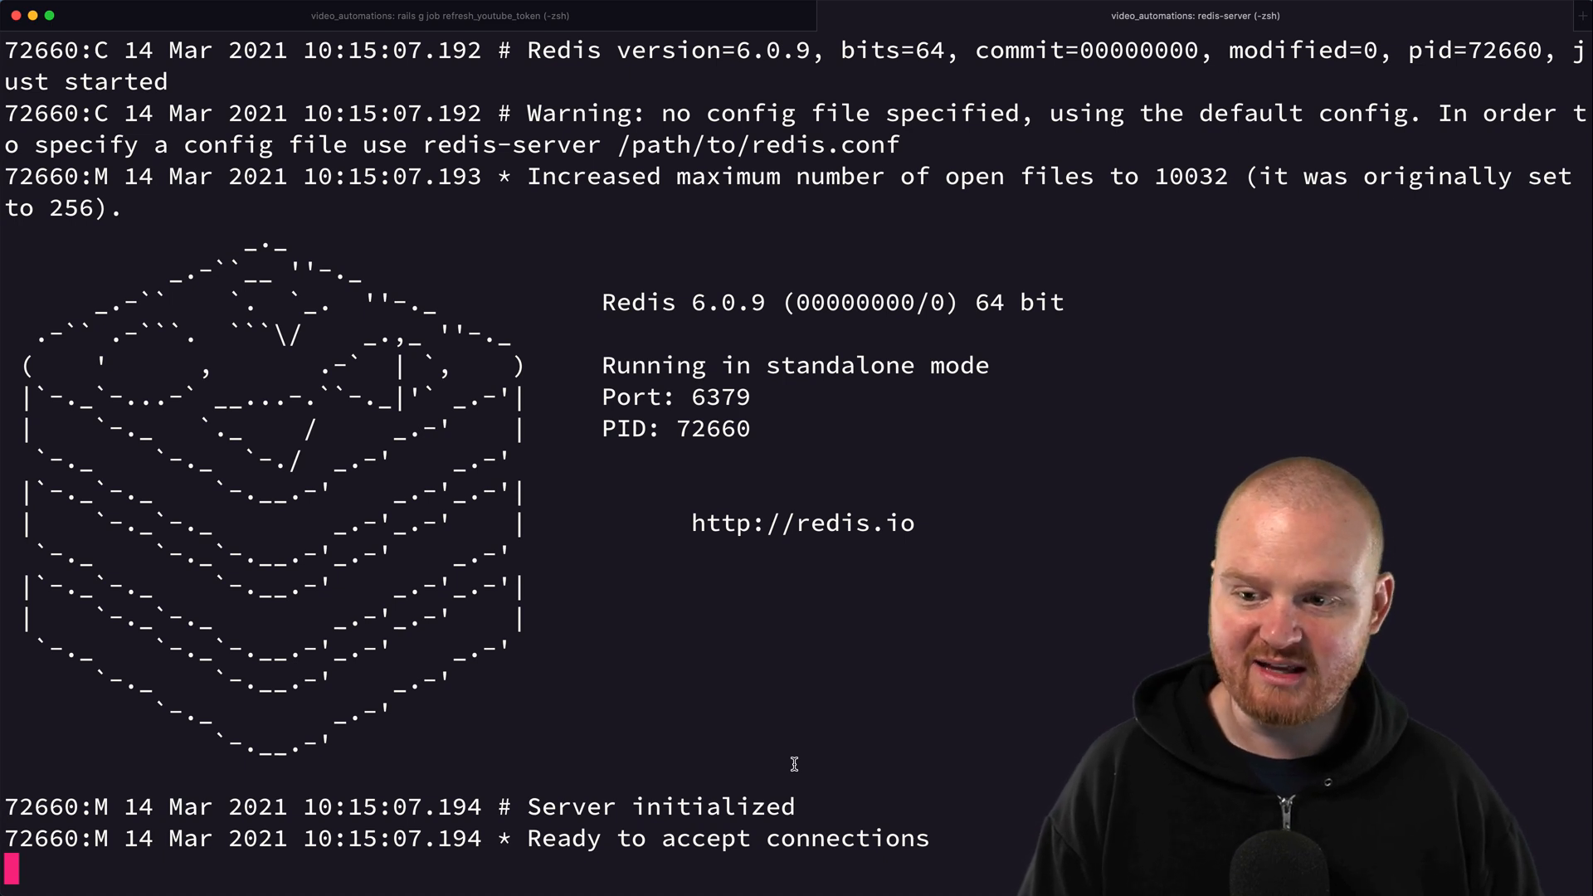
# - Finish the job generator command, switch to the redis-server tab and bring up its session options
pyautogui.write('\\')
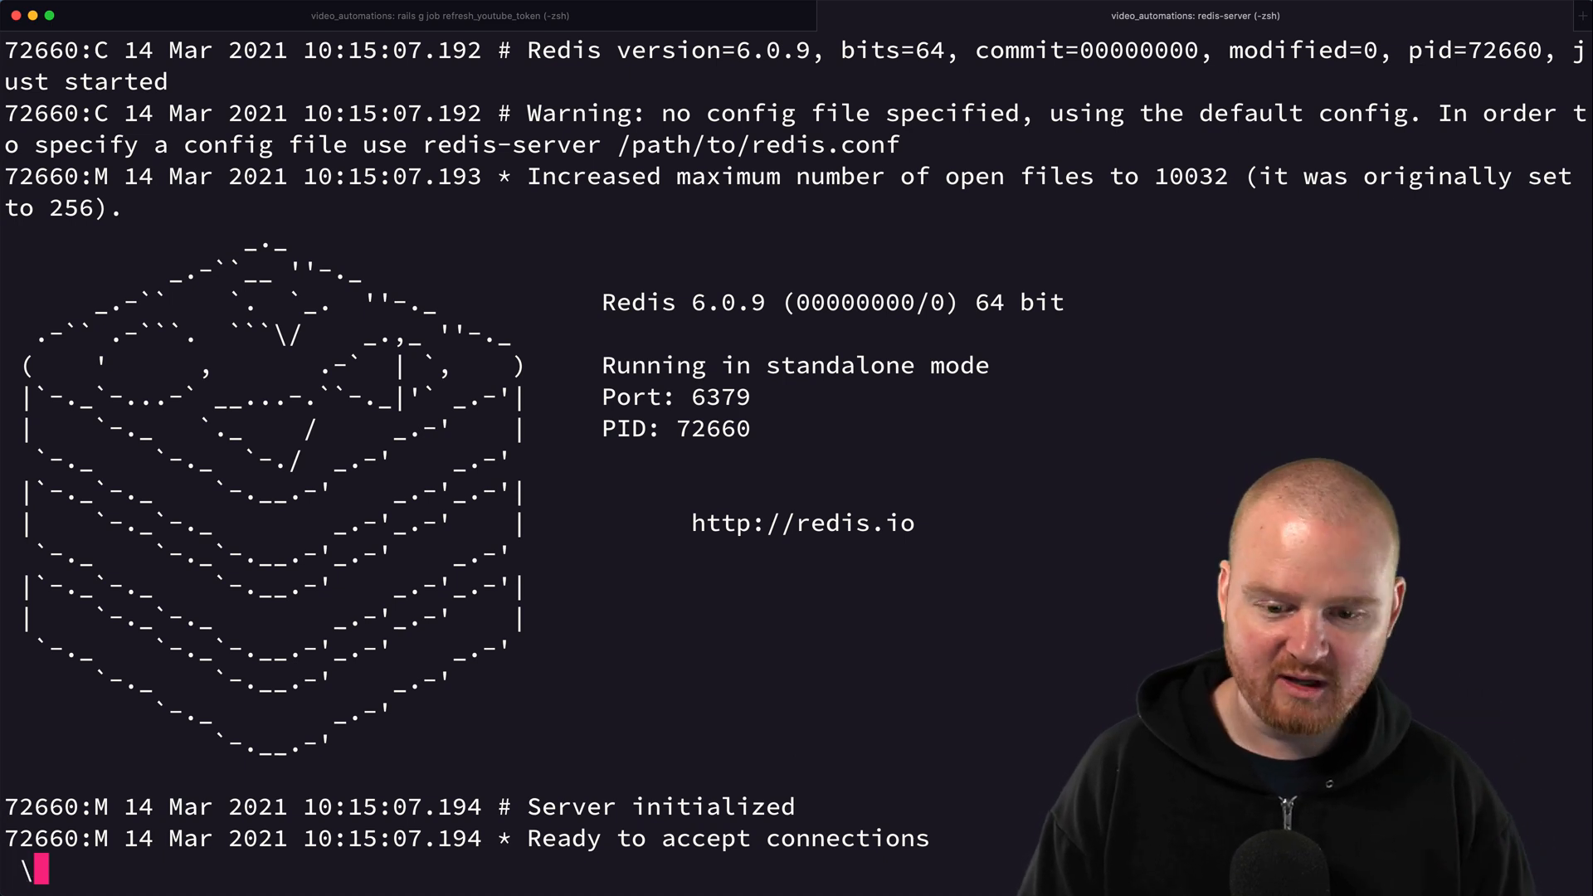
pyautogui.click(438, 15)
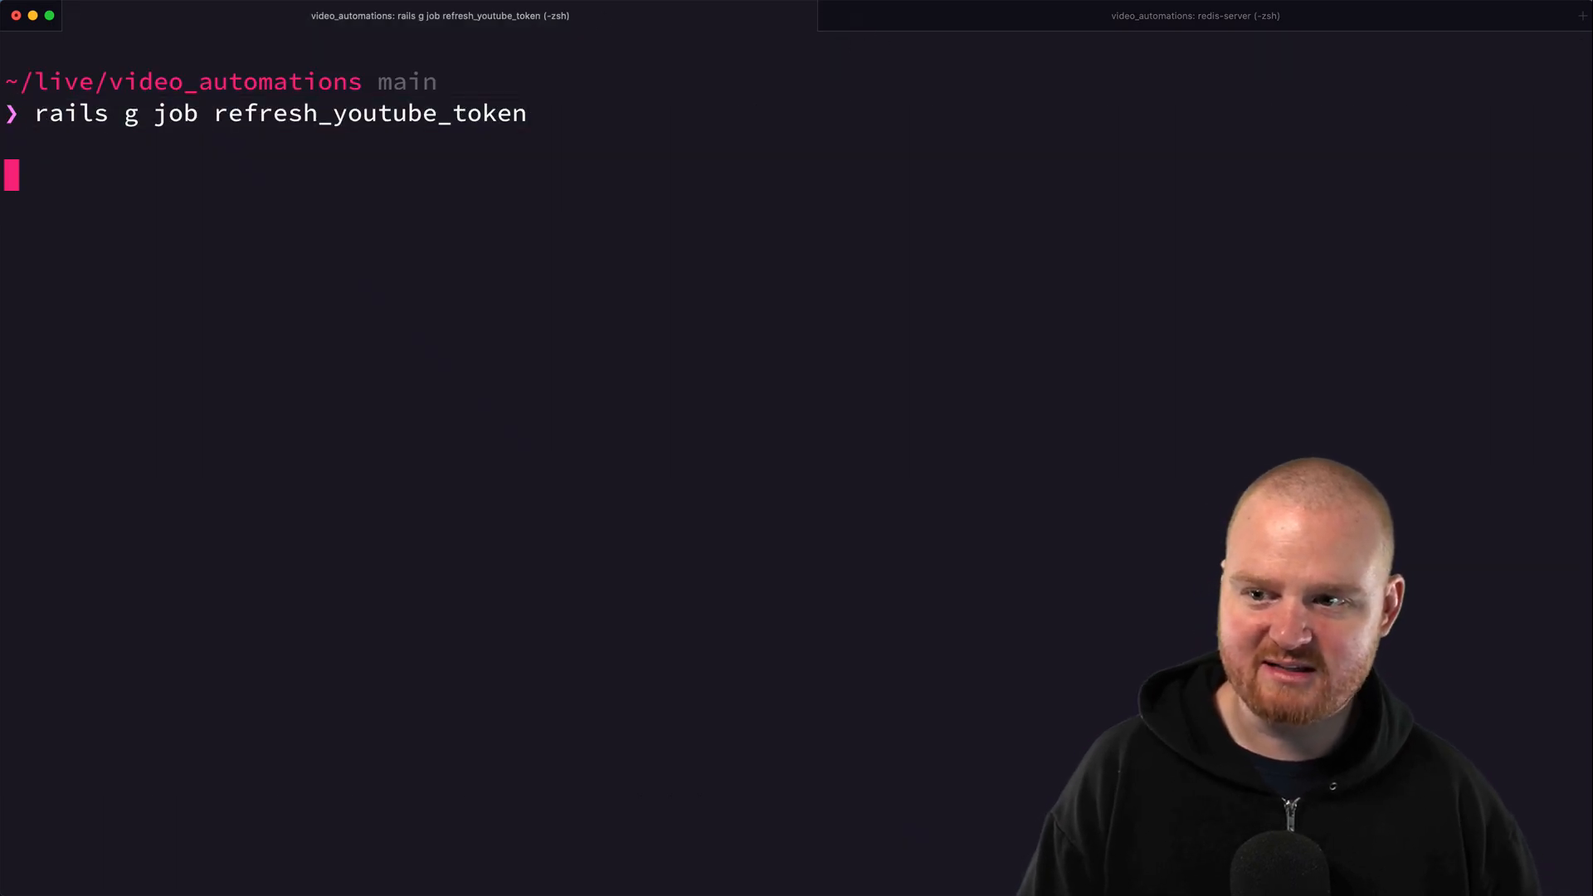
pyautogui.rightClick(798, 469)
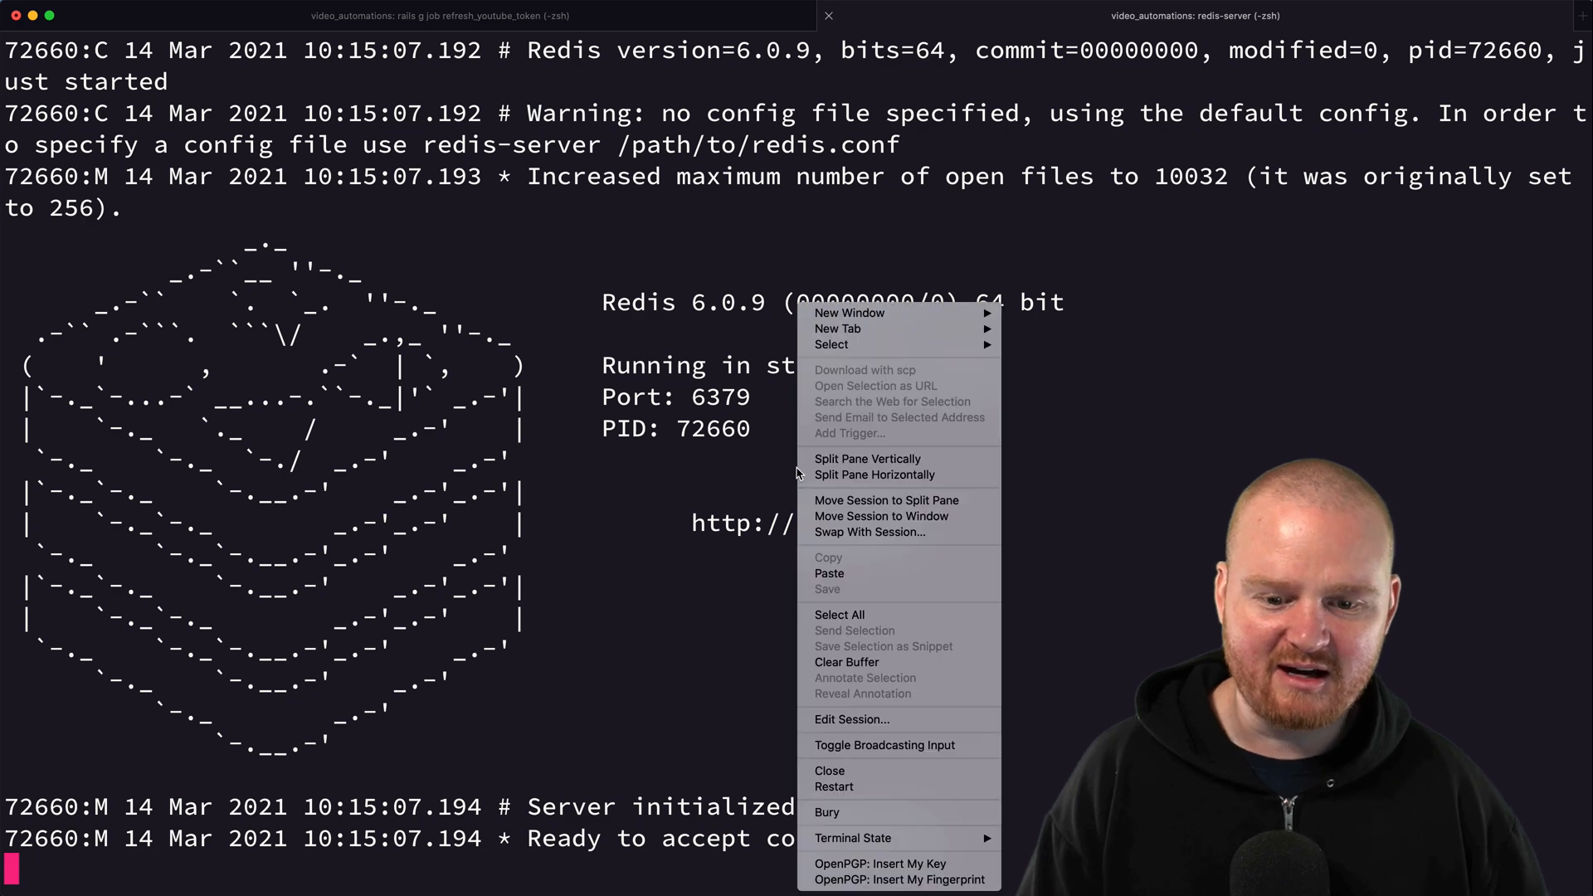
# - Split a second pane, run redis-cli and store foo as bar to confirm Redis works
pyautogui.click(875, 474)
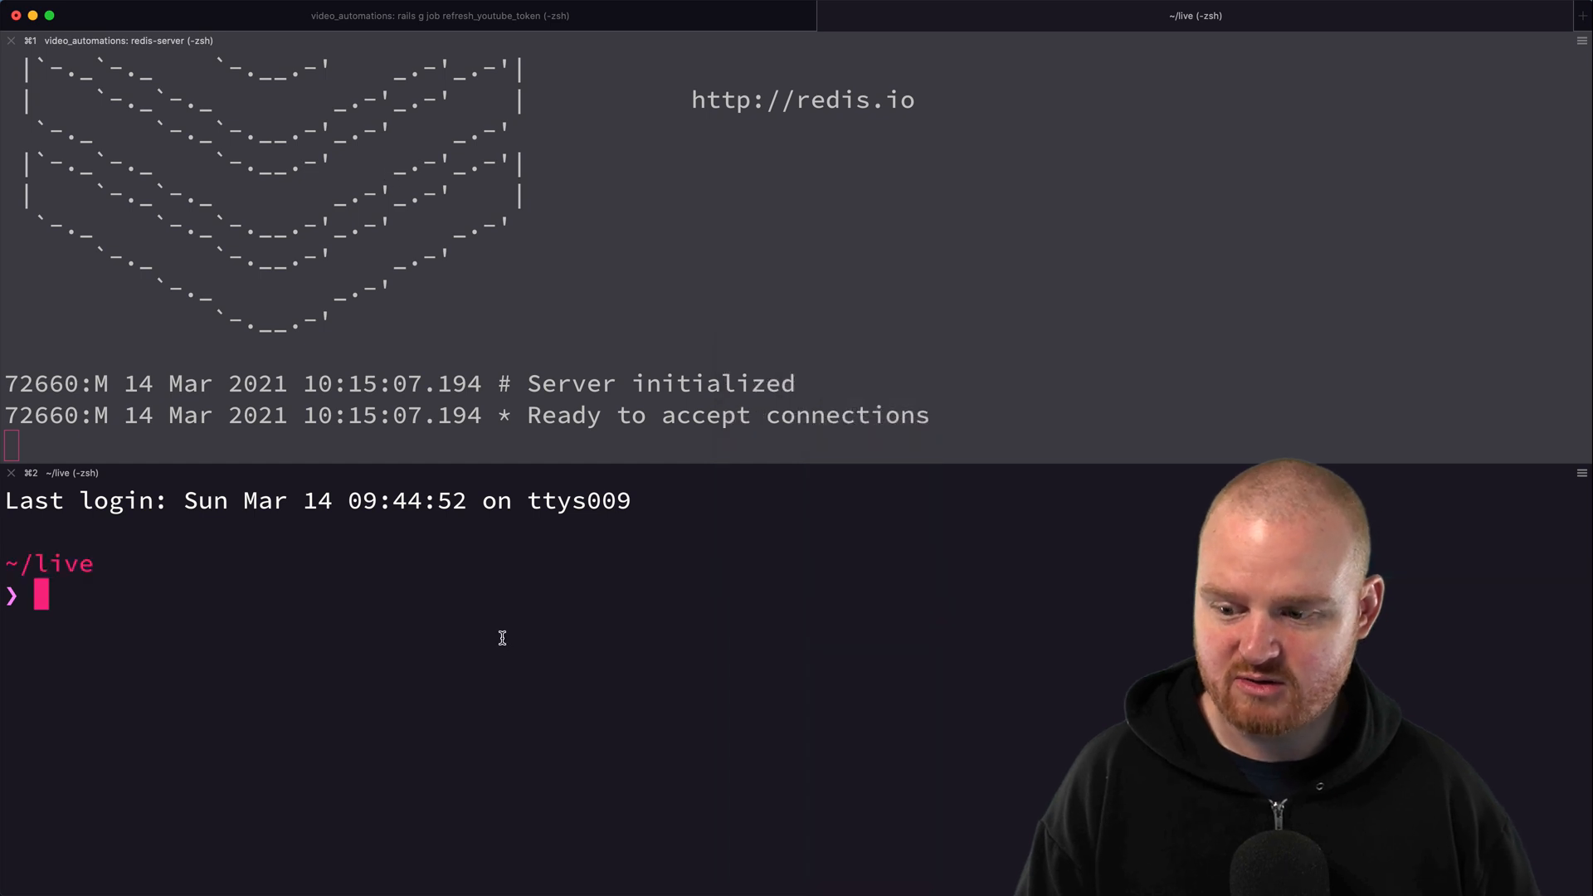
pyautogui.write('redis-cli')
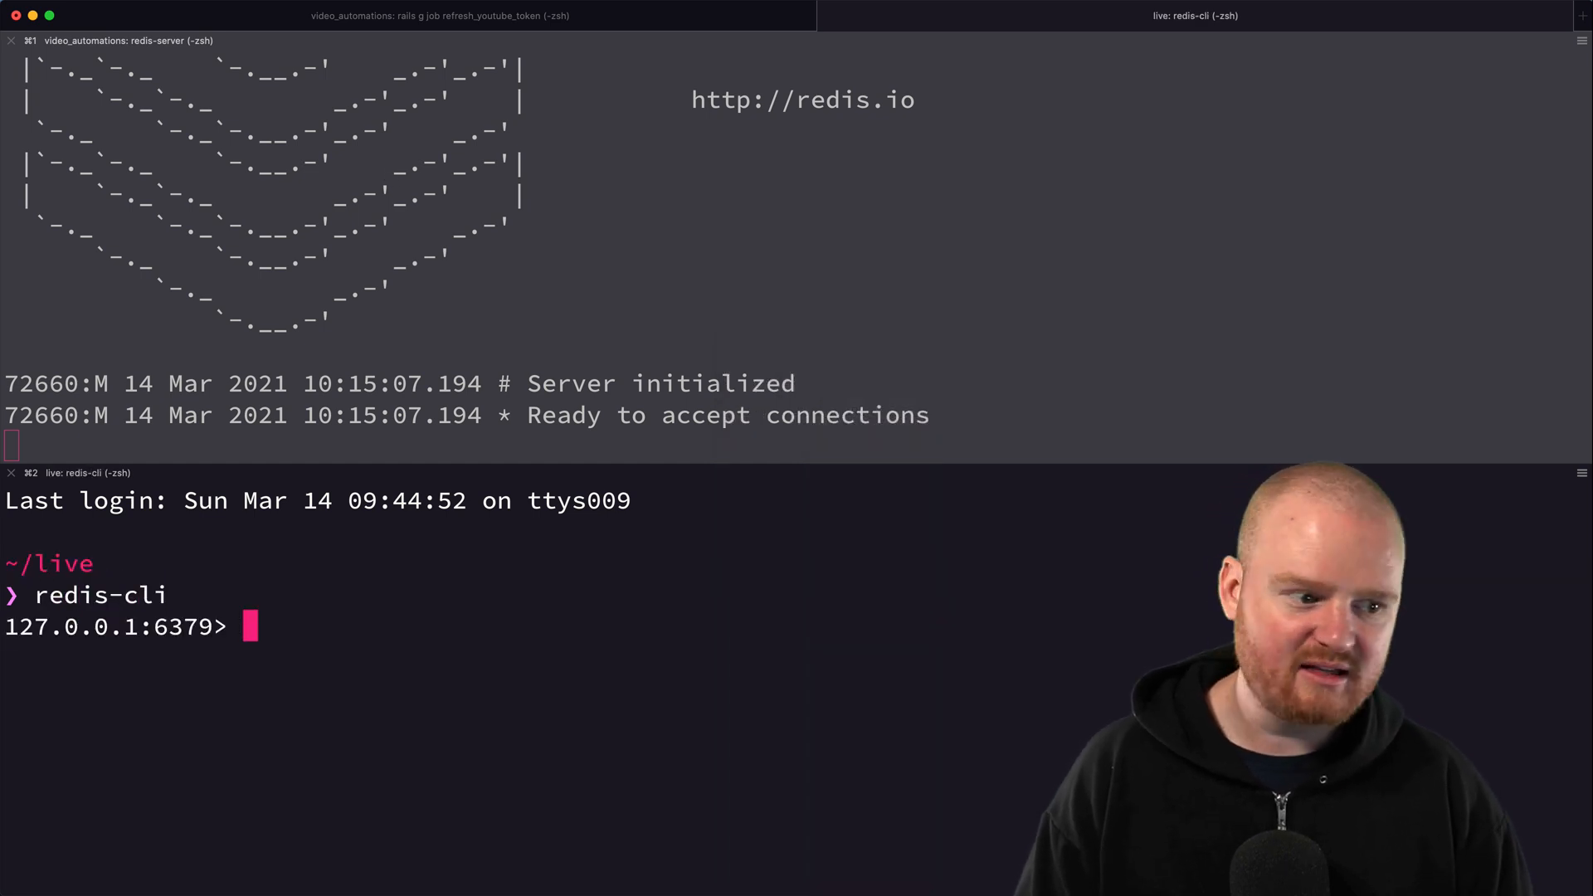
pyautogui.write('s')
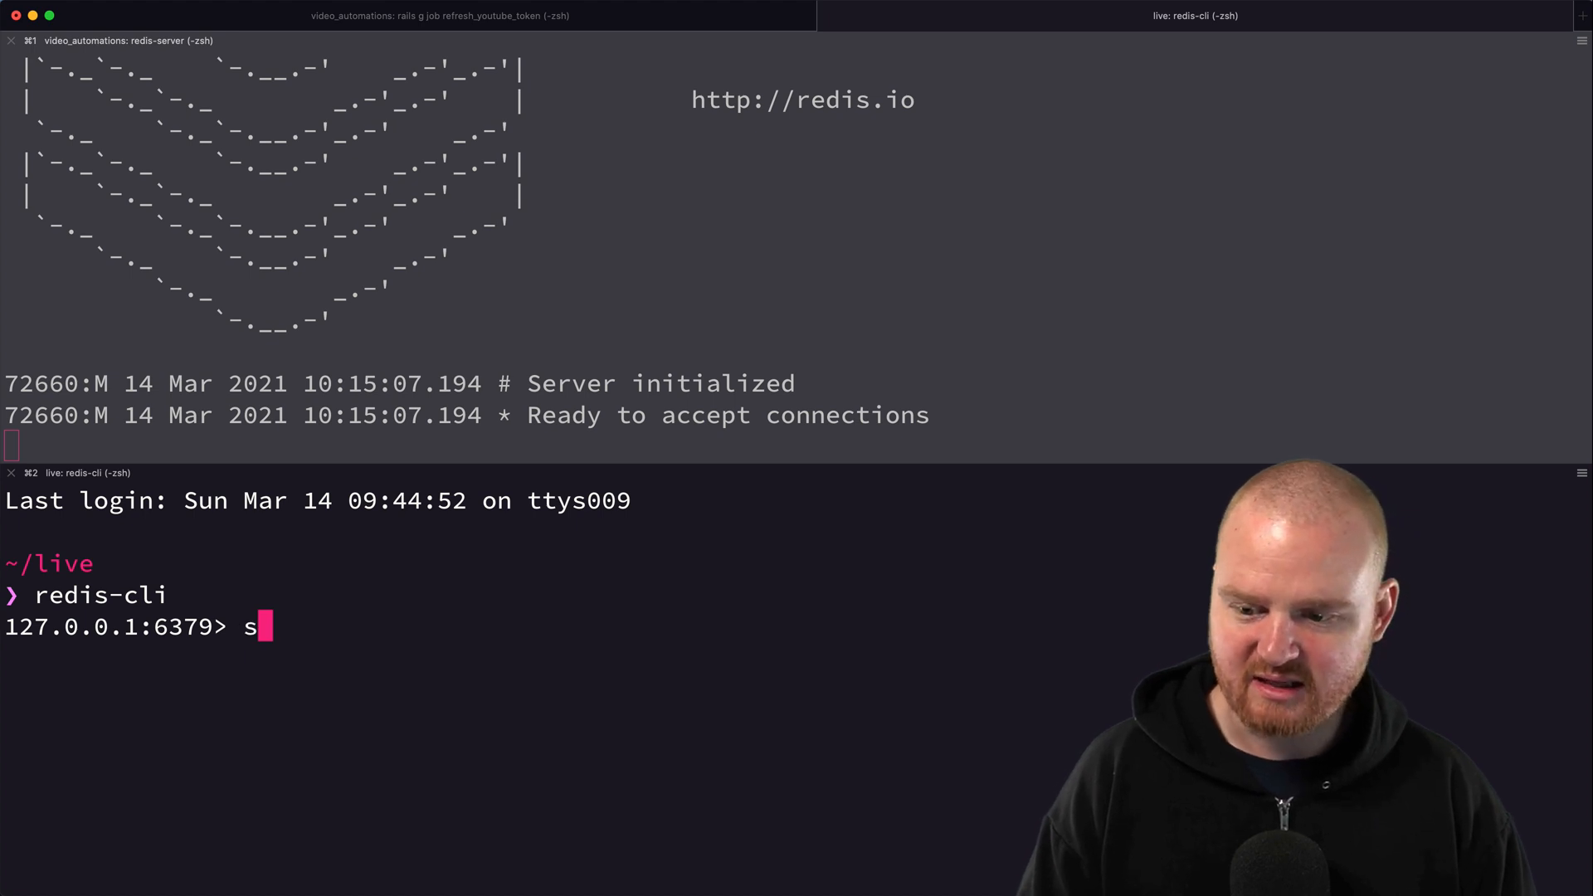
pyautogui.write('et foo bar')
pyautogui.write('get foo')
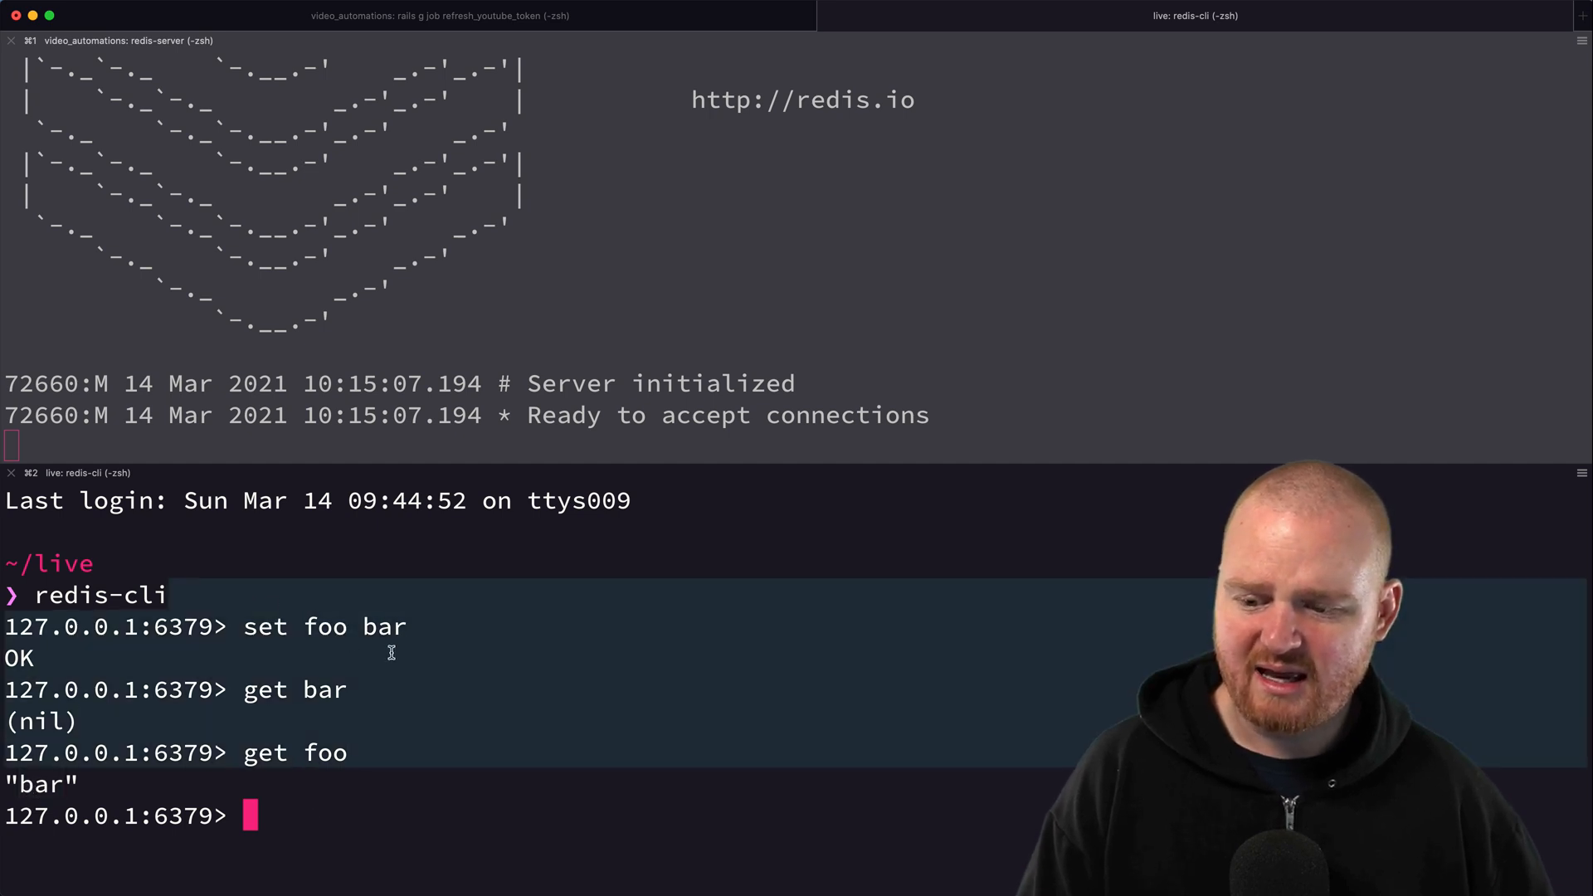
pyautogui.moveTo(473, 695)
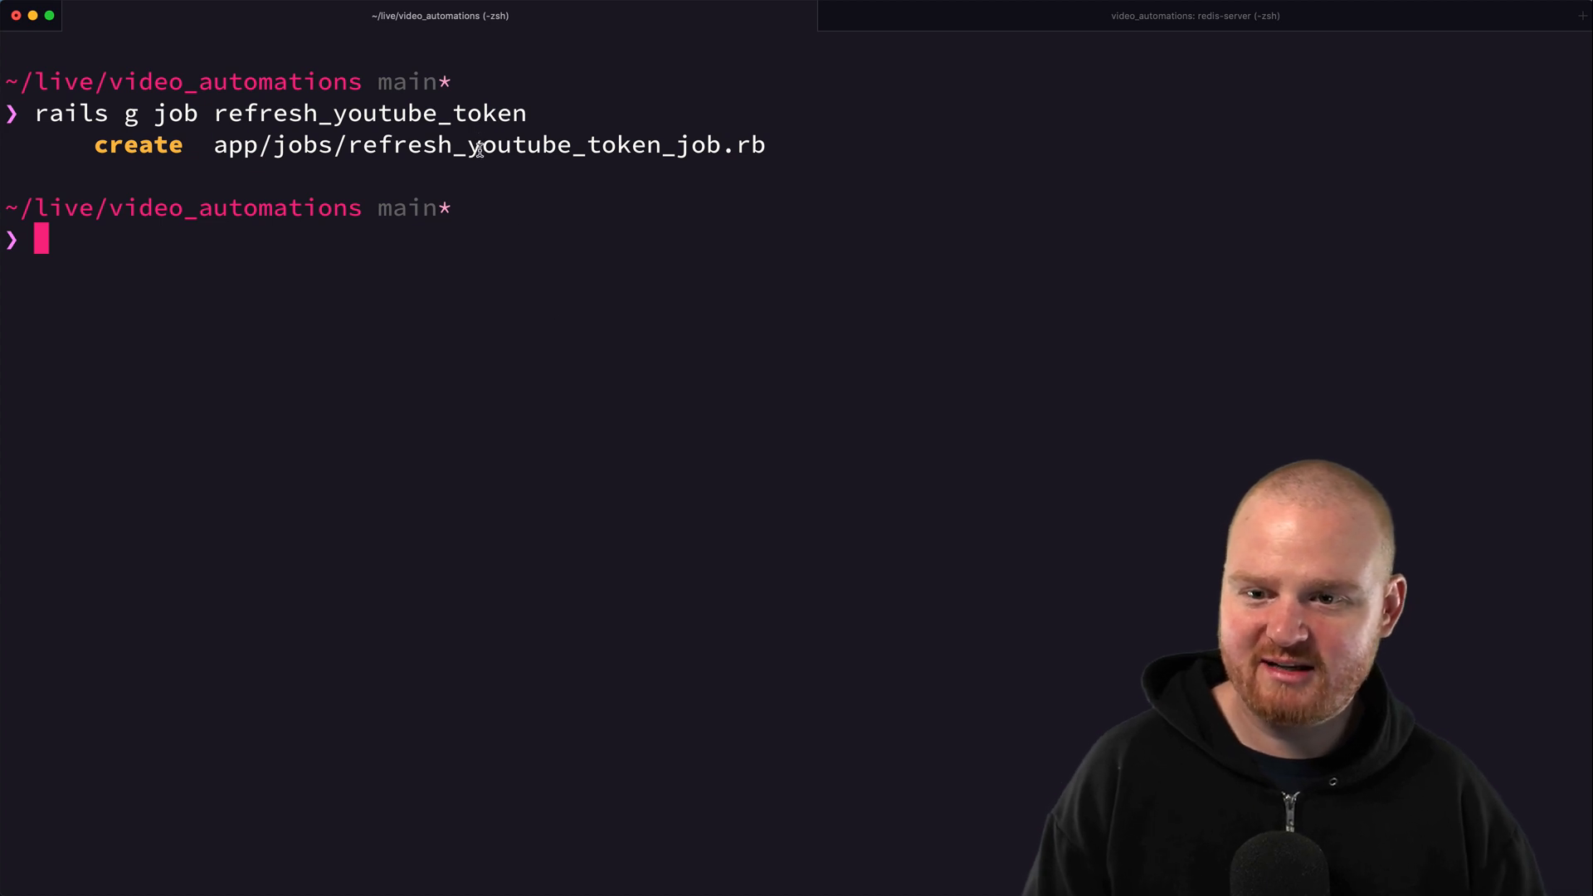
# - Edit app/jobs/refresh_youtube_token_job.rb so perform puts "Let's refresh the token" and save
pyautogui.write('vim app/jobs/refresh_youtube_token_job.rb')
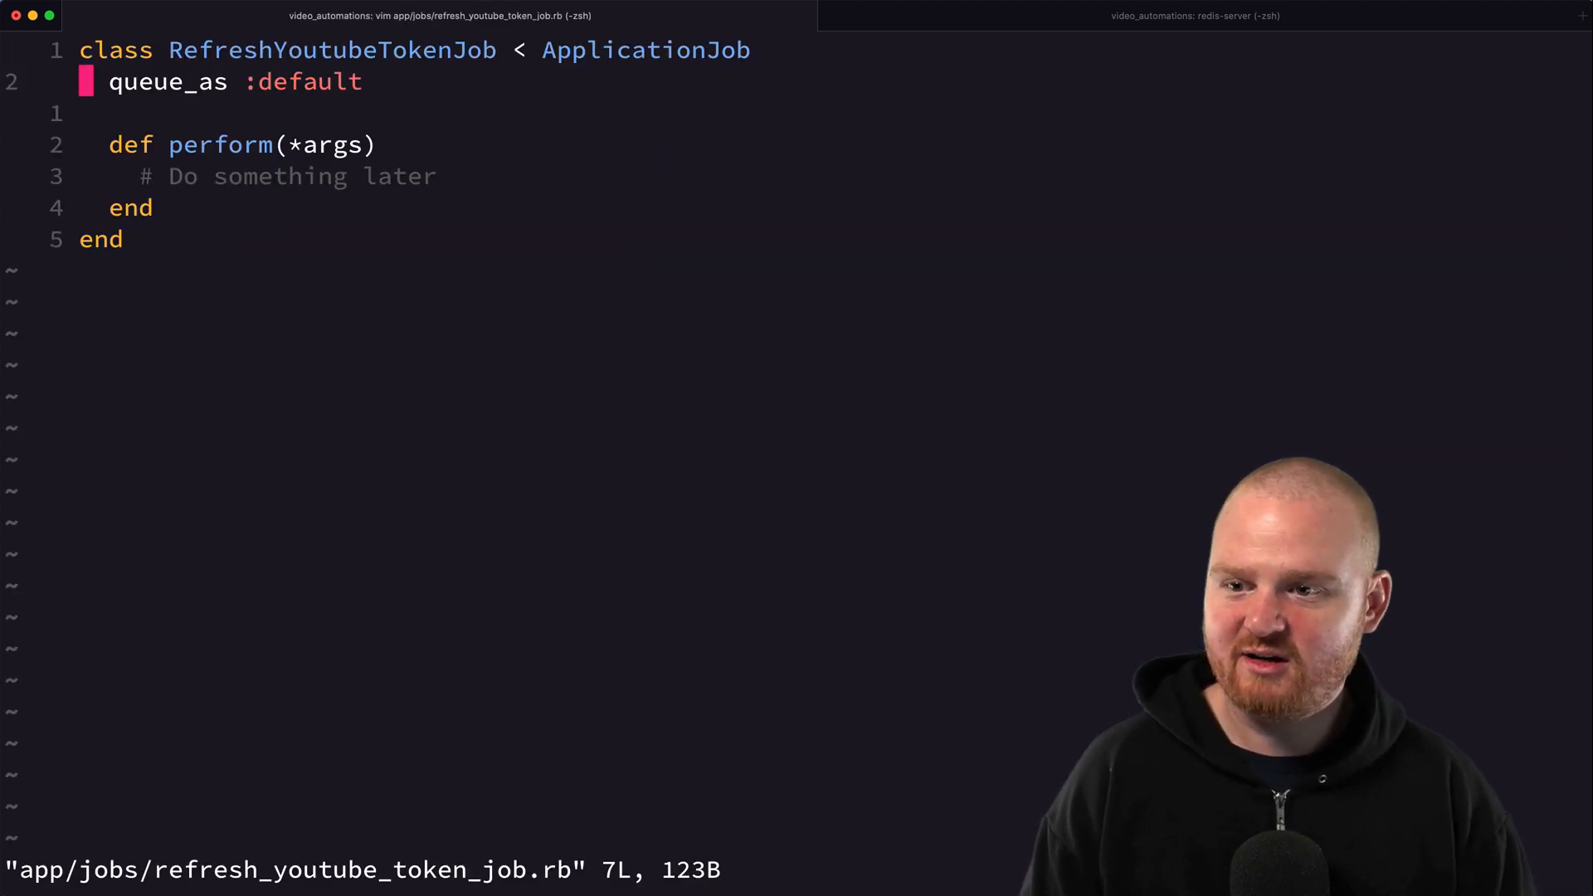
pyautogui.press('j')
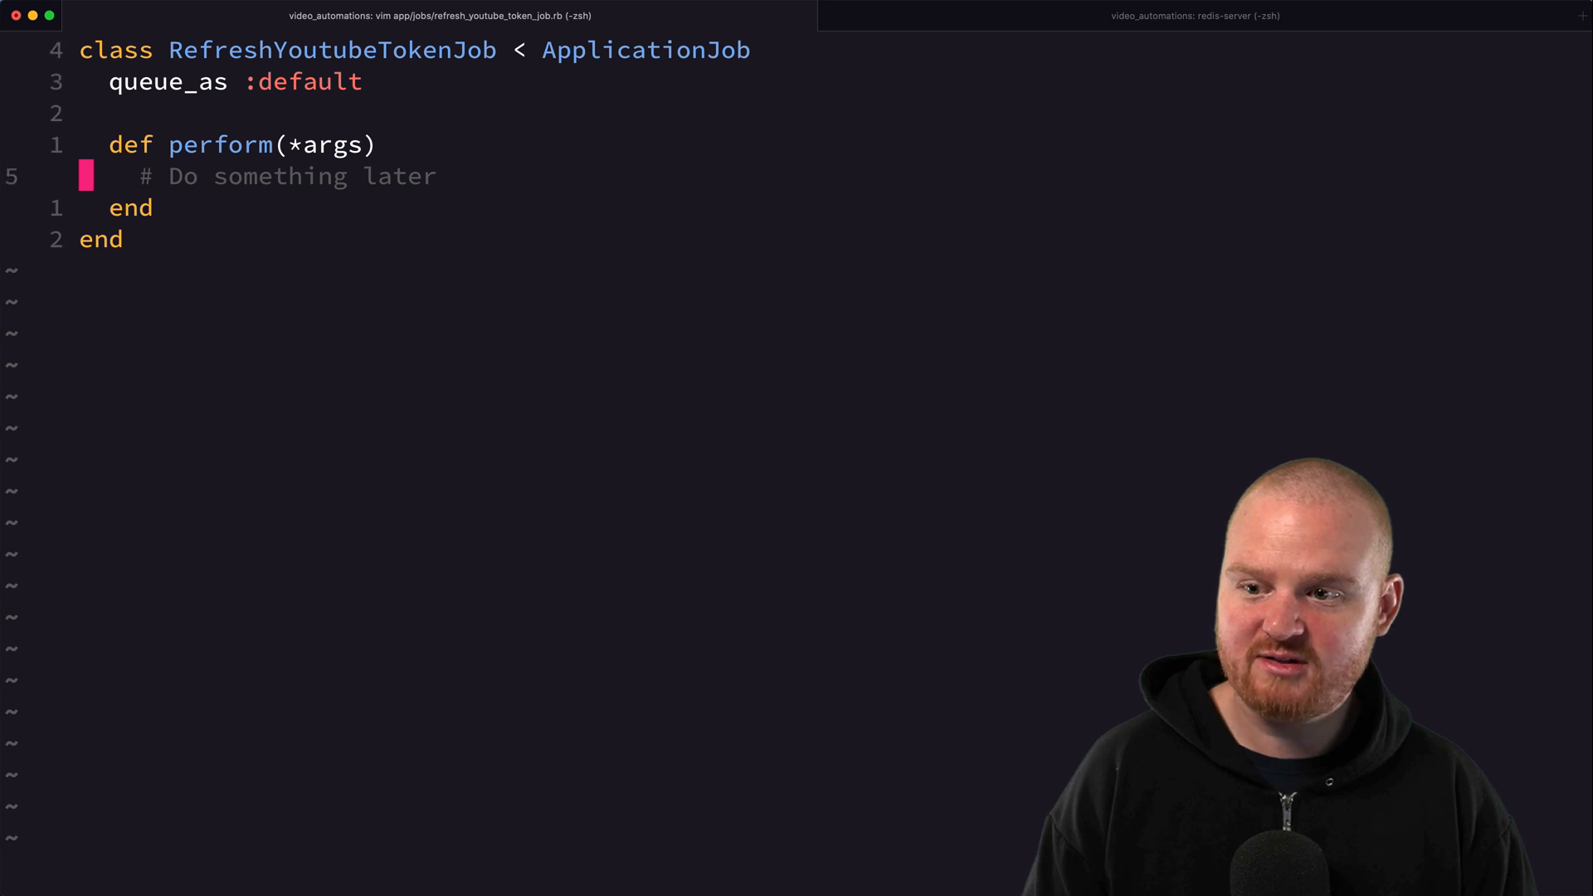
pyautogui.write('puts "')
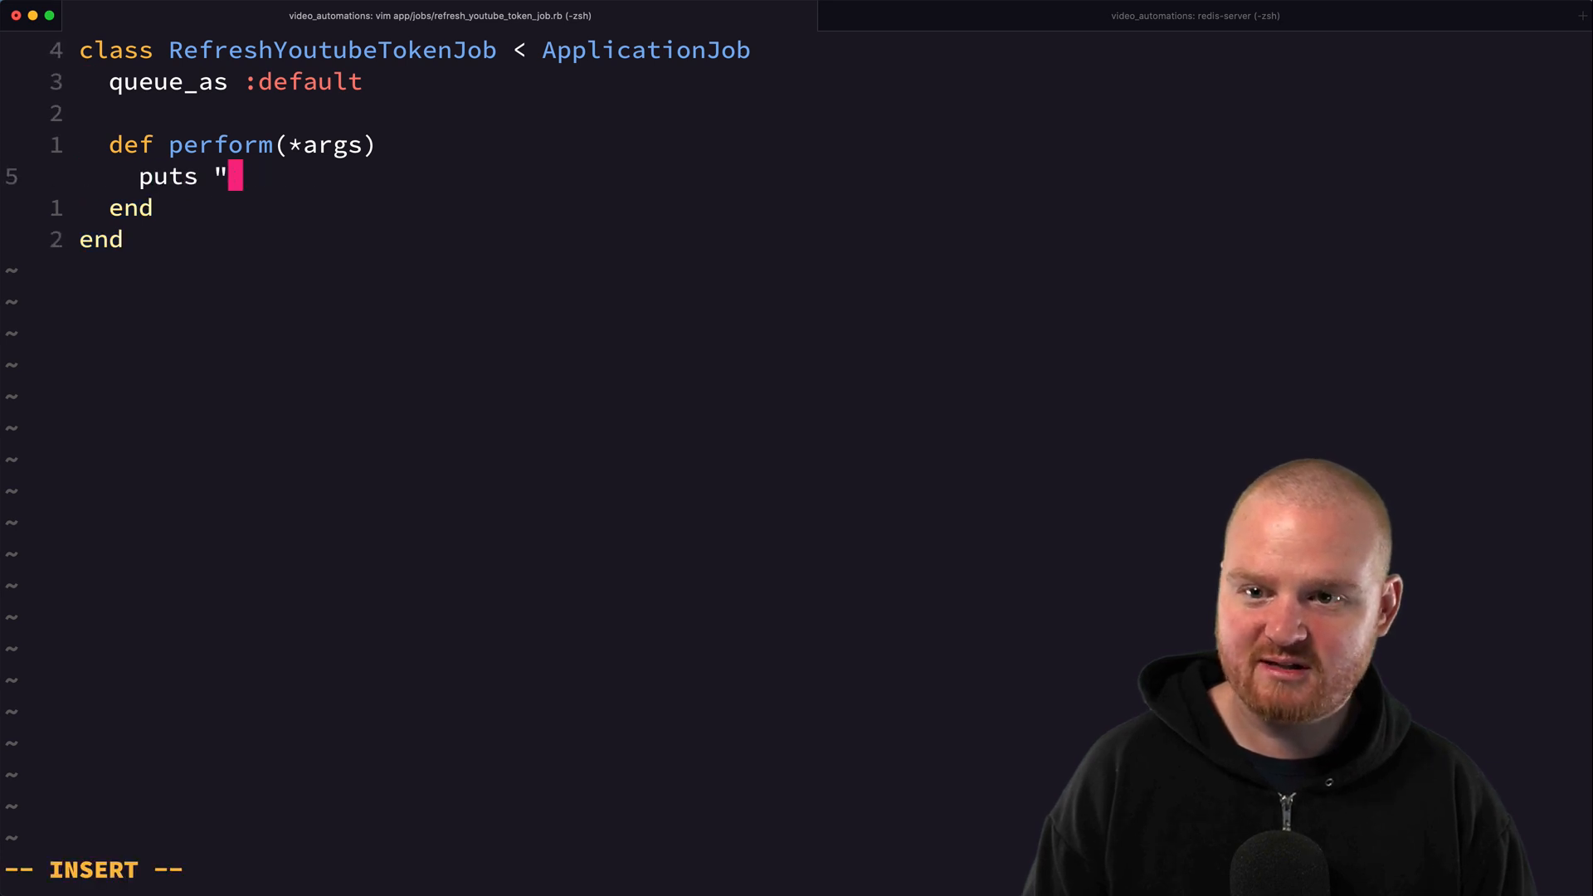
pyautogui.write("Let's refresh the token")
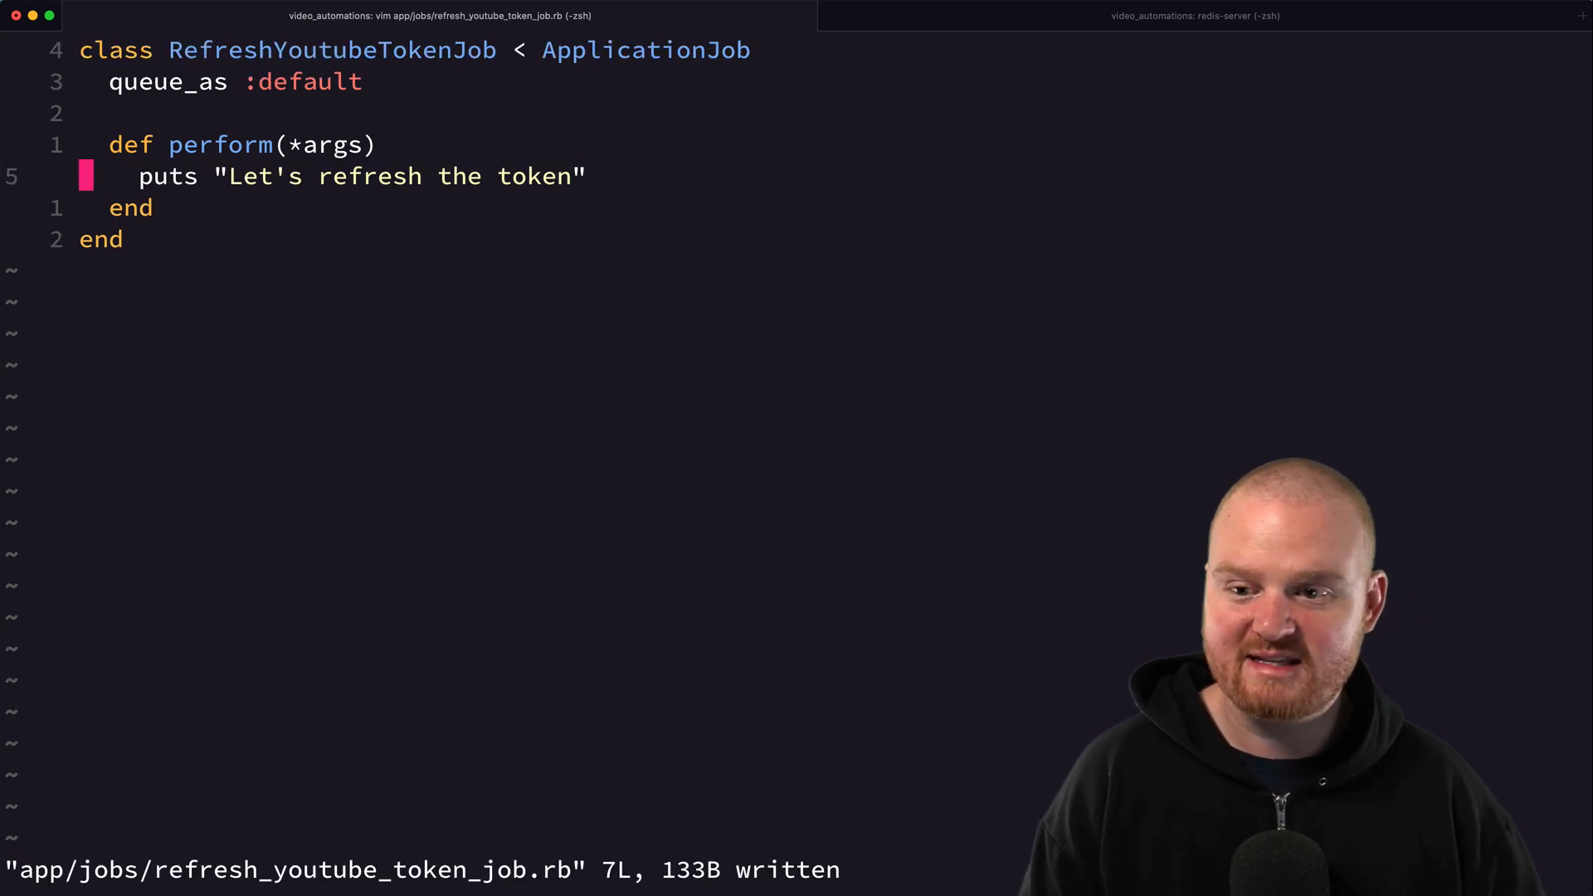
pyautogui.moveTo(539, 242)
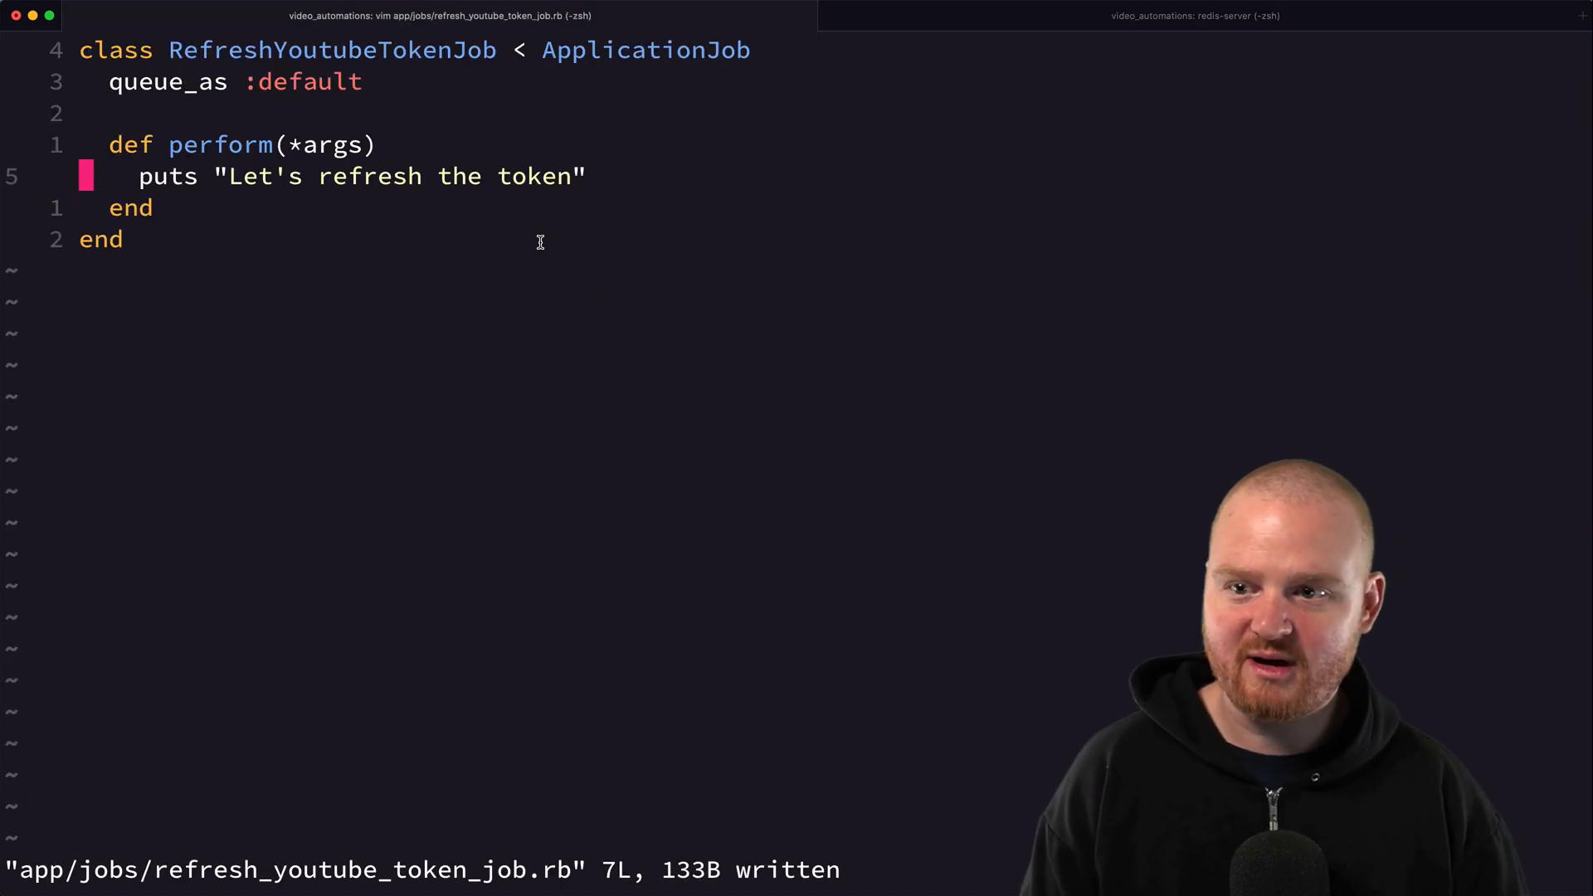
pyautogui.moveTo(332, 276)
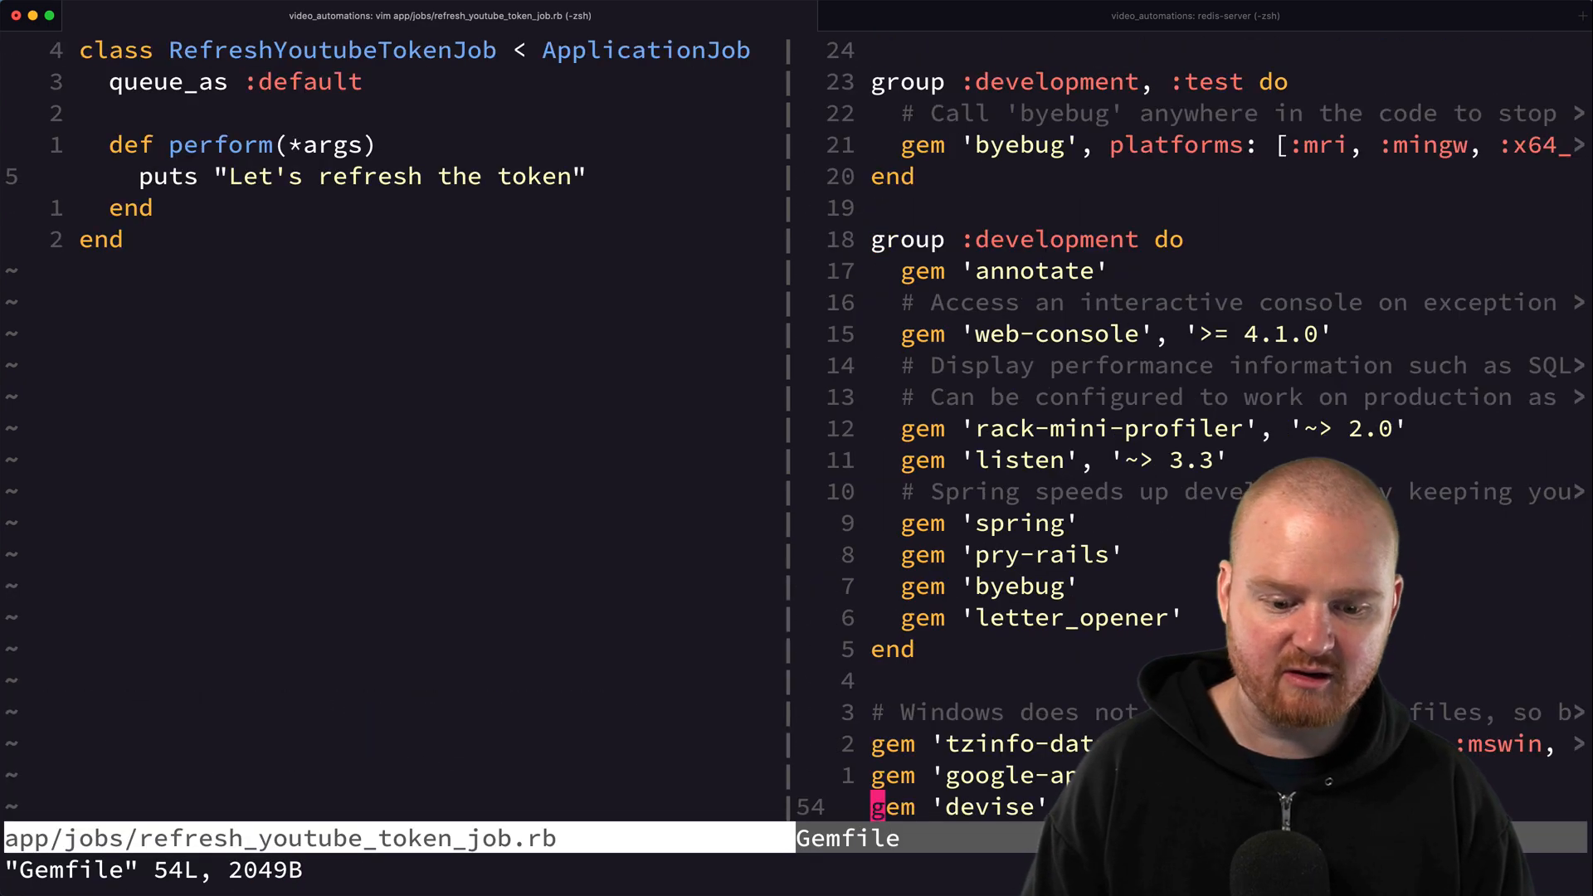
# - Append gem 'resque' as the last line of the Gemfile and save it
pyautogui.write("gem 'req")
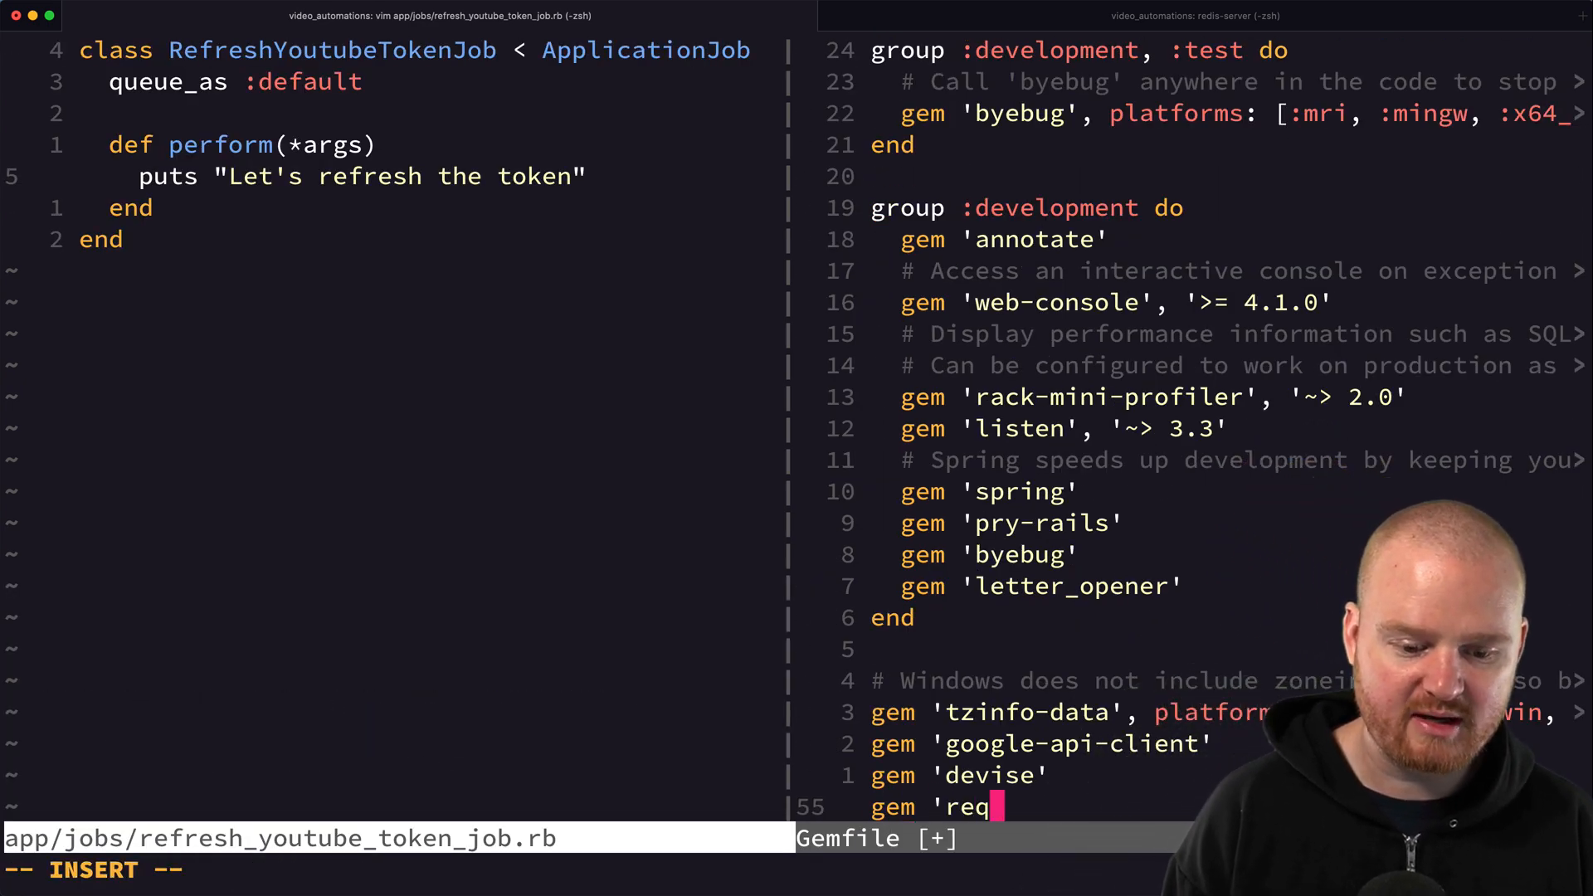
pyautogui.write("sque'")
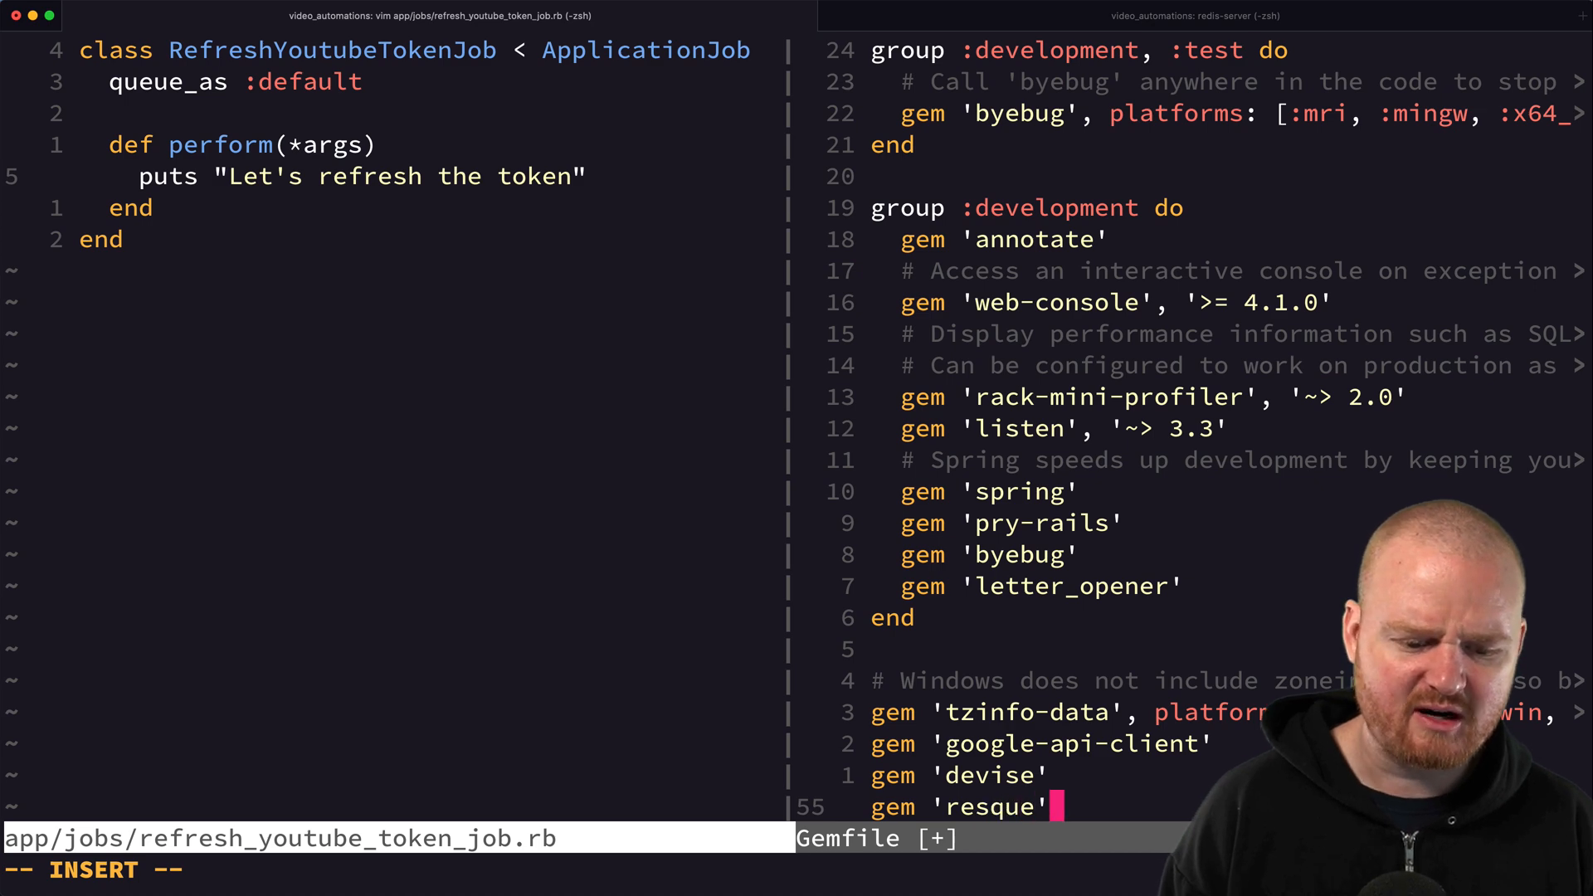
pyautogui.press('Escape')
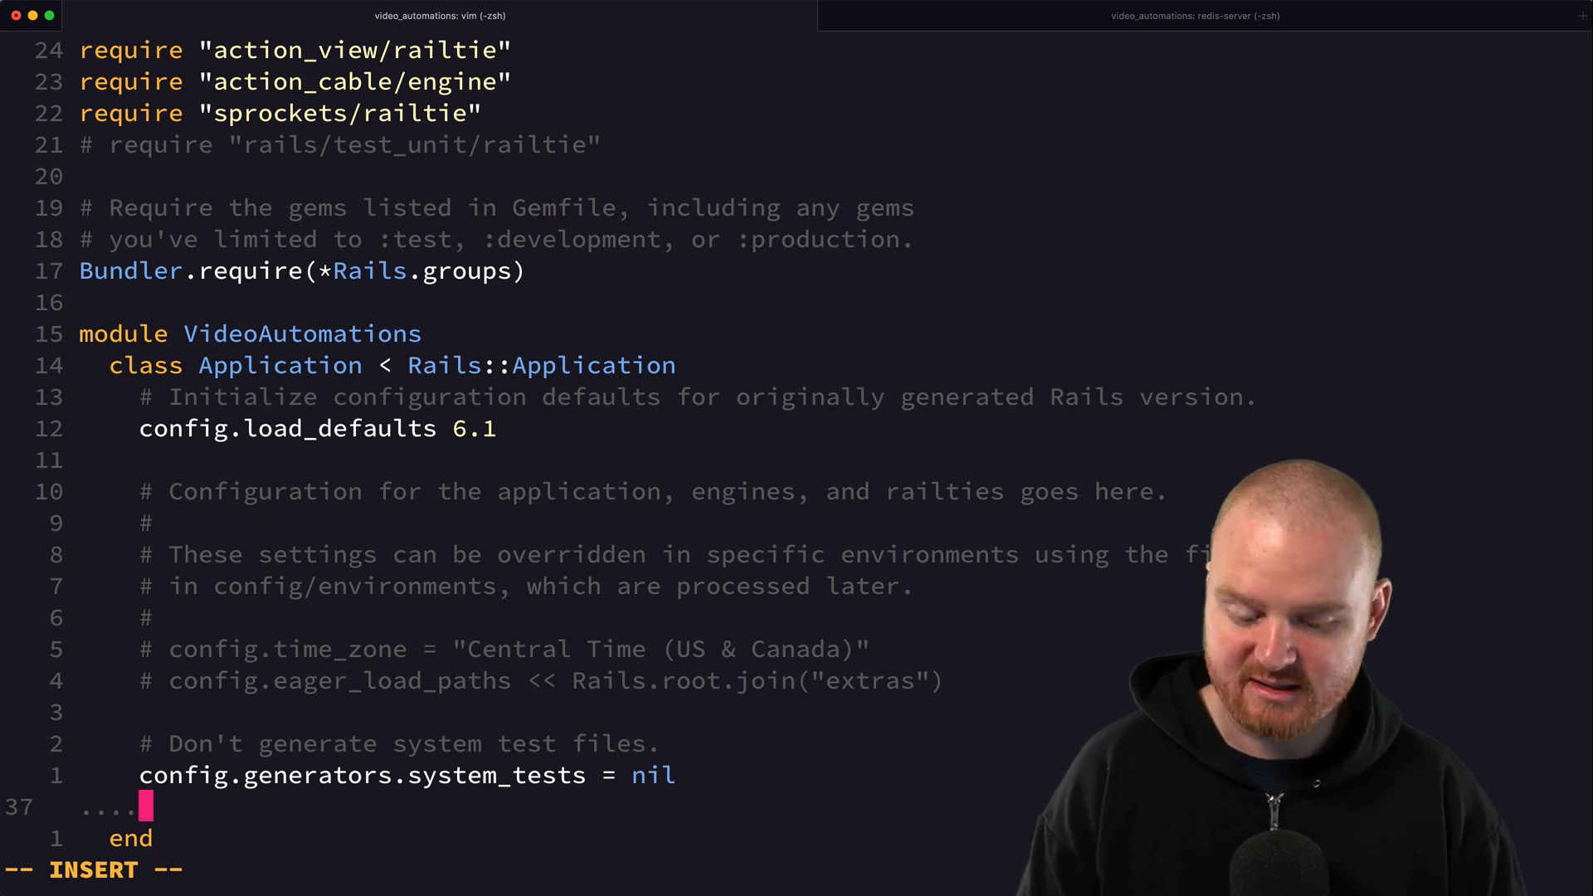
# - Add config.active_job.queue_adapter = :resque to config/application.rb
pyautogui.write('config.ac')
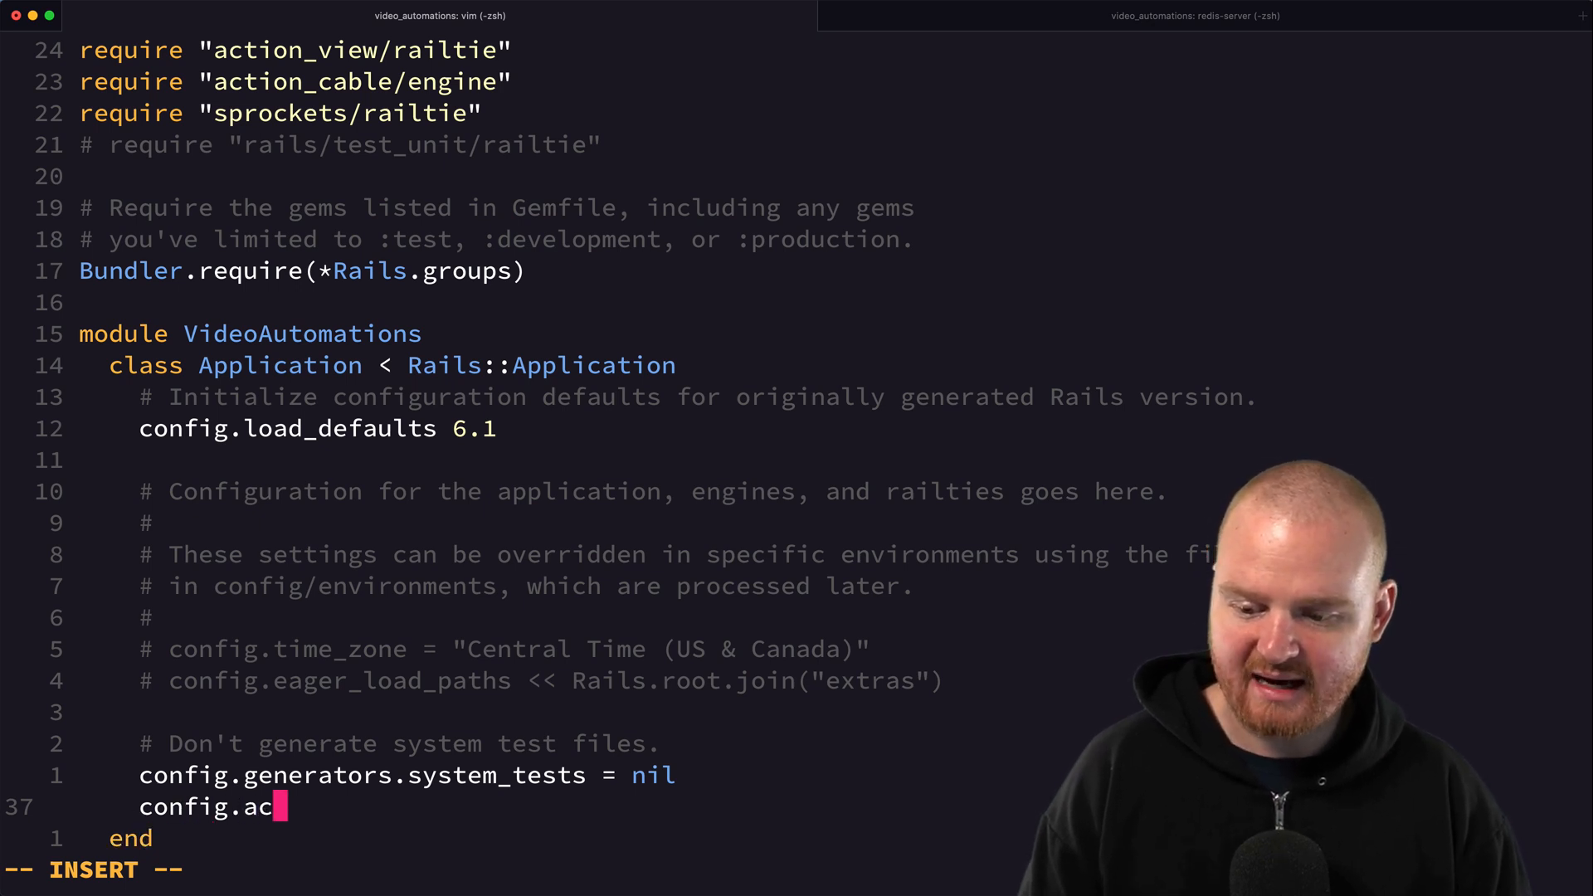
pyautogui.write('tive_job.queue')
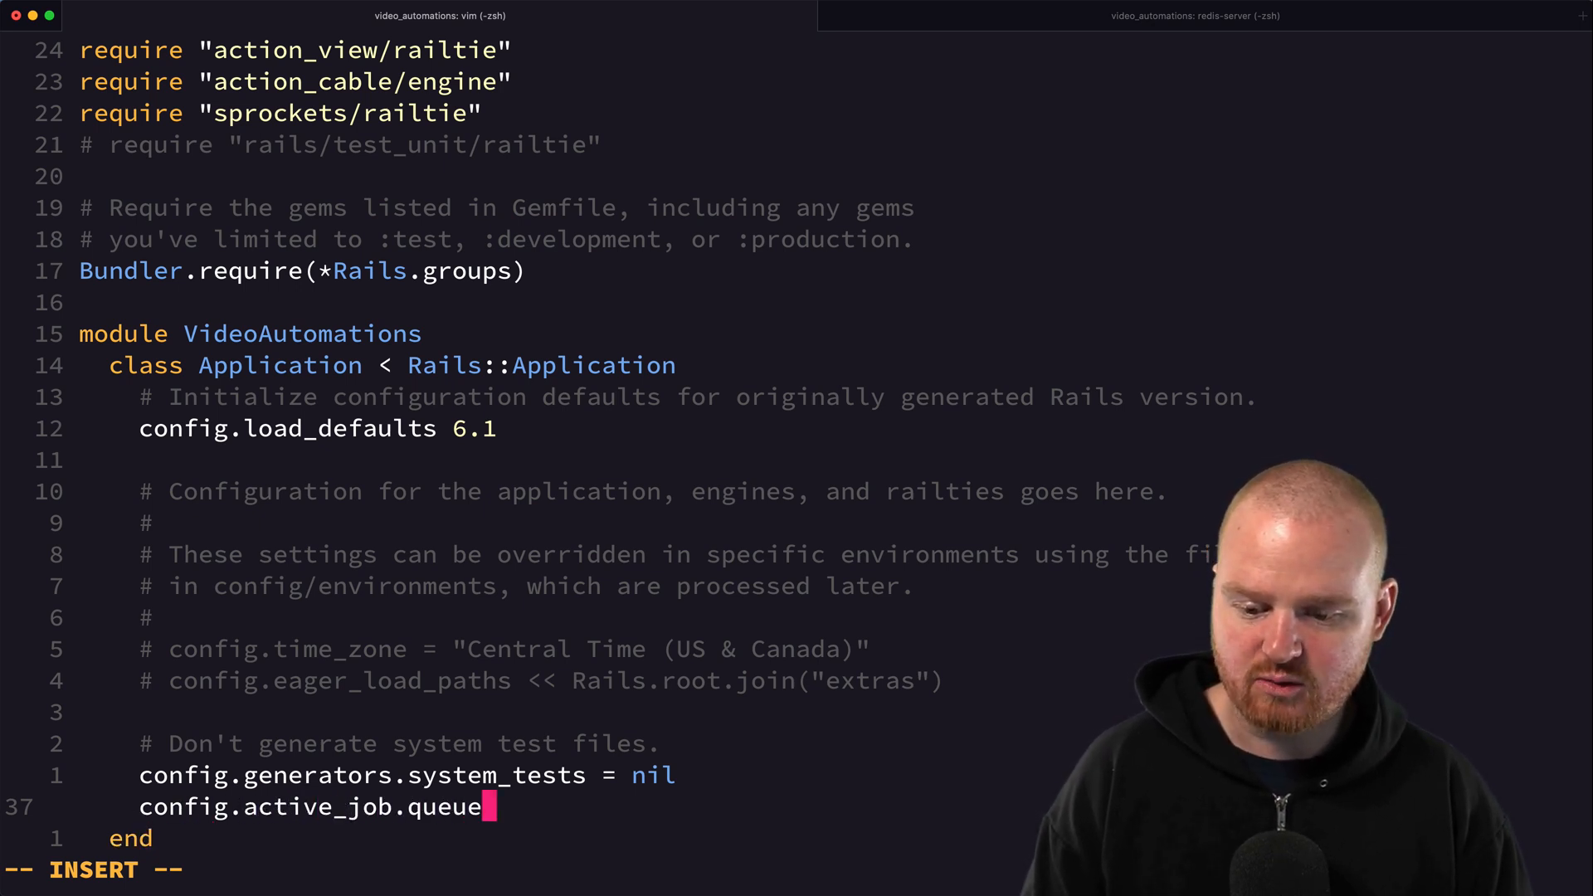
pyautogui.write('_adapter')
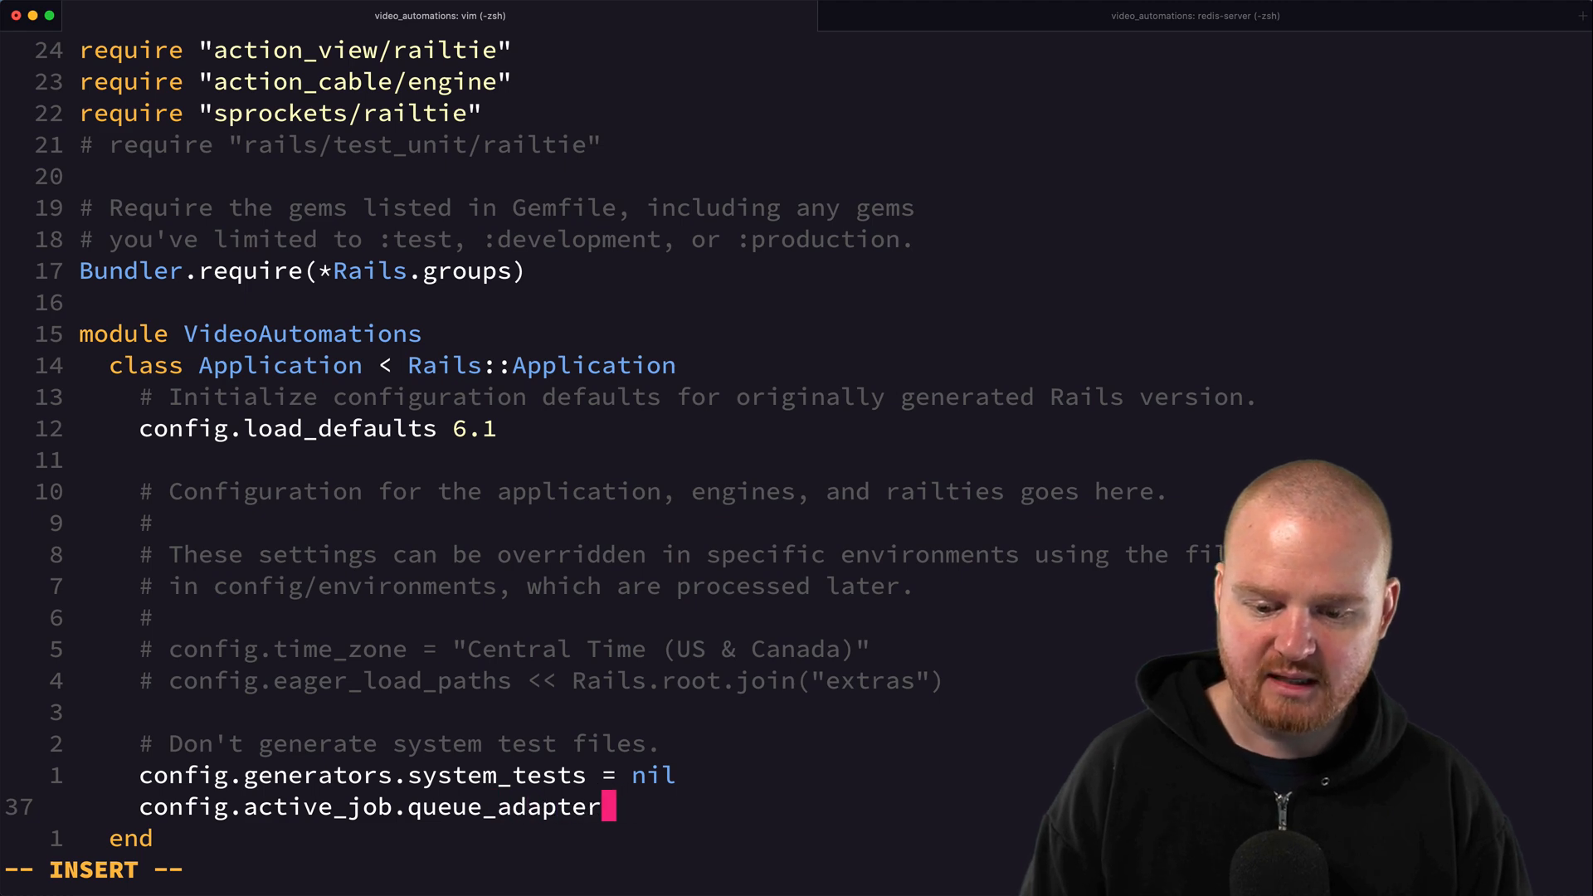
pyautogui.write('= :re')
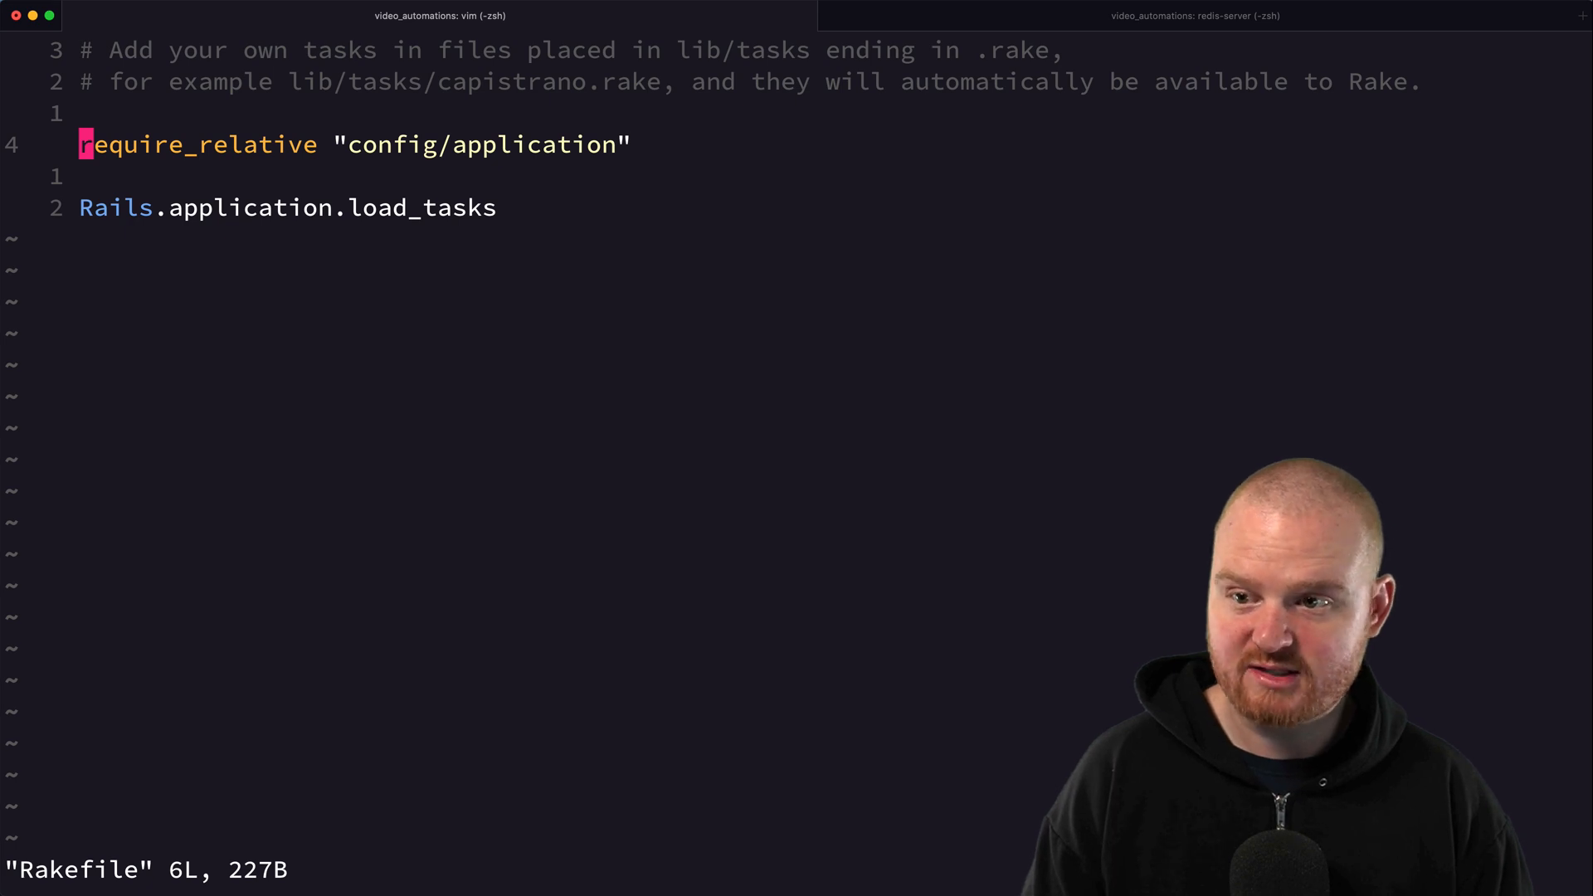
# - Add require 'resque/tasks' and task 'resque:setup' => :environment to the Rakefile
pyautogui.write("require '")
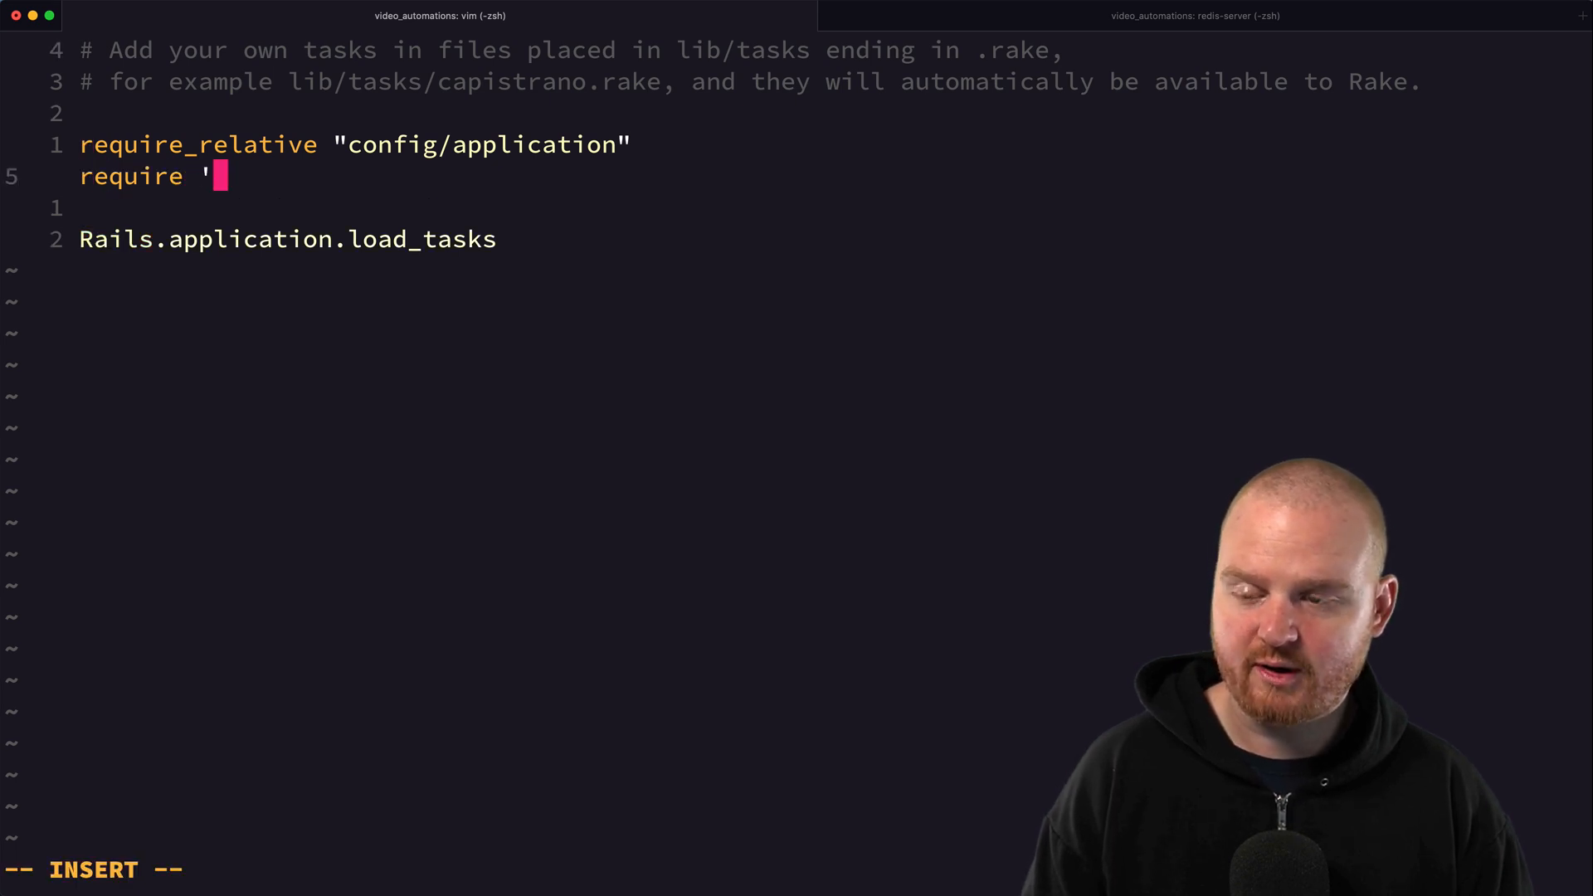
pyautogui.write('resque/tasks')
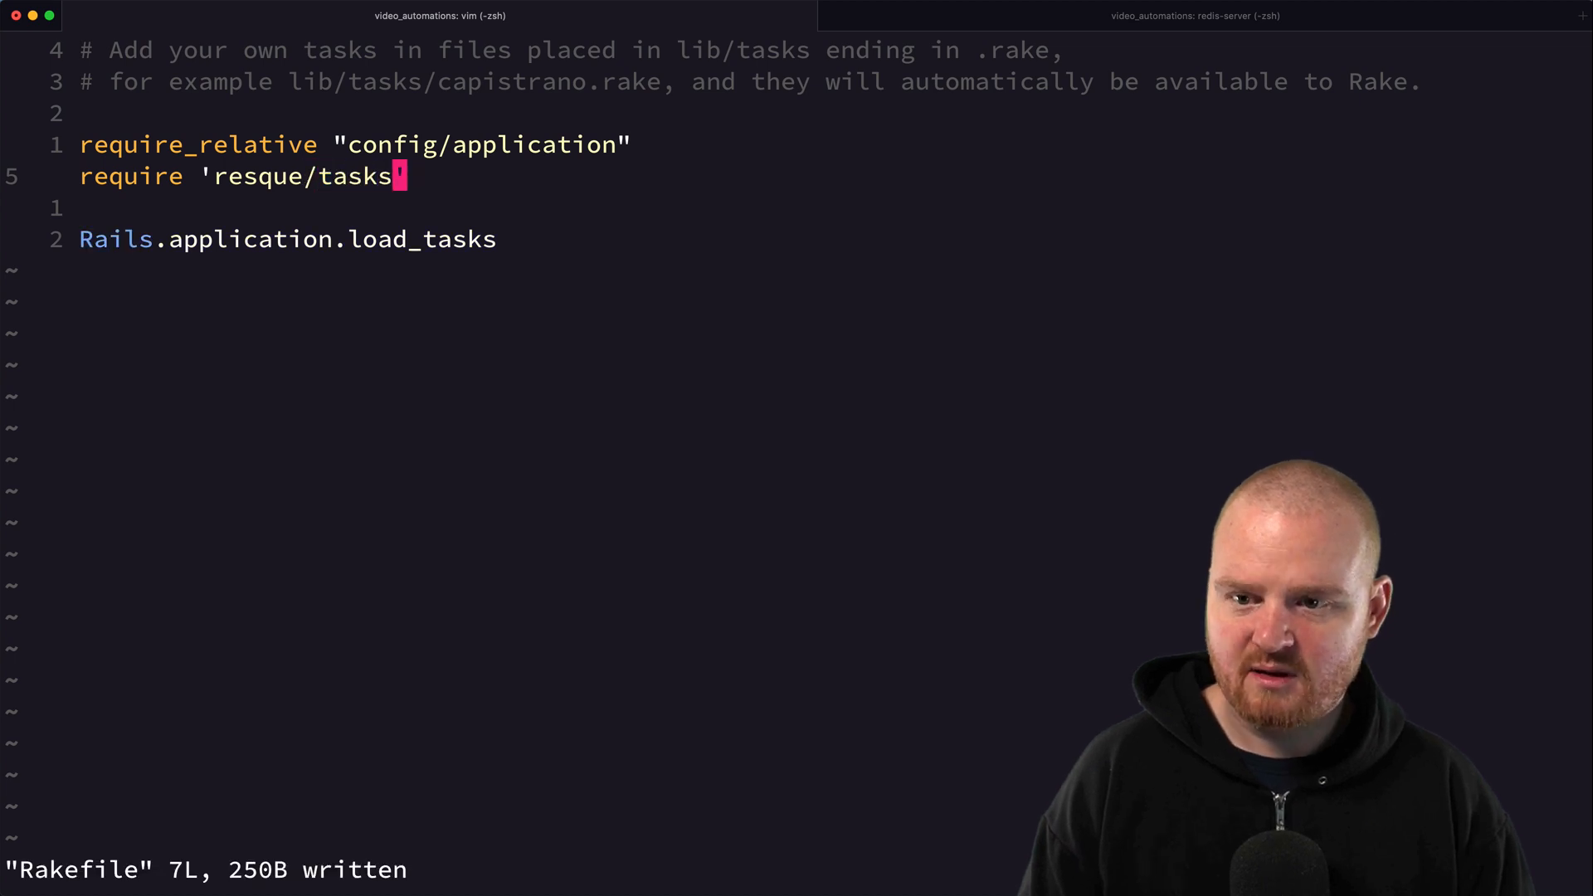
pyautogui.write("task '")
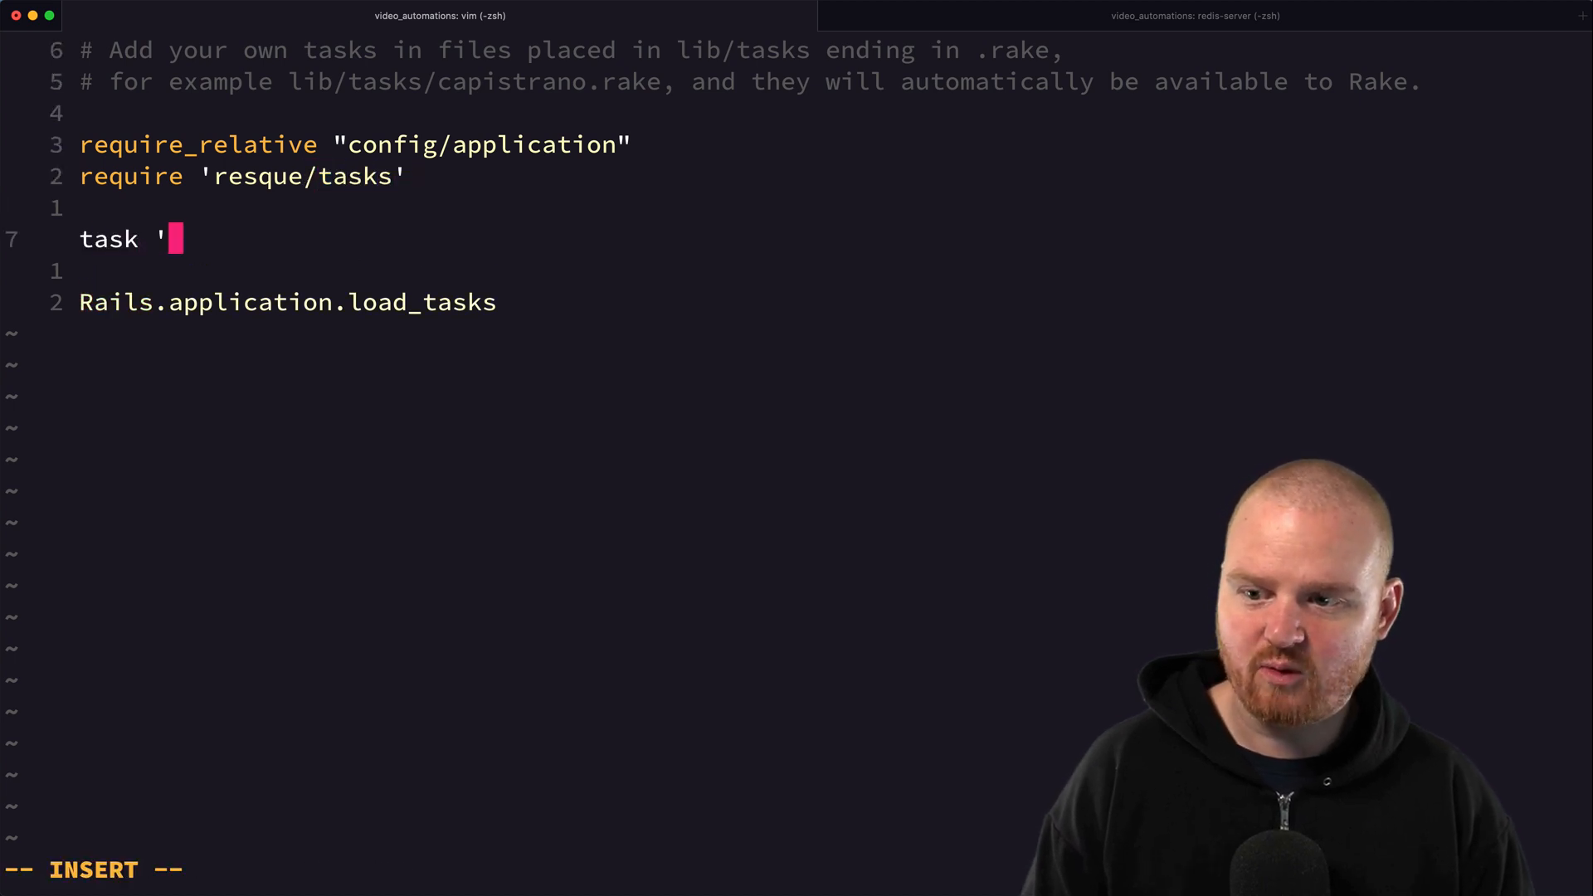
pyautogui.write("resque:setup'")
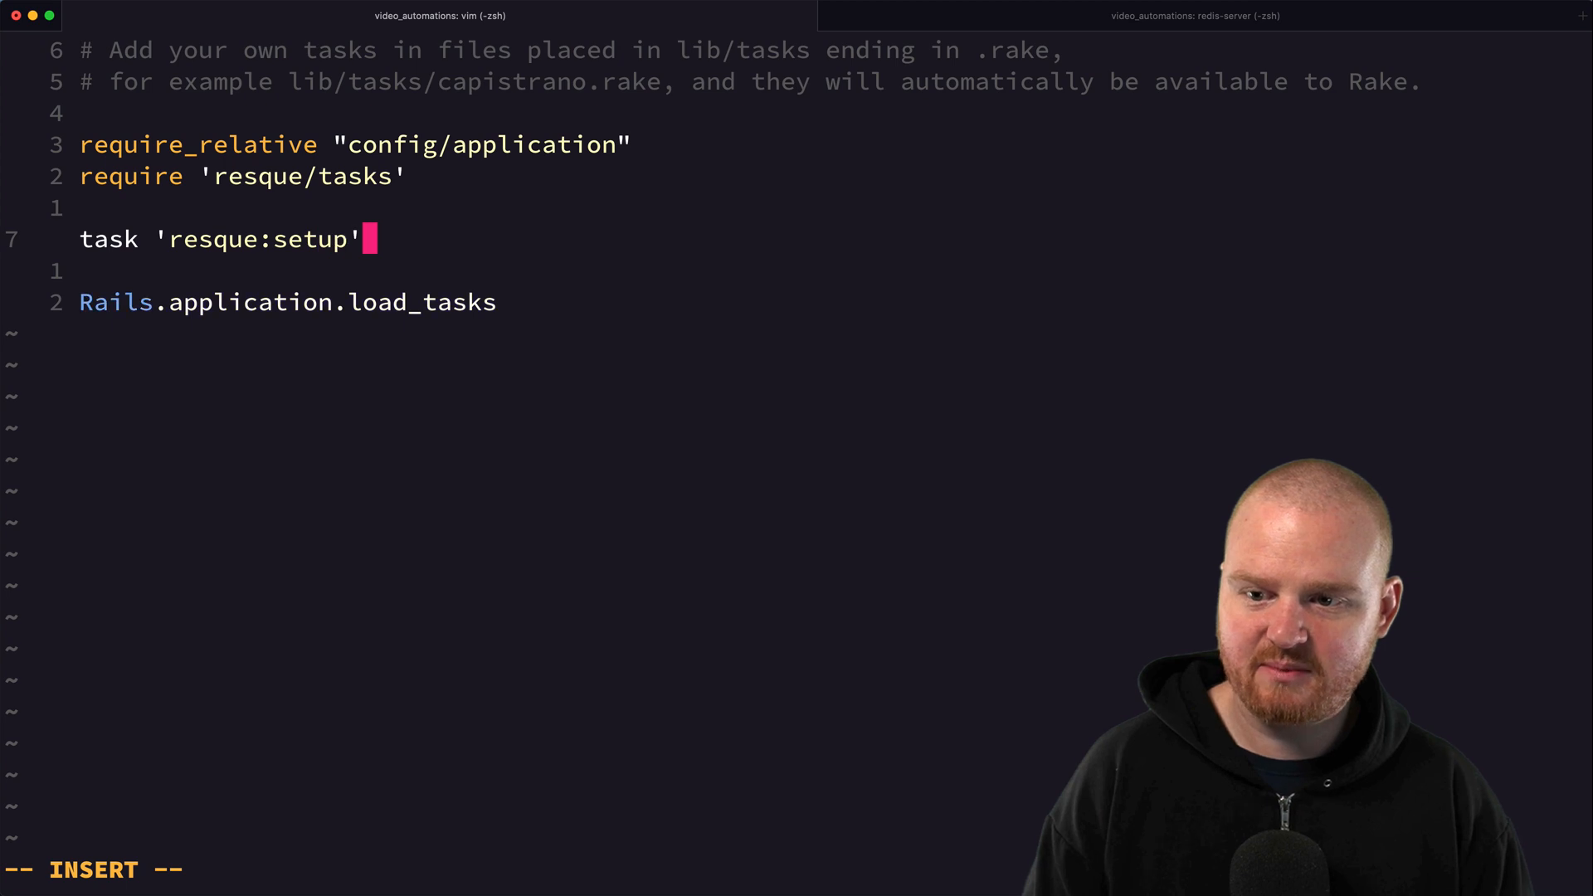
pyautogui.write('=> :environ')
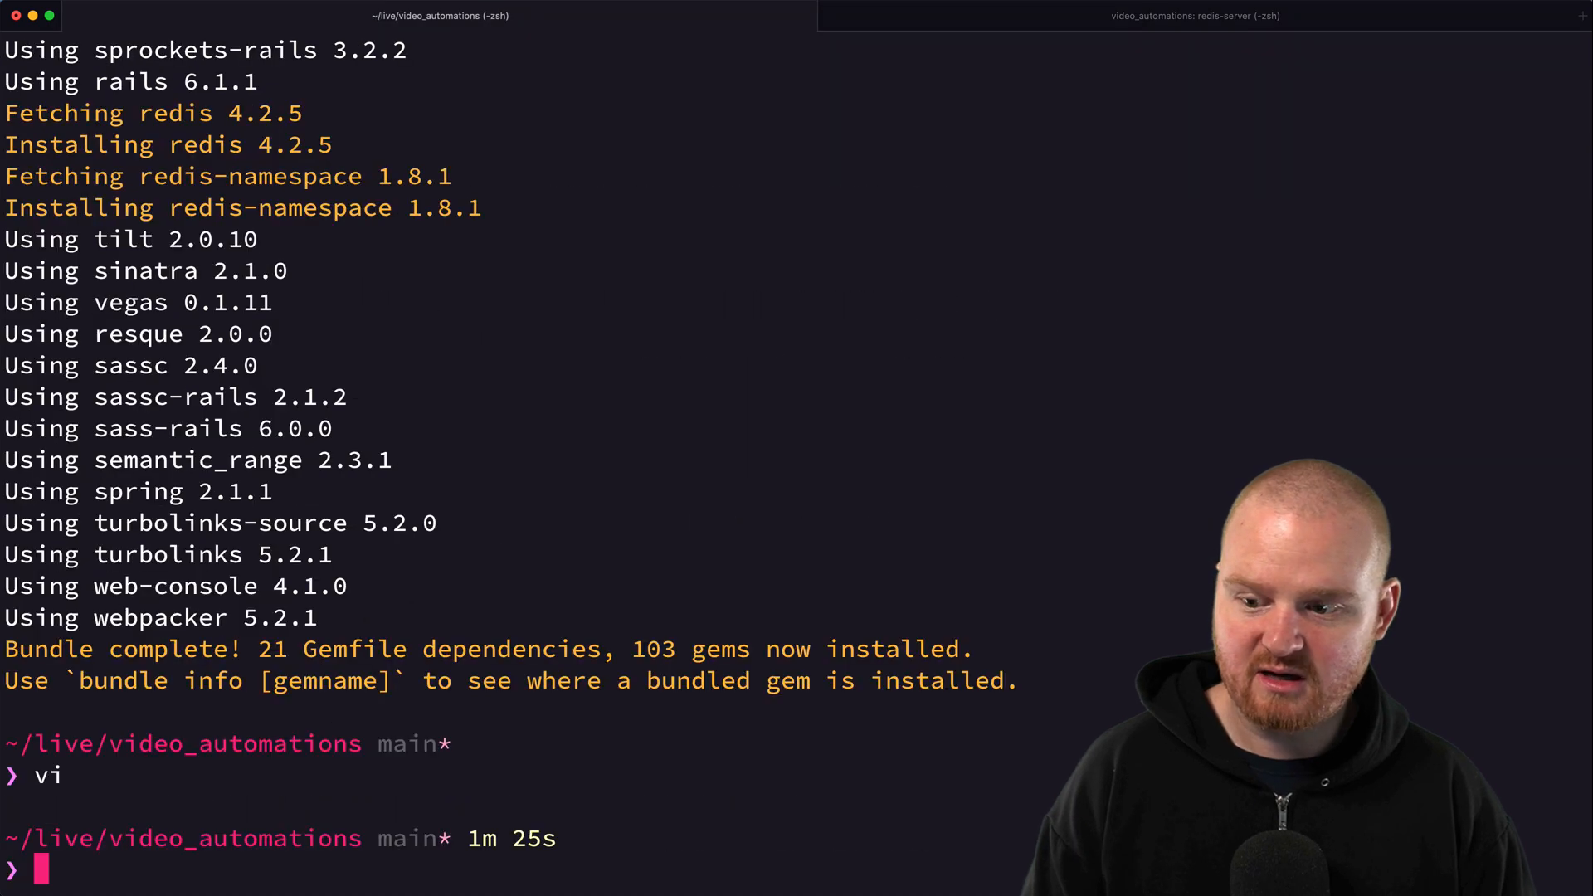
# - Run bundle install, then call RefreshYoutubeTokenJob.perform_now and perform_later in the Rails console
pyautogui.write('bundle i')
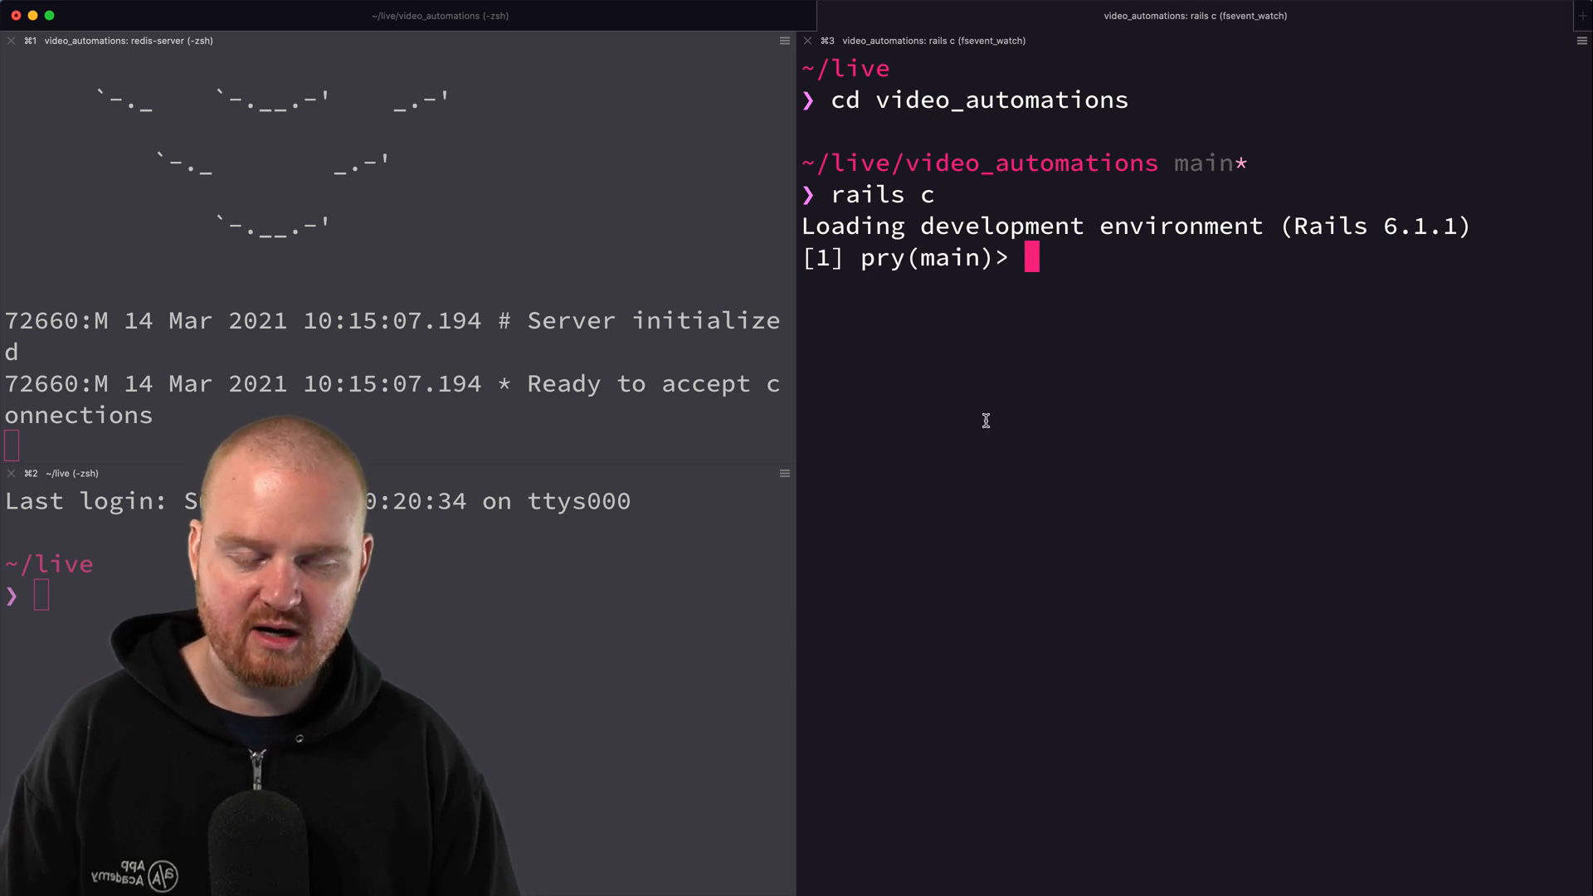
pyautogui.write('RefreshYoutubeTokenJob.perform_now')
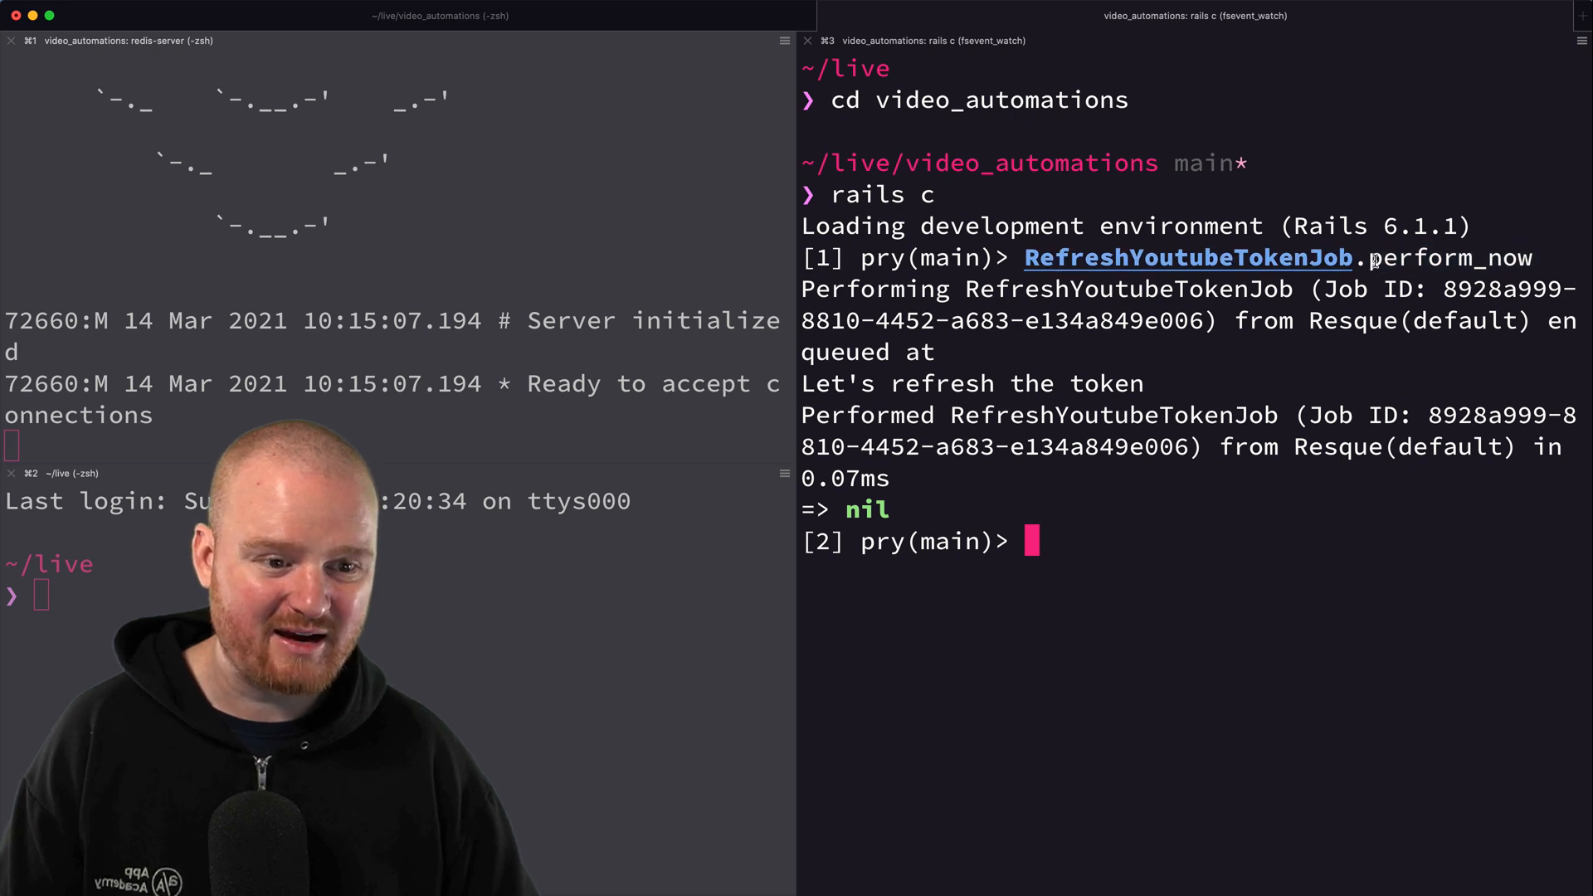
pyautogui.write('RefreshYoutubeTokenJob.perform_no')
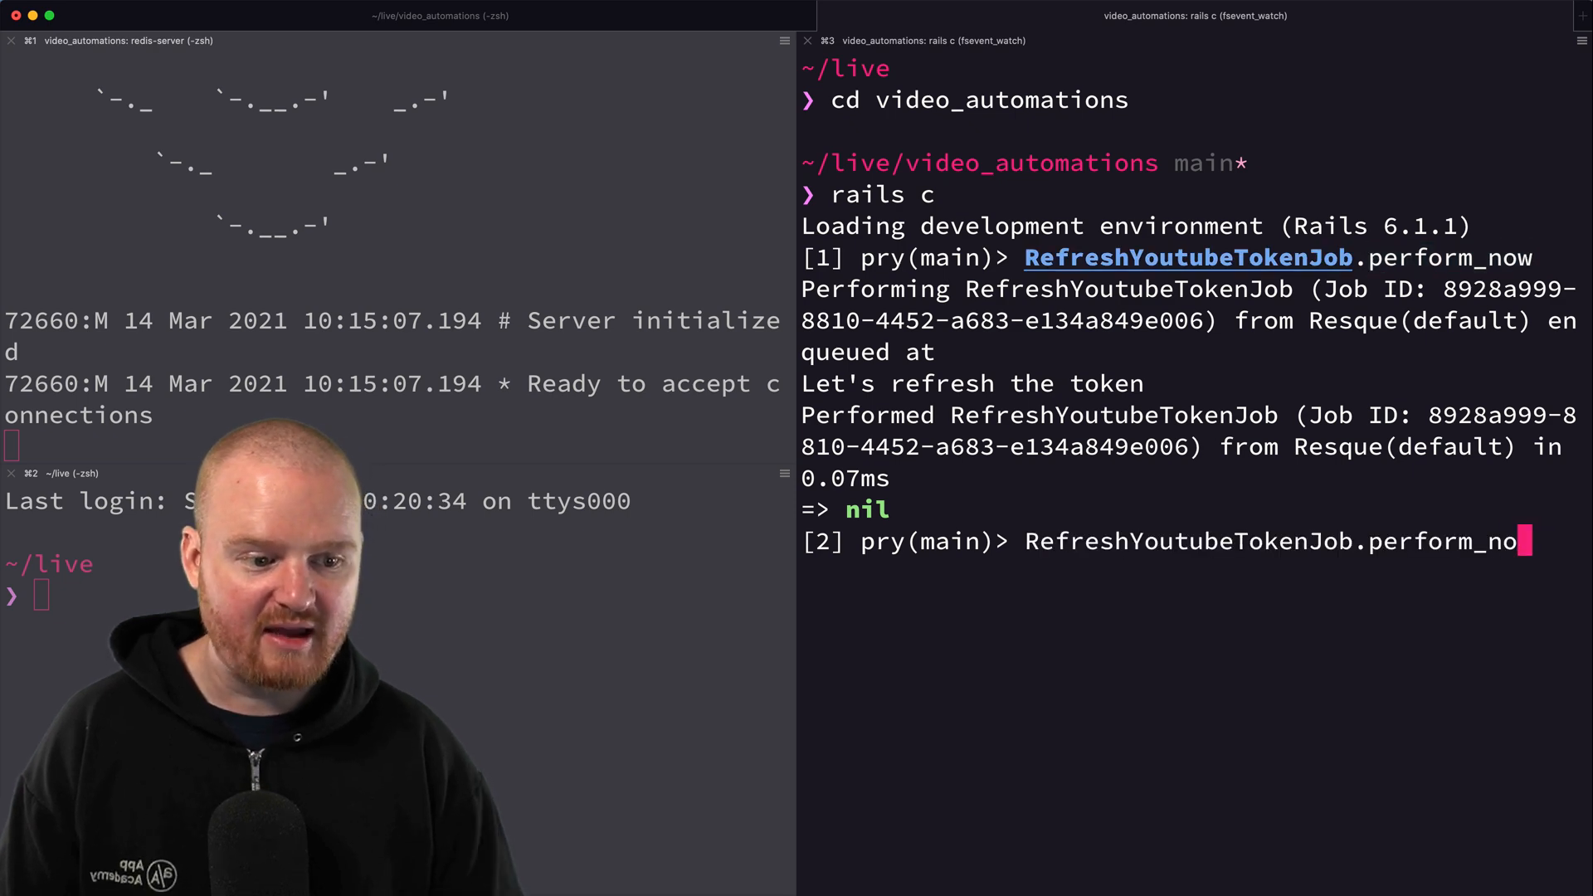
pyautogui.write('later')
pyautogui.press('Return')
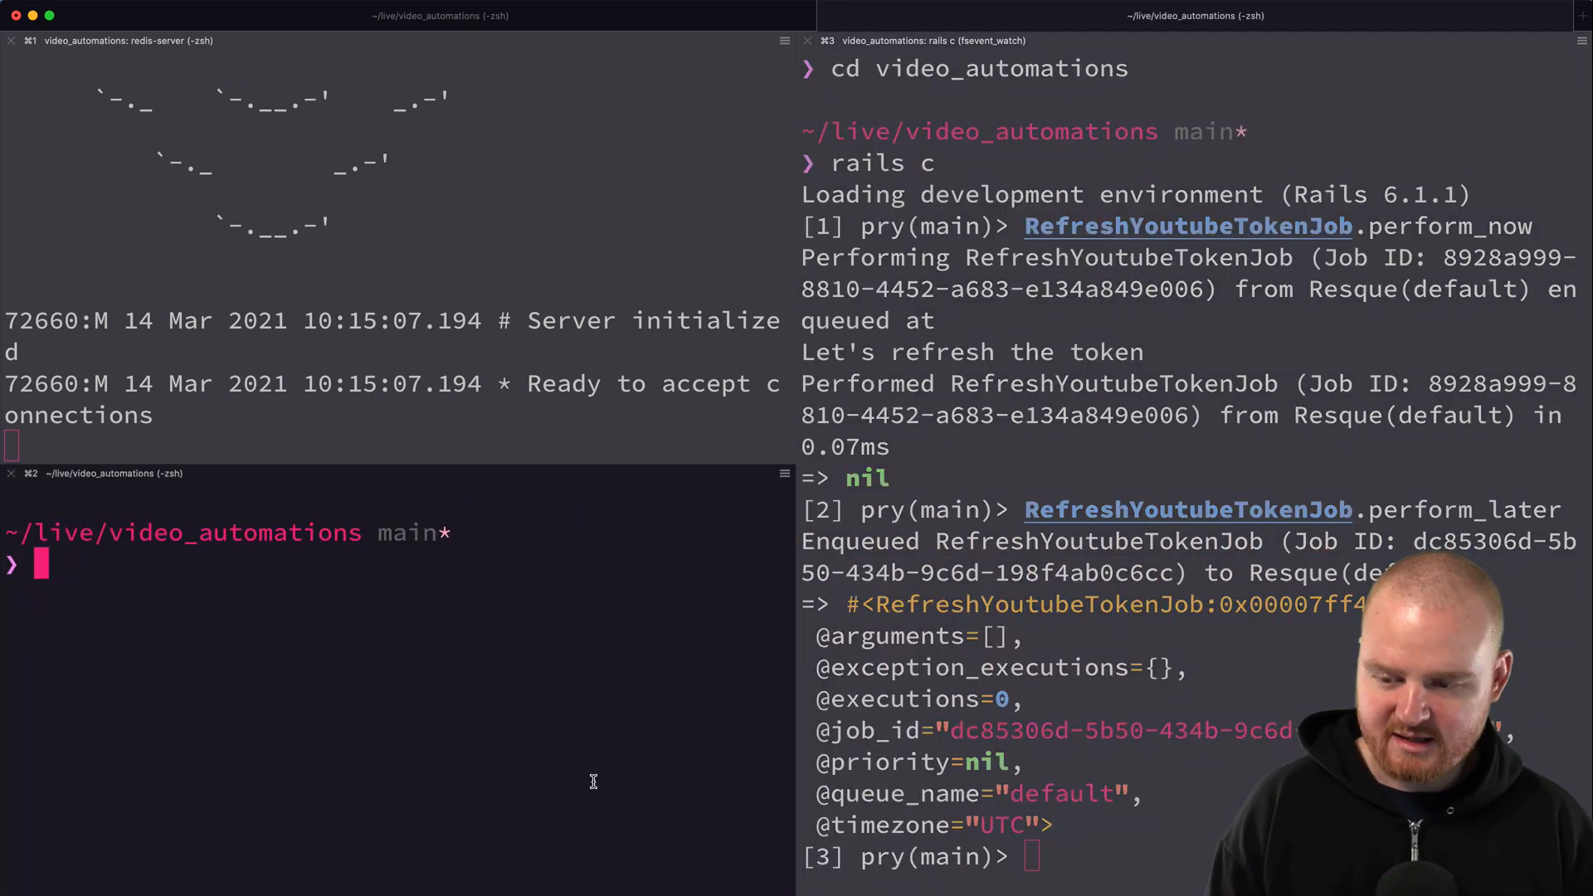
# - Start a Resque worker for all queues with QUEUE=* rake resque:work
pyautogui.write('QUEU')
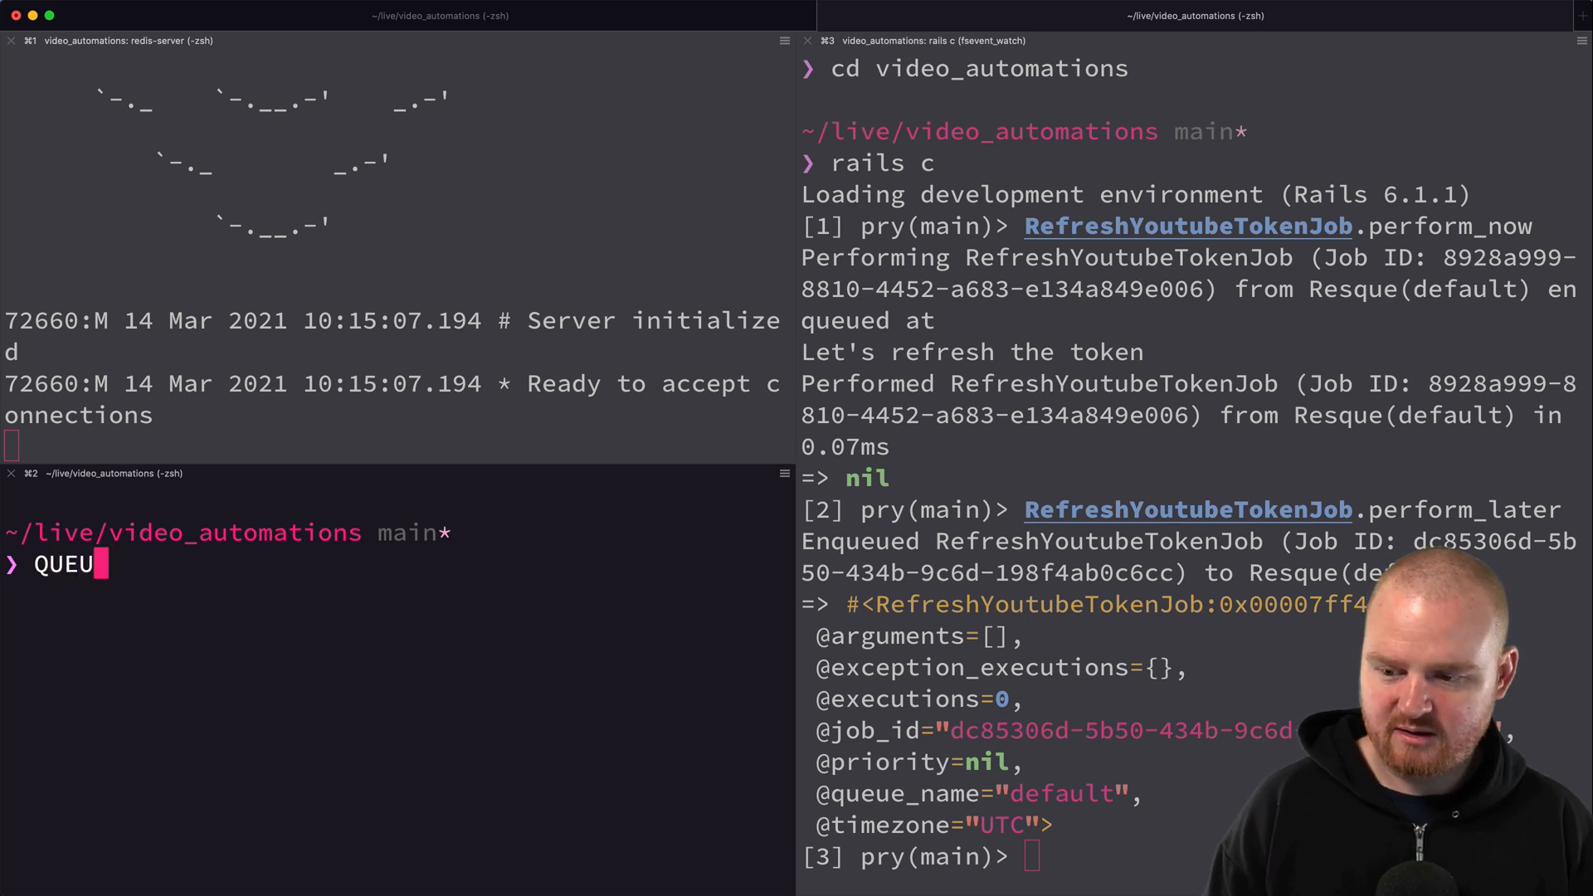
pyautogui.write('E=*')
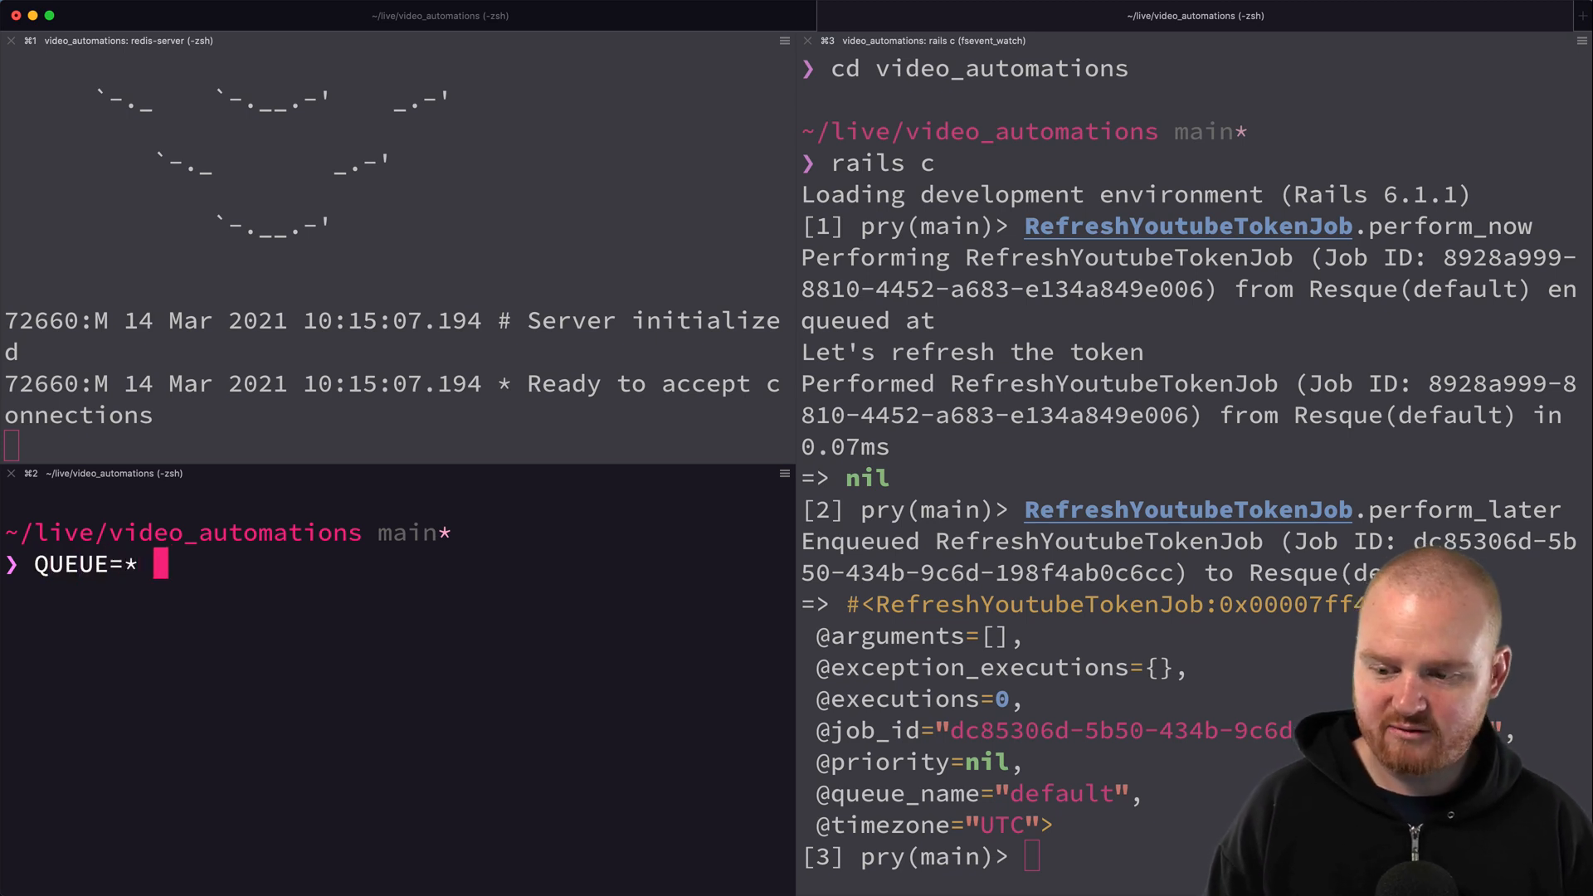
pyautogui.write('rake resque:work')
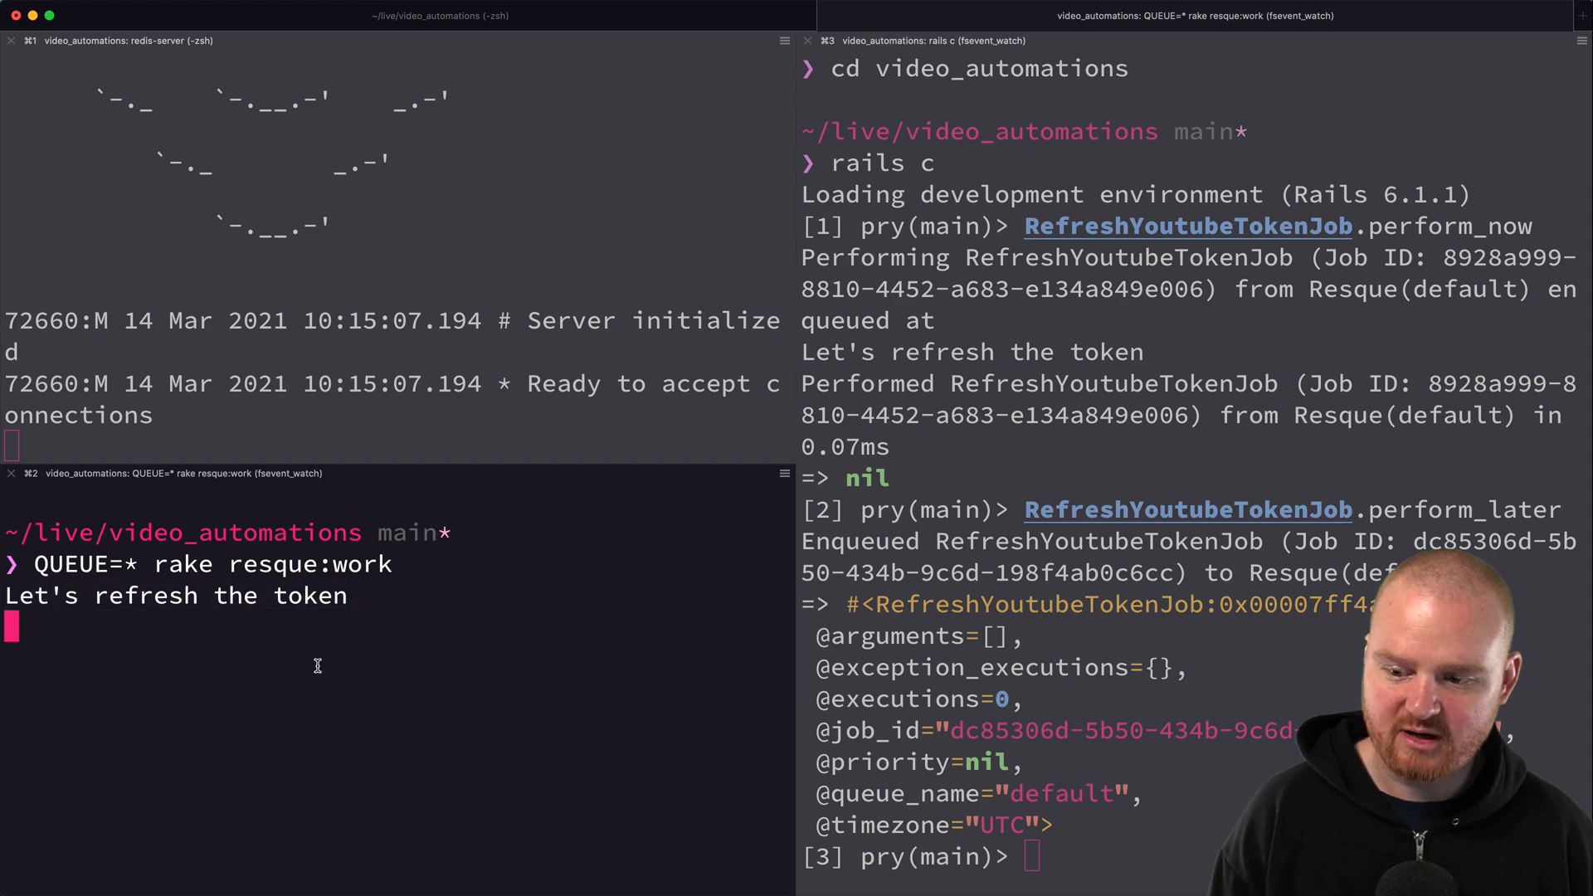
# - Enqueue RefreshYoutubeTokenJob.perform_later again so the worker processes it
pyautogui.write('RefreshYoutubeTokenJob.perform_later')
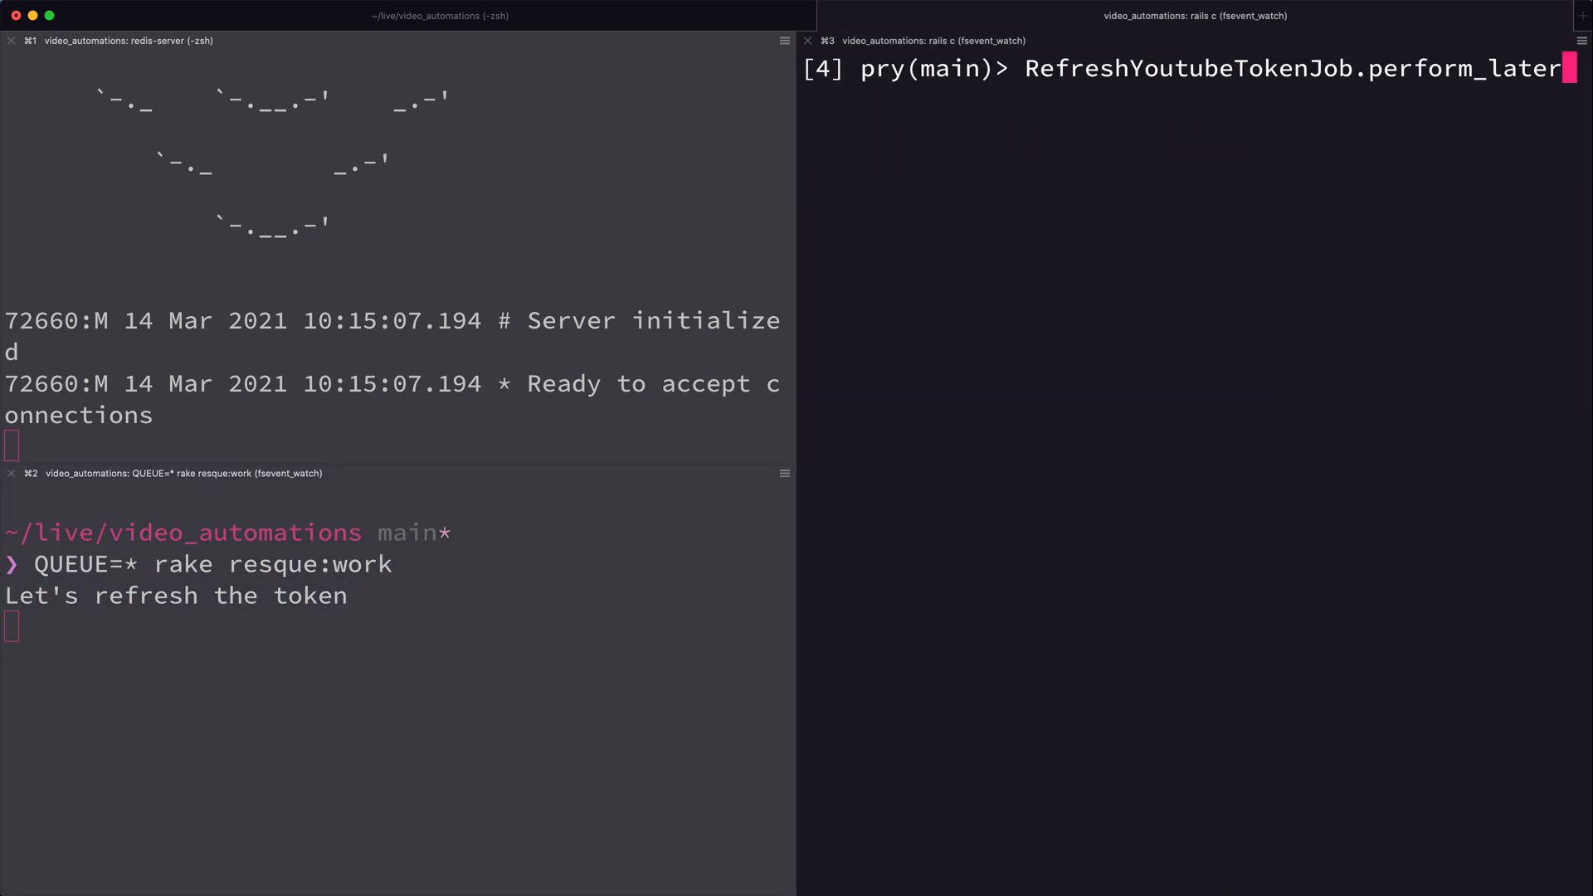
pyautogui.press('Return')
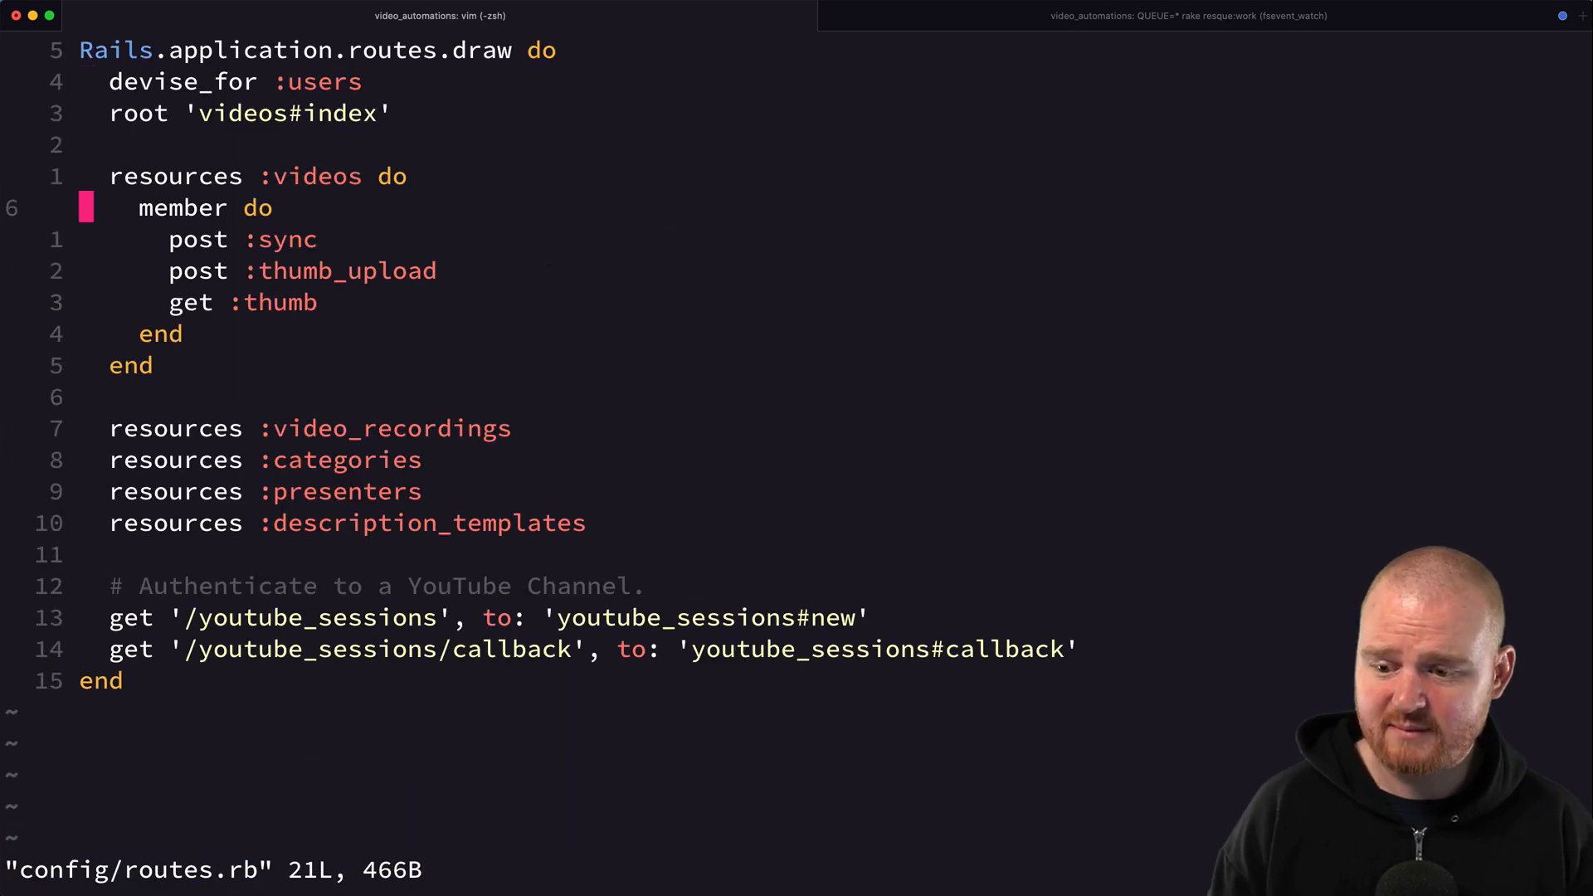
# - Add a mount Resque::Server.new, at: '/jobs' route below the resources lines
pyautogui.write('mou')
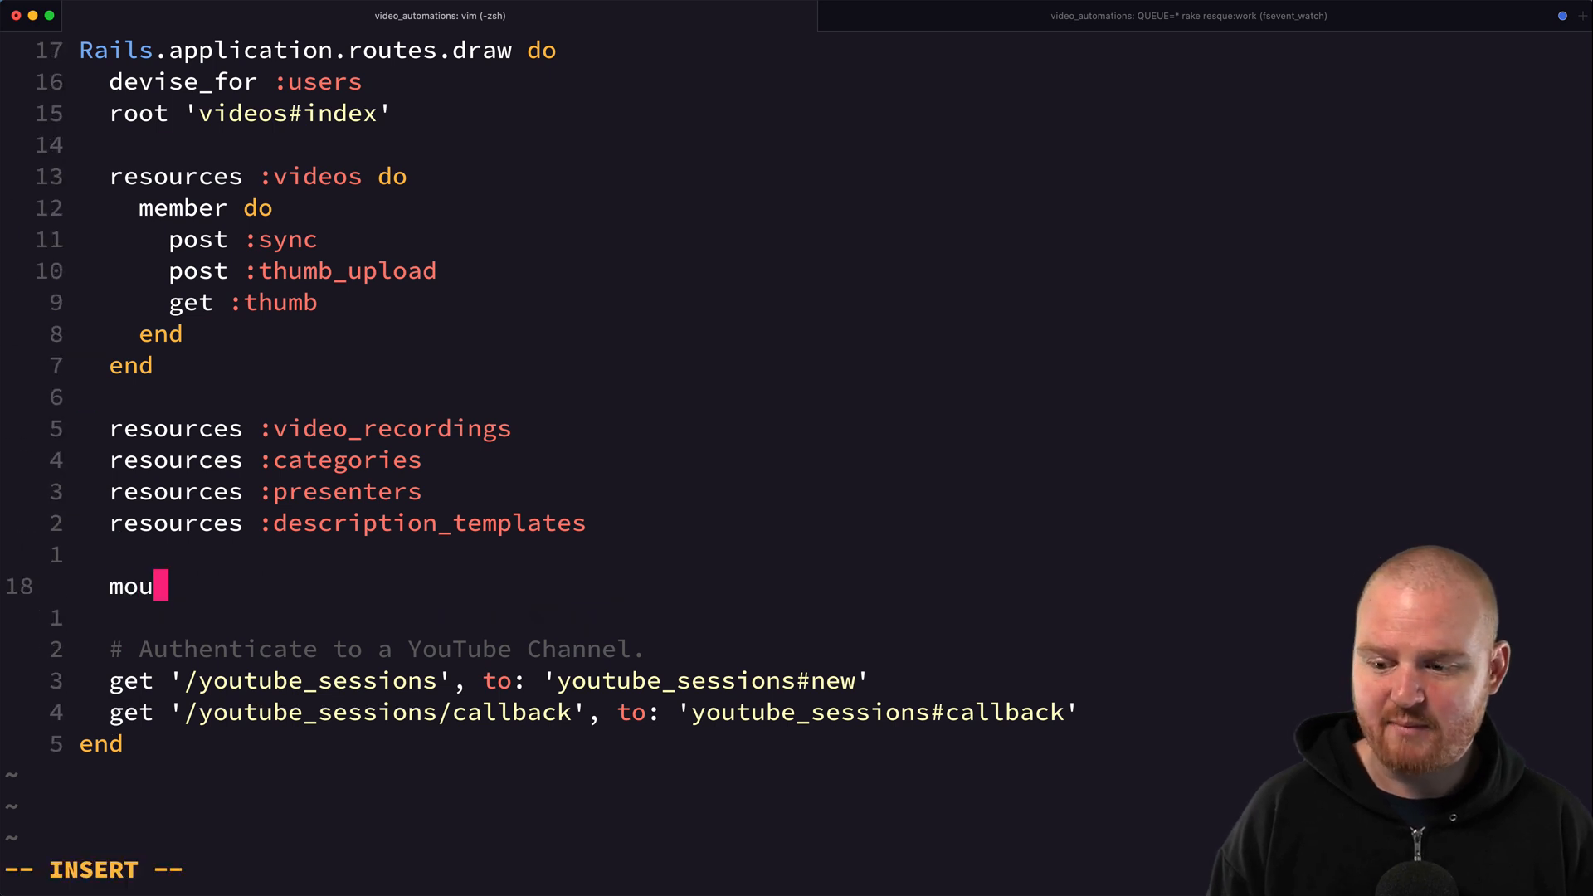
pyautogui.write('nt Resq')
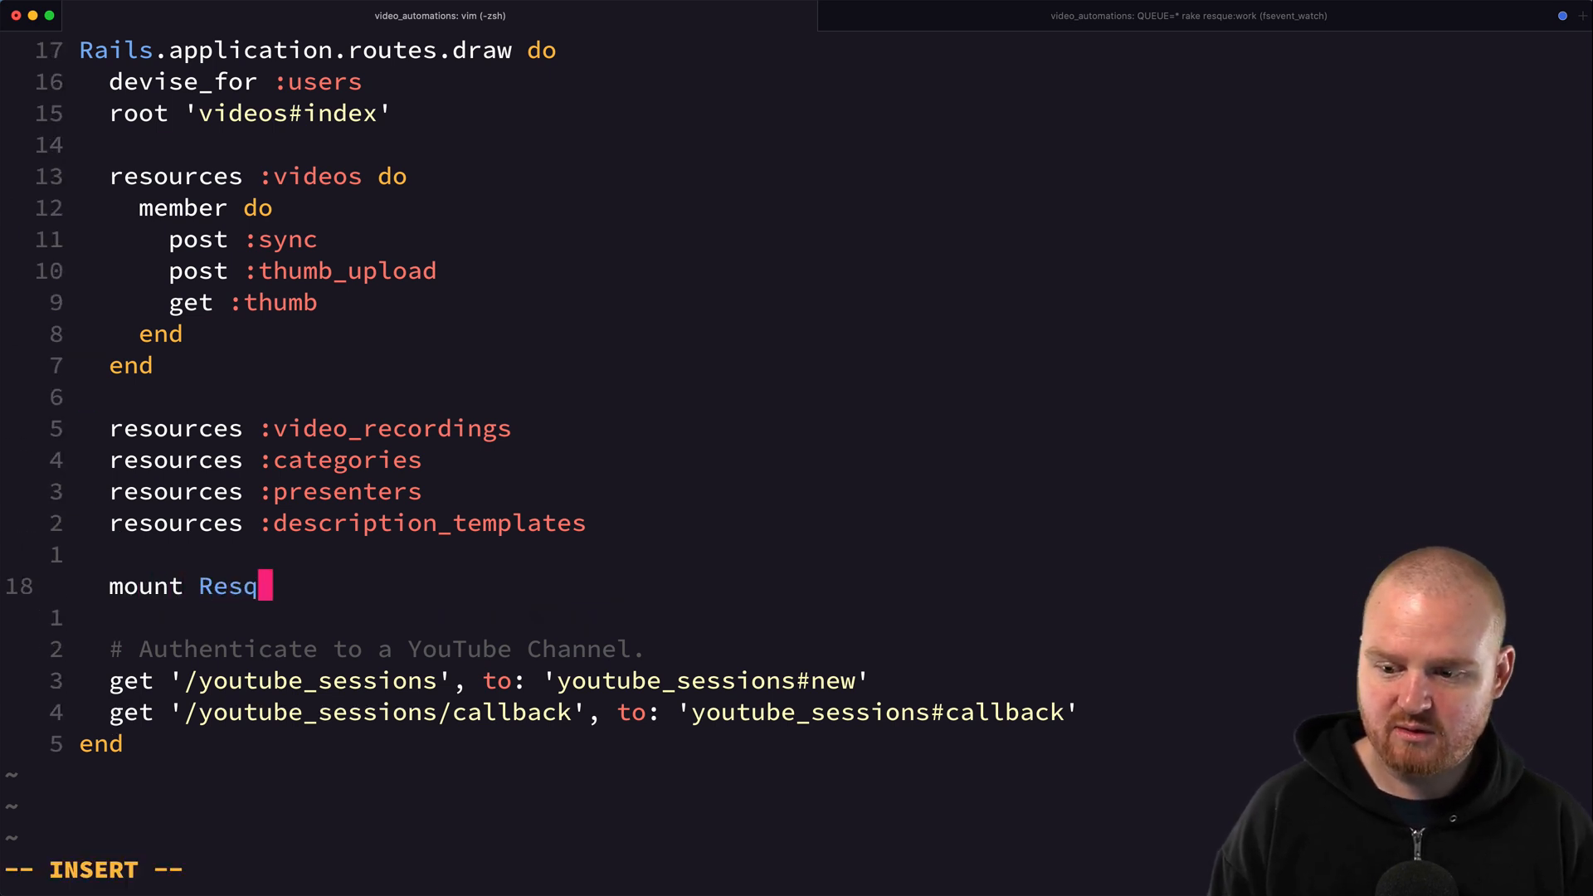
pyautogui.write('ue::Server.n')
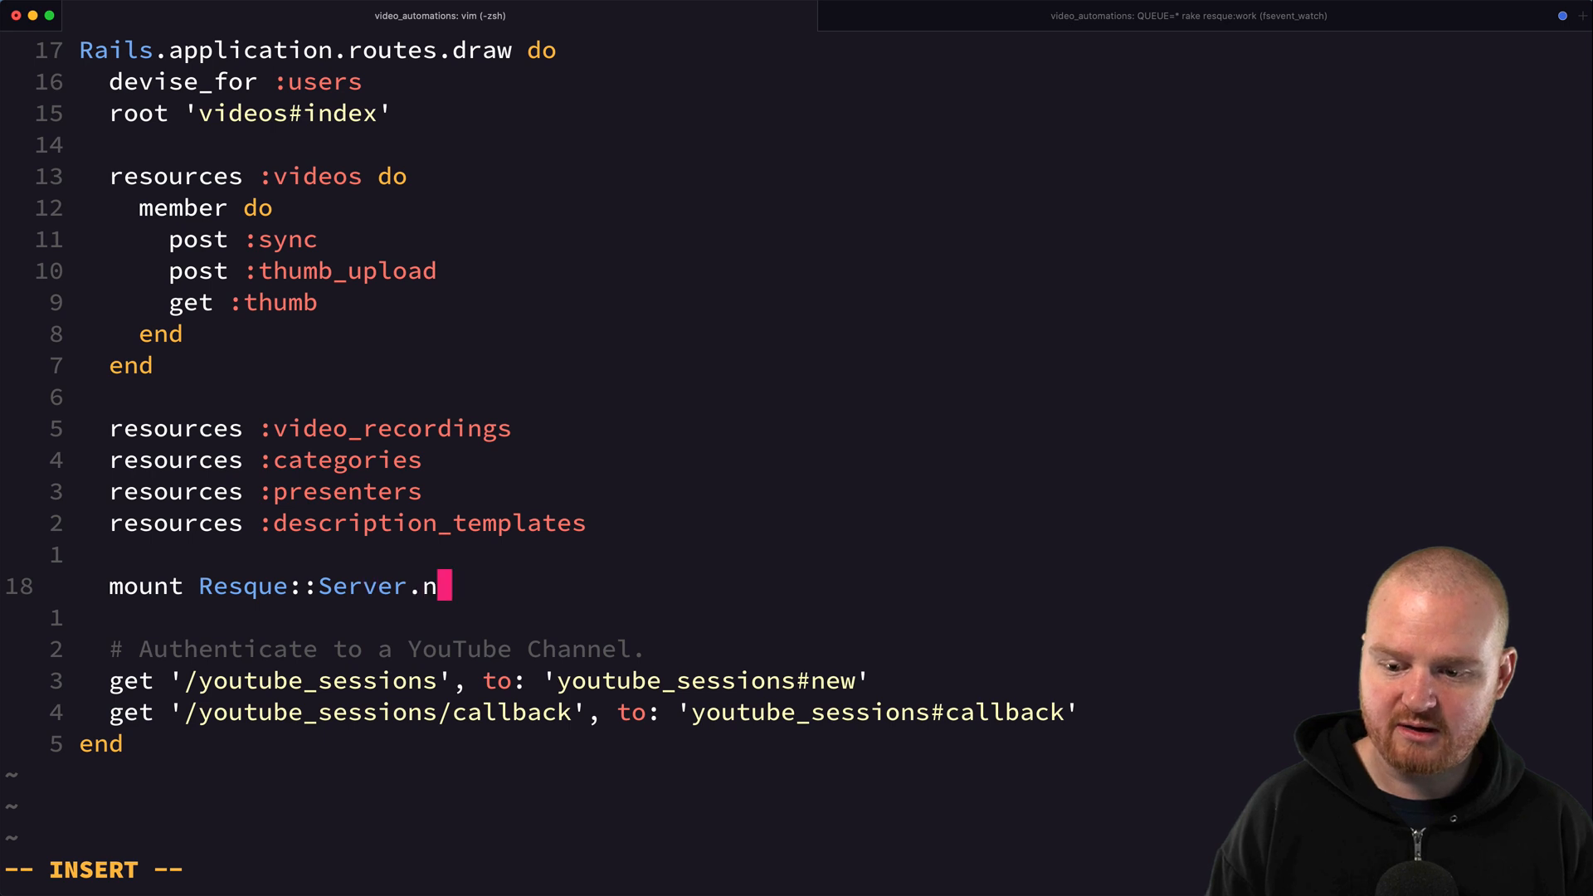
pyautogui.write("ew, at: '")
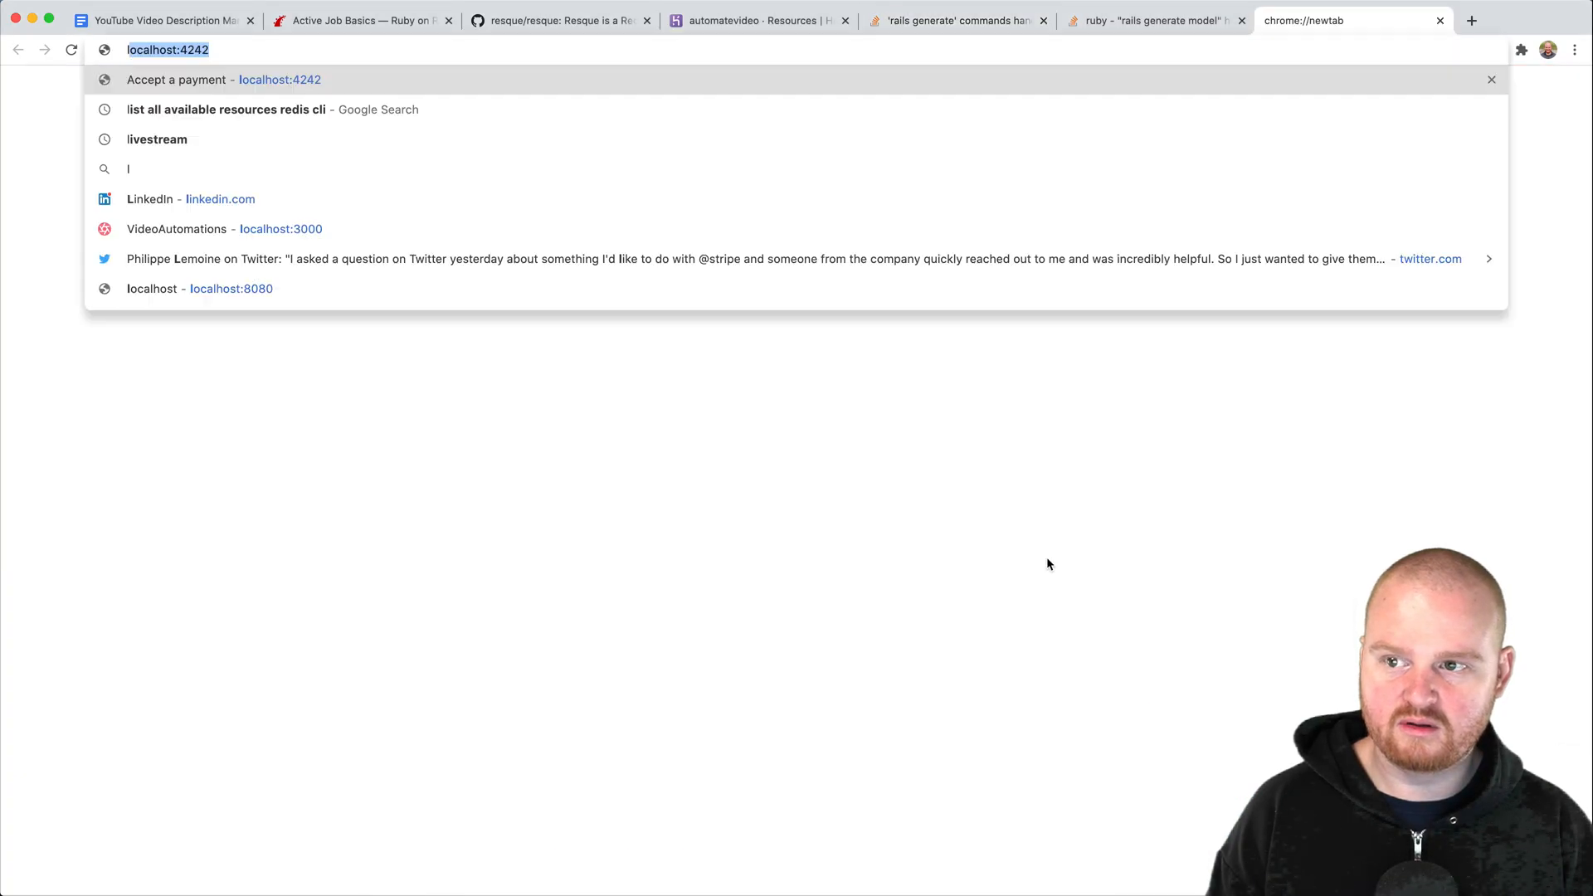
# - Visit localhost:3000/jobs, add require 'resque/server' to routes.rb and restart rails s
pyautogui.write('localhost:3000/jobs')
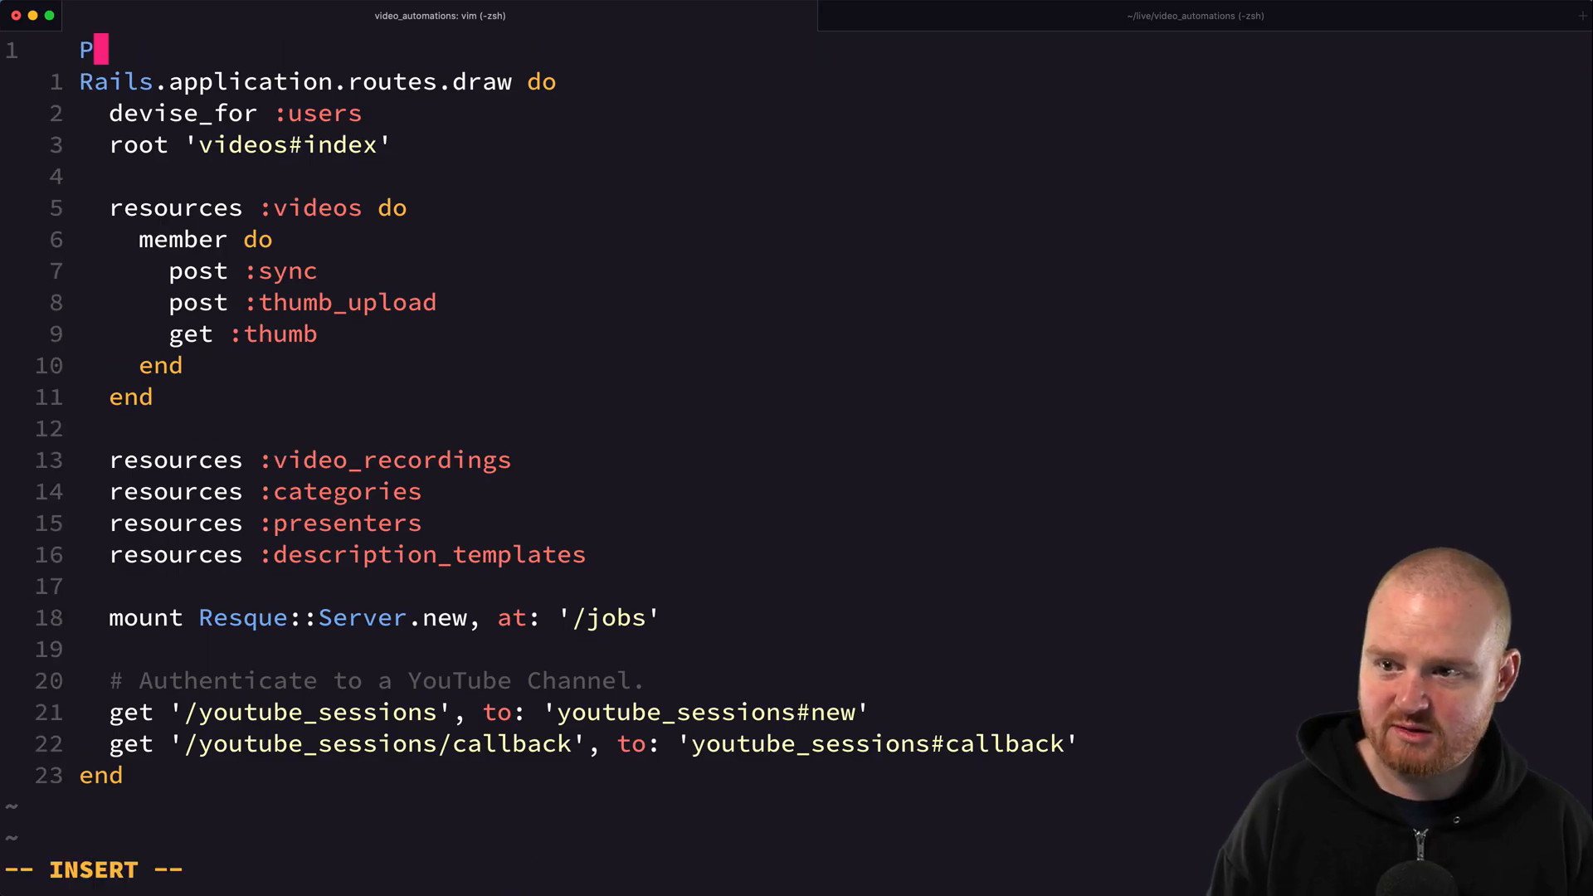
pyautogui.write("equire 'resque")
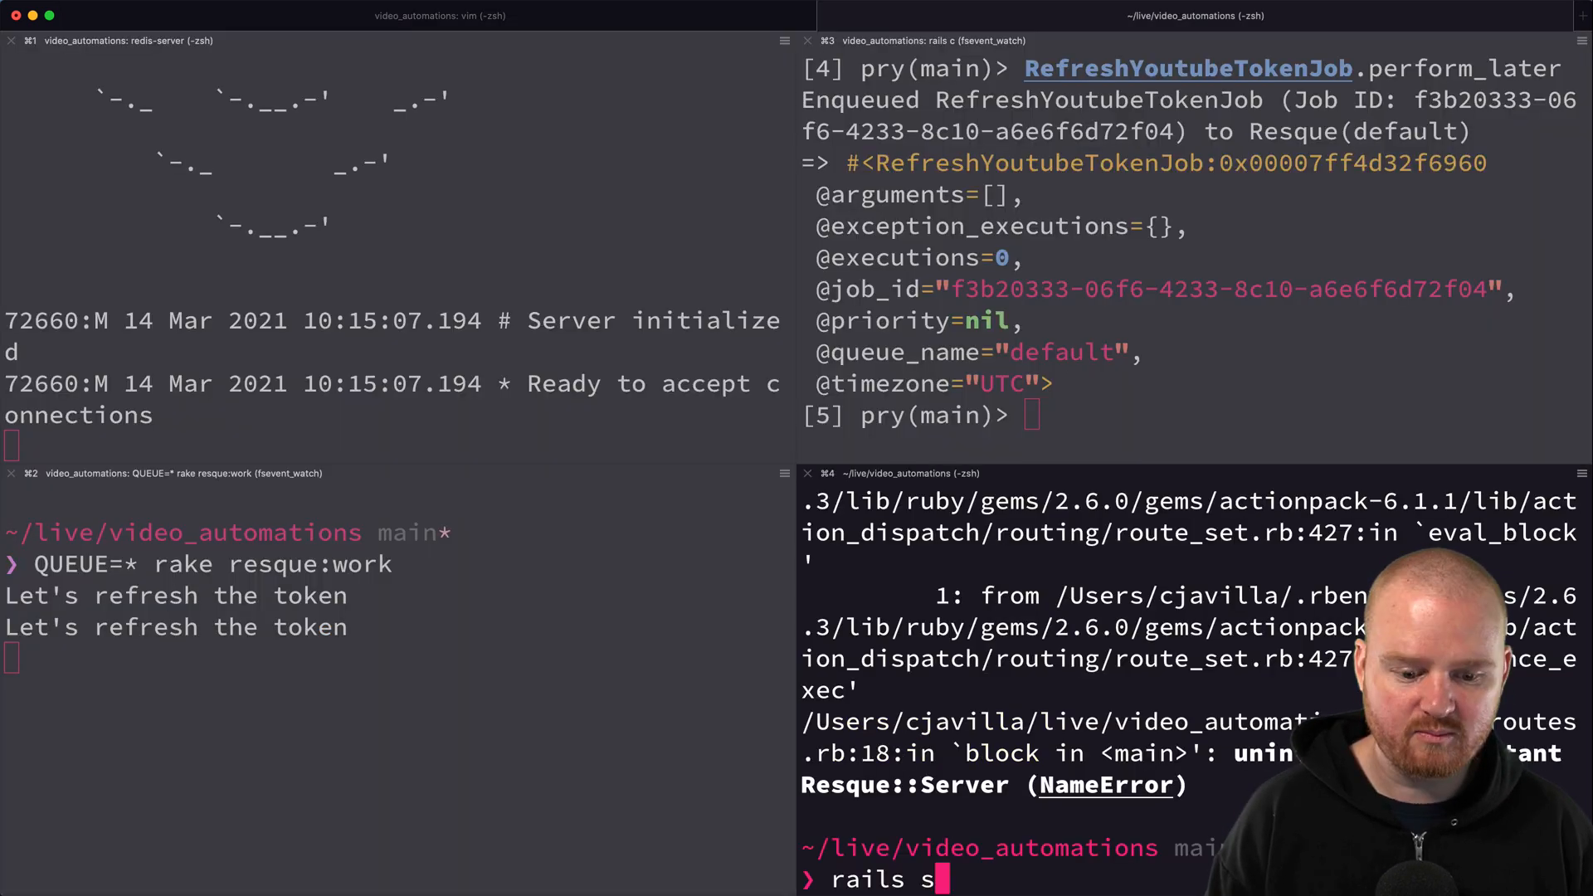
pyautogui.press('Return')
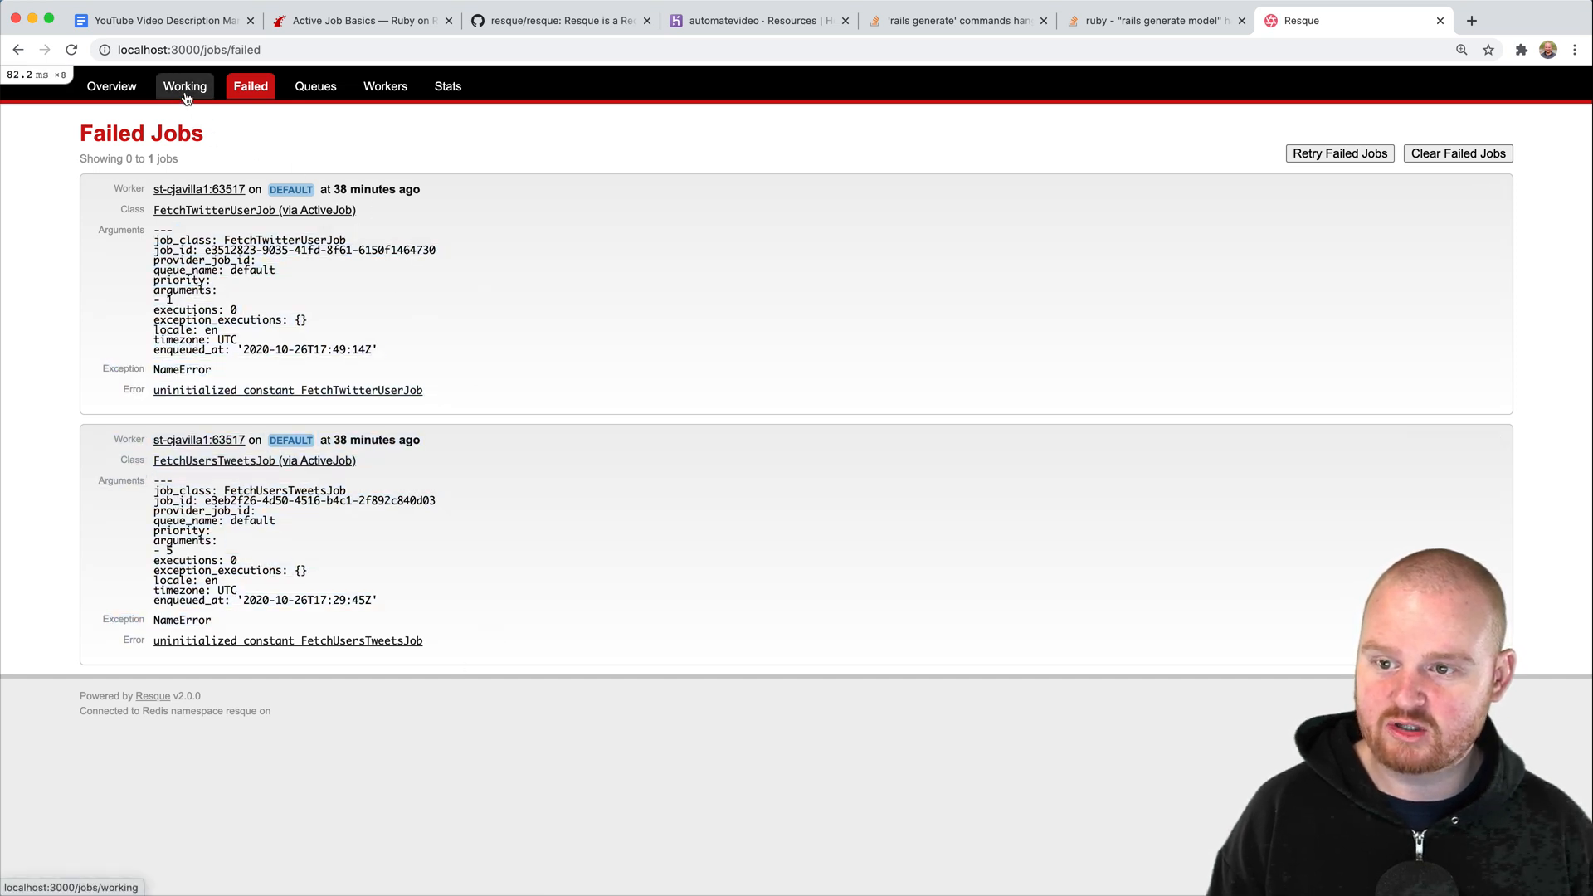
pyautogui.moveTo(484, 657)
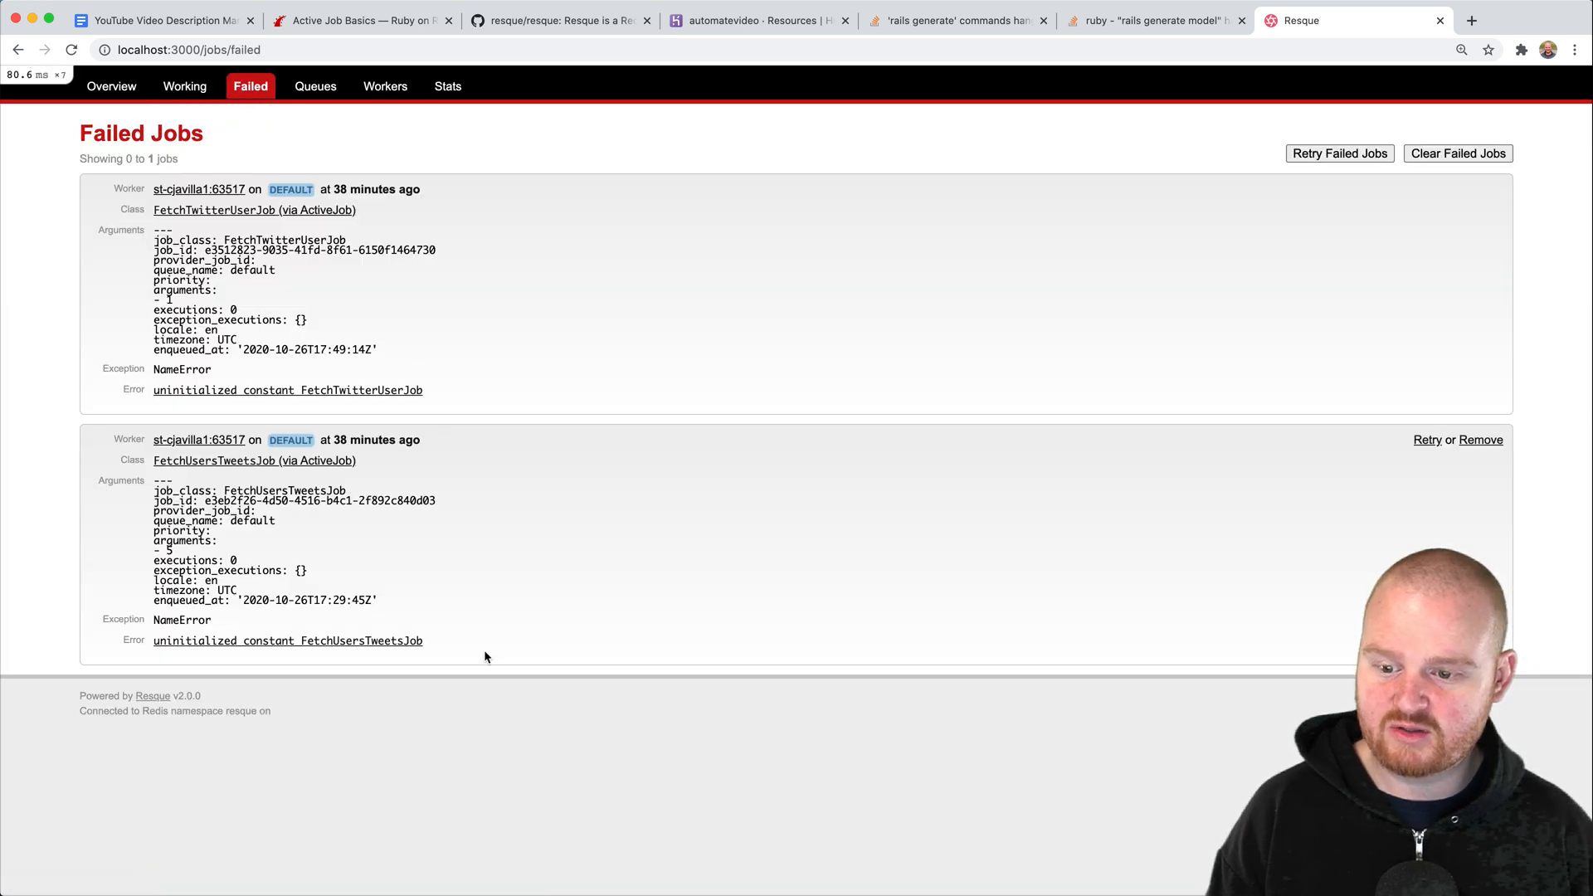
pyautogui.moveTo(229, 223)
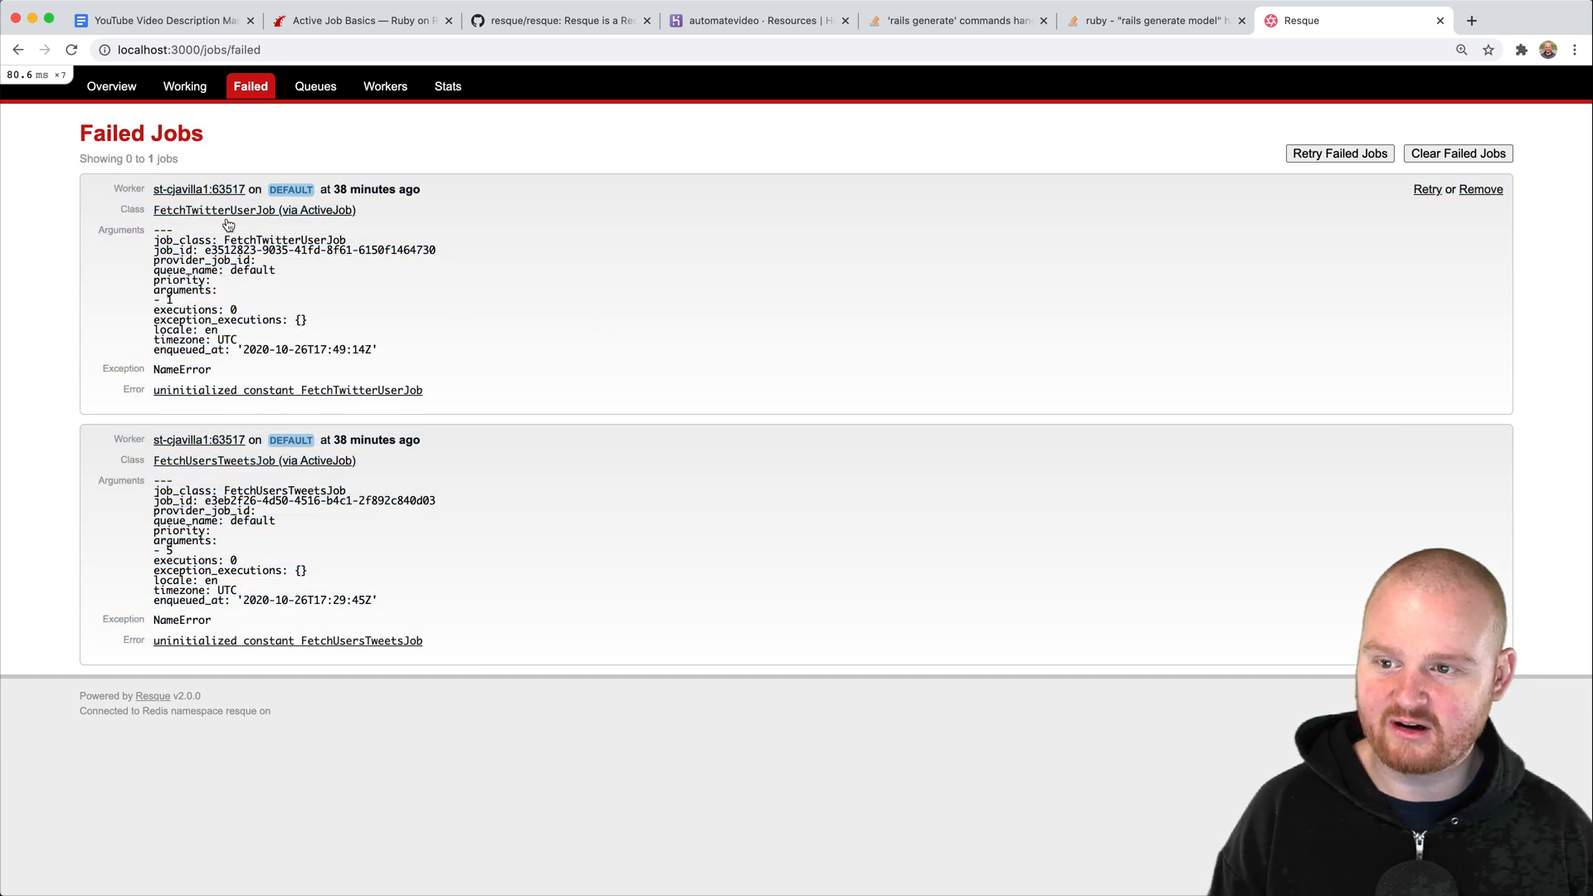
pyautogui.moveTo(449, 400)
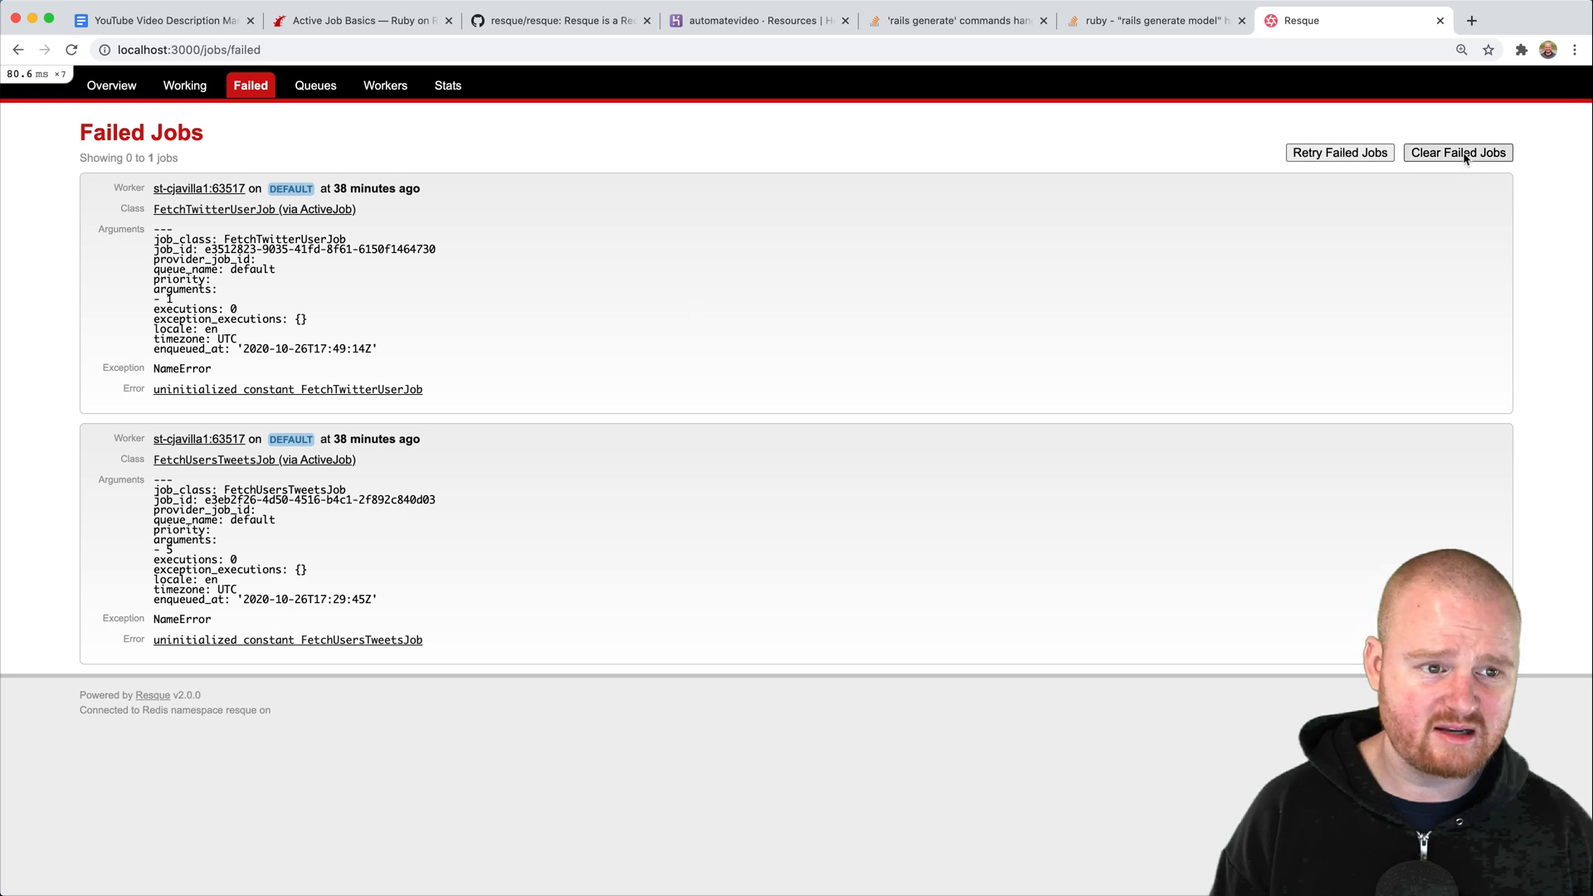
# - Clear all failed jobs on the Resque Failed Jobs page and confirm
pyautogui.click(1457, 153)
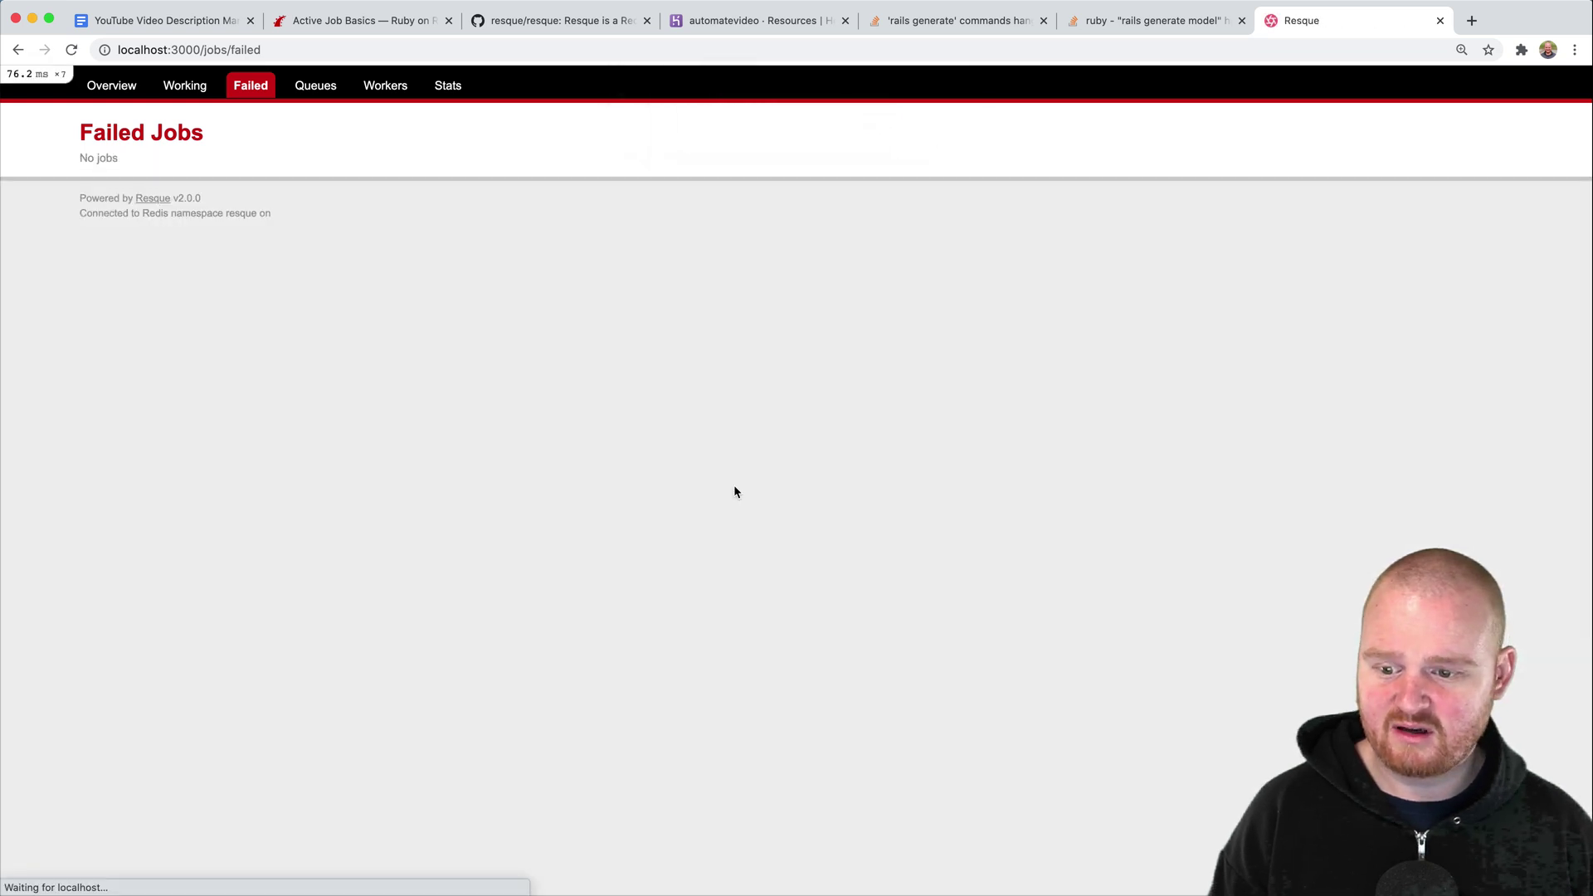
pyautogui.click(111, 85)
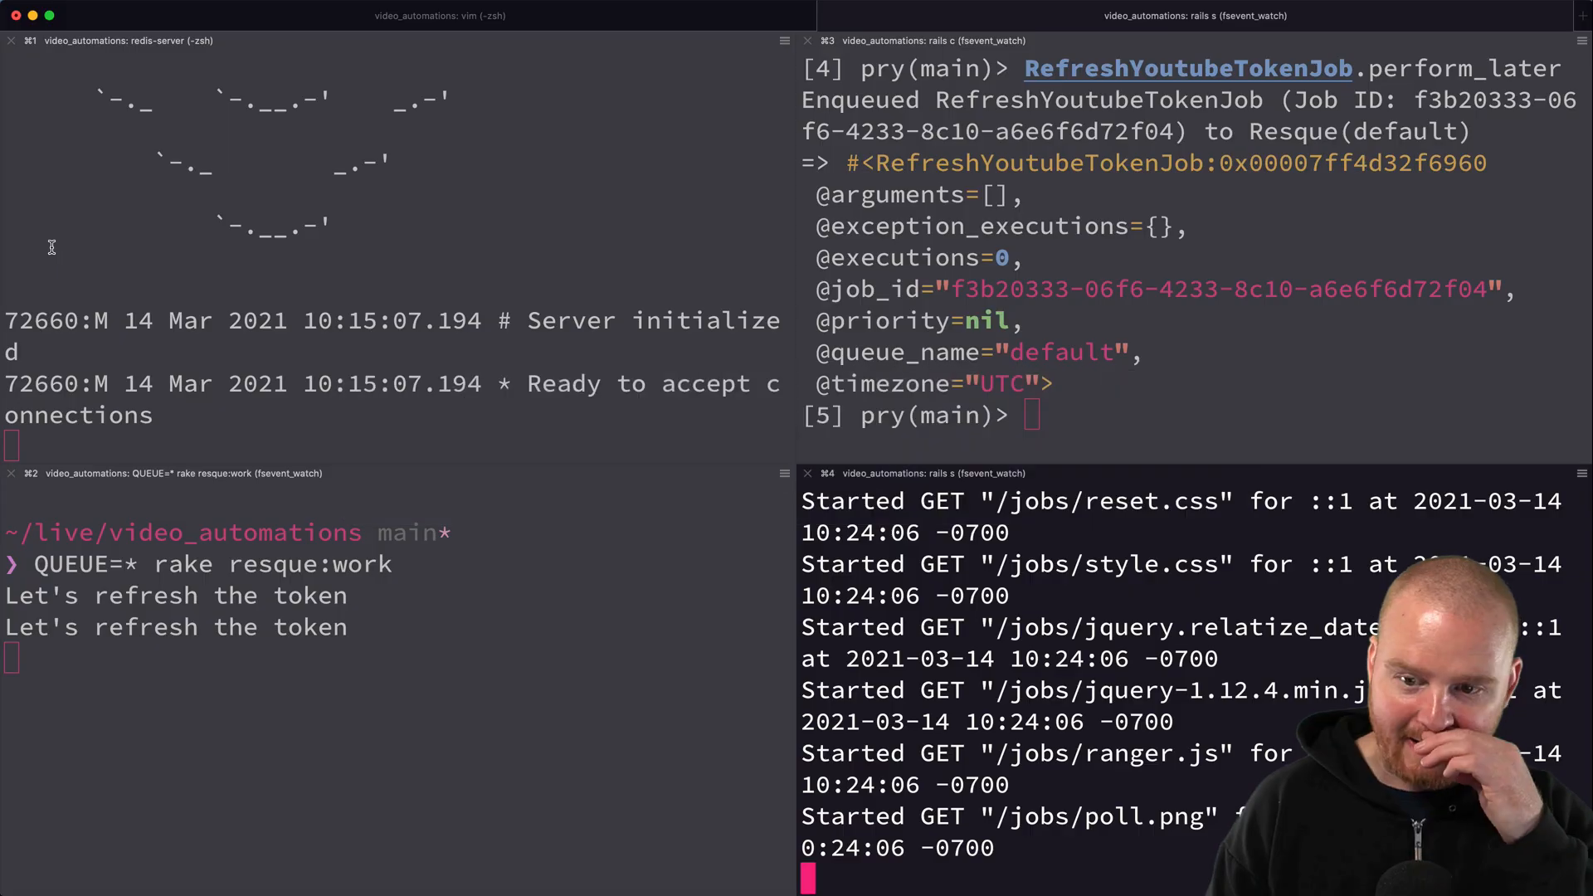
# - Run RefreshYoutubeTokenJob.perform_later in the console and view the Resque Overview
pyautogui.write('RefreshYoutubeTokenJob.perform_later')
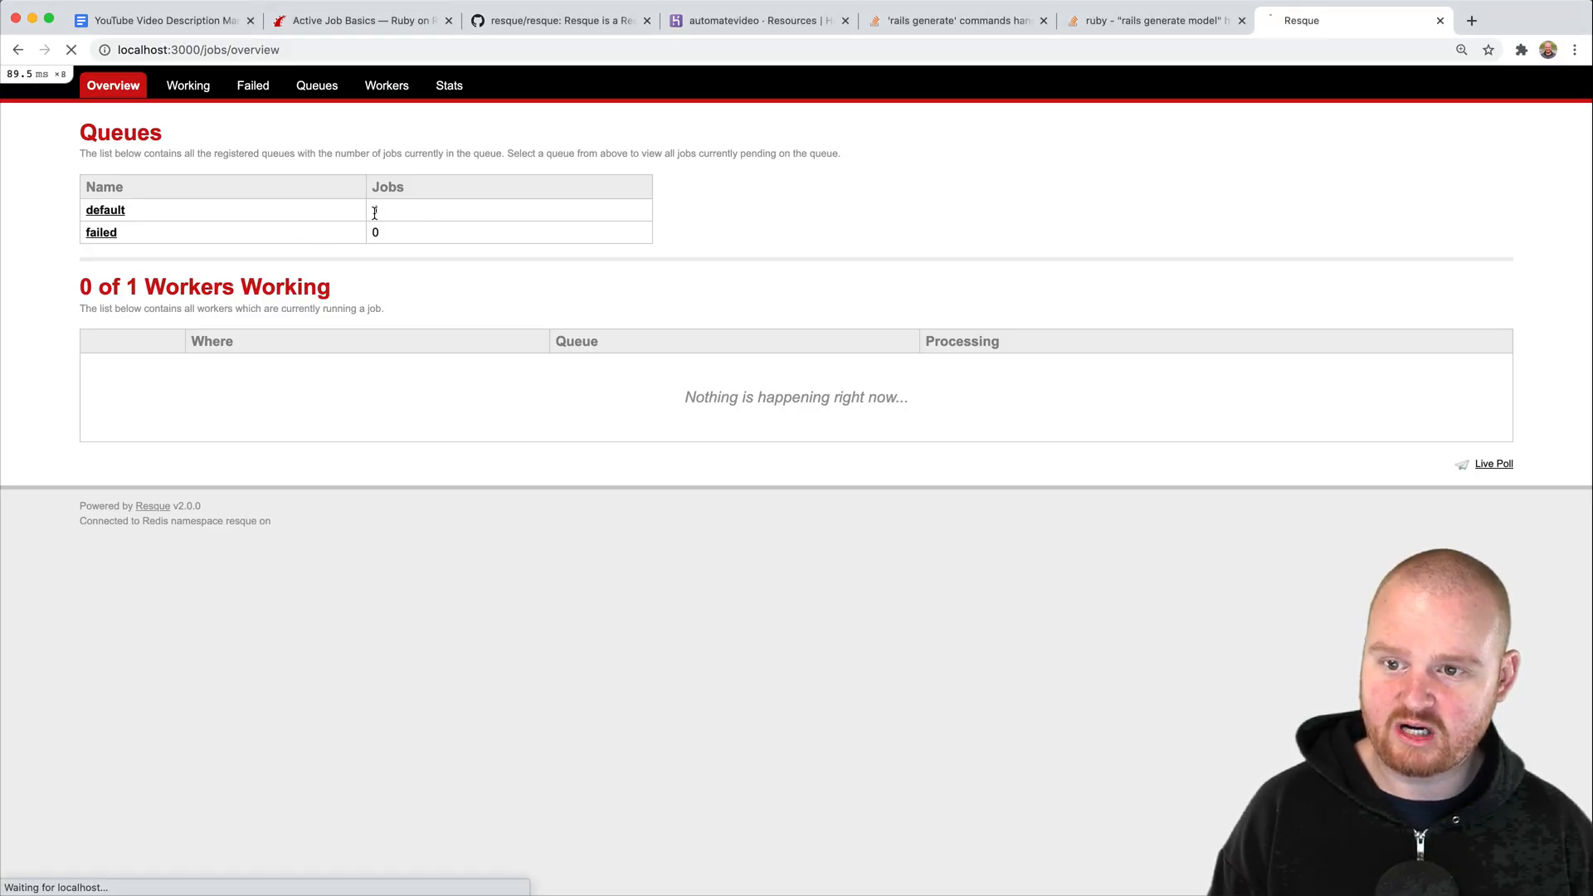
pyautogui.click(104, 209)
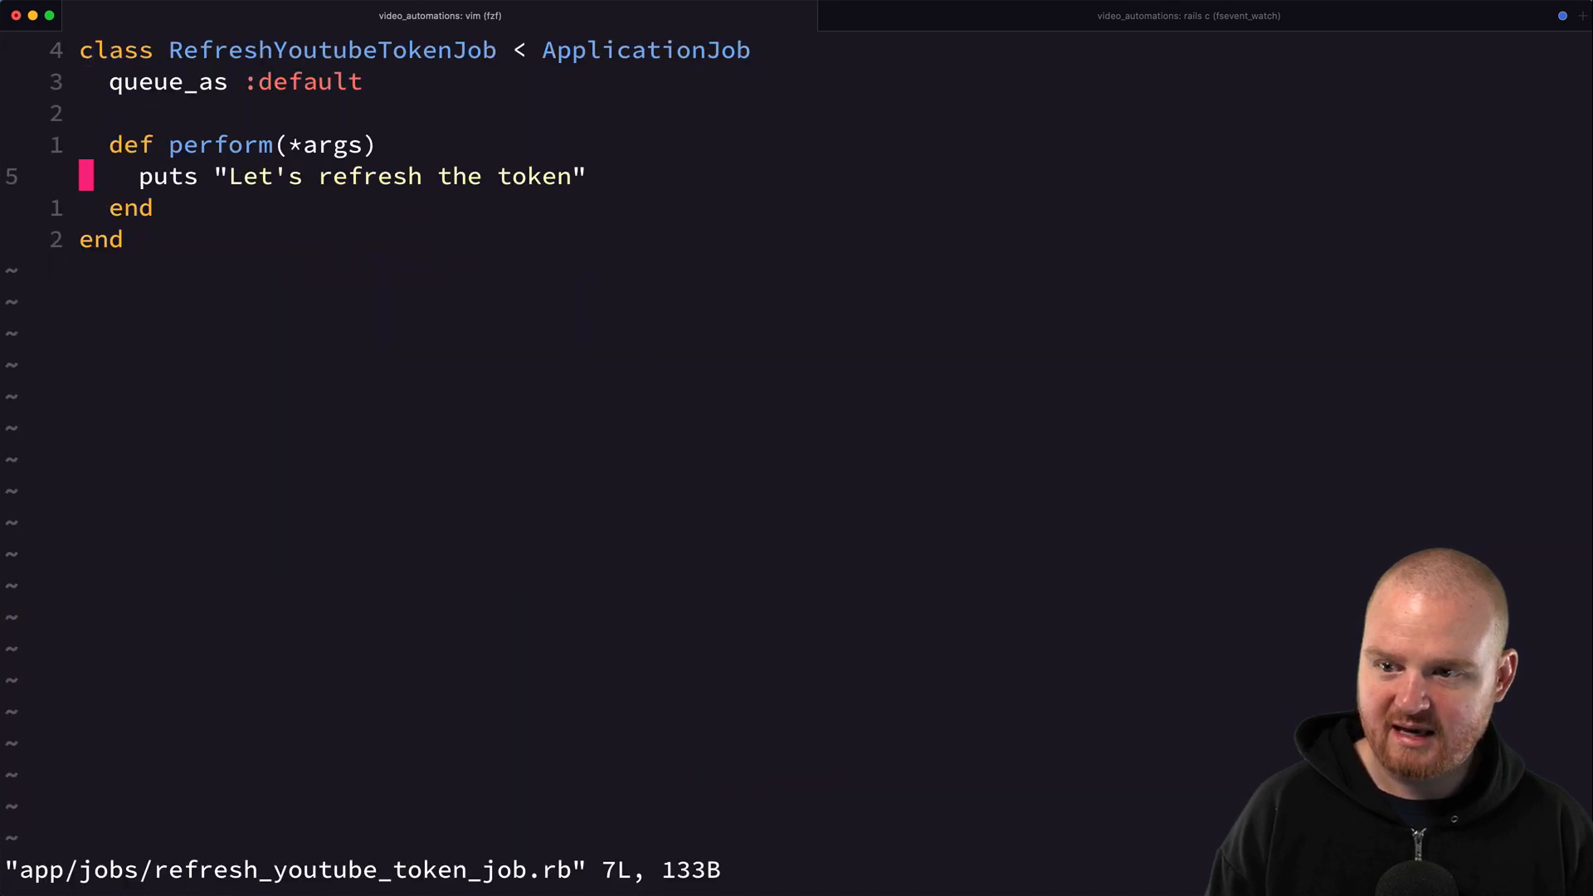
# - Add raise 'hell' on a new line after the puts statement in the job
pyautogui.press('o')
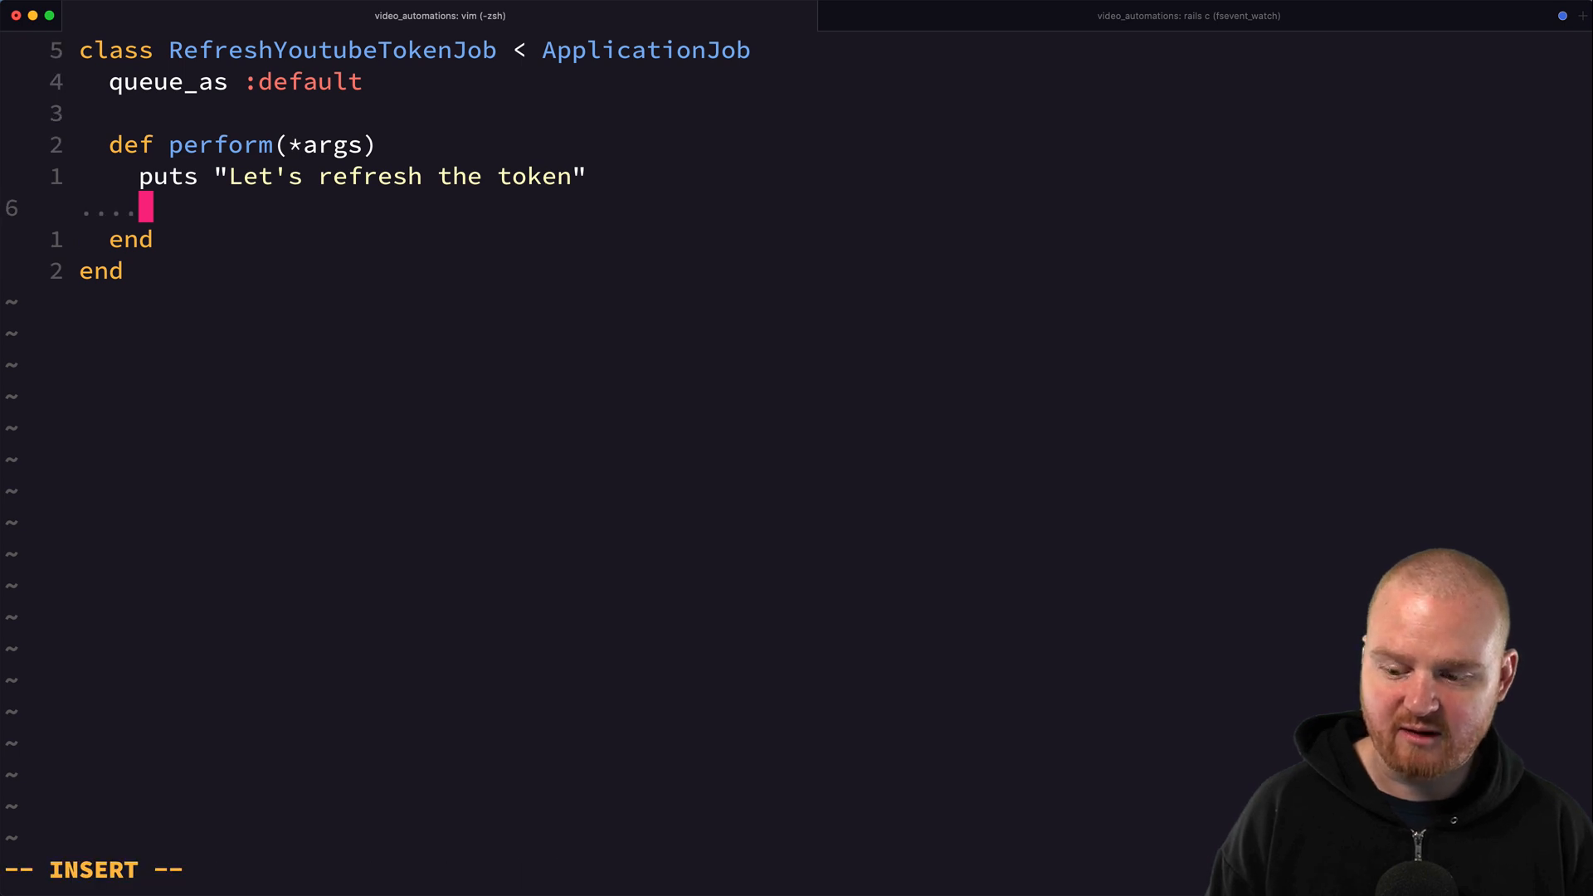
pyautogui.write("raise 'hell'")
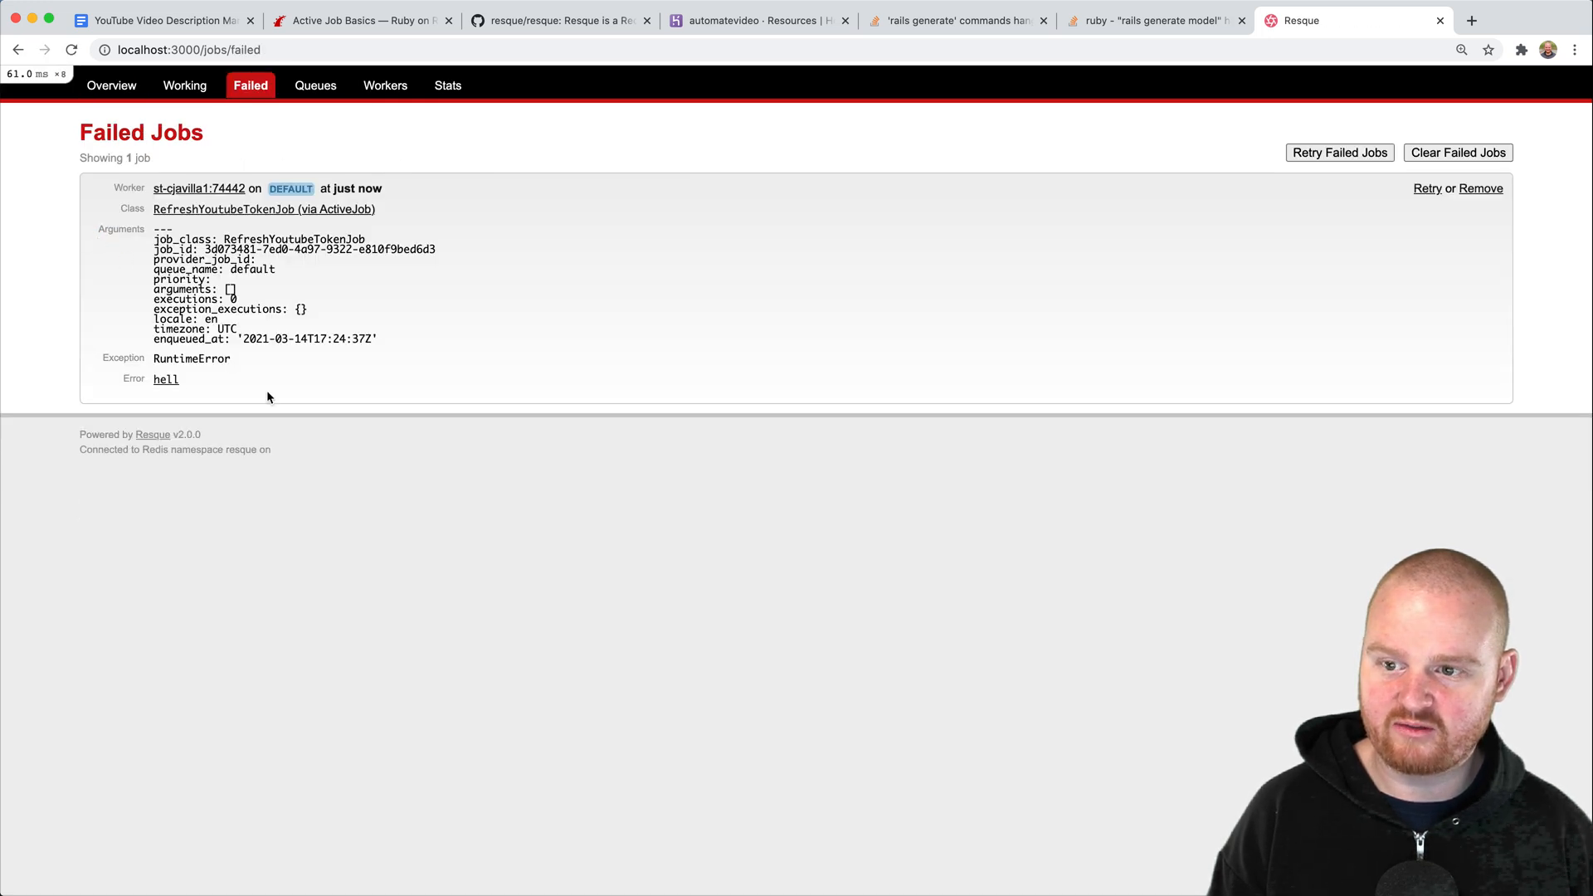
# - Delete a line in Vim, retry the failed RefreshYoutubeTokenJob and return to the Overview
pyautogui.doubleClick(191, 358)
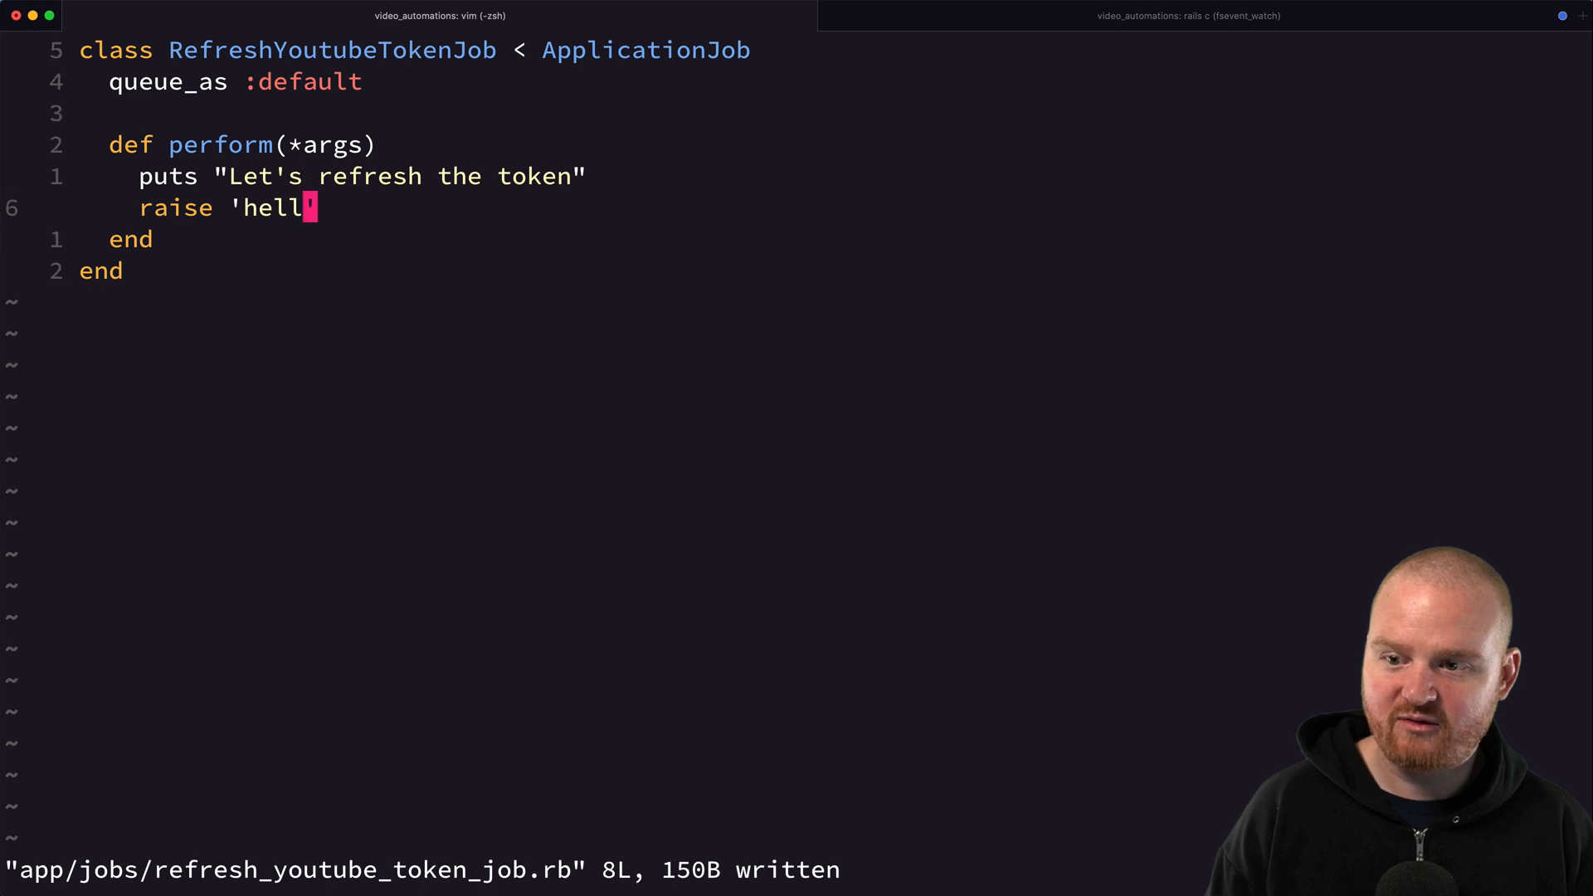
pyautogui.press('dd')
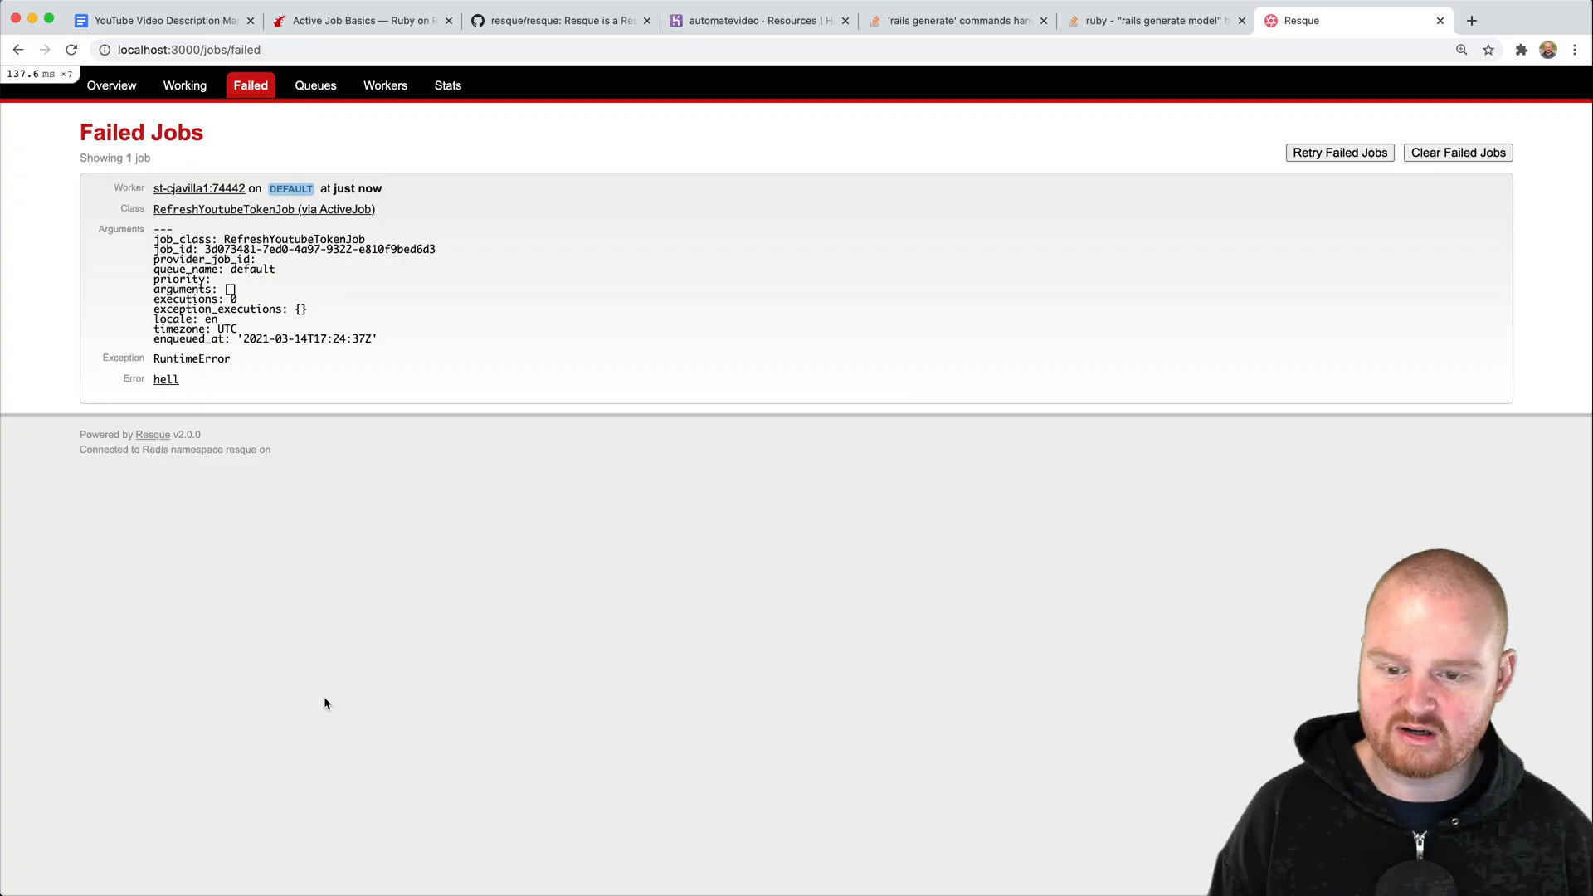
pyautogui.click(1339, 153)
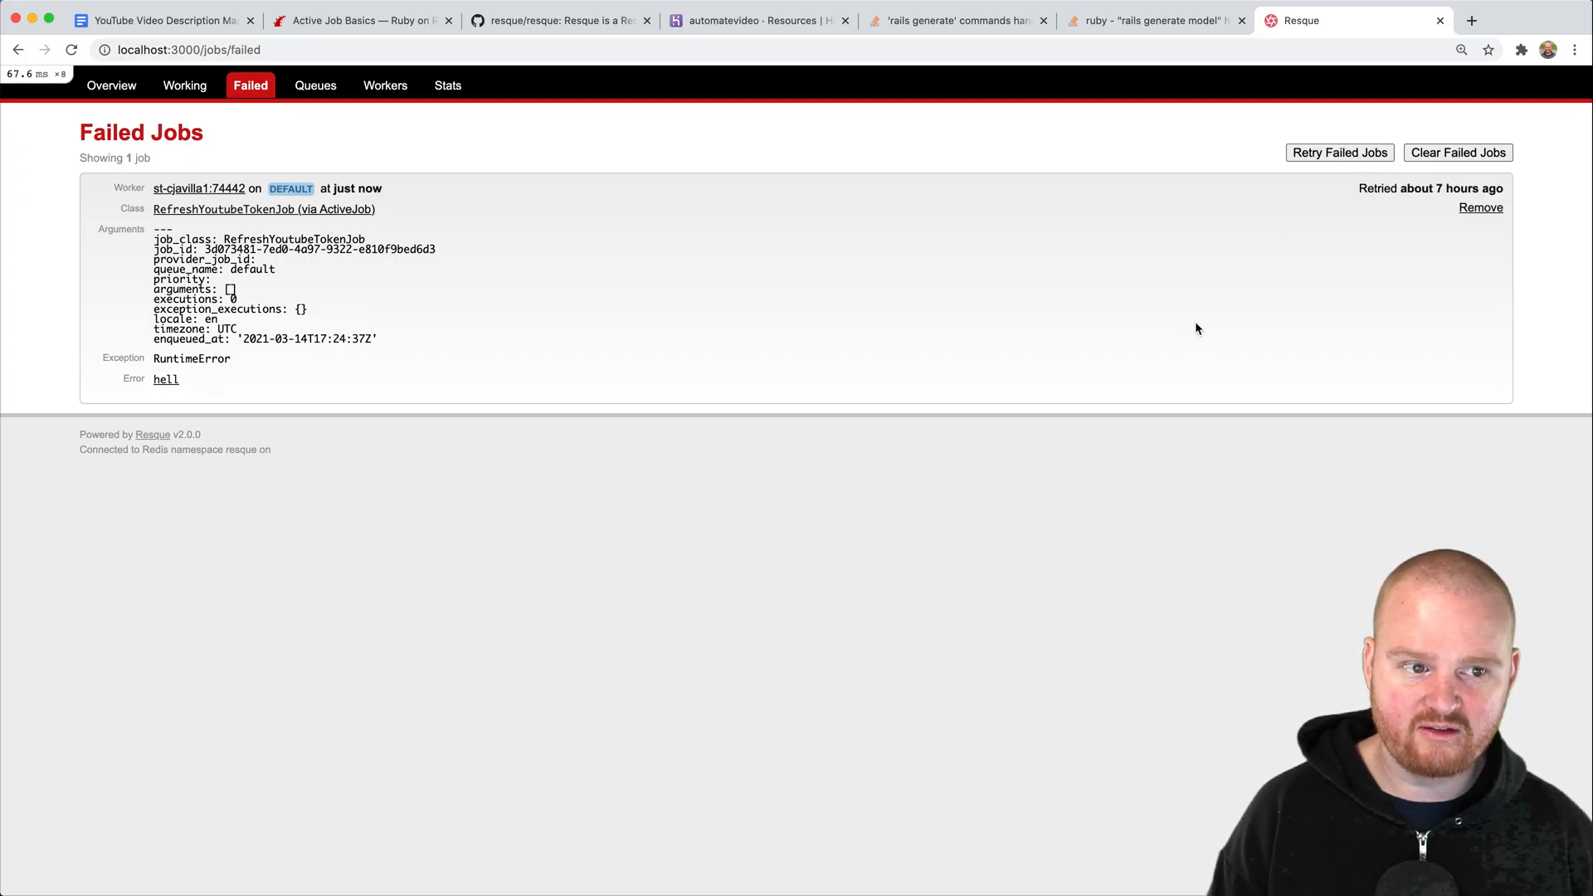
pyautogui.click(111, 84)
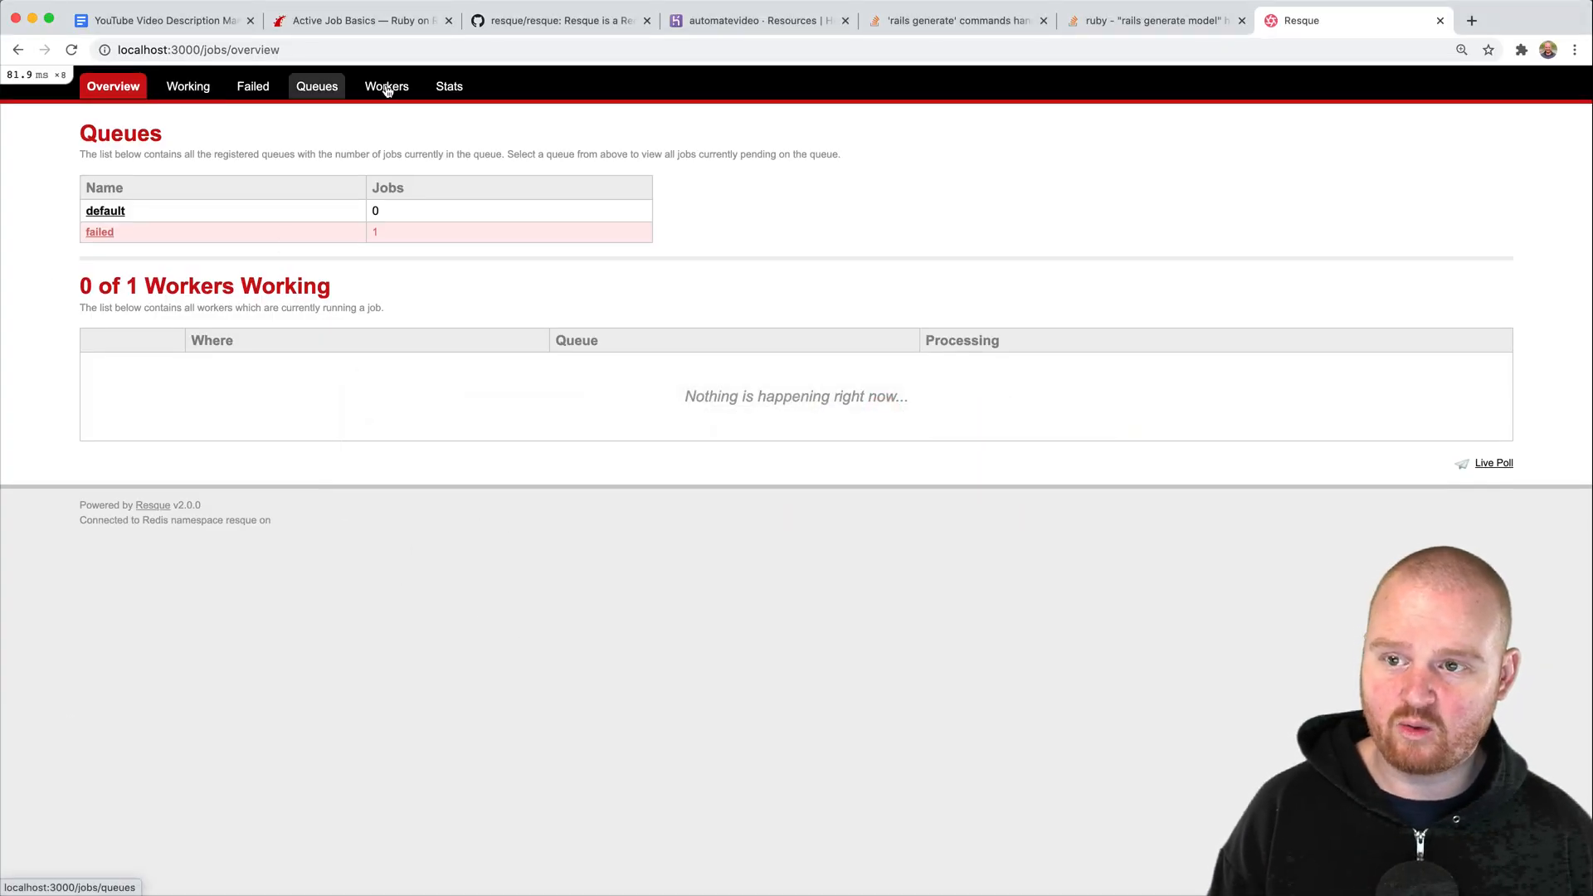
pyautogui.moveTo(46, 232)
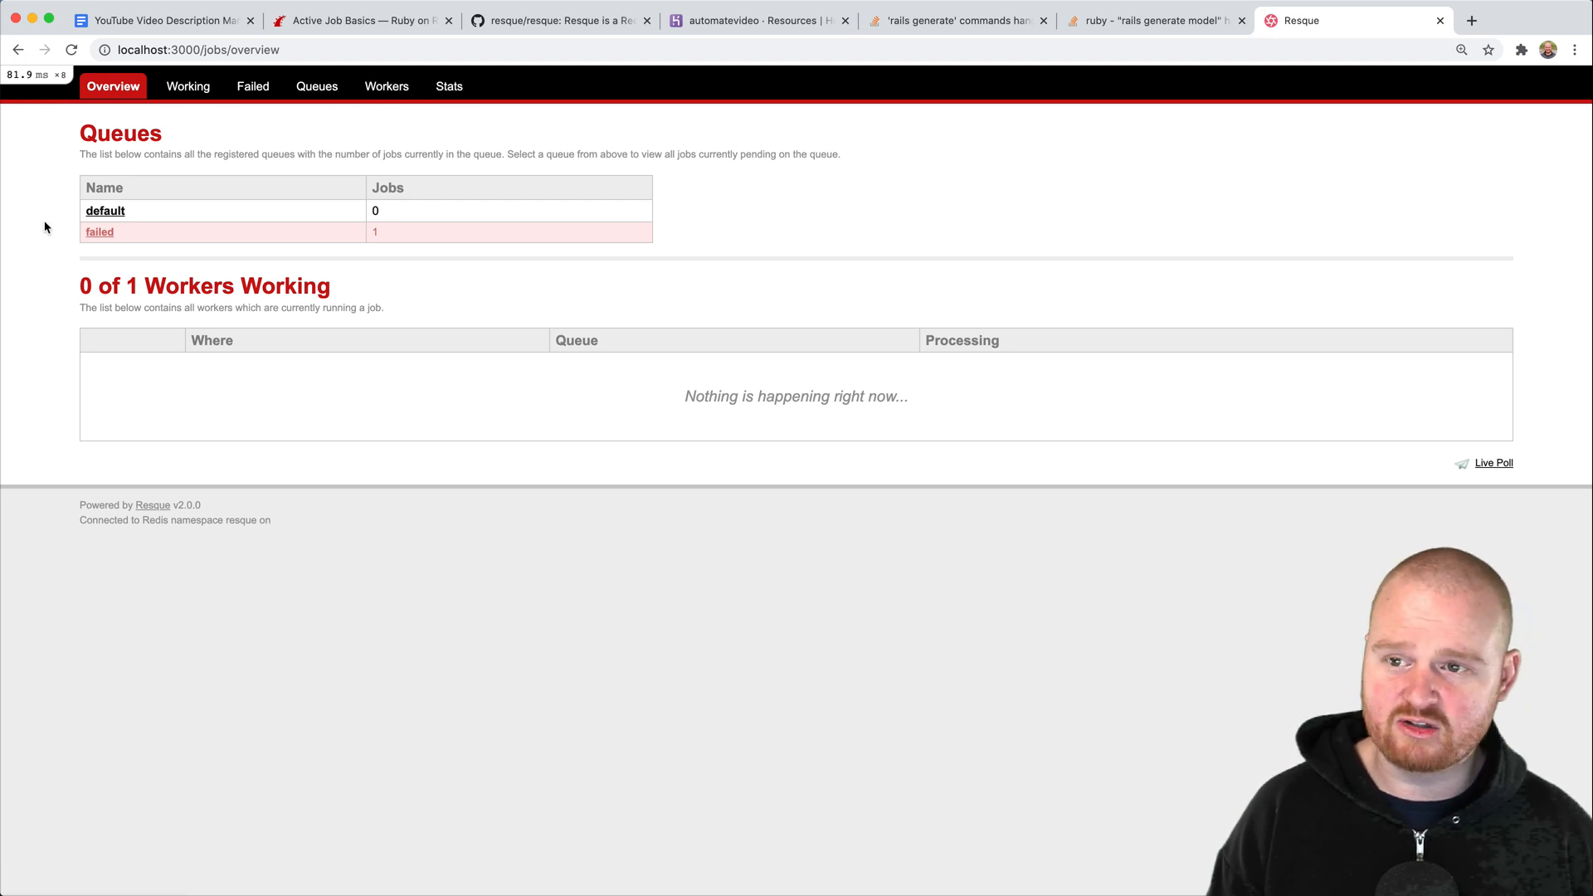
pyautogui.click(188, 84)
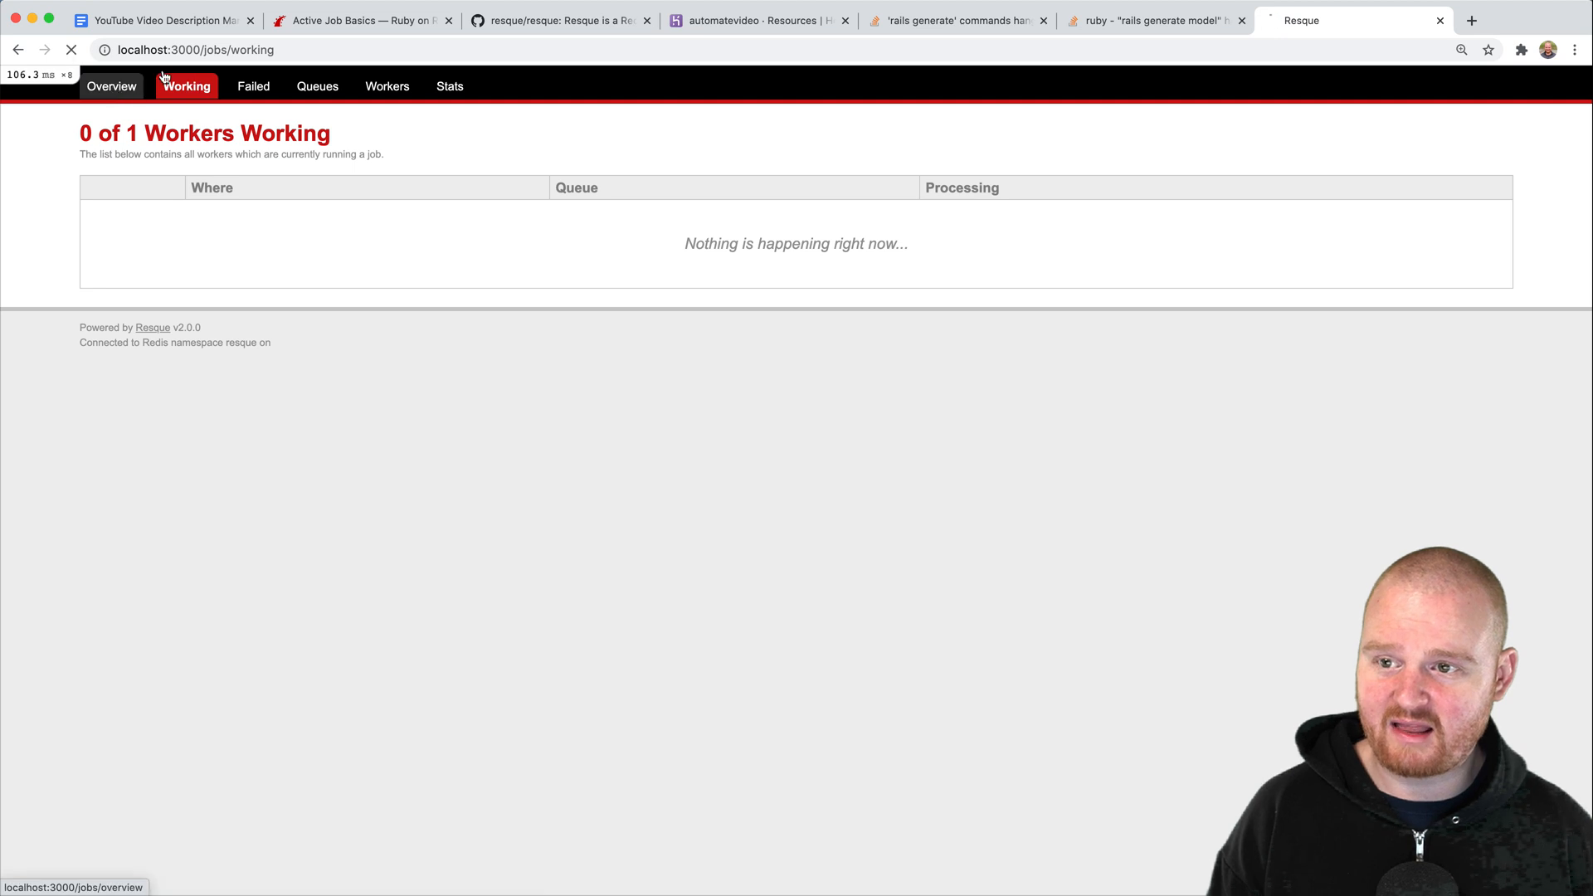
pyautogui.click(111, 85)
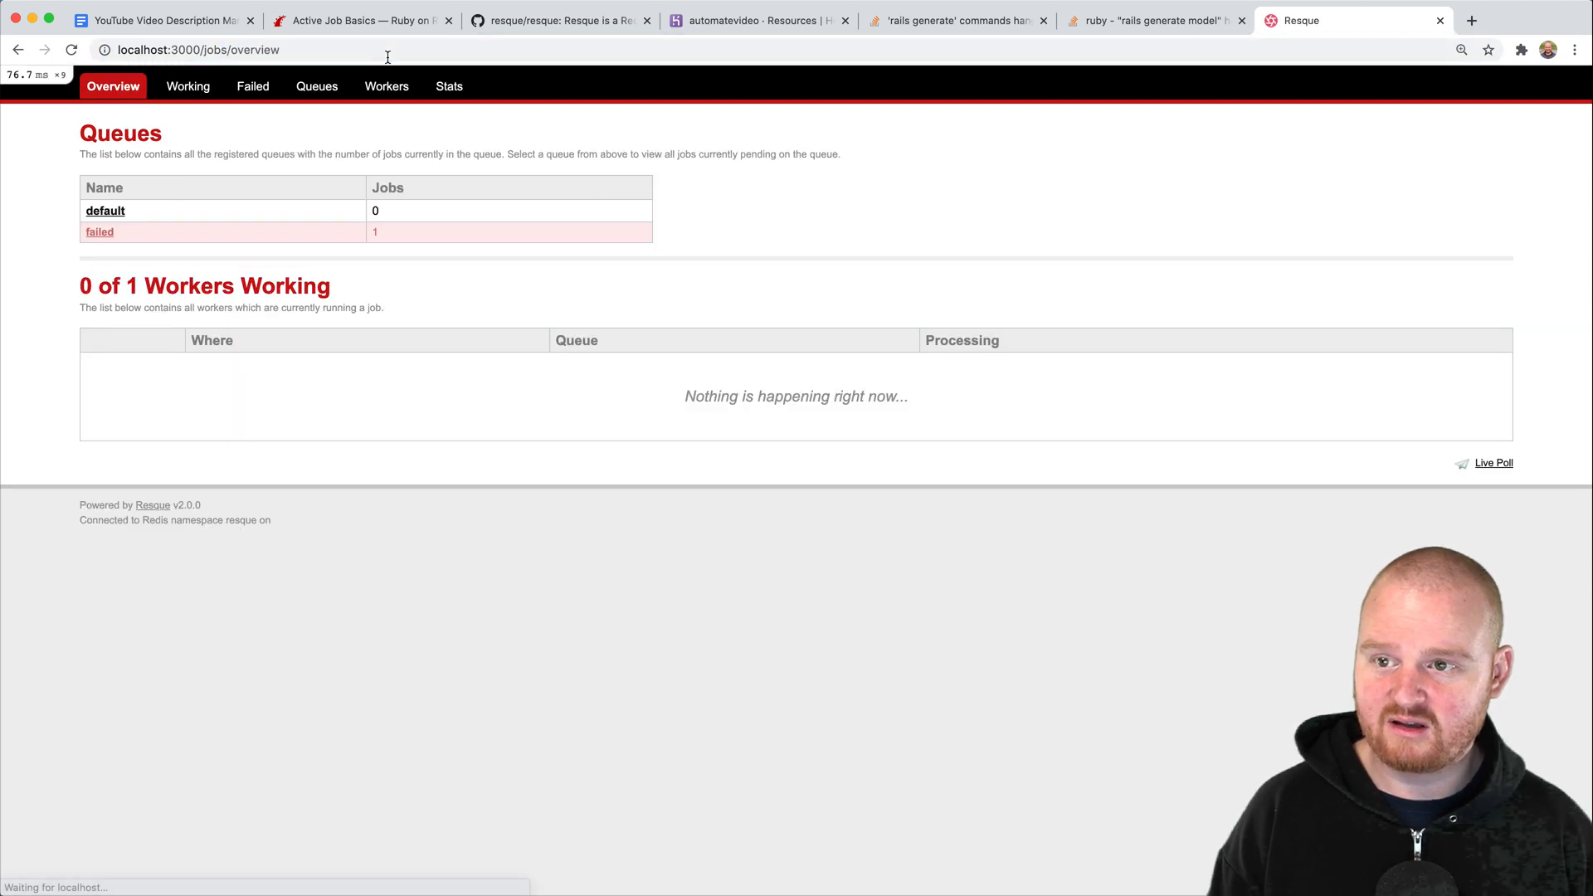
pyautogui.moveTo(48, 256)
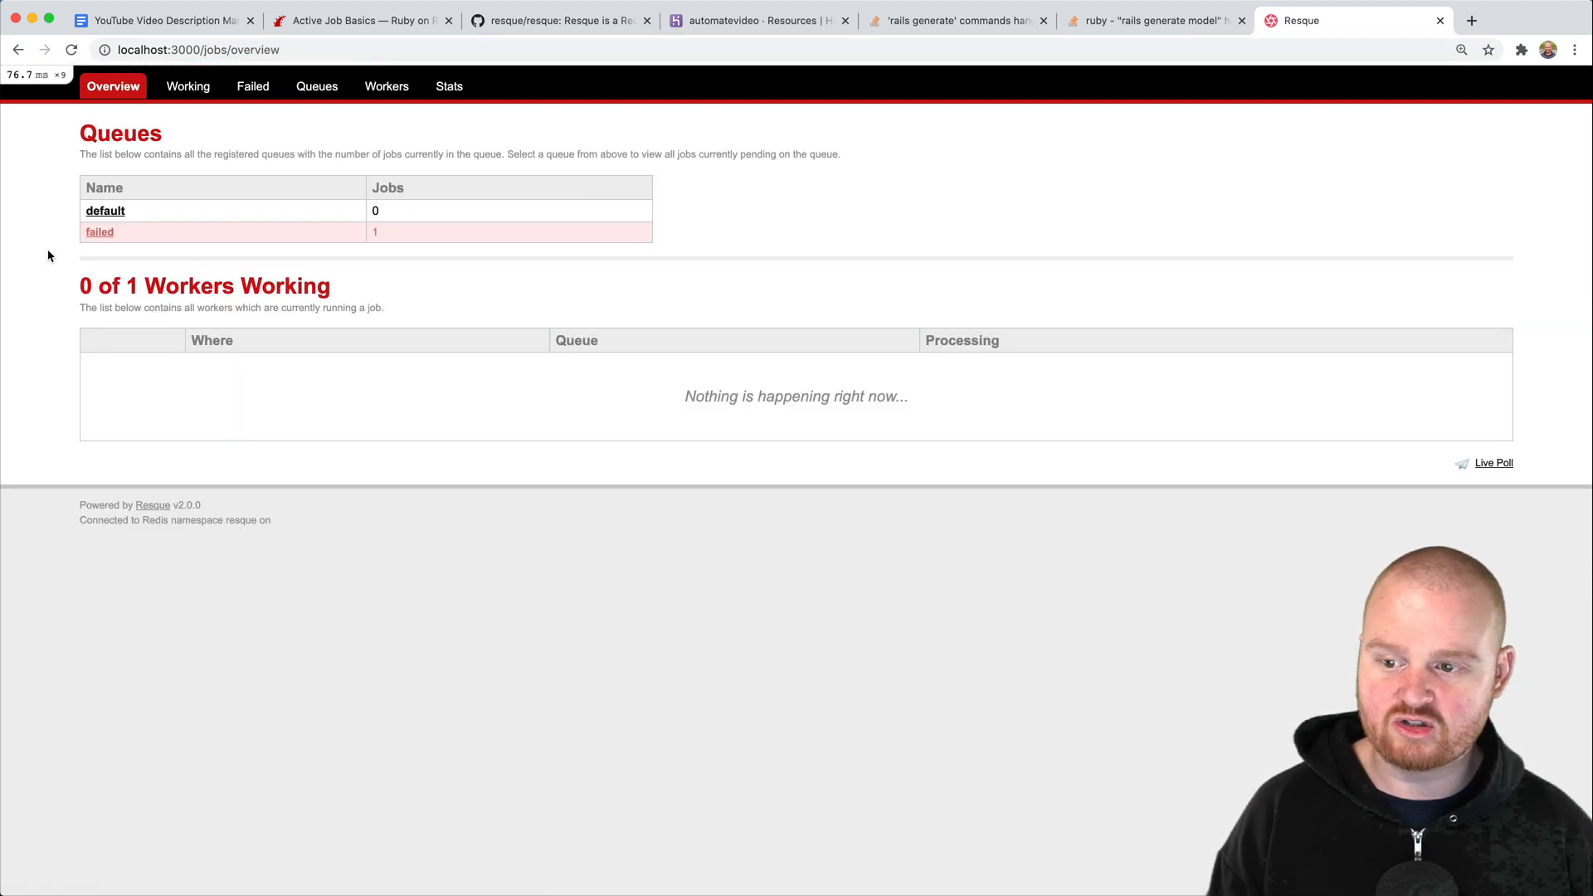
pyautogui.moveTo(96, 264)
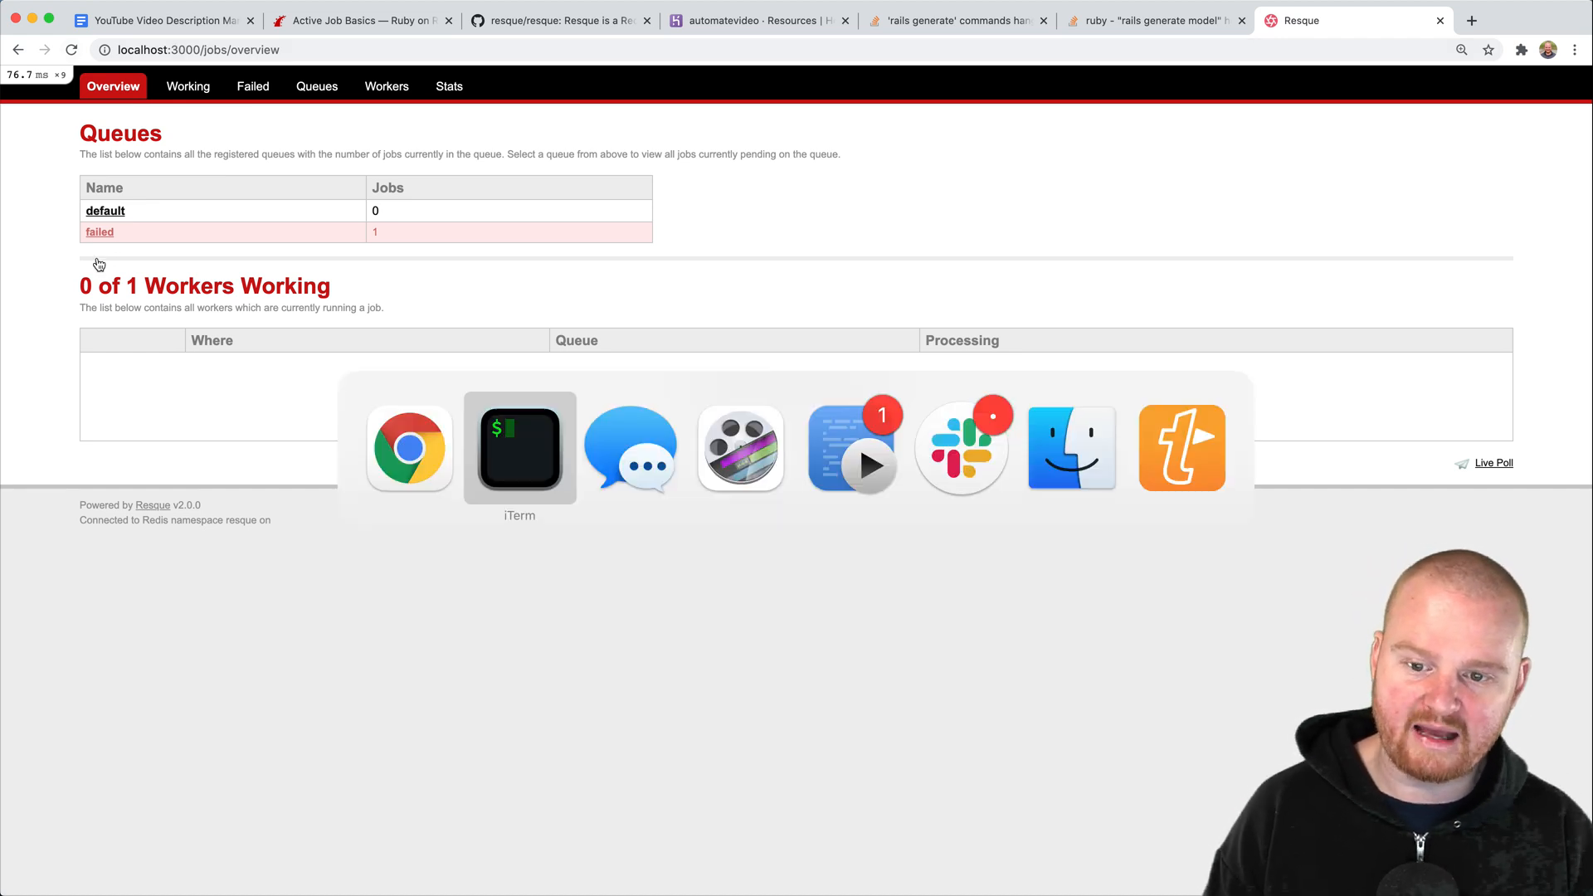
pyautogui.click(519, 446)
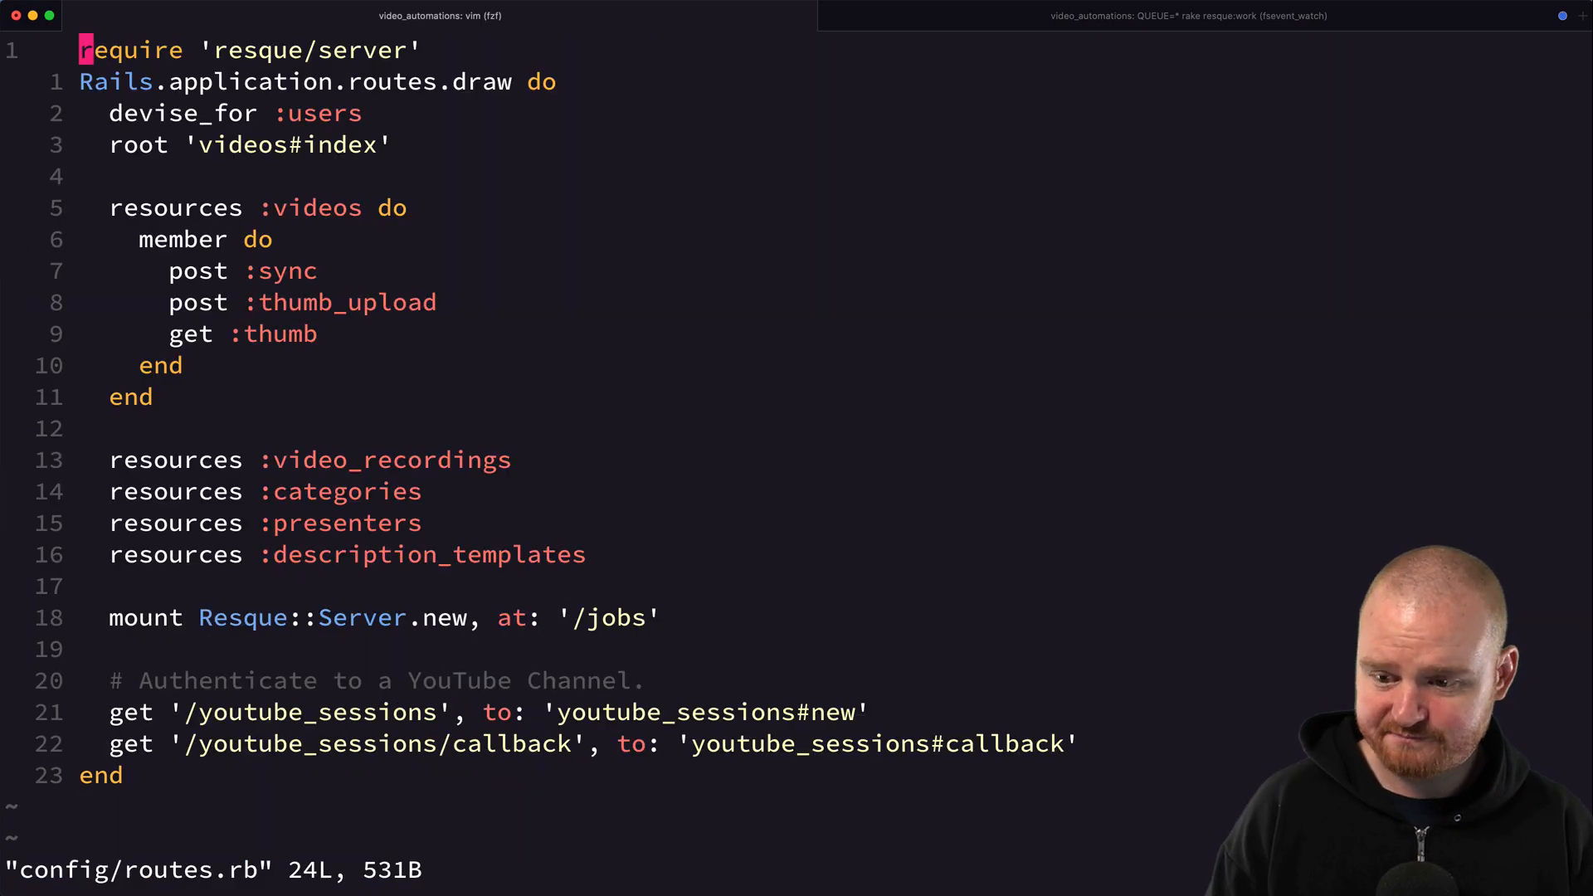
# - Surround the Resque mount line with an authenticate :user do ... end block
pyautogui.press('V')
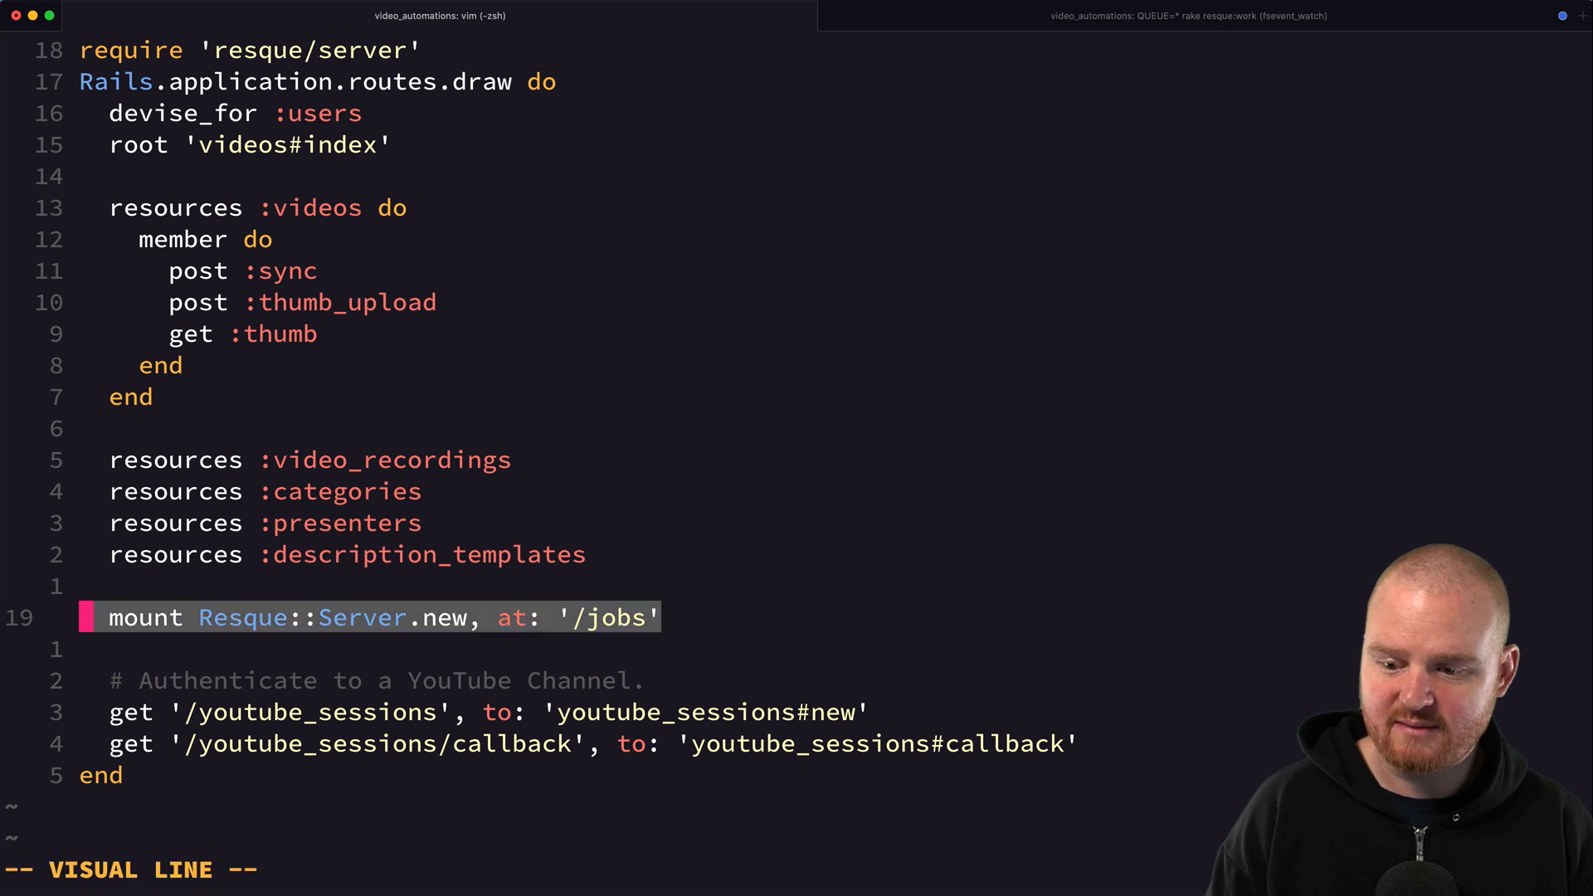
pyautogui.write('authentic')
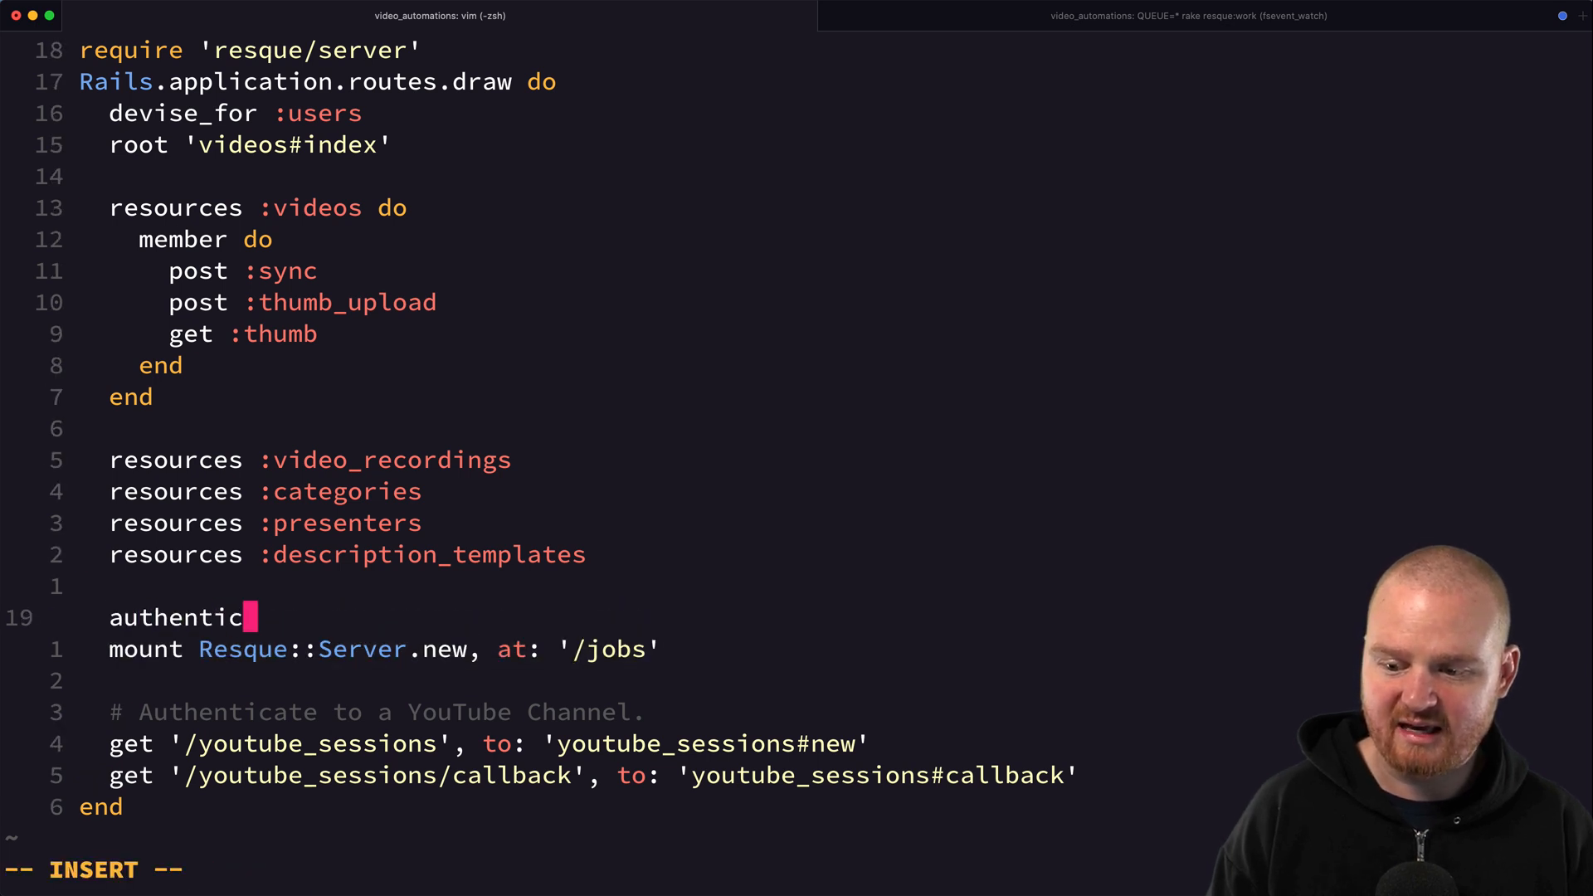
pyautogui.write('ate :user do')
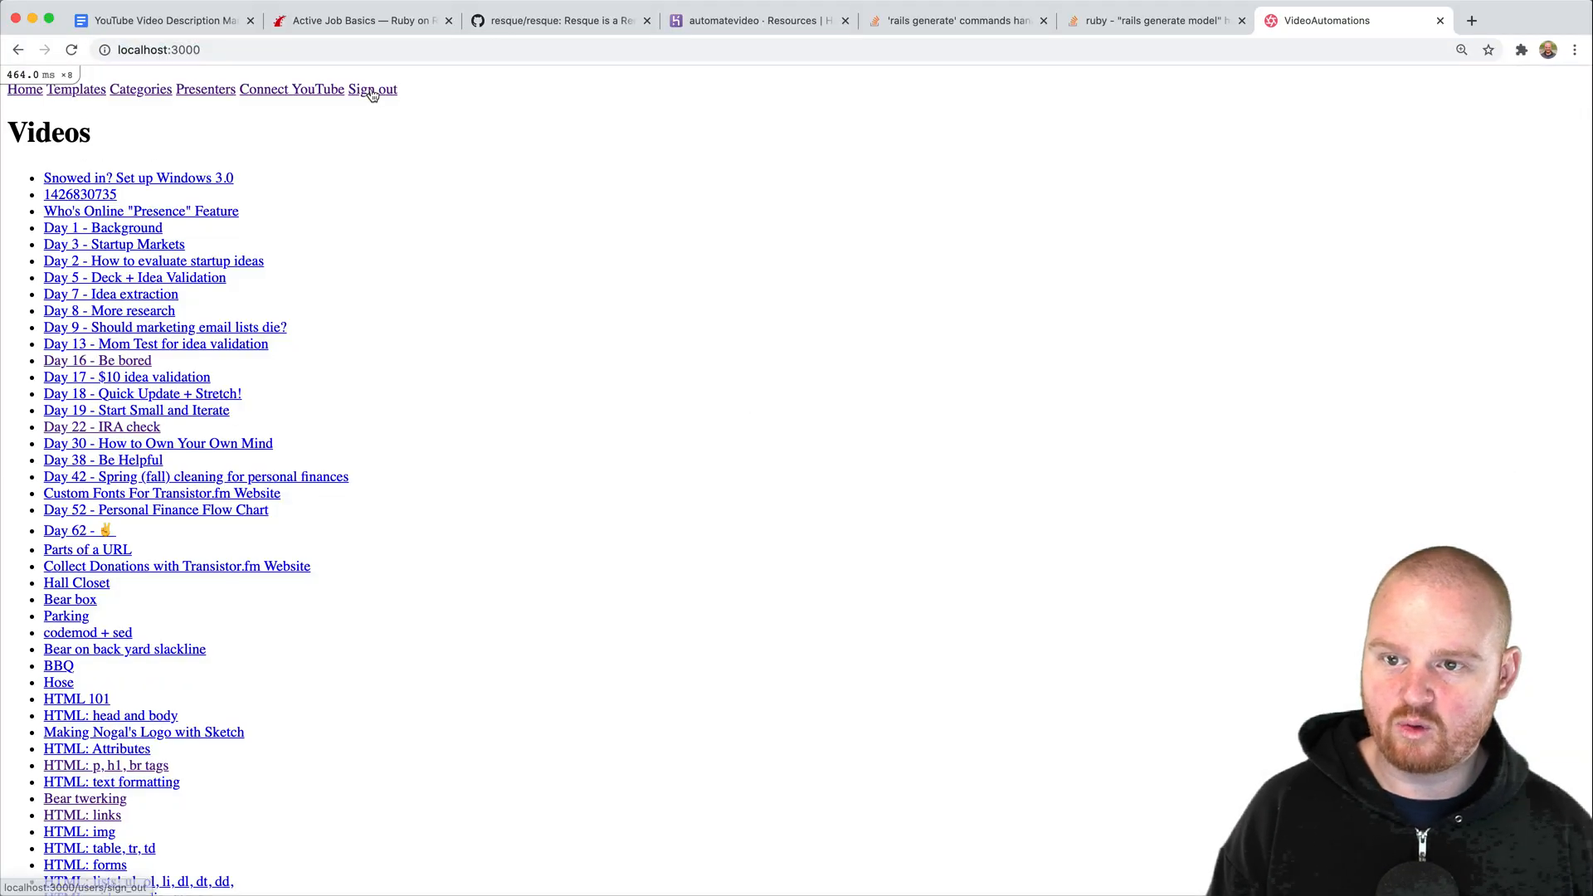
# - Sign out, sign up a new VideoAutomations account and load the /jobs dashboard
pyautogui.click(371, 89)
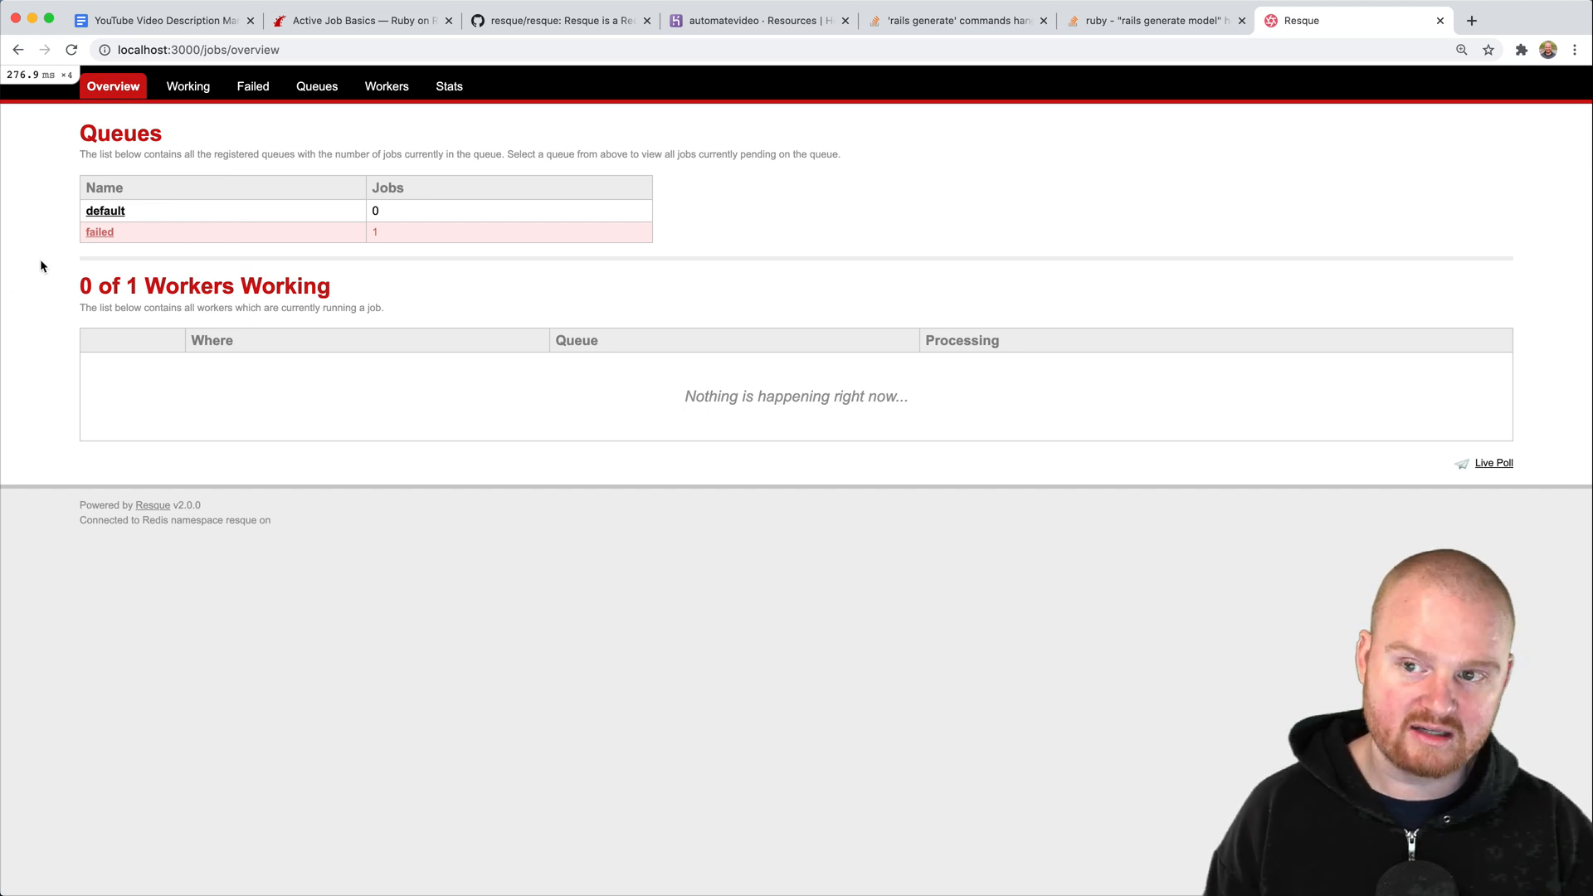
pyautogui.click(198, 50)
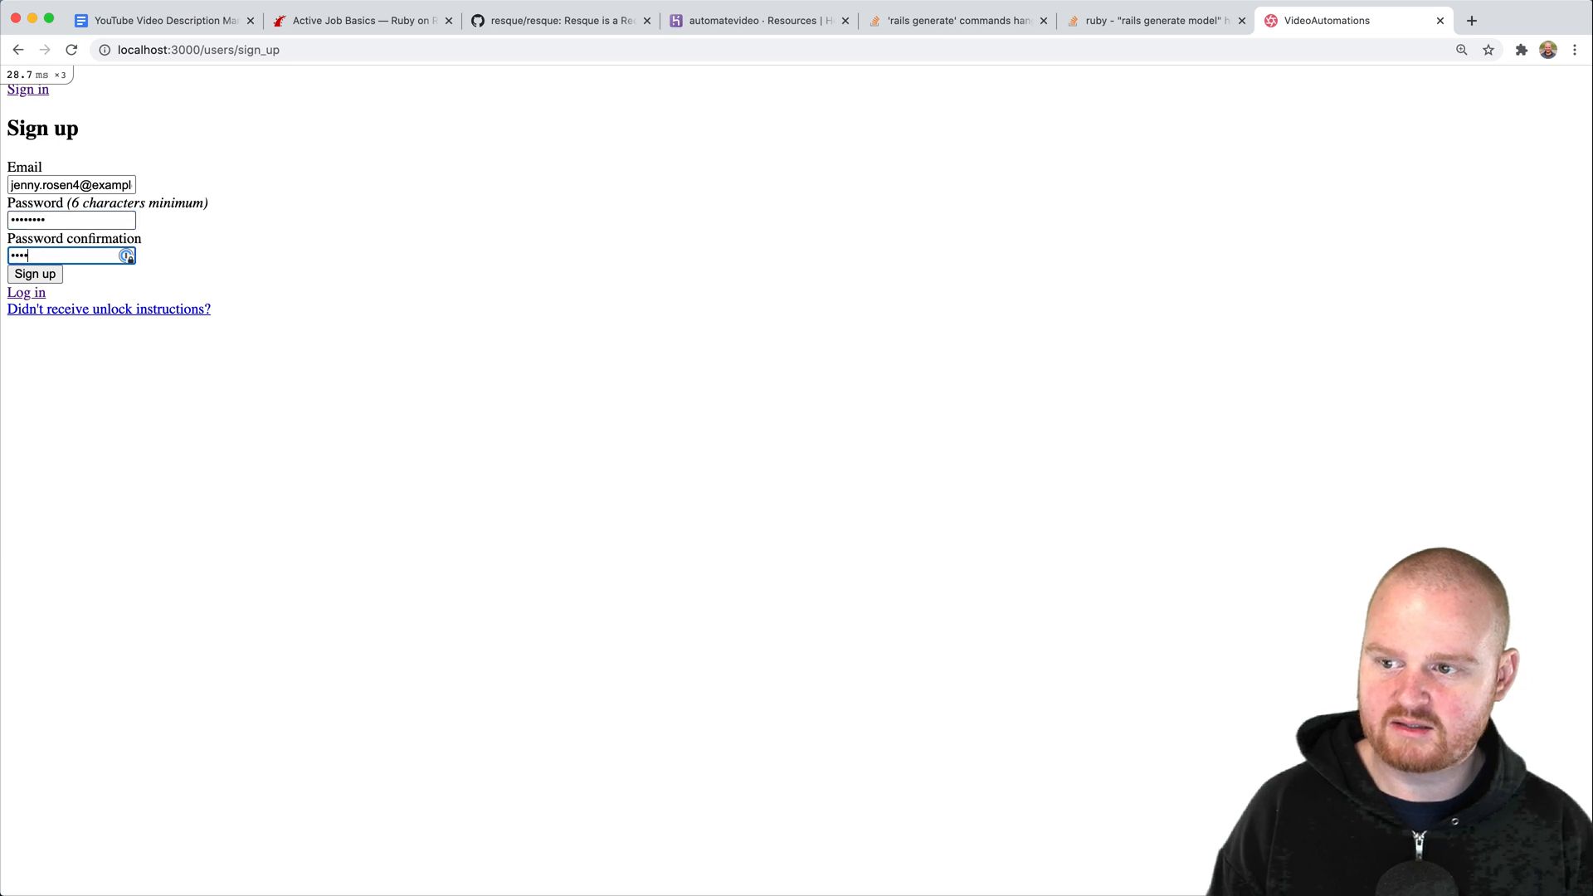
pyautogui.click(34, 274)
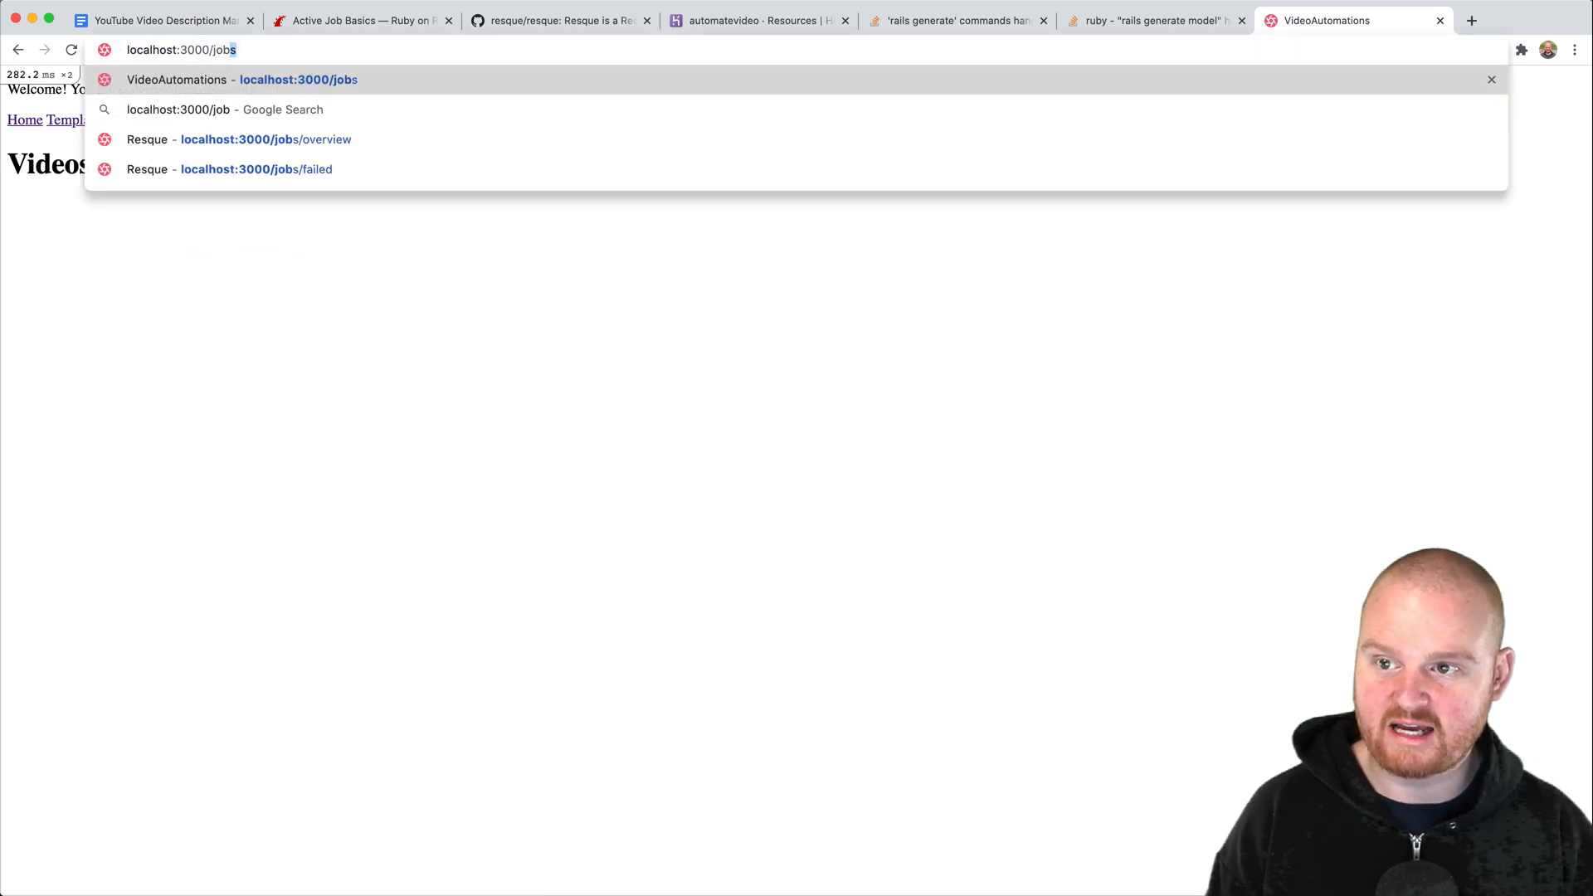
pyautogui.click(265, 139)
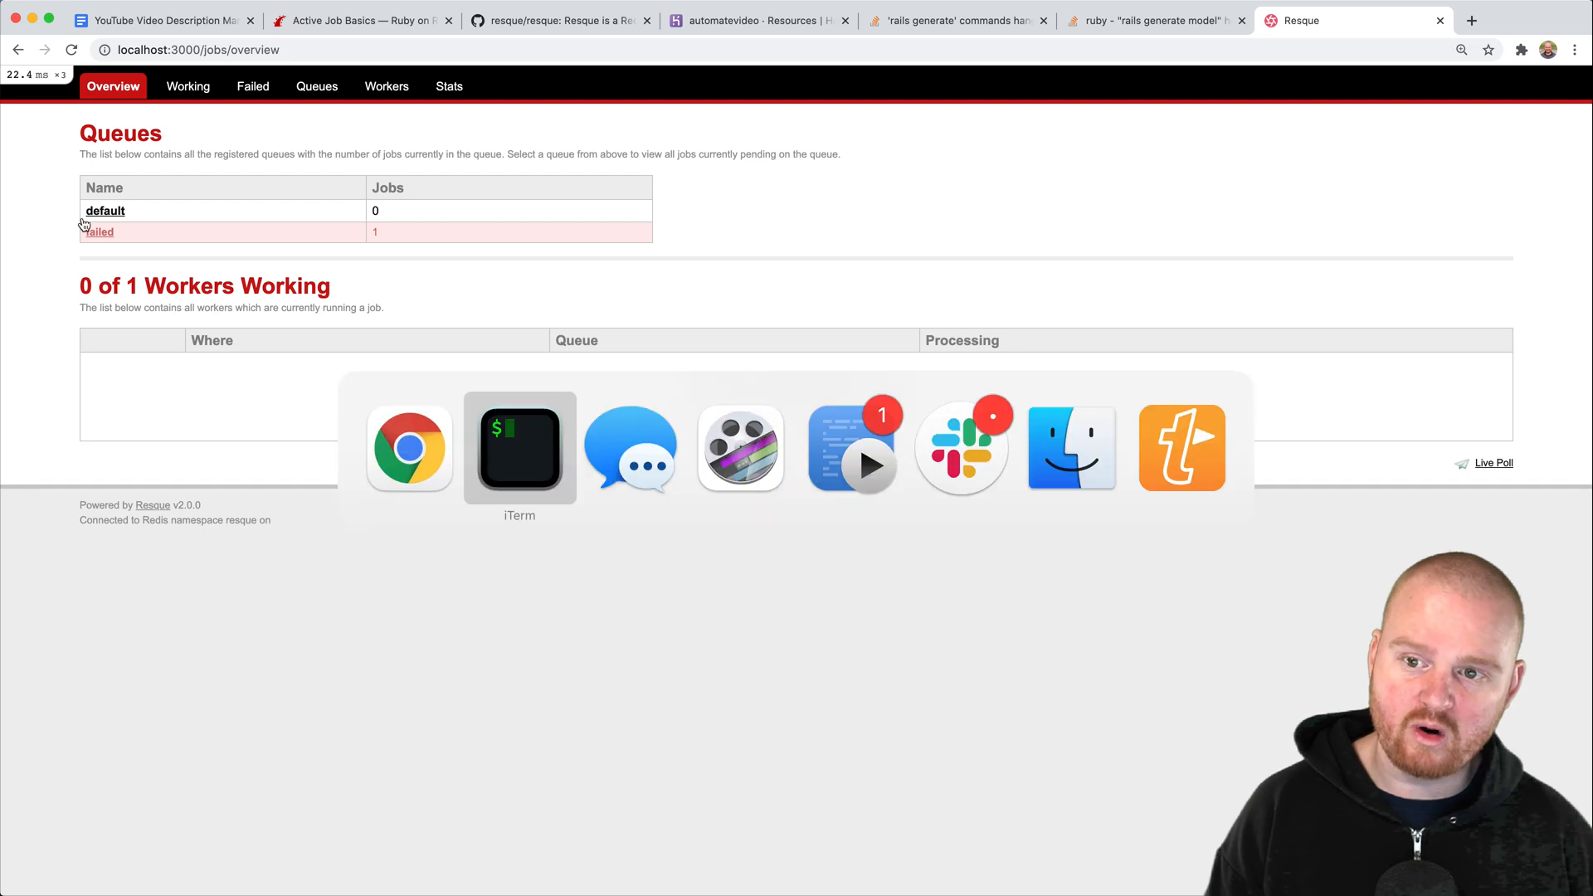
# - Restrict authenticate :user with the lambda -> (u) { u.id == 1 } in routes.rb
pyautogui.click(517, 446)
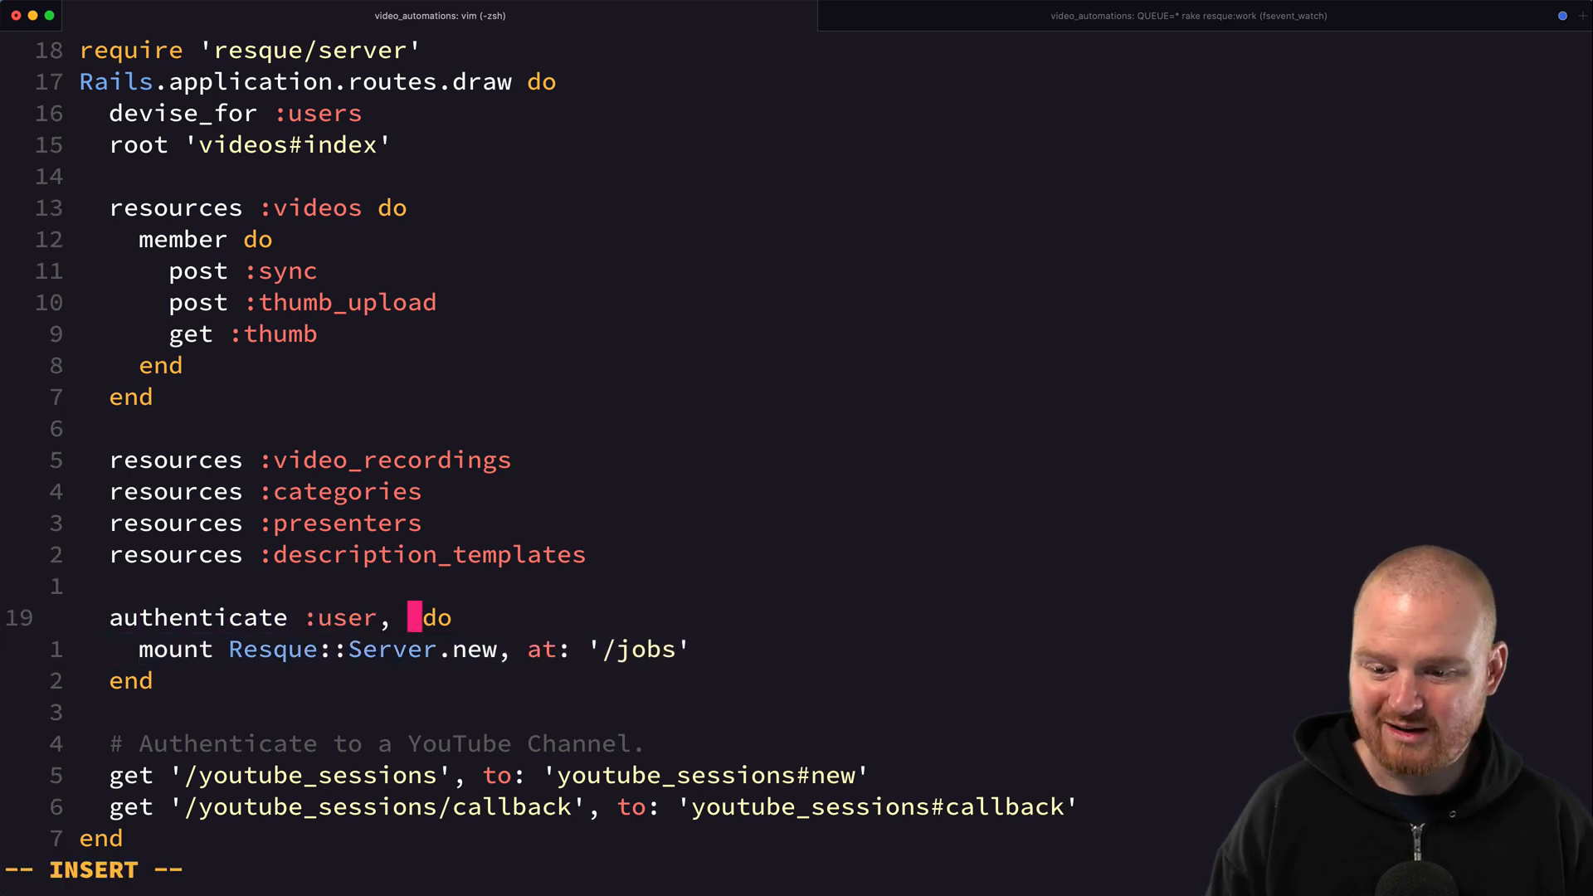
pyautogui.write('-> (')
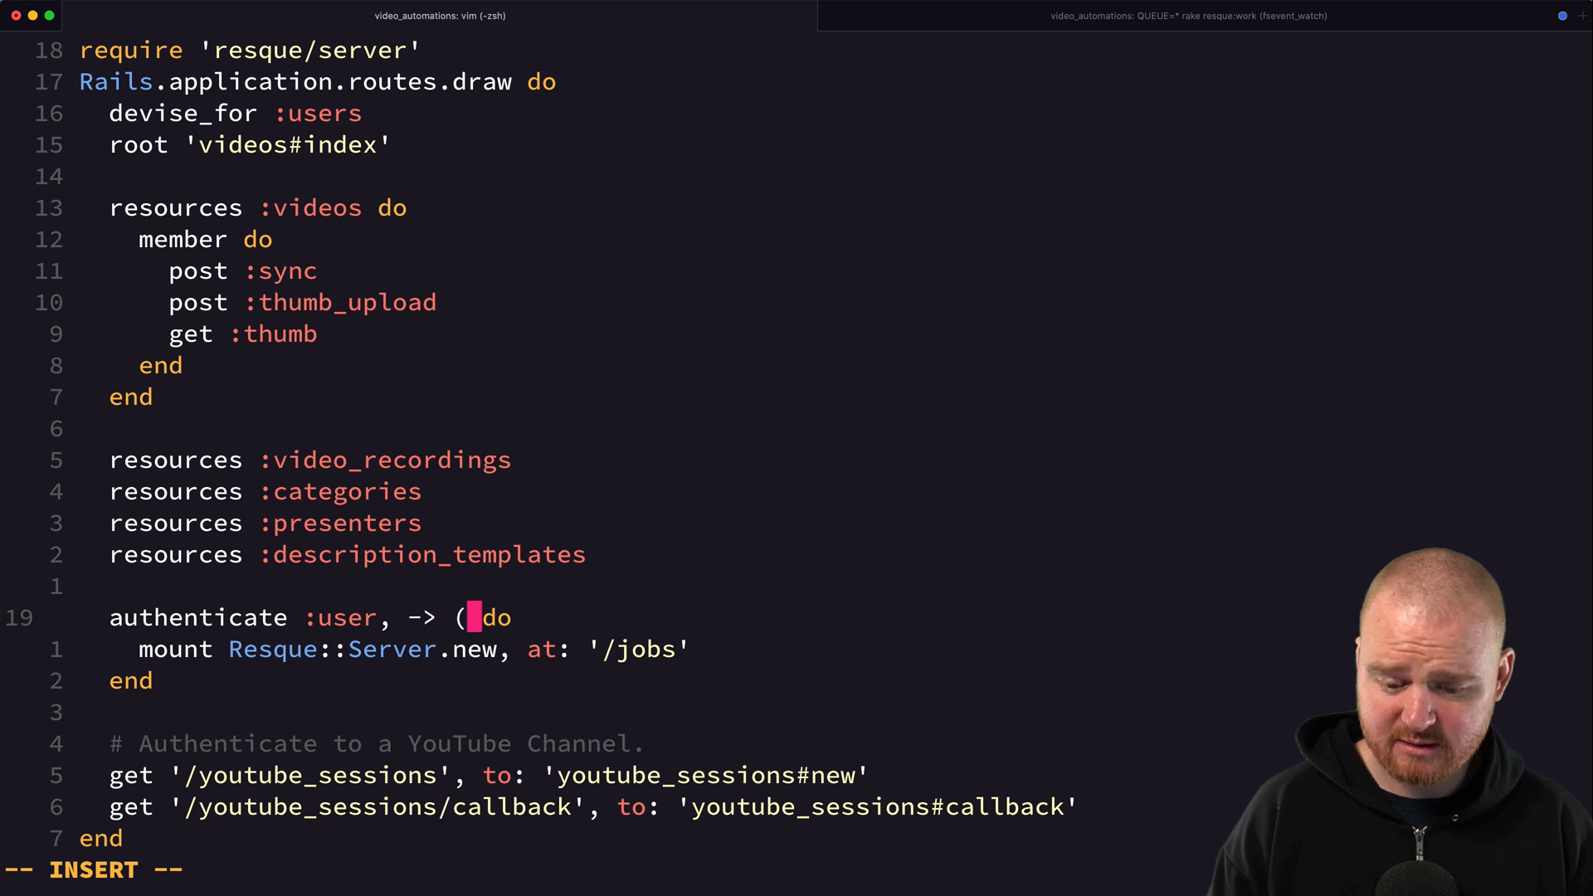
pyautogui.write('u')
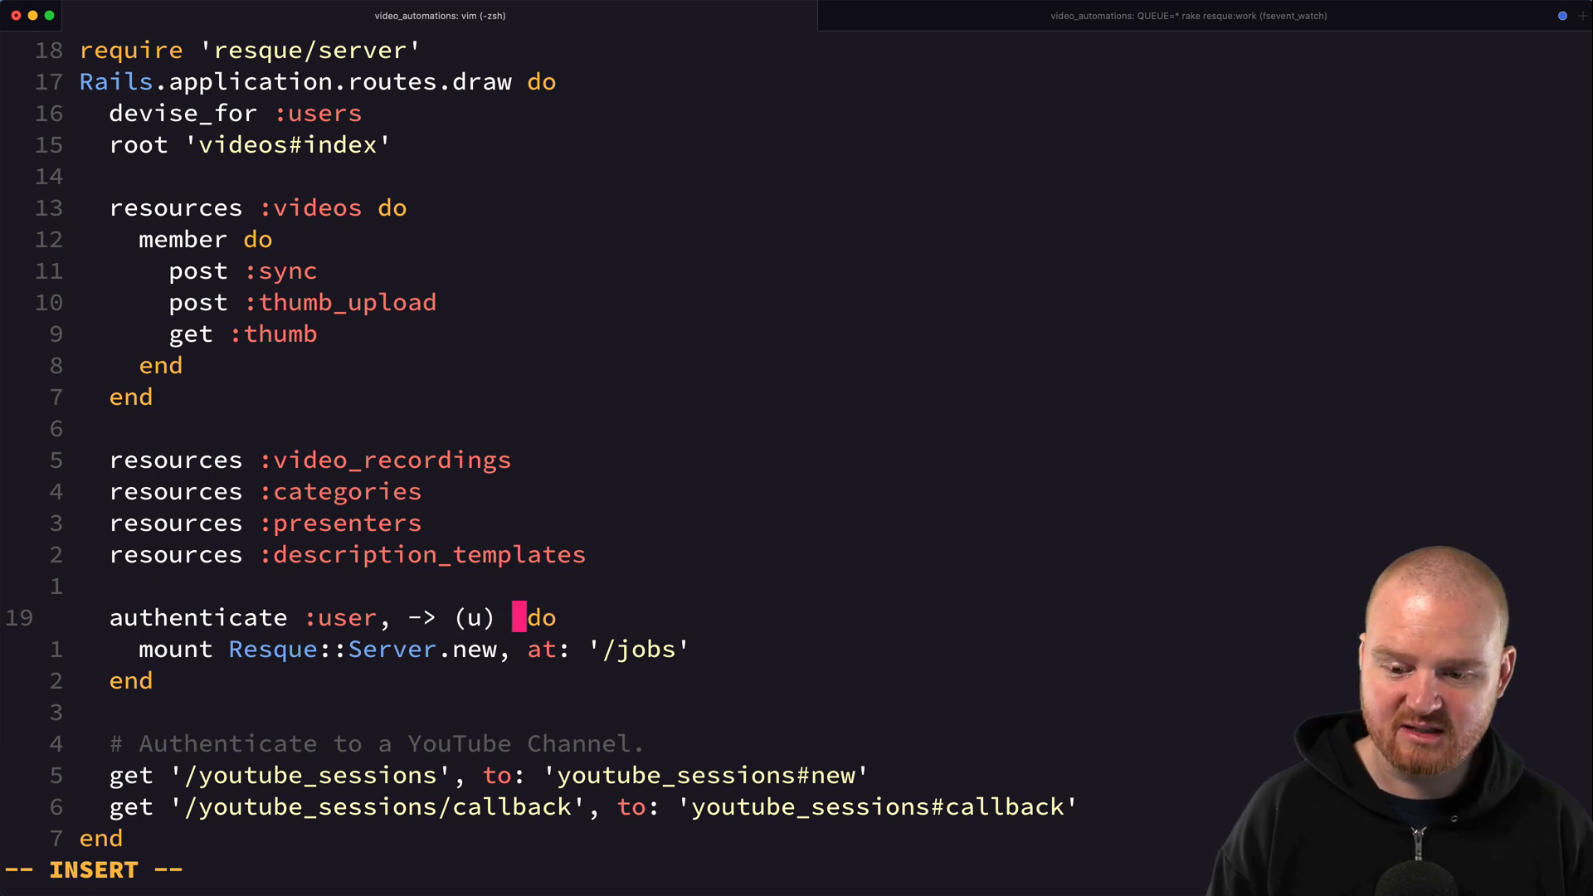
pyautogui.write('{}')
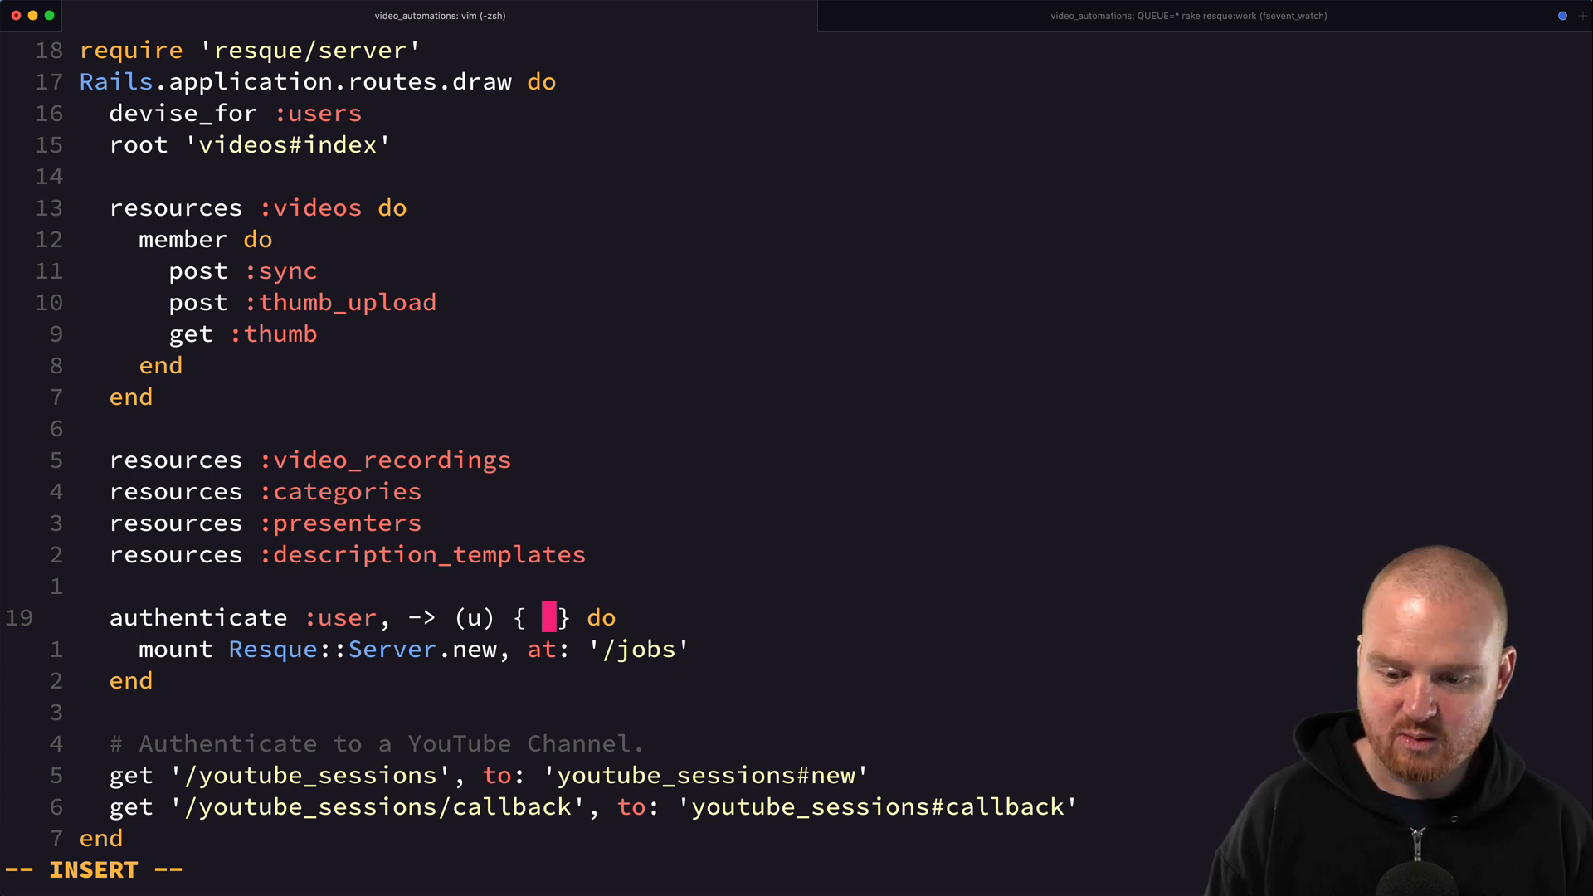
pyautogui.write('u.id == 1')
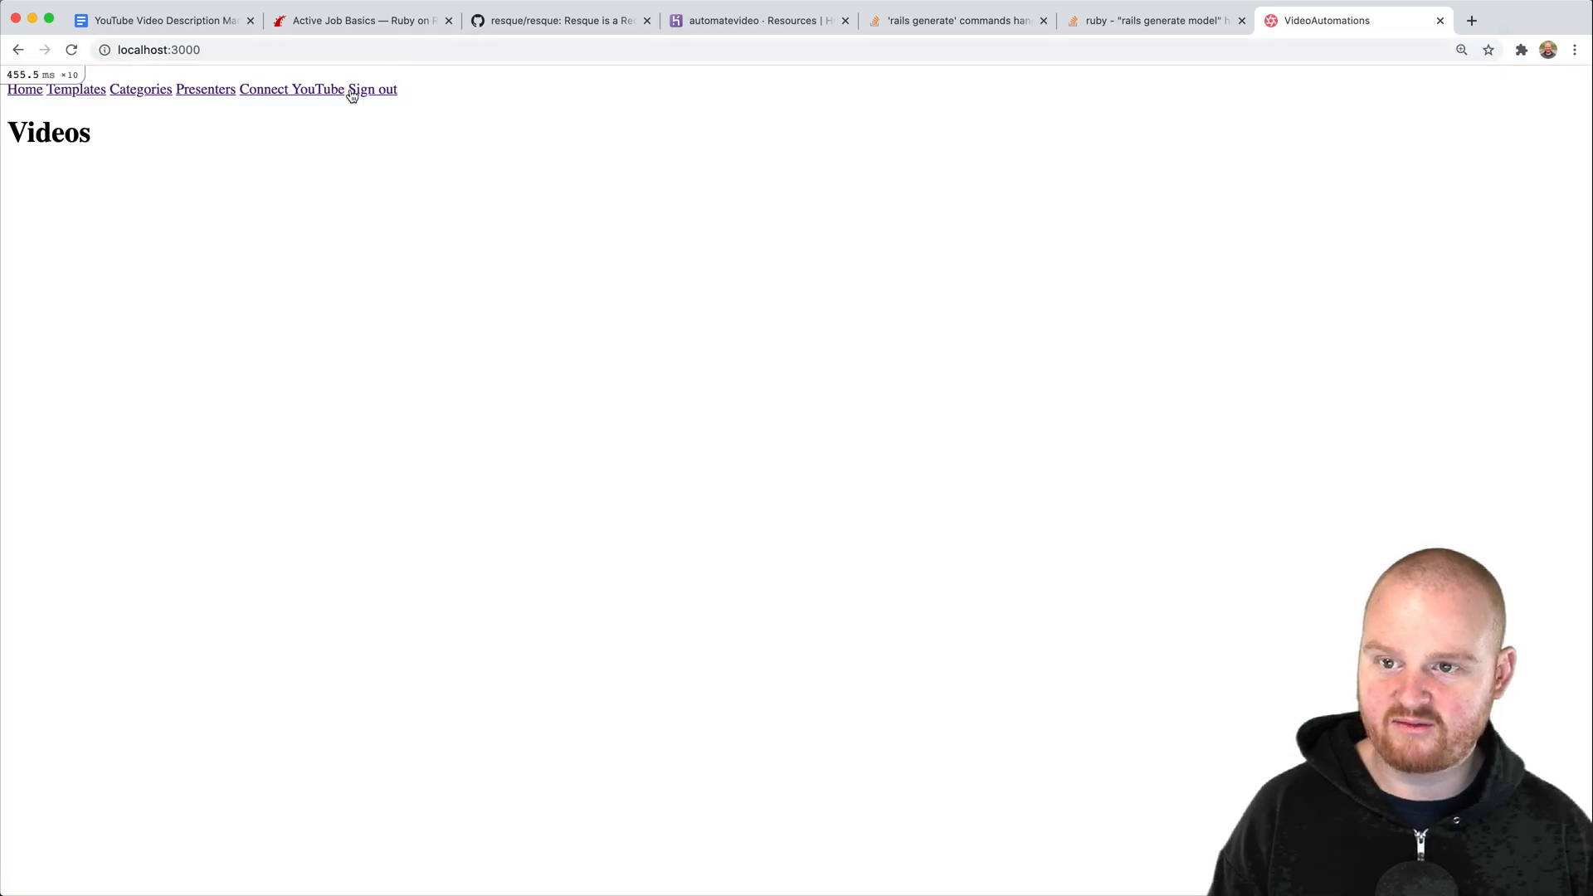
# - Sign out, log in with the other account and load localhost:3000/jobs again
pyautogui.click(371, 90)
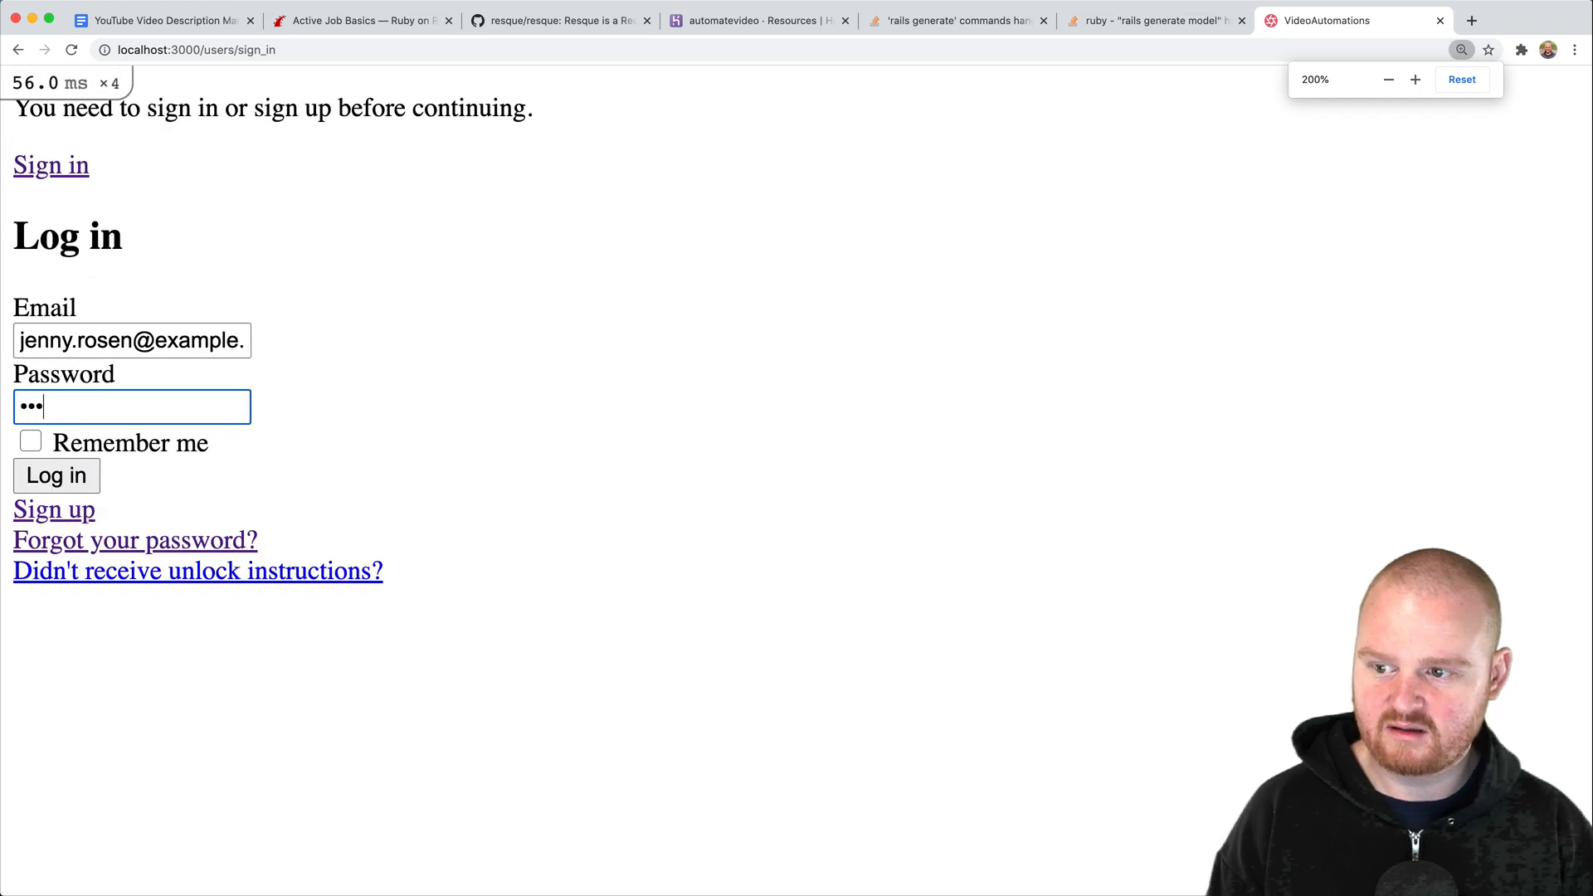
pyautogui.click(56, 476)
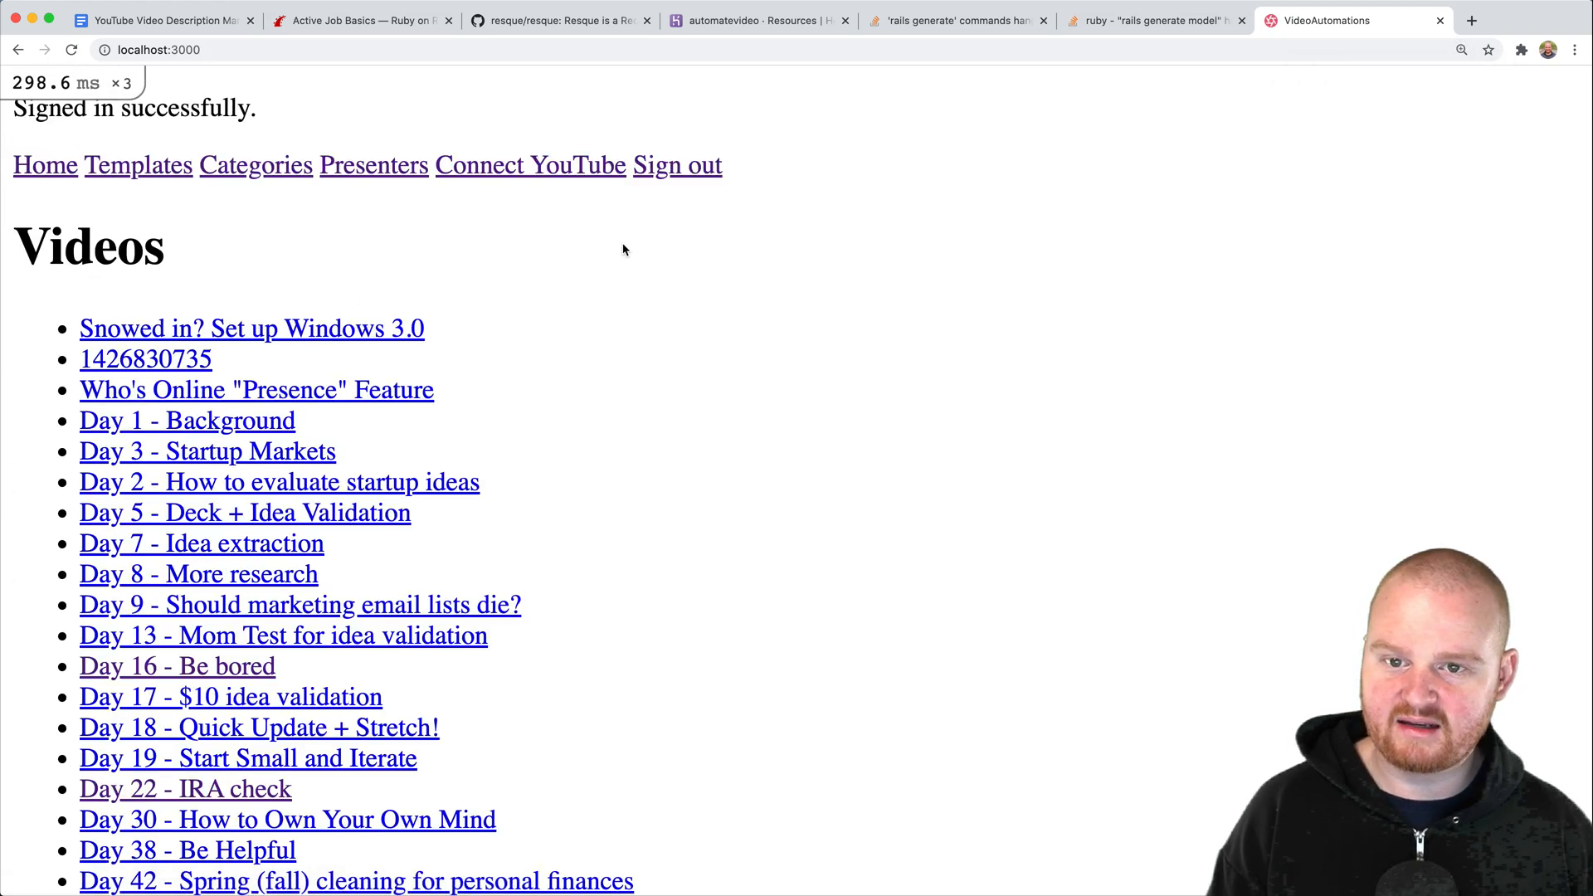
pyautogui.write('localhost:3000/jobs')
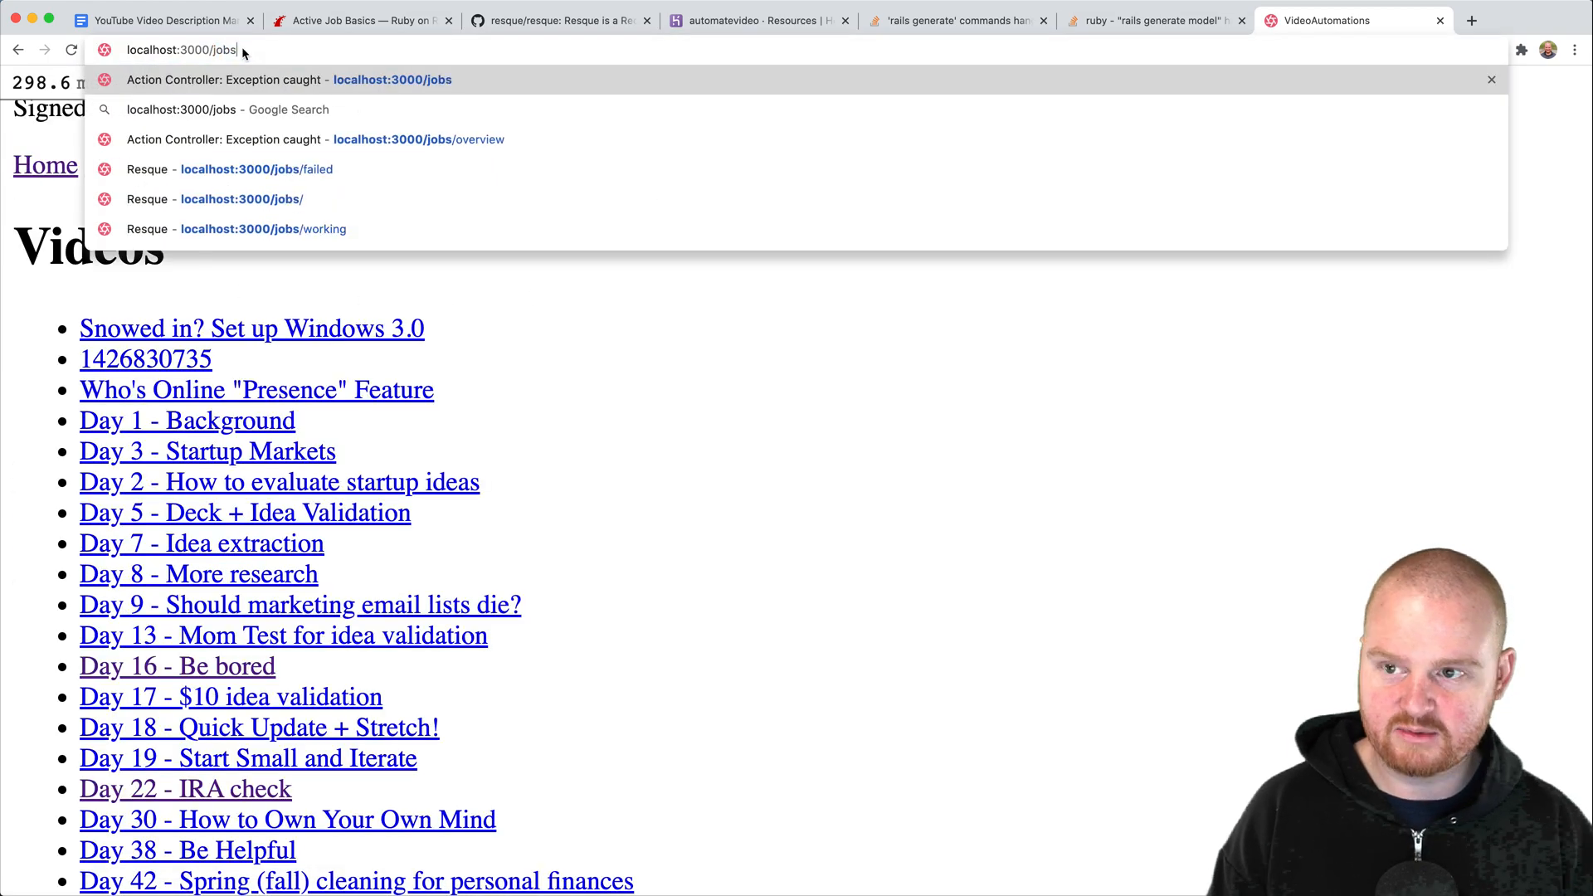
pyautogui.click(316, 139)
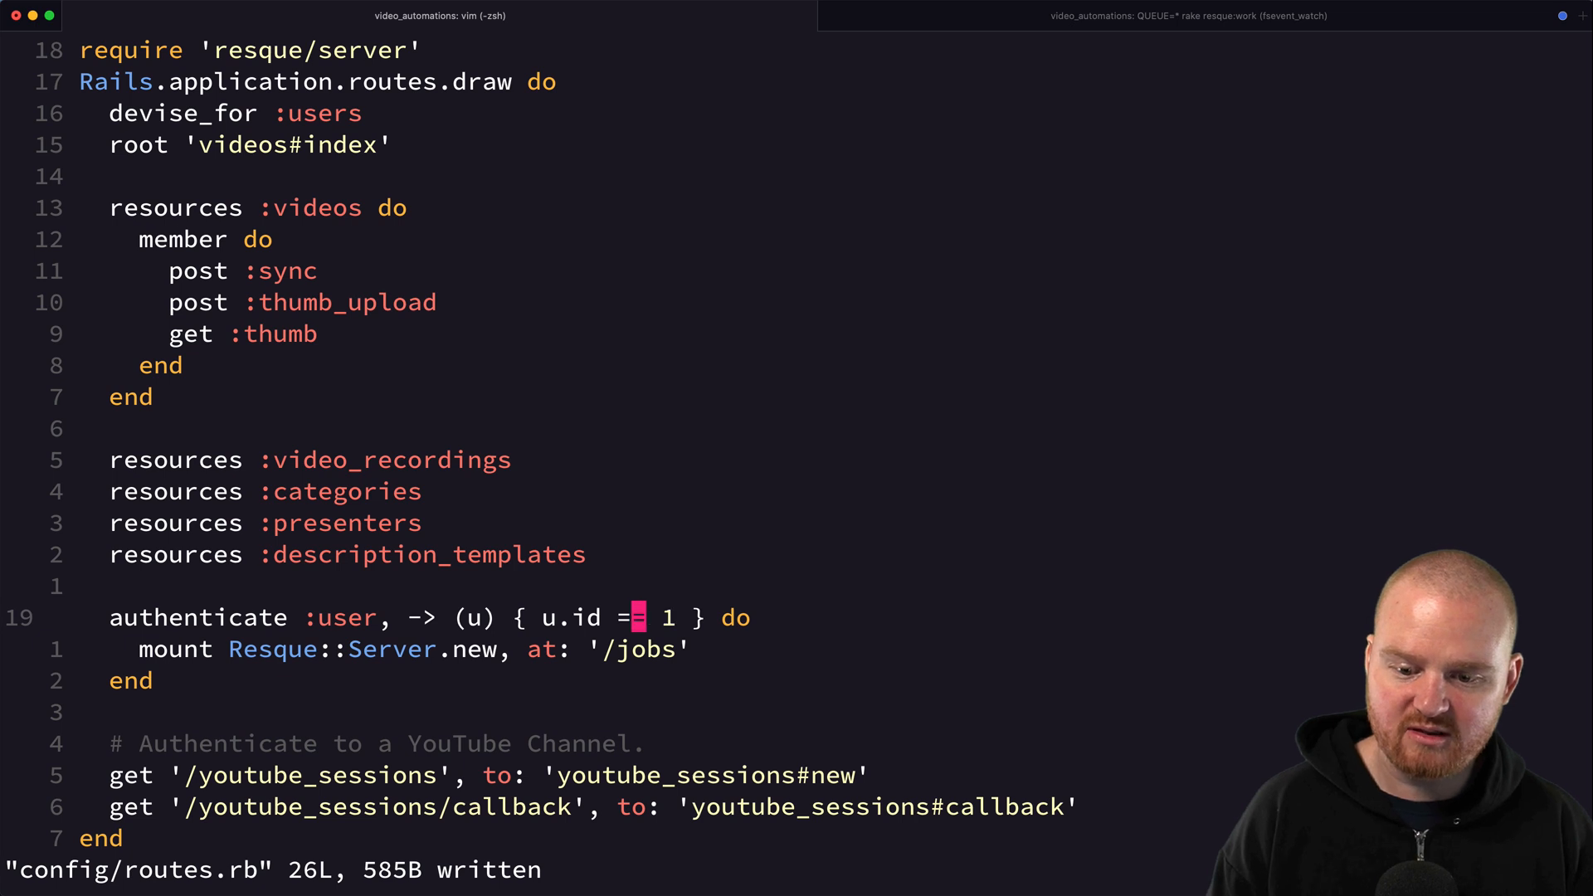
pyautogui.press('v')
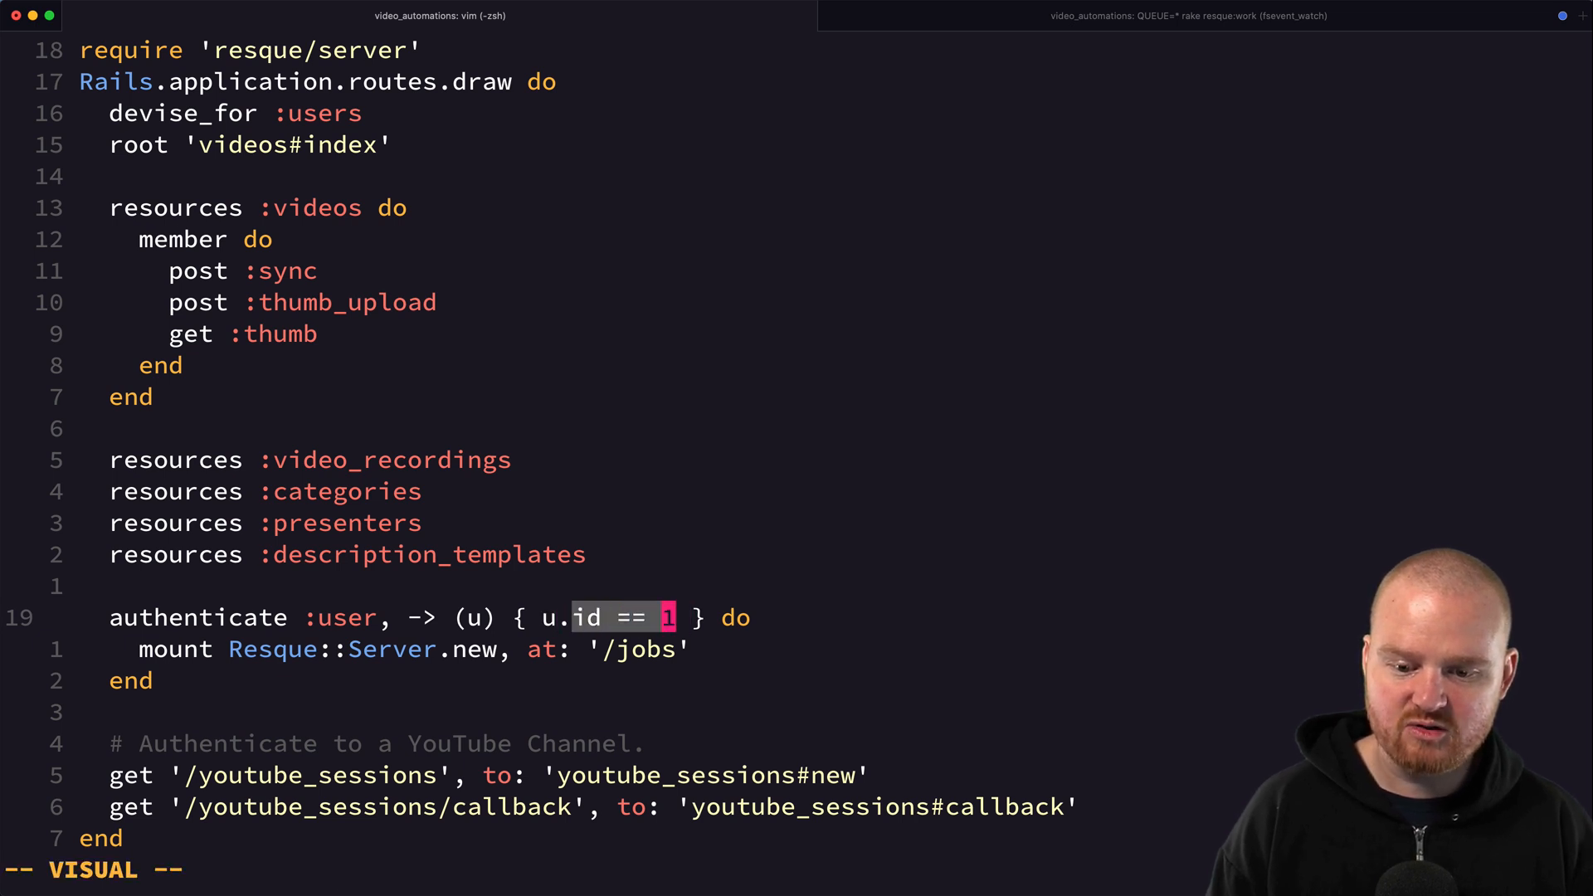
pyautogui.write('adm')
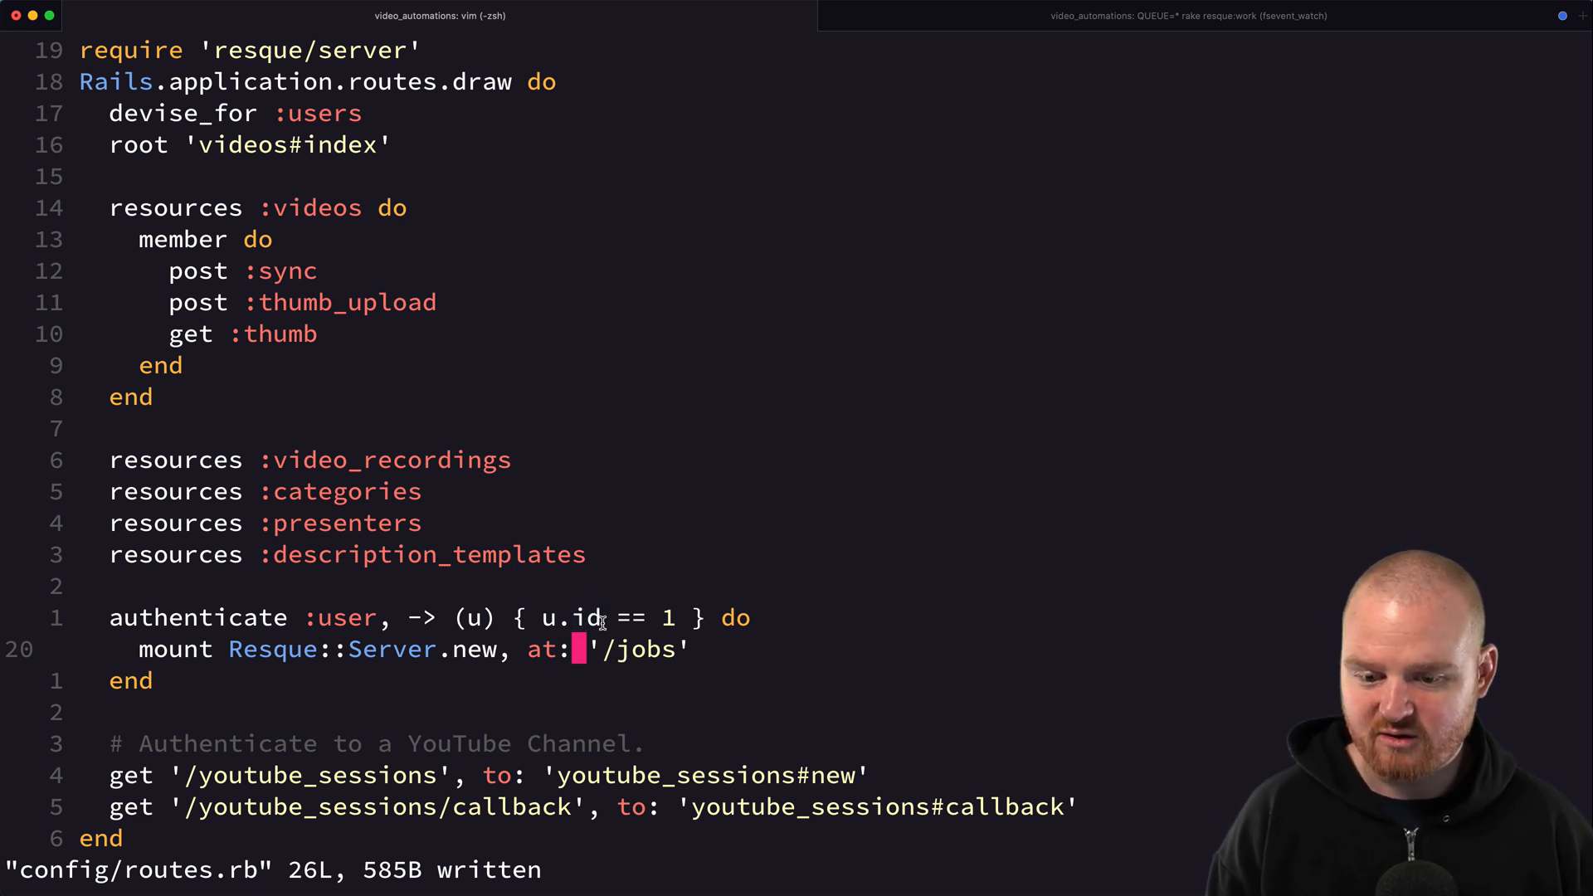
pyautogui.moveTo(609, 672)
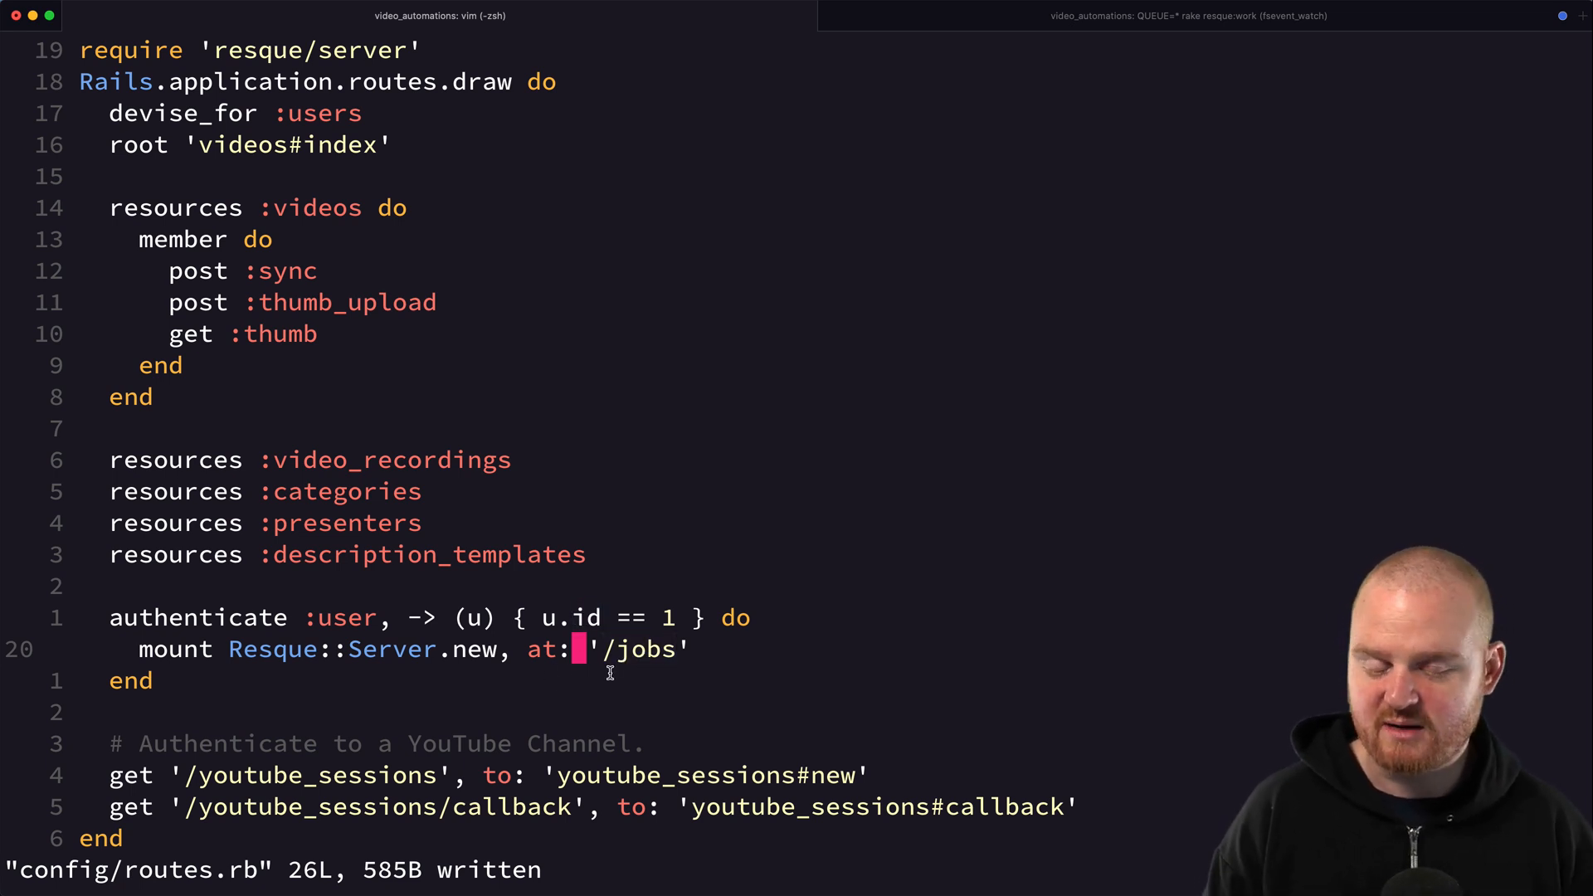